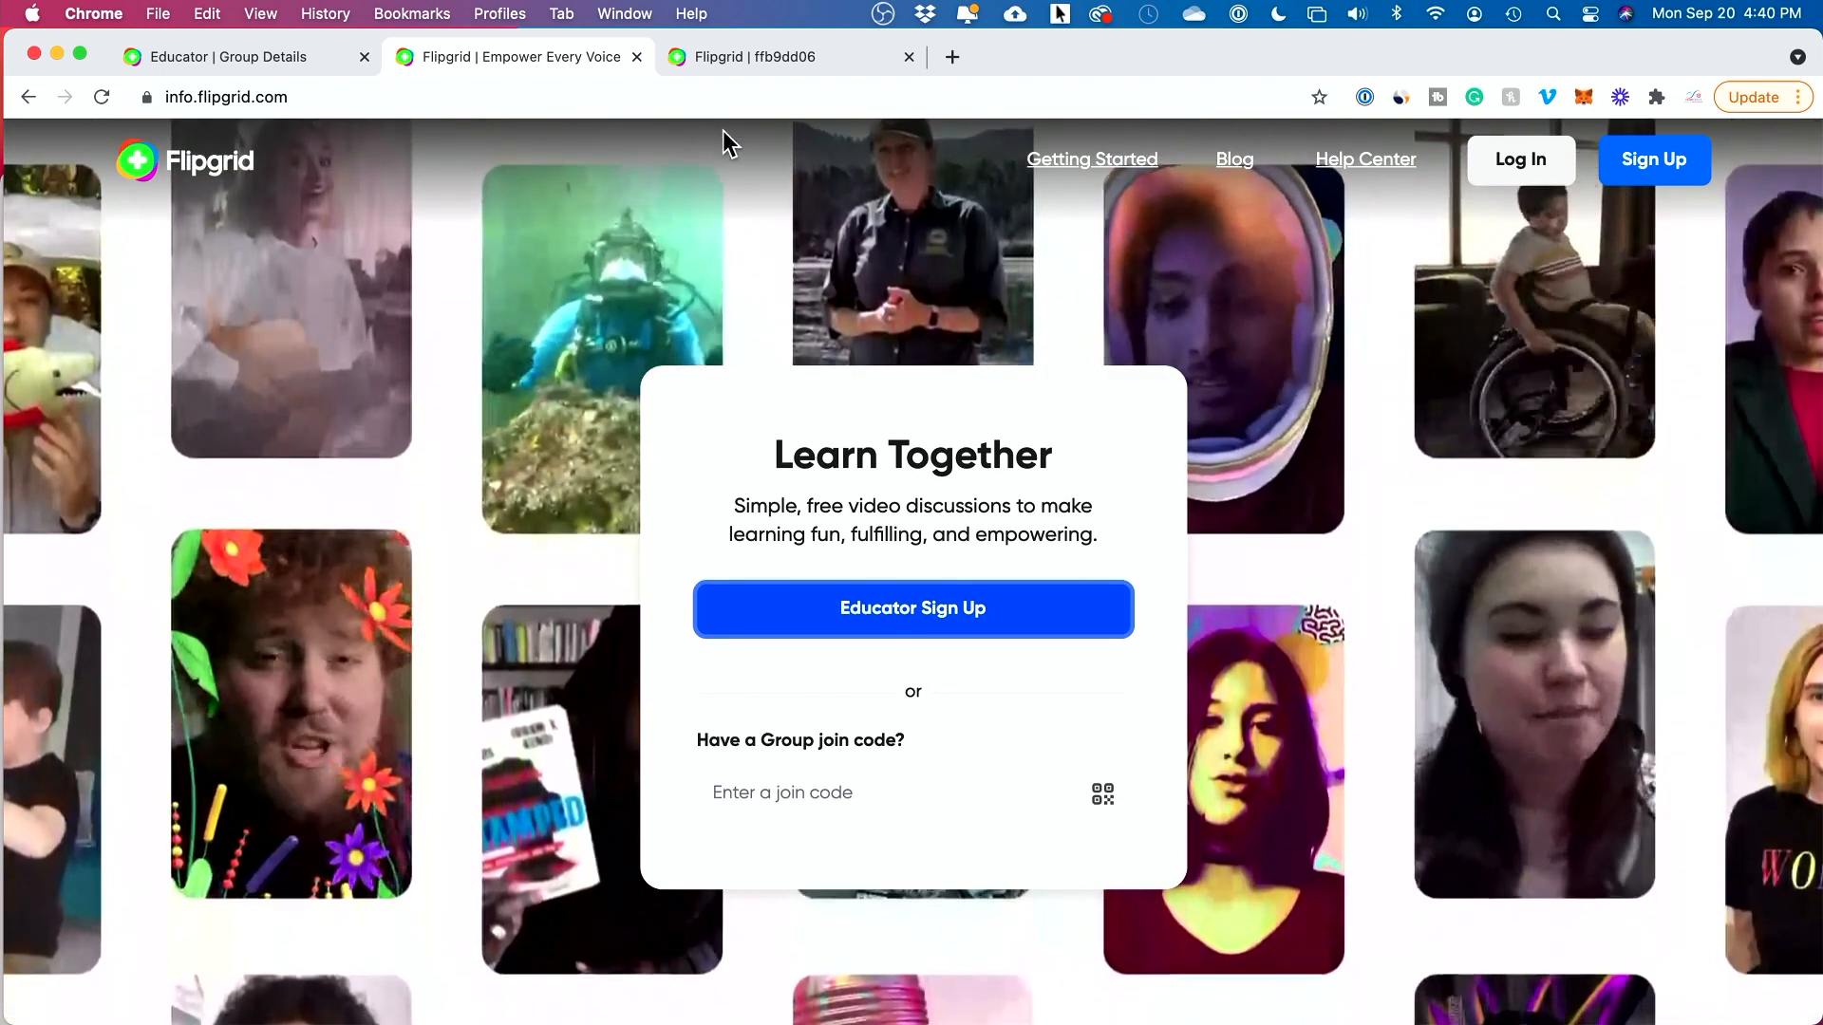
Copy the join code, paste and submit it, and browse the Online Education Tools topics.
click(756, 57)
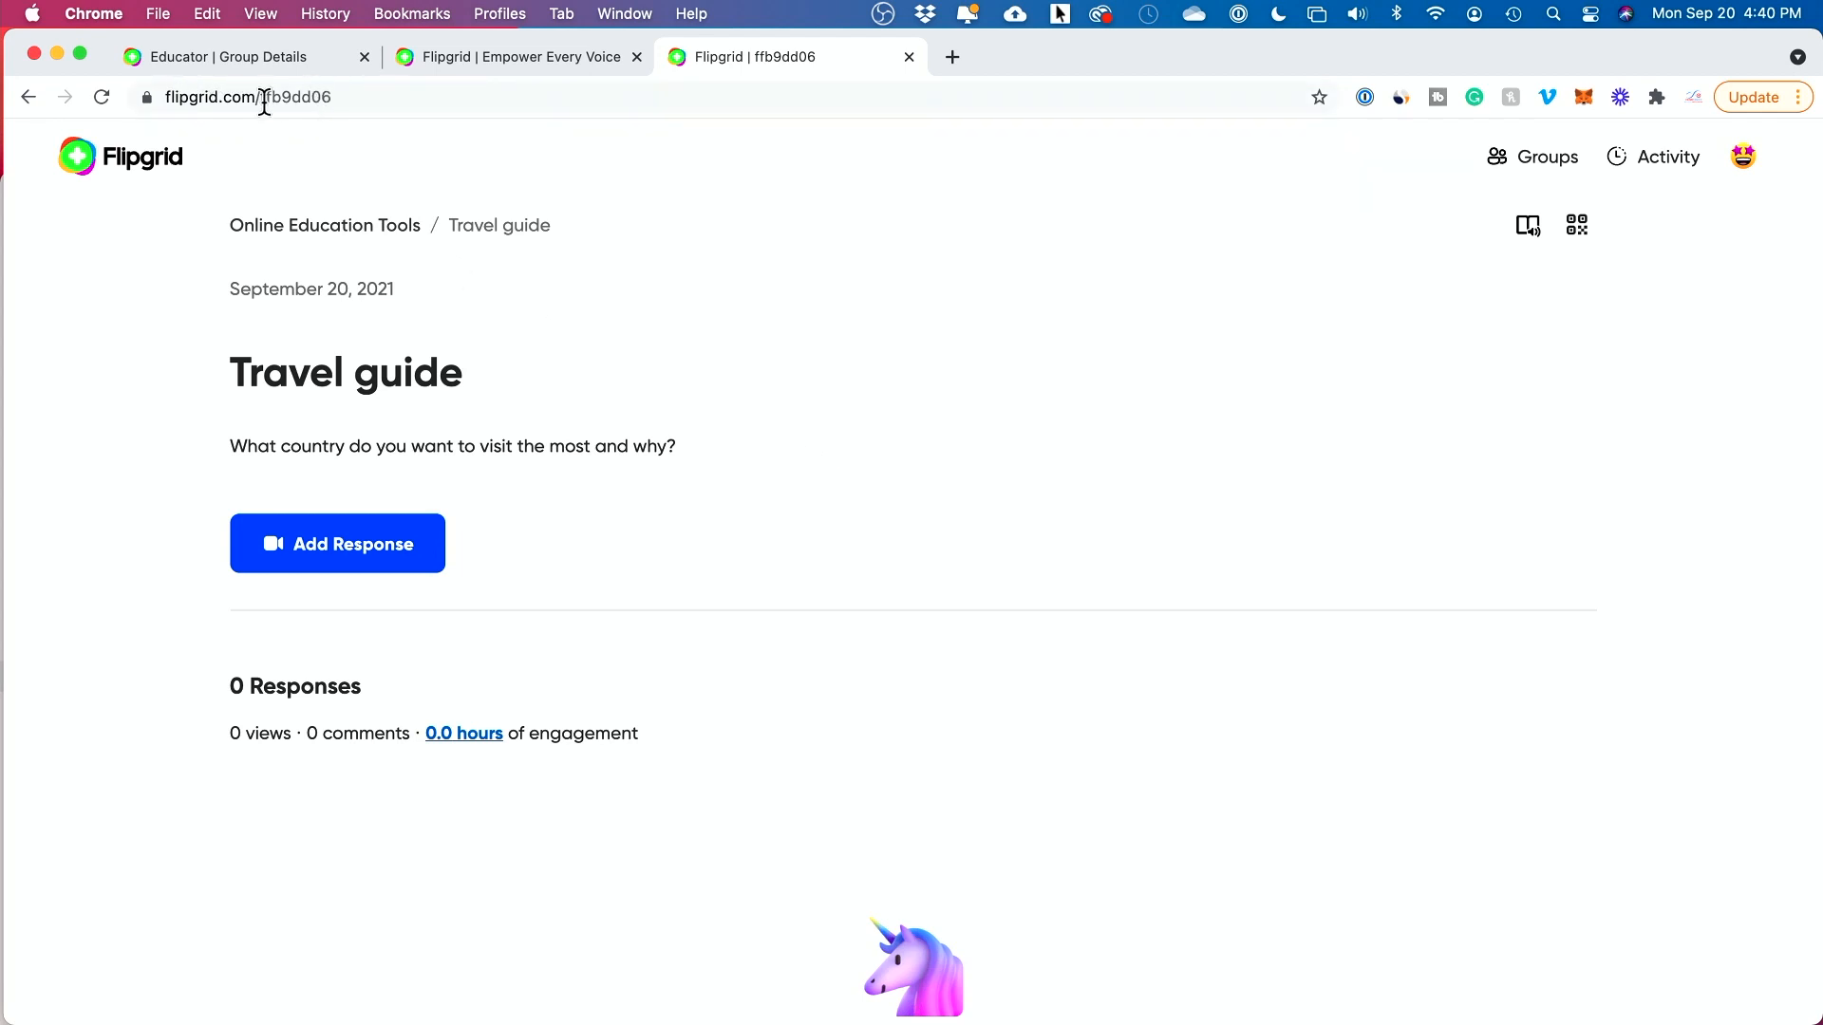
mouse_move(523, 213)
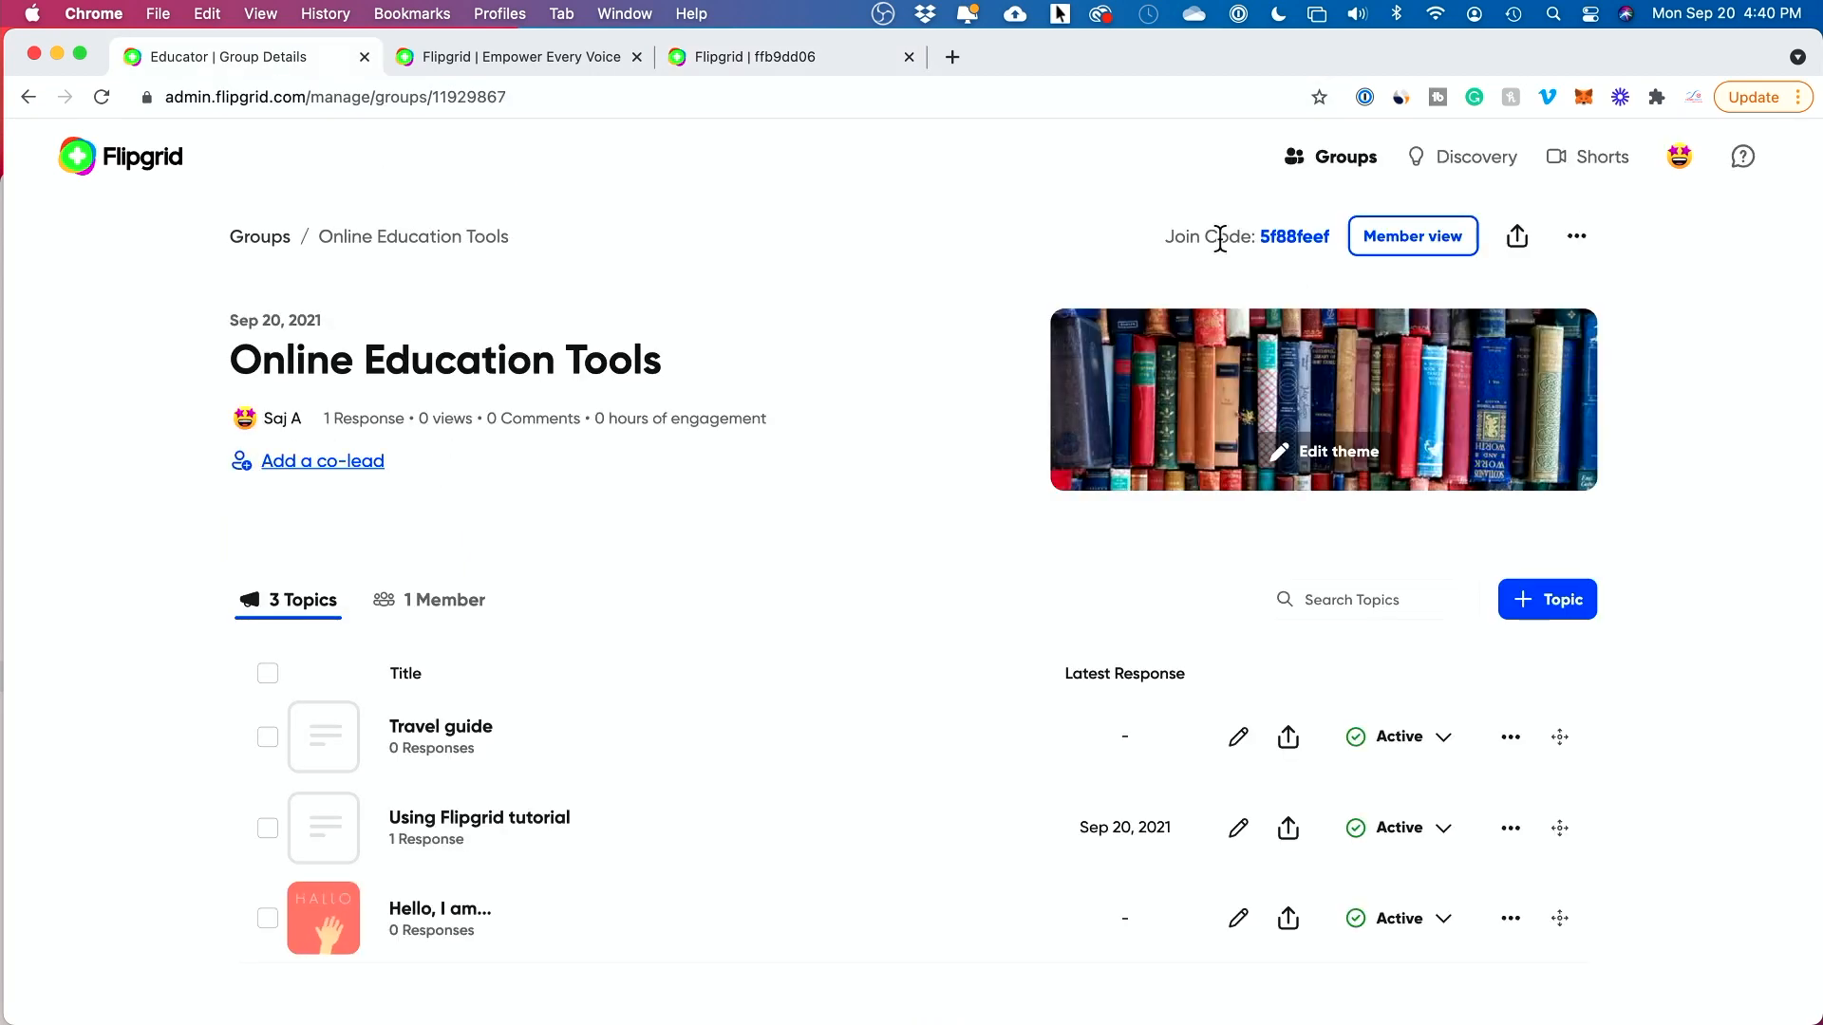
mouse_move(1281, 250)
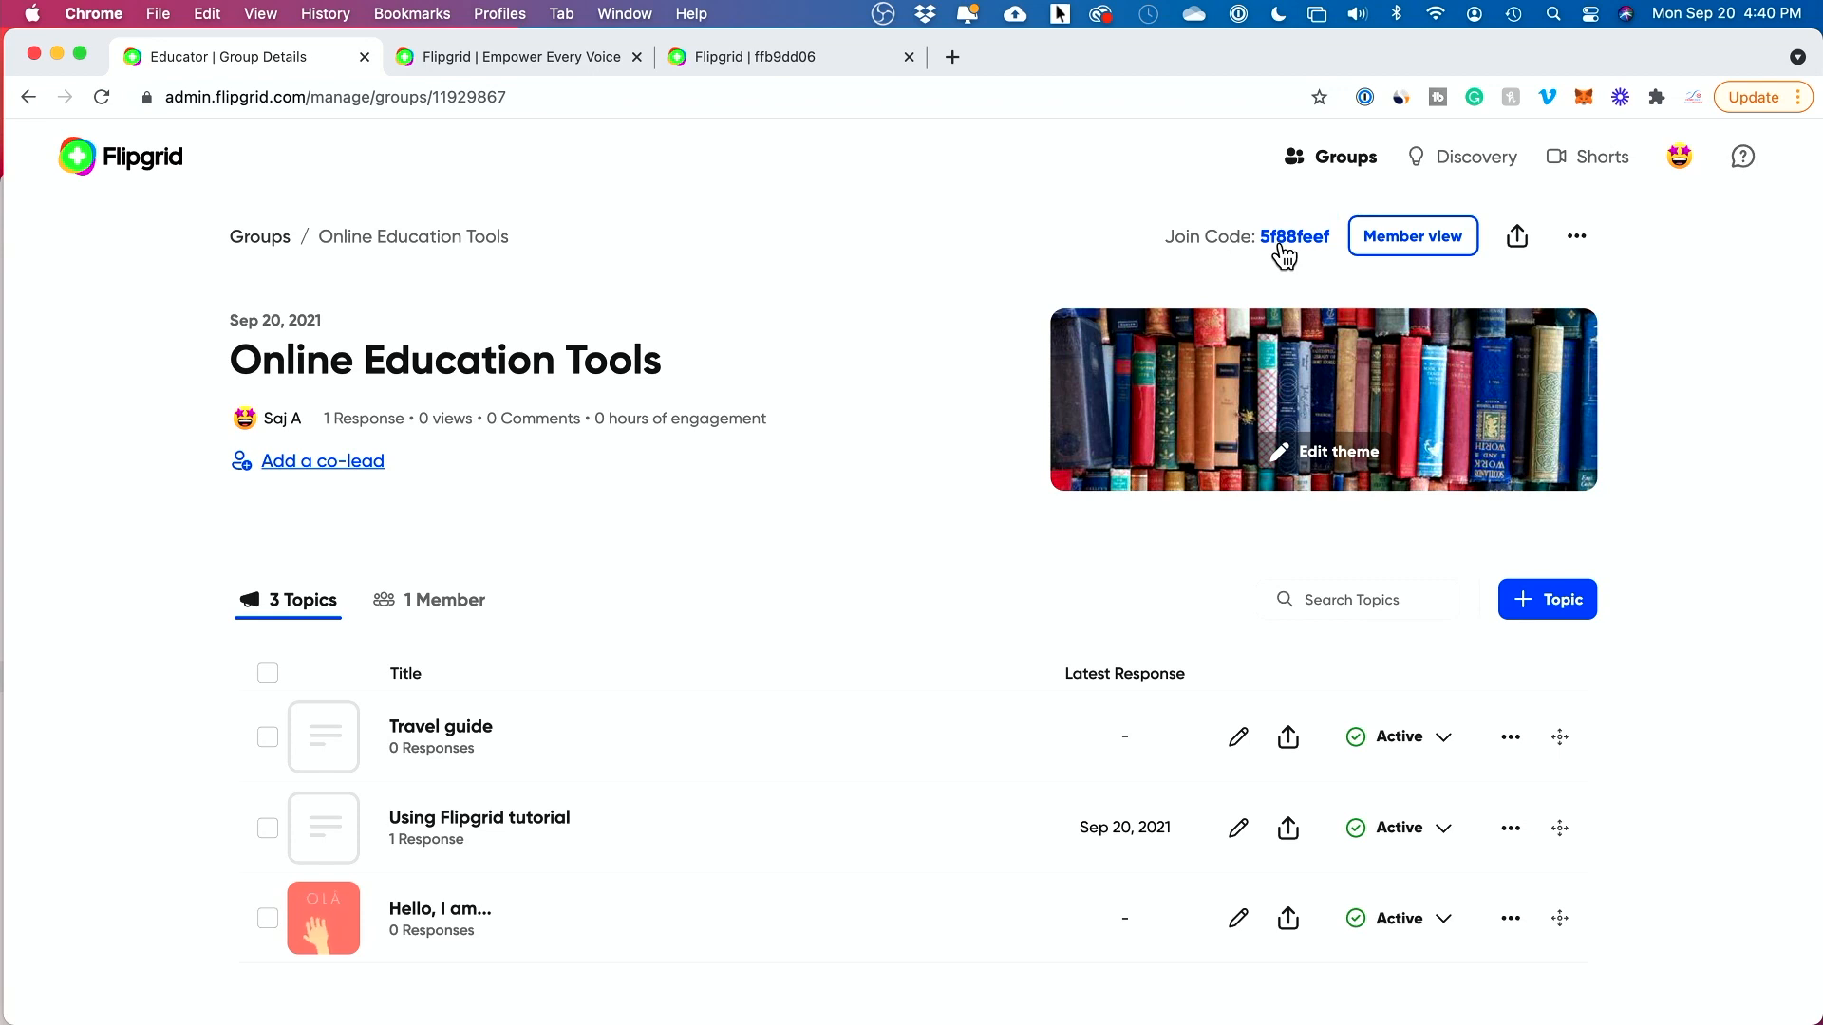
click(518, 56)
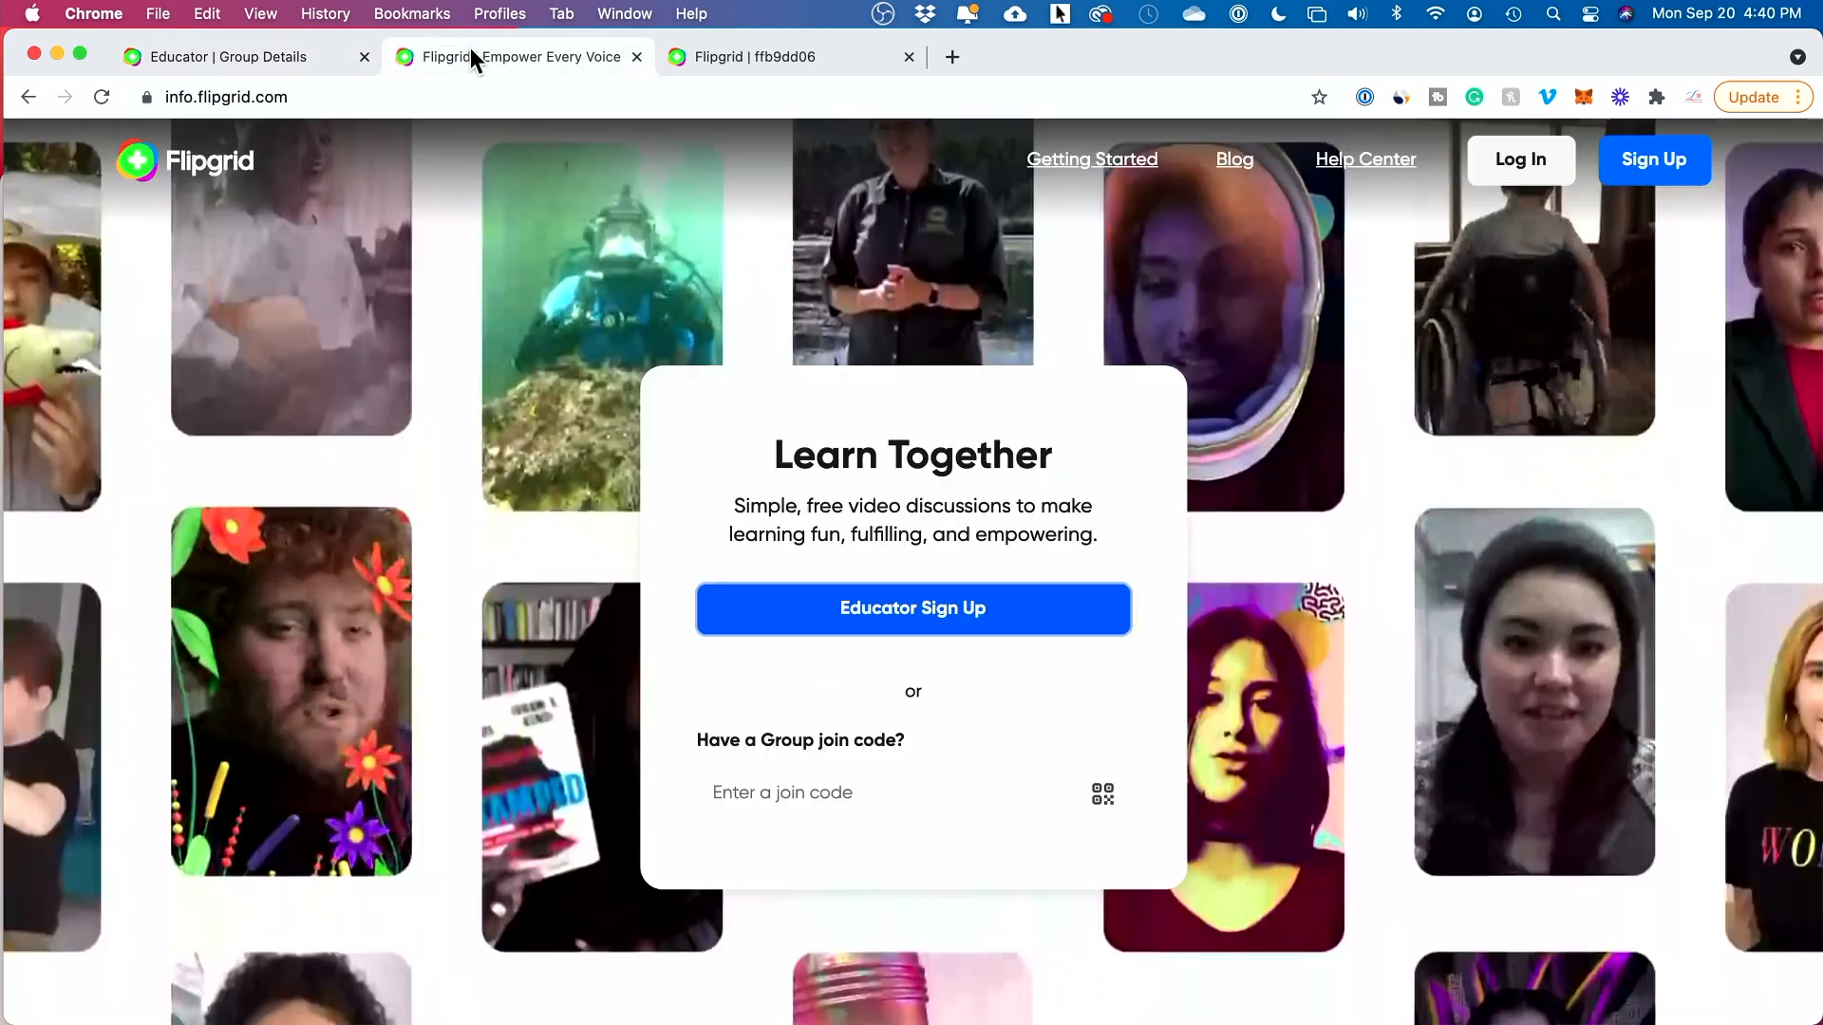
click(813, 791)
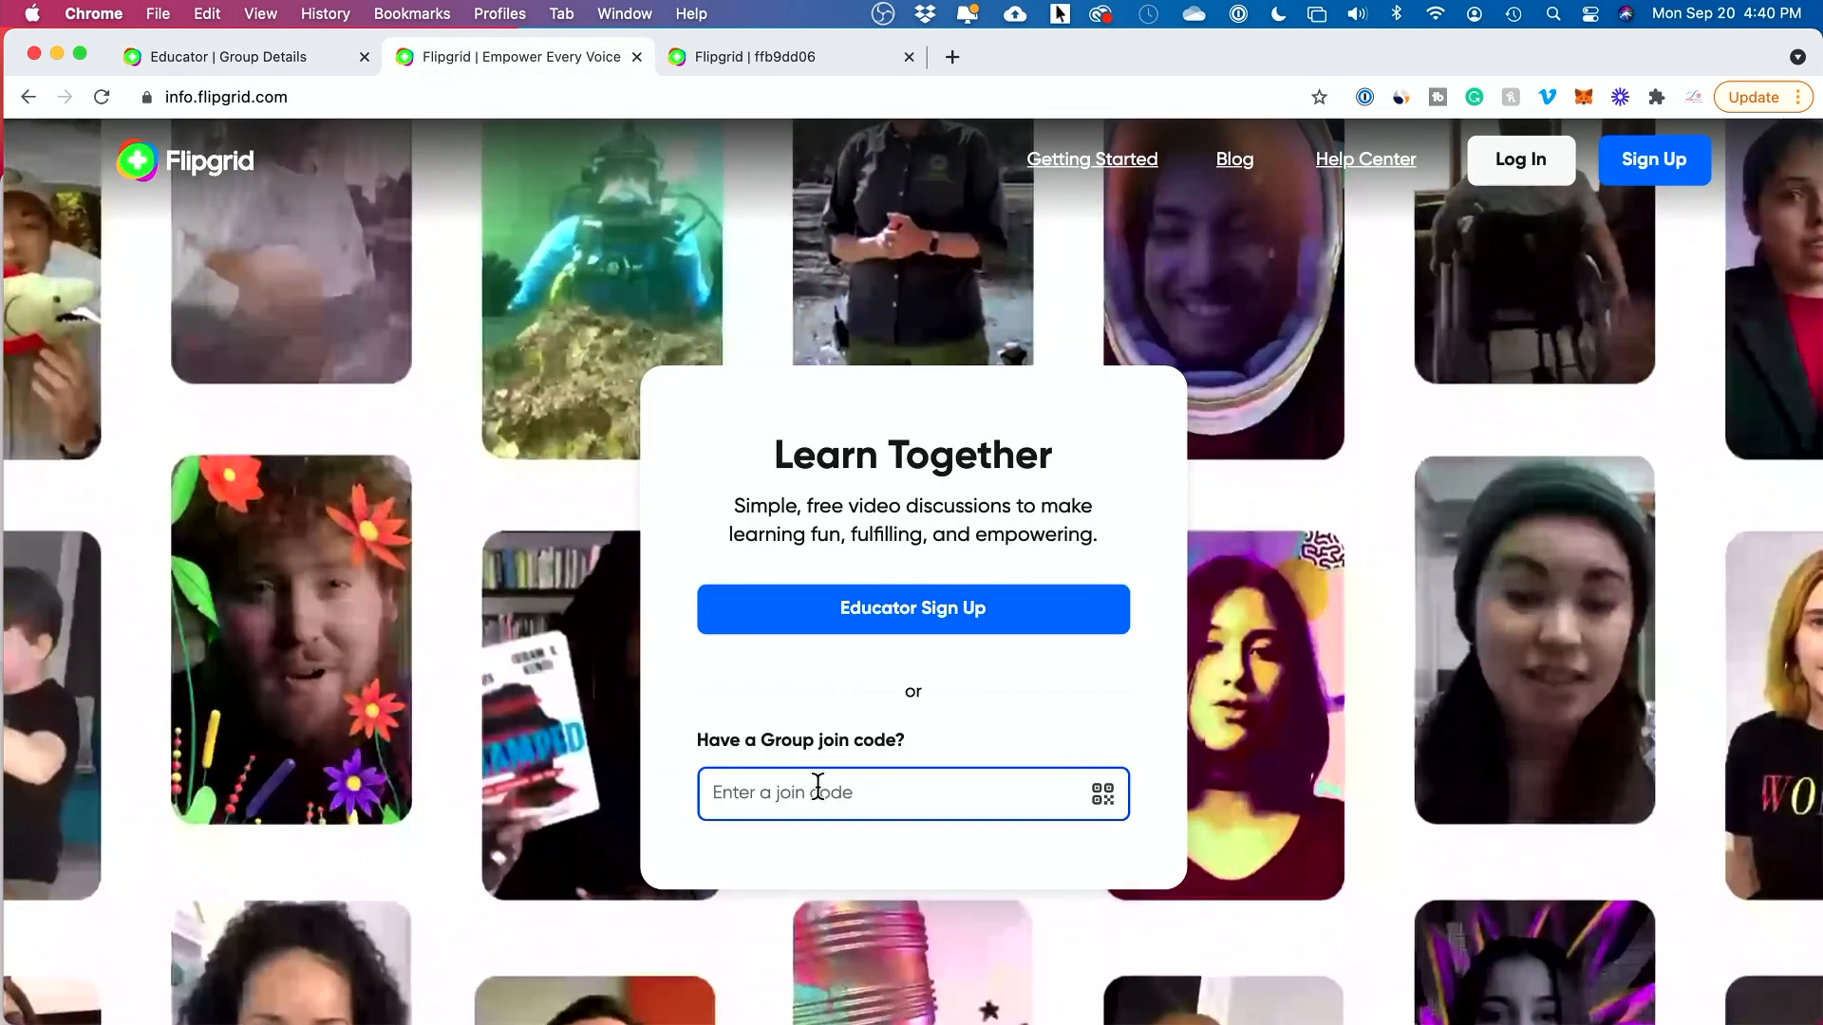
right_click(814, 792)
text(5f88feef)
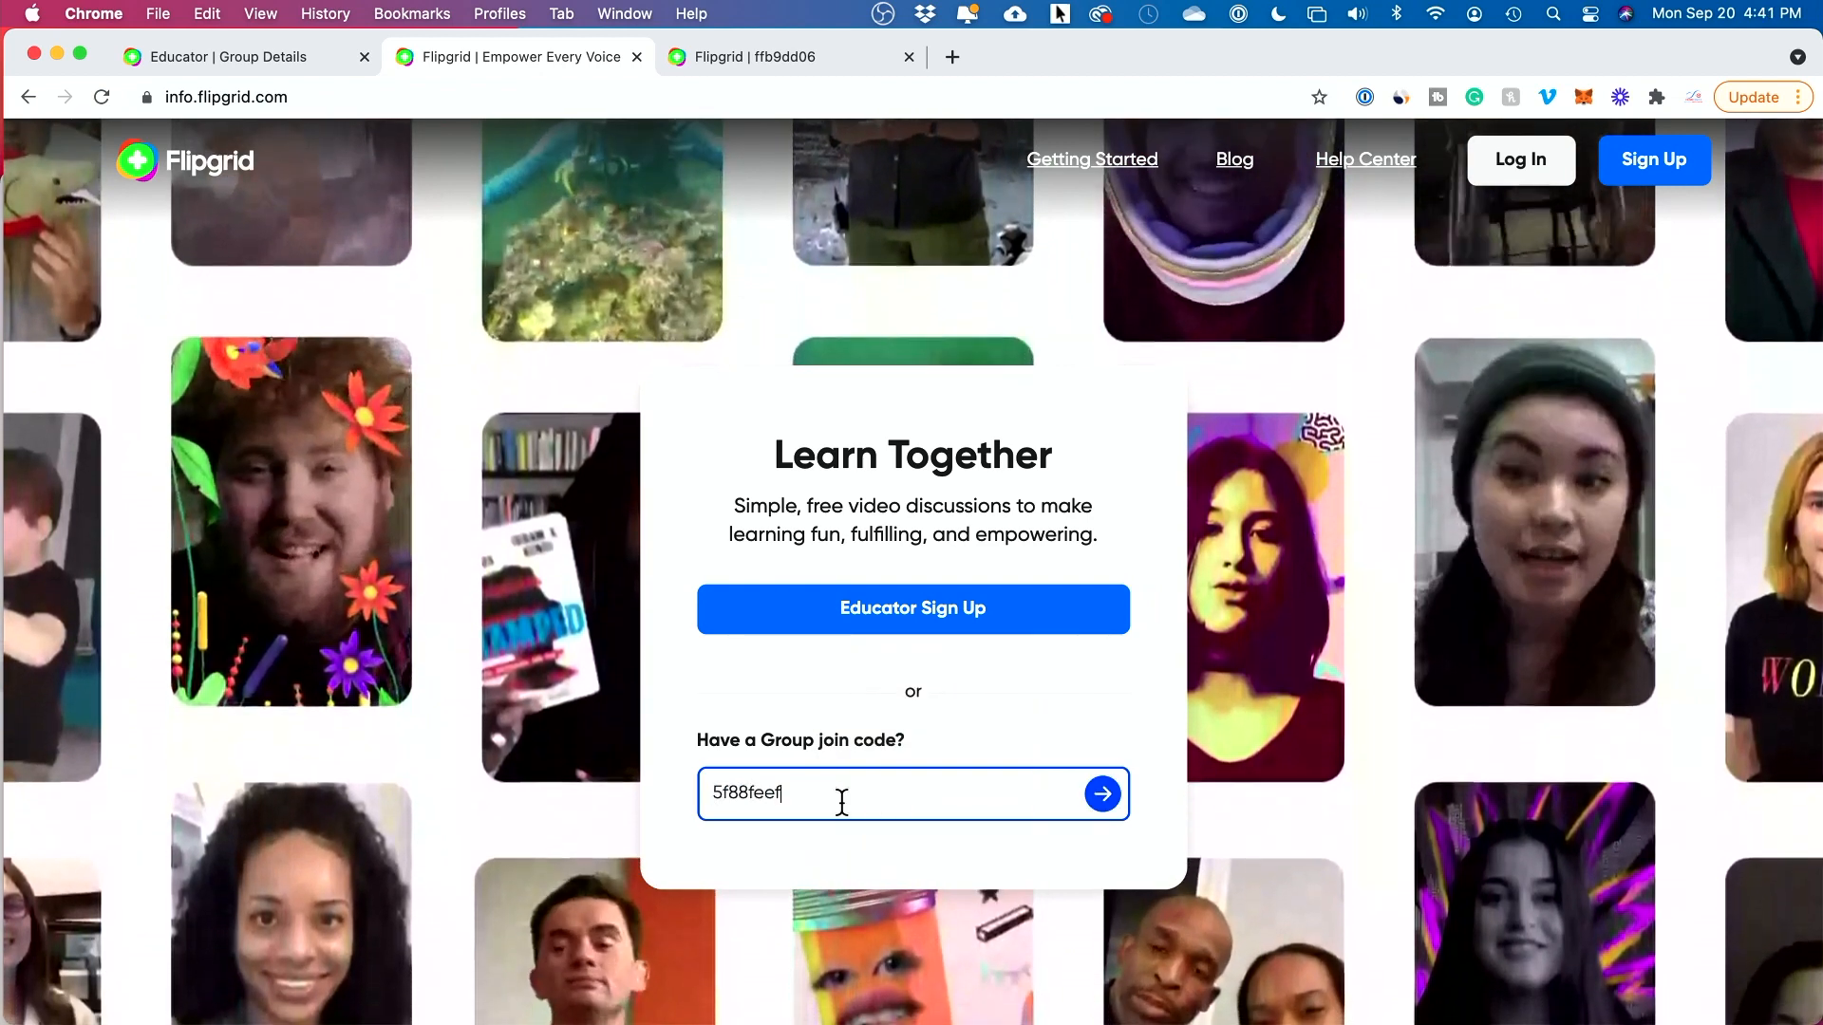
click(1101, 793)
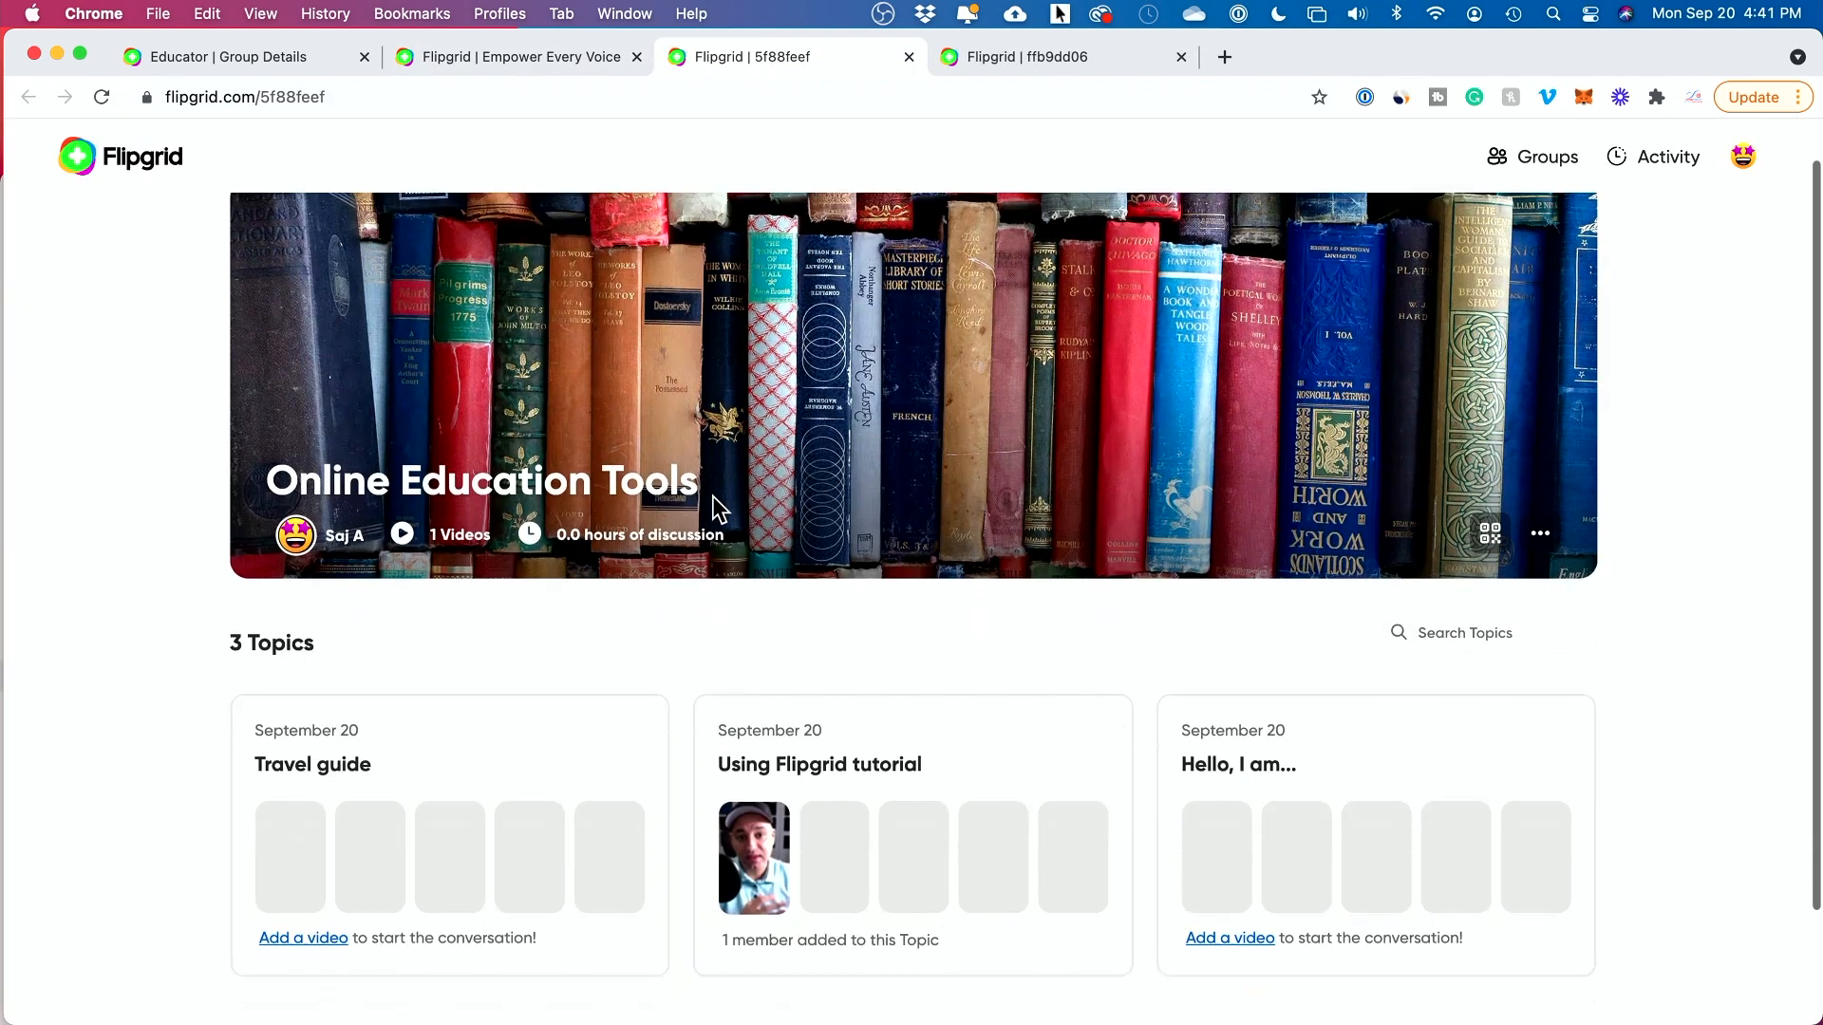
scroll(down, 3)
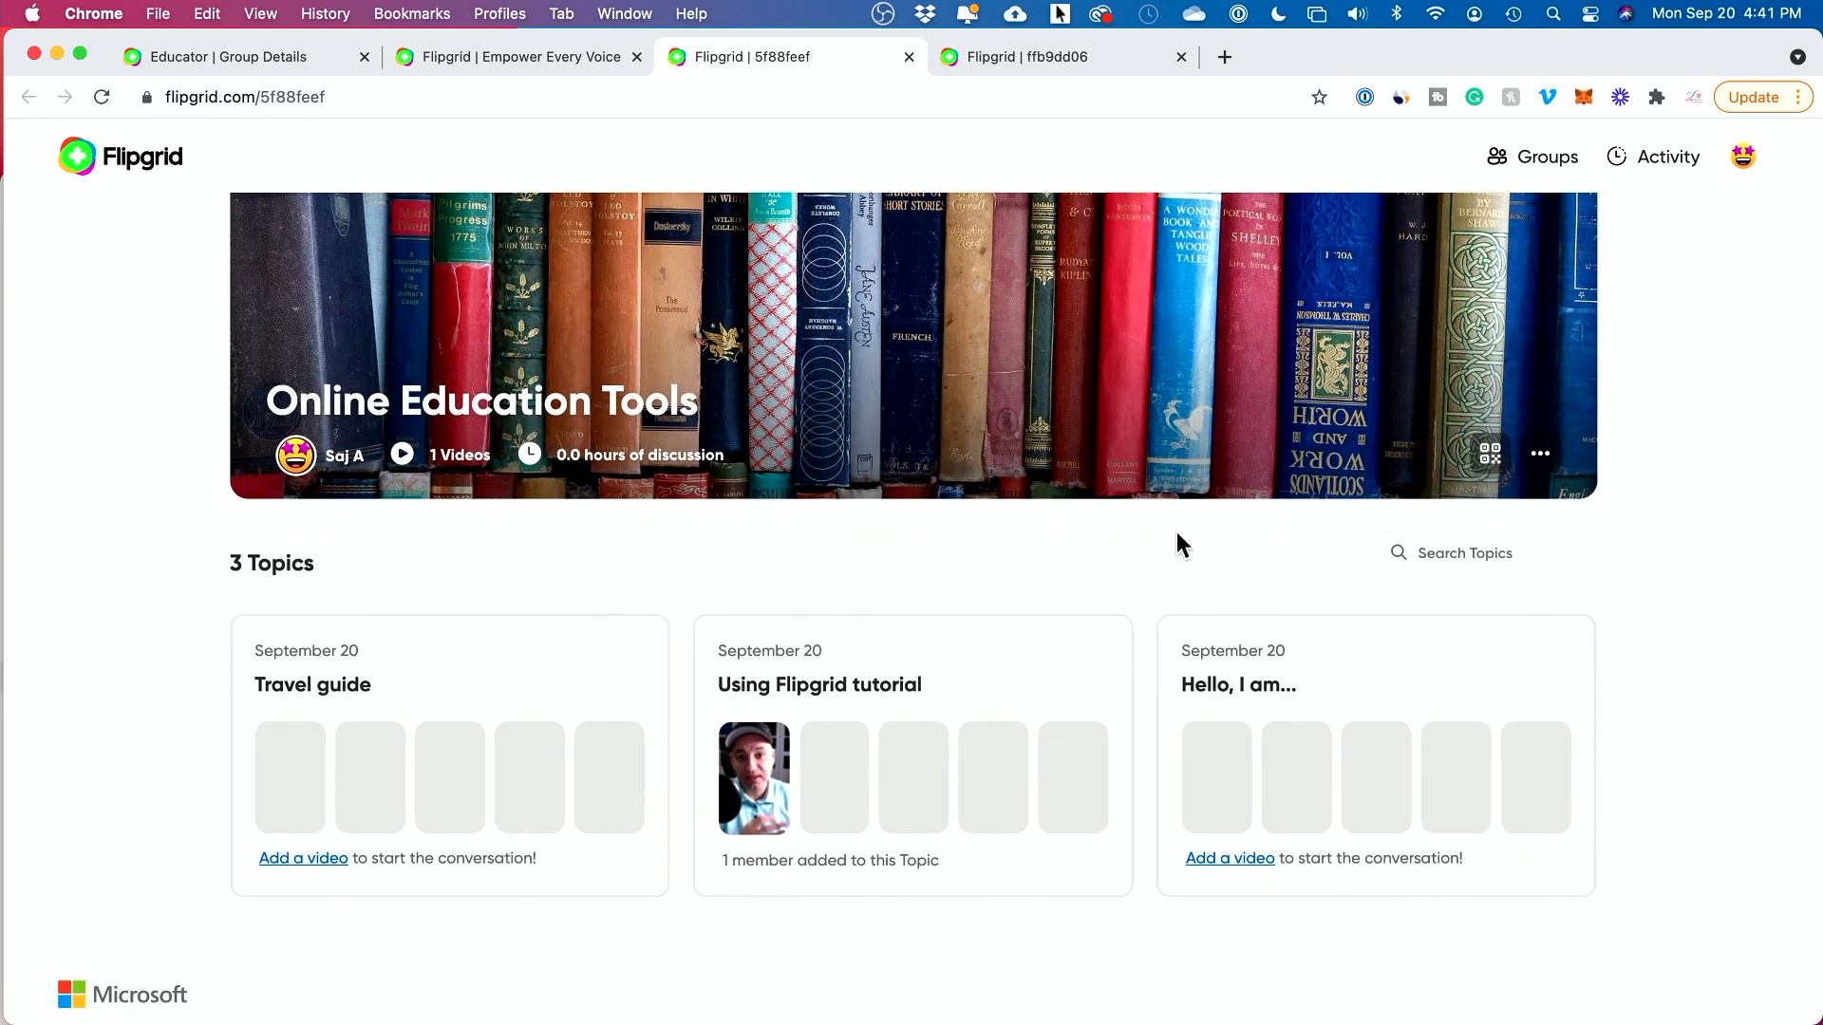
mouse_move(240, 570)
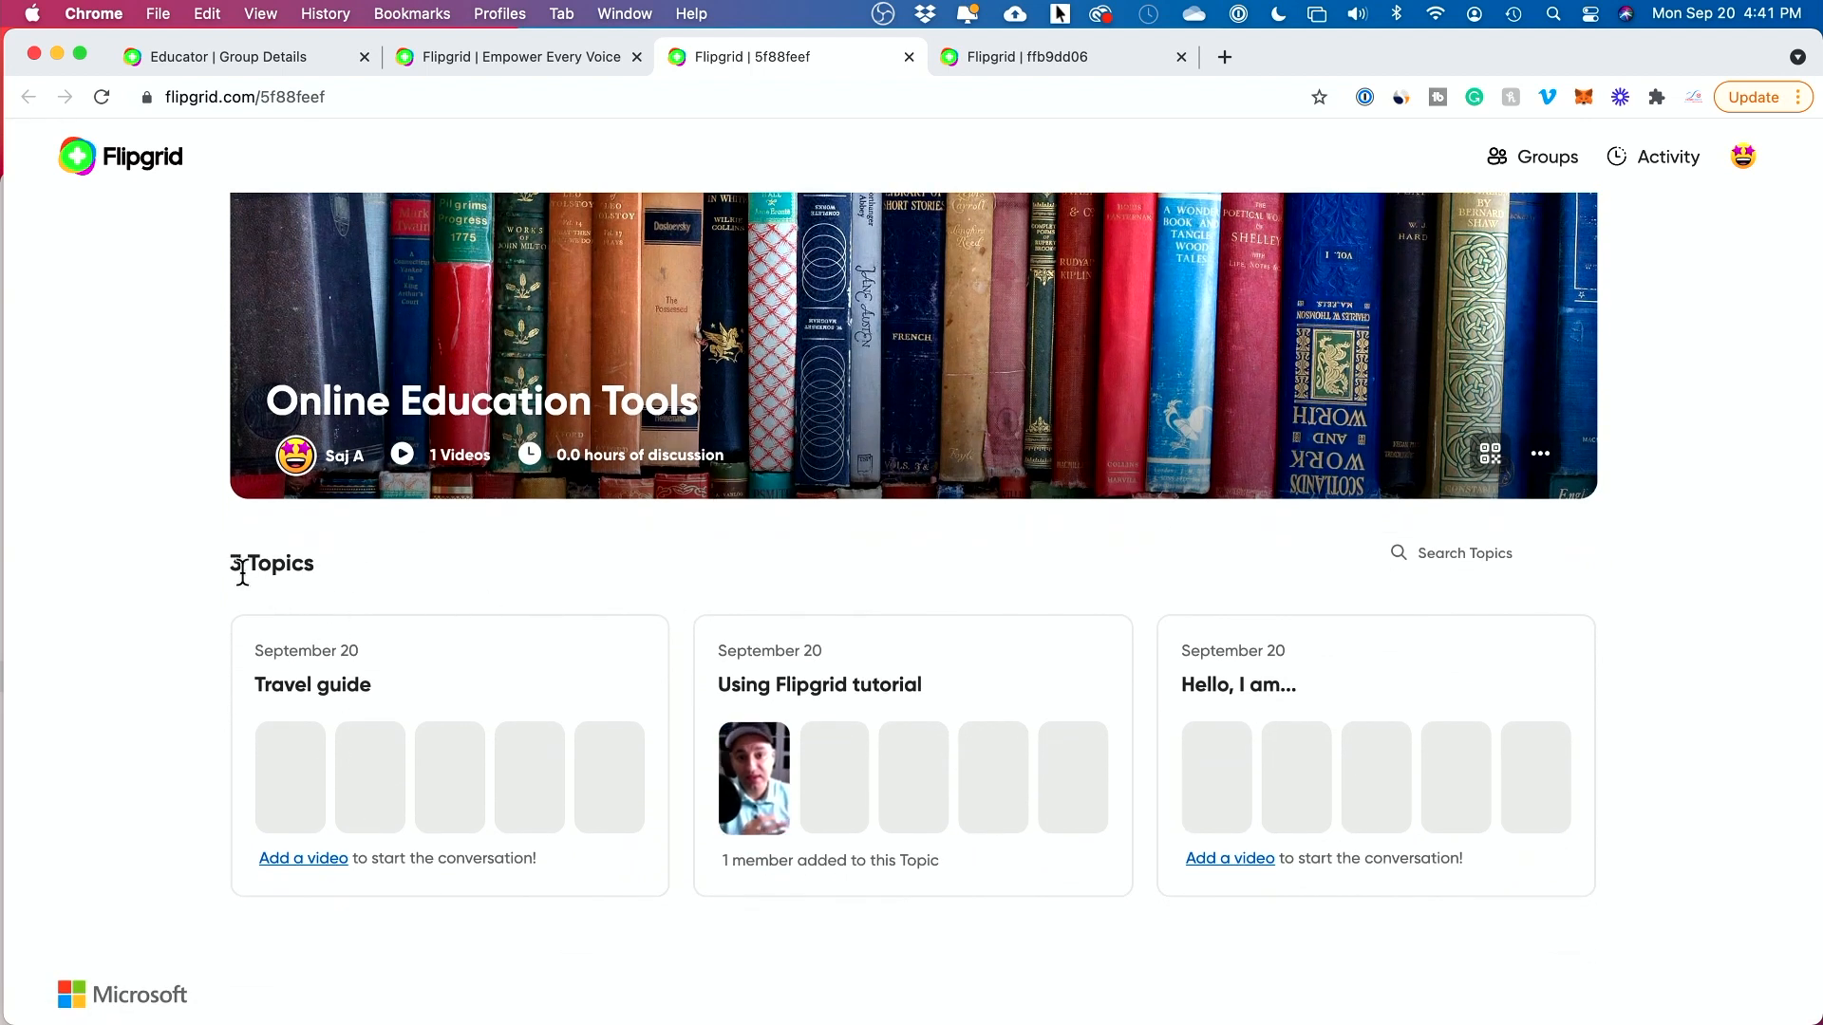
double_click(271, 563)
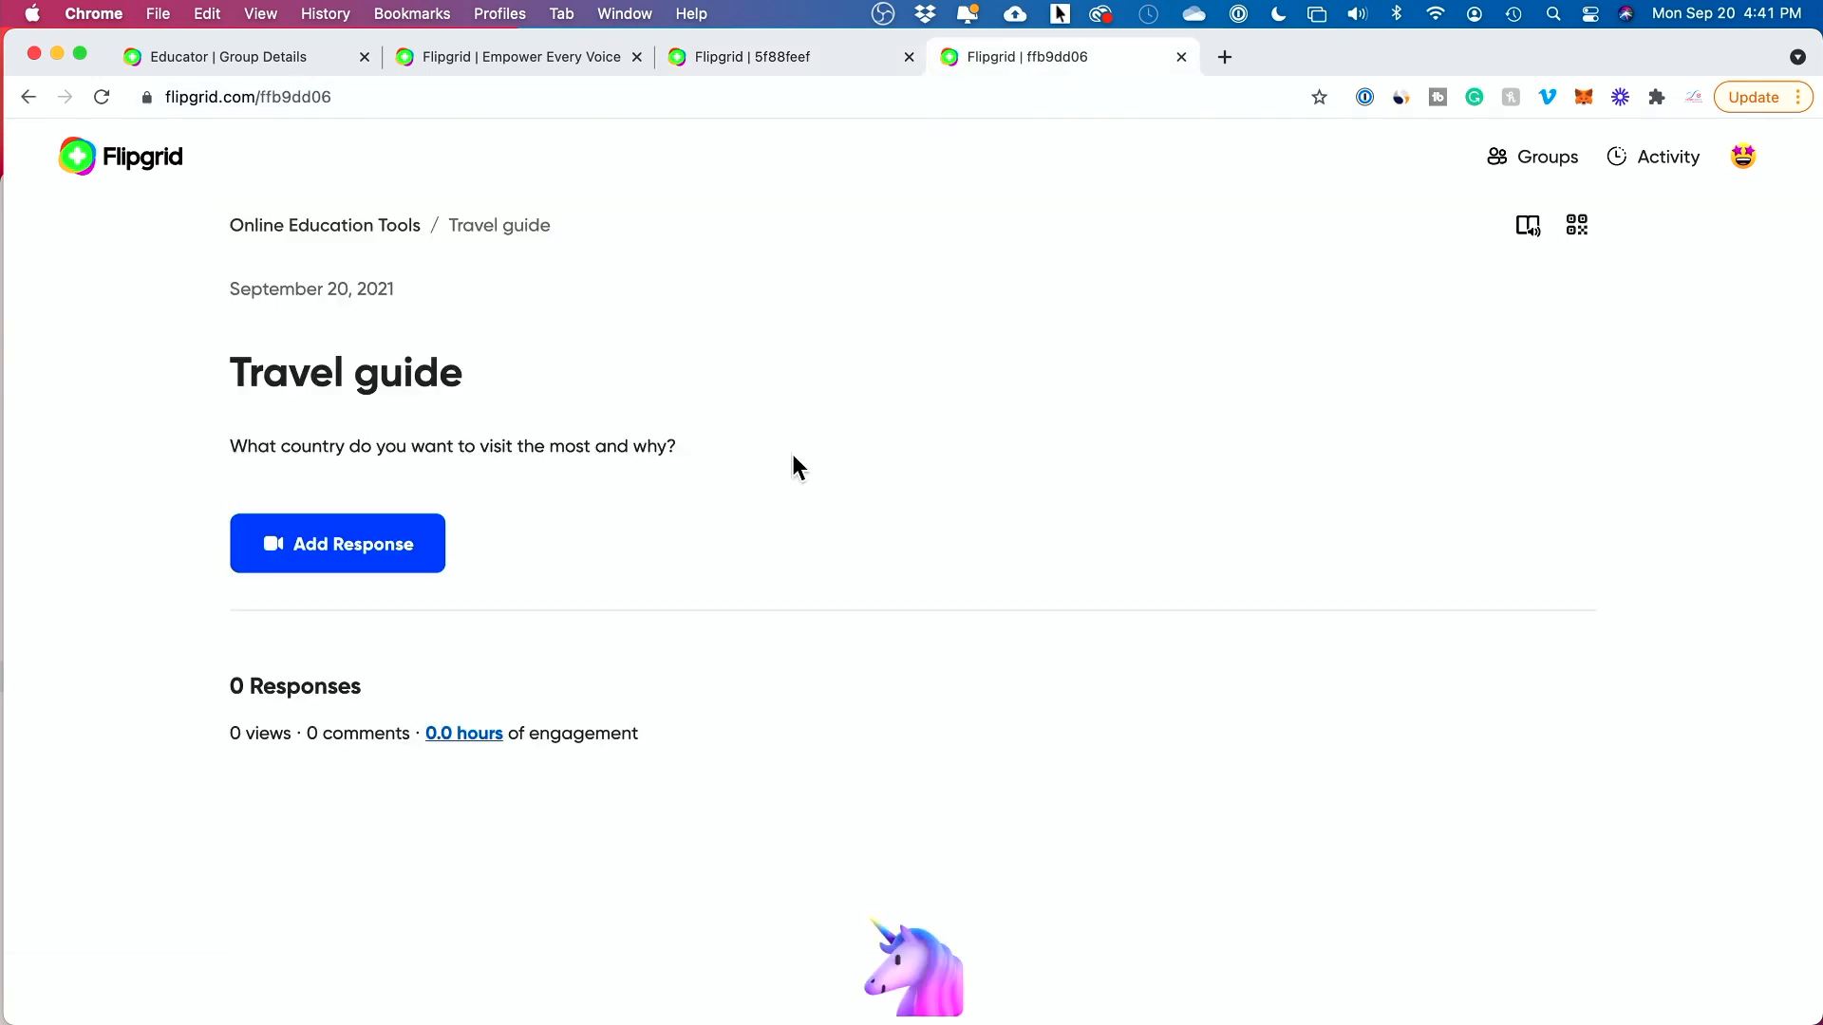
mouse_move(410, 366)
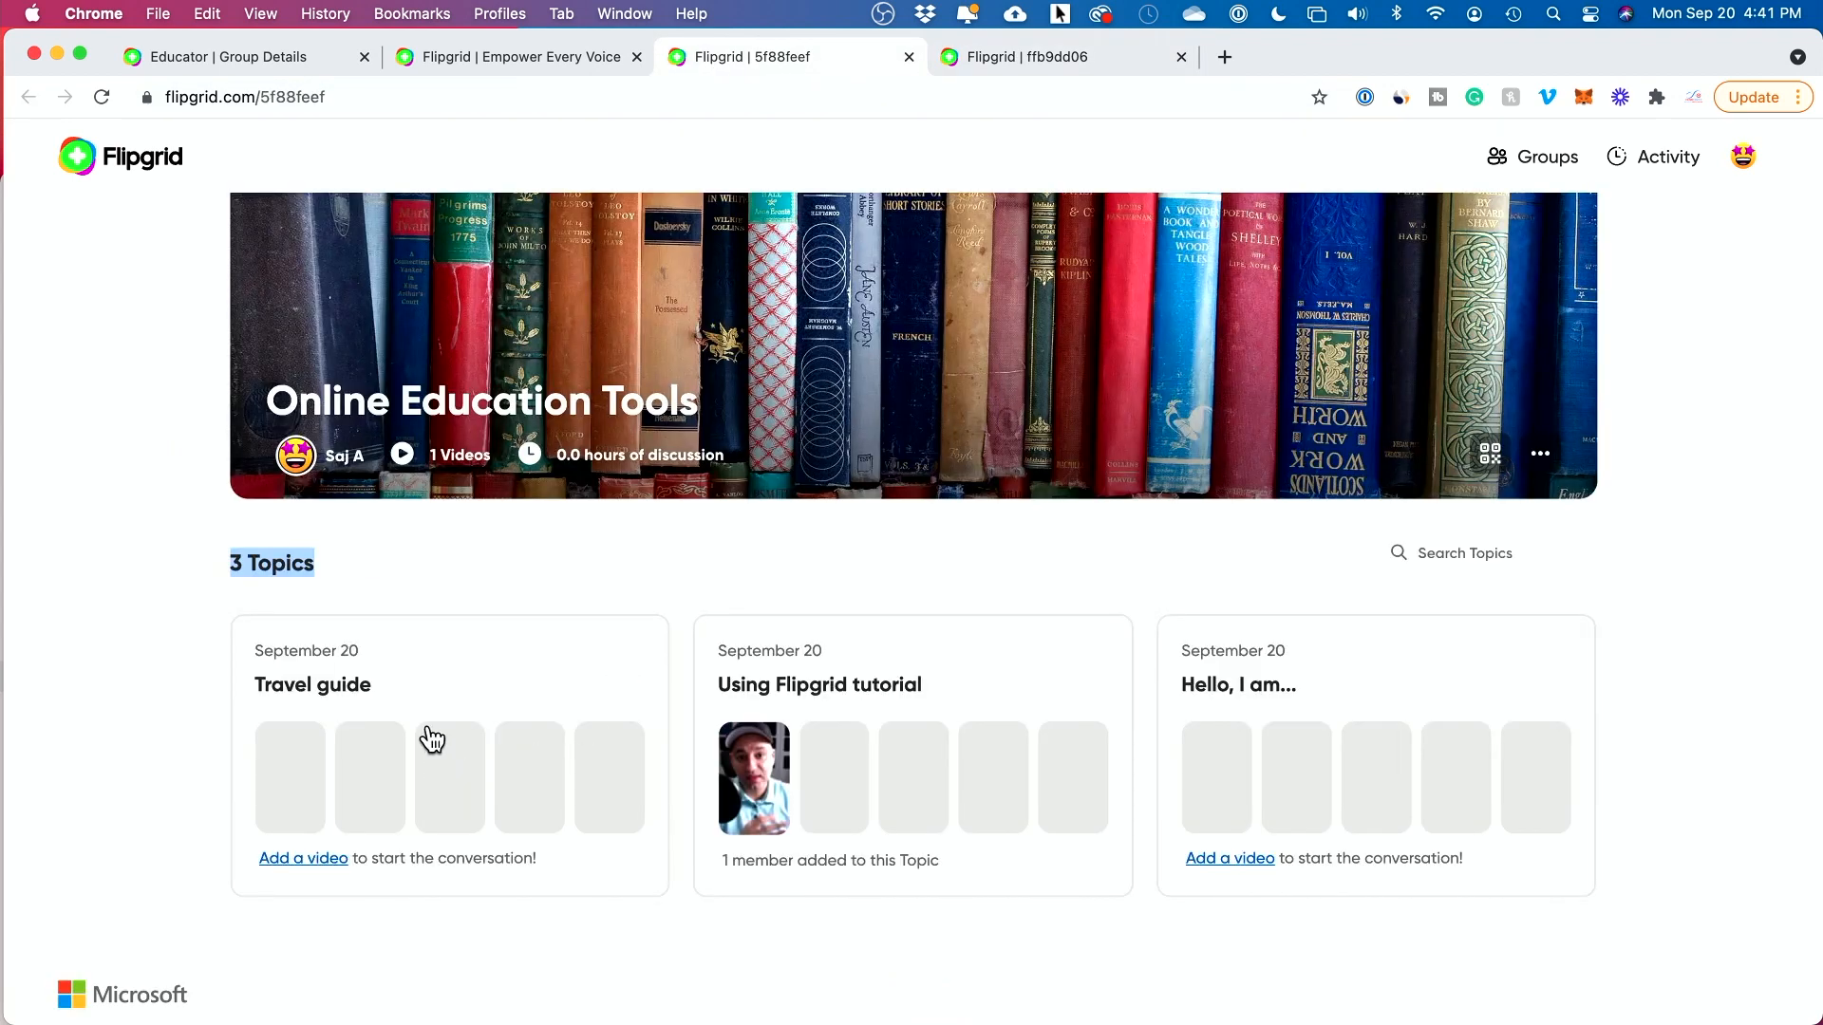
mouse_move(617, 756)
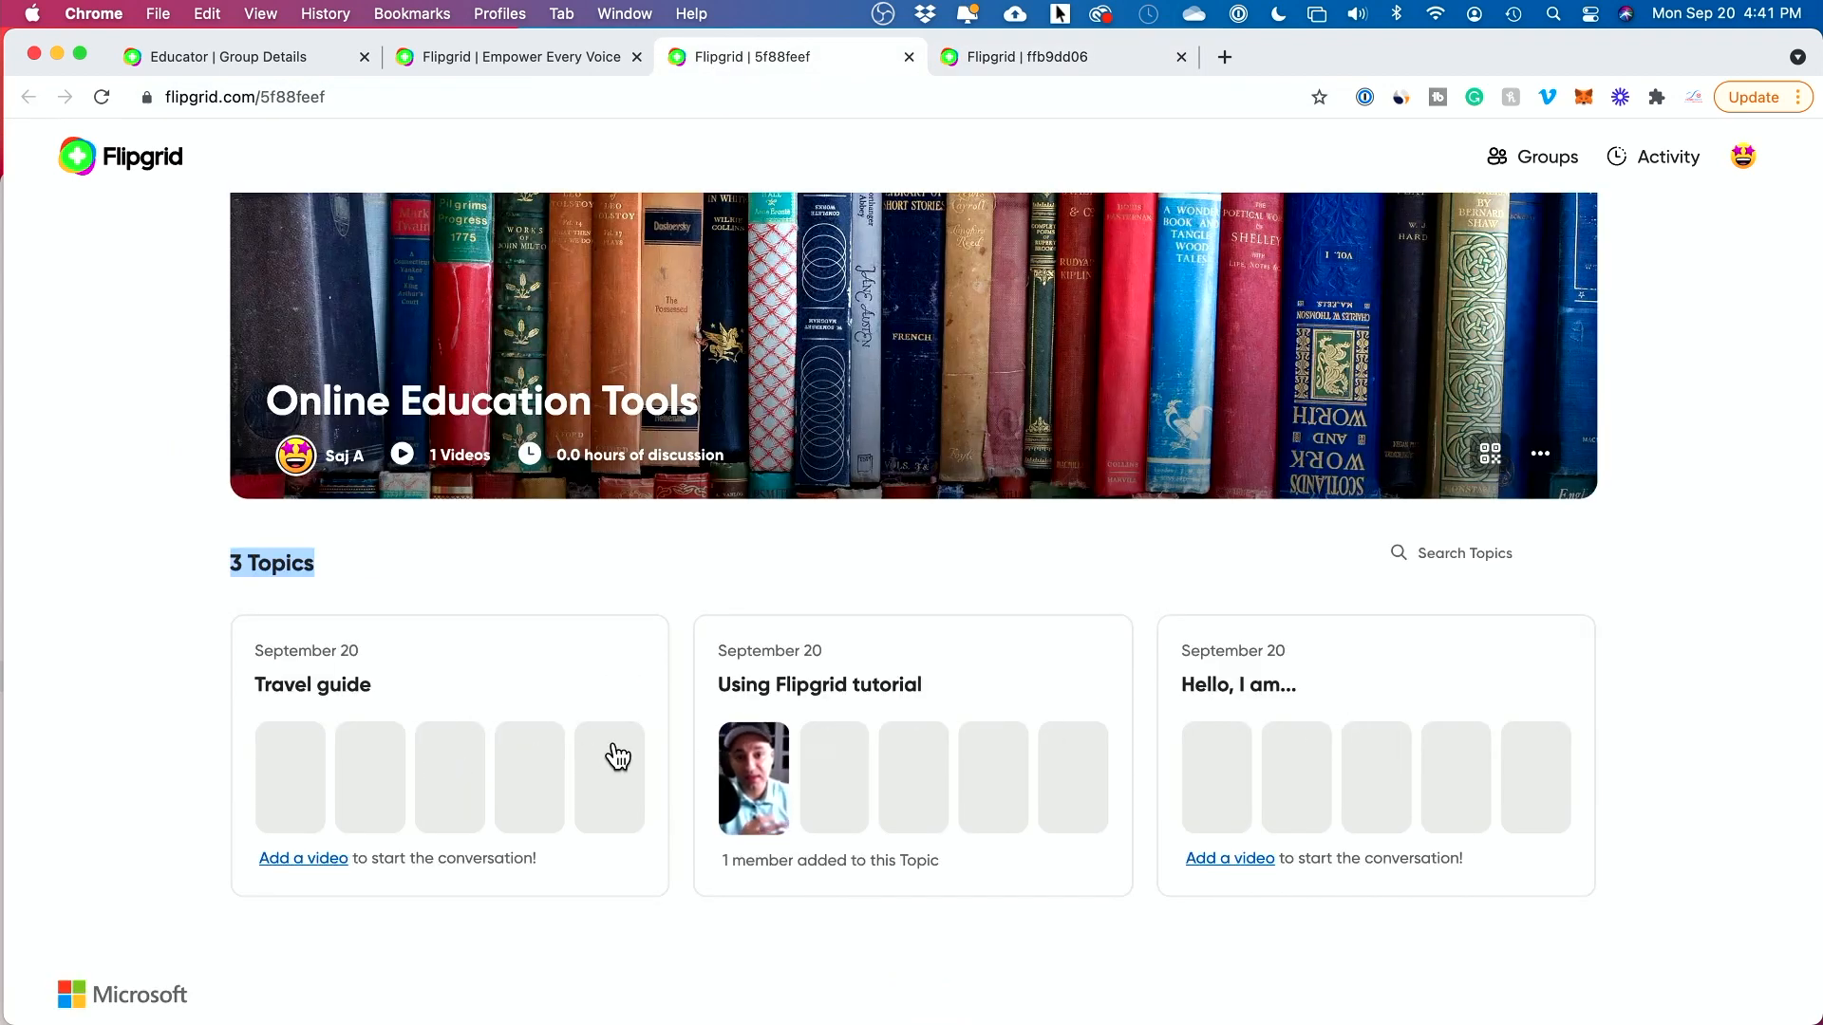
mouse_move(564, 762)
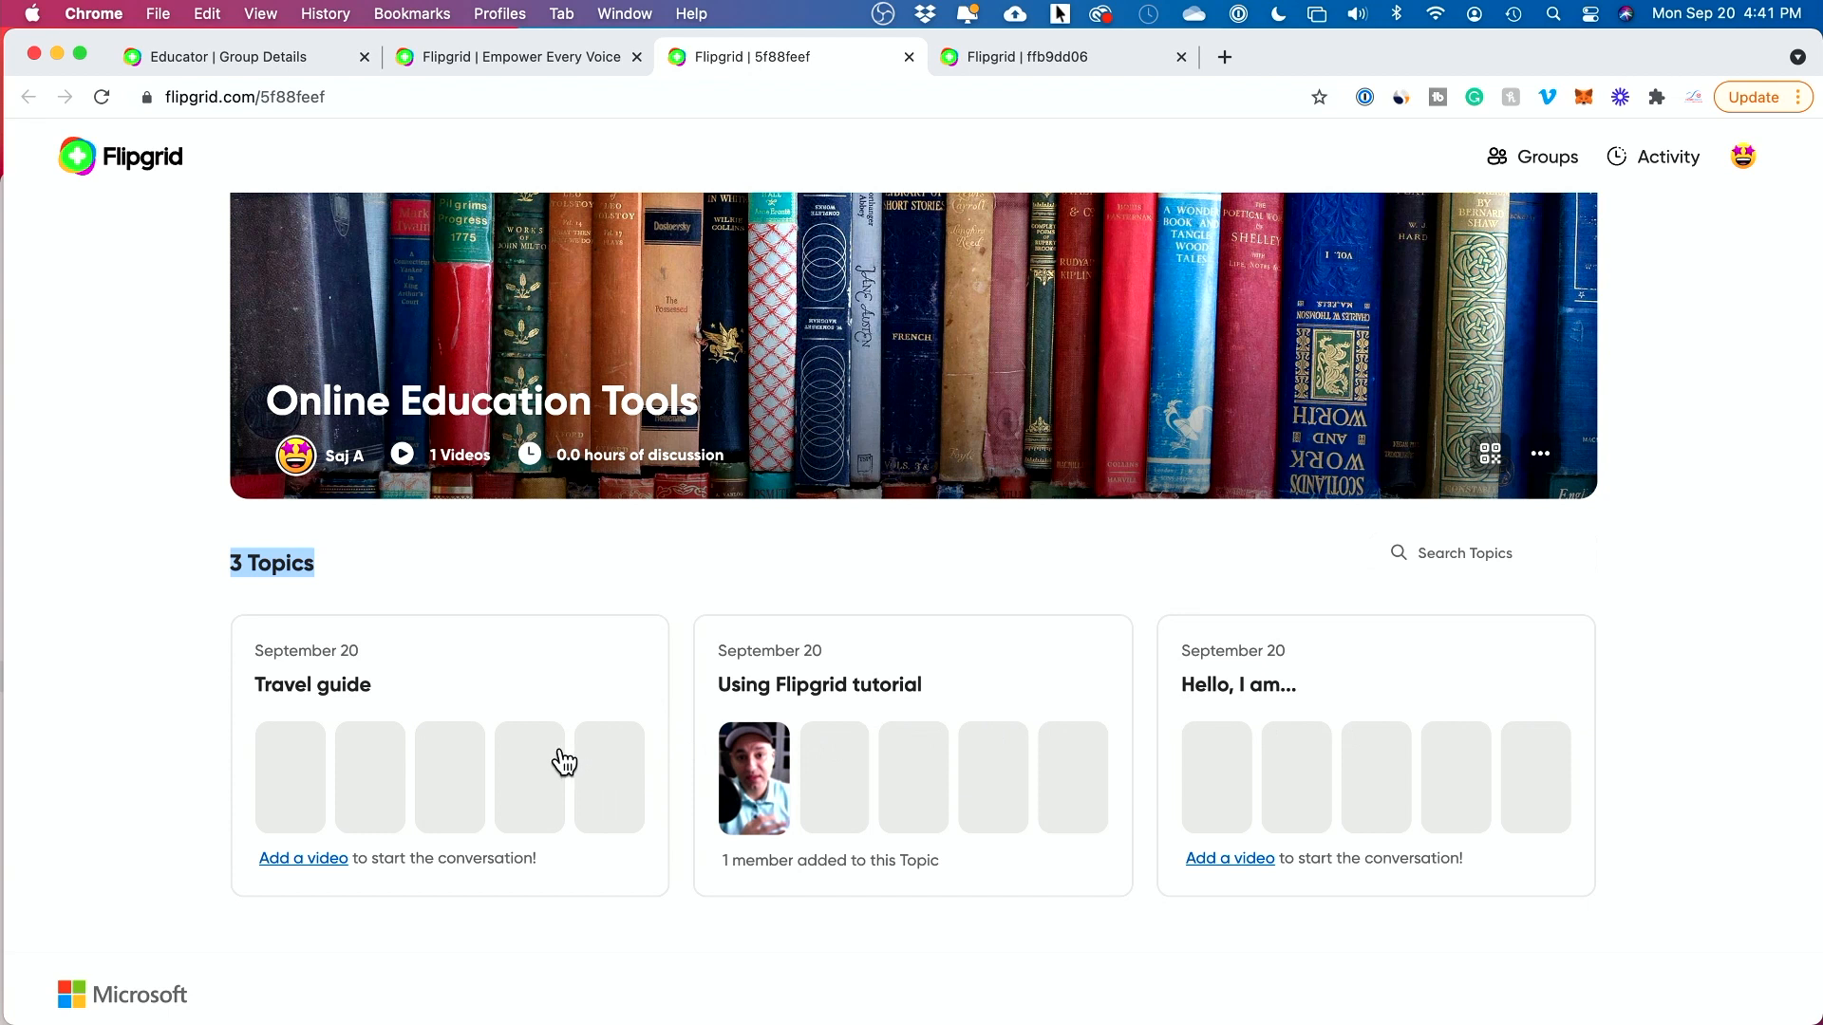
mouse_move(362, 886)
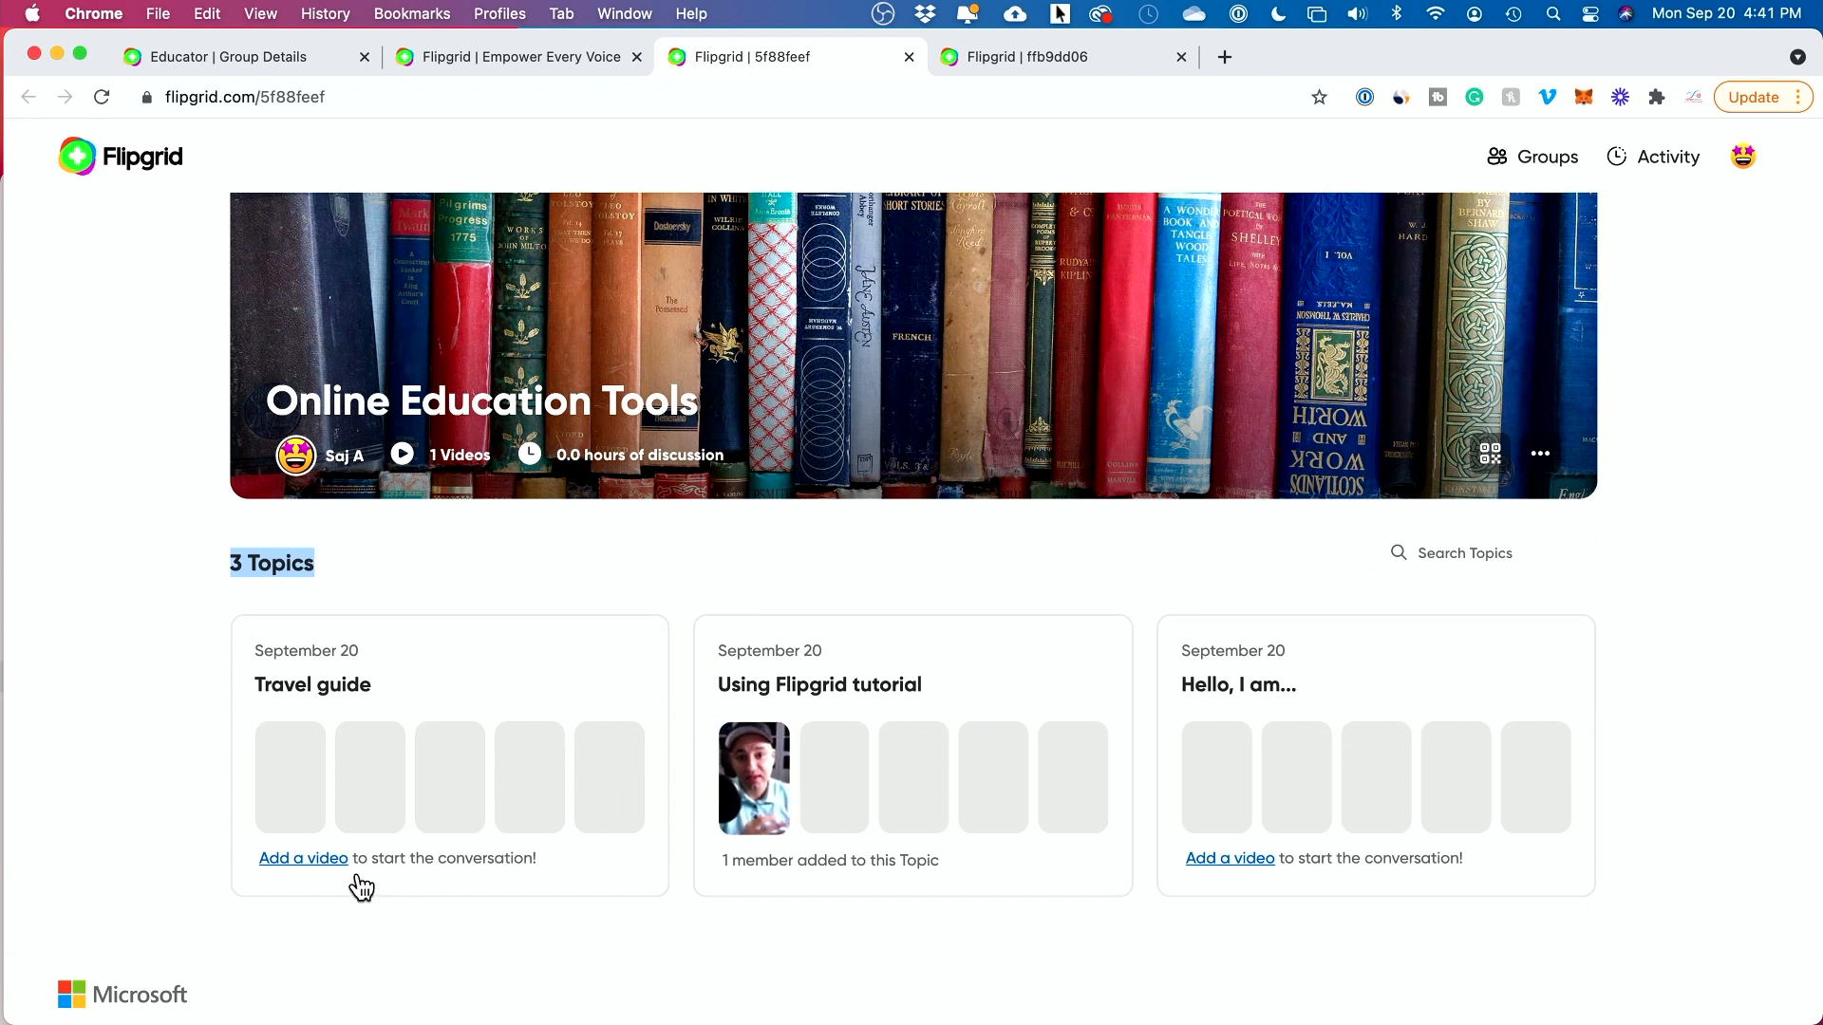
mouse_move(384, 816)
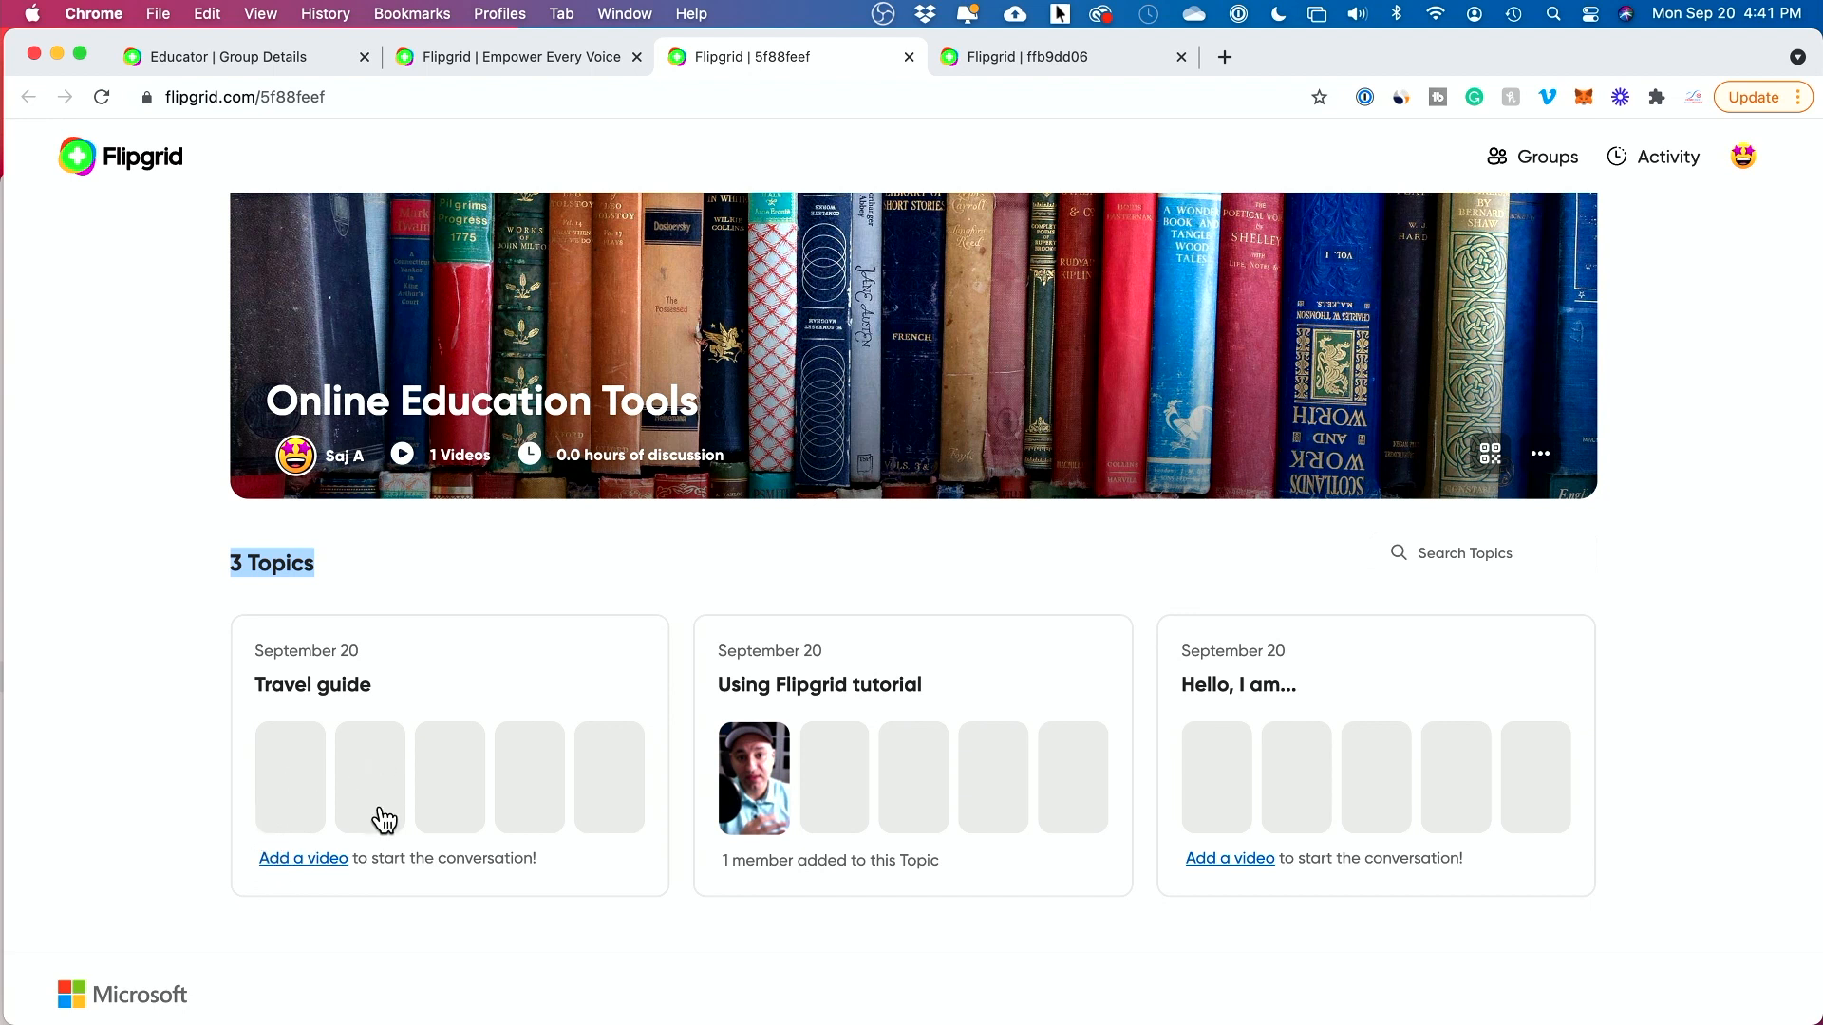
From the Travel guide topic tab, start a new video response in the camera recorder.
click(1034, 56)
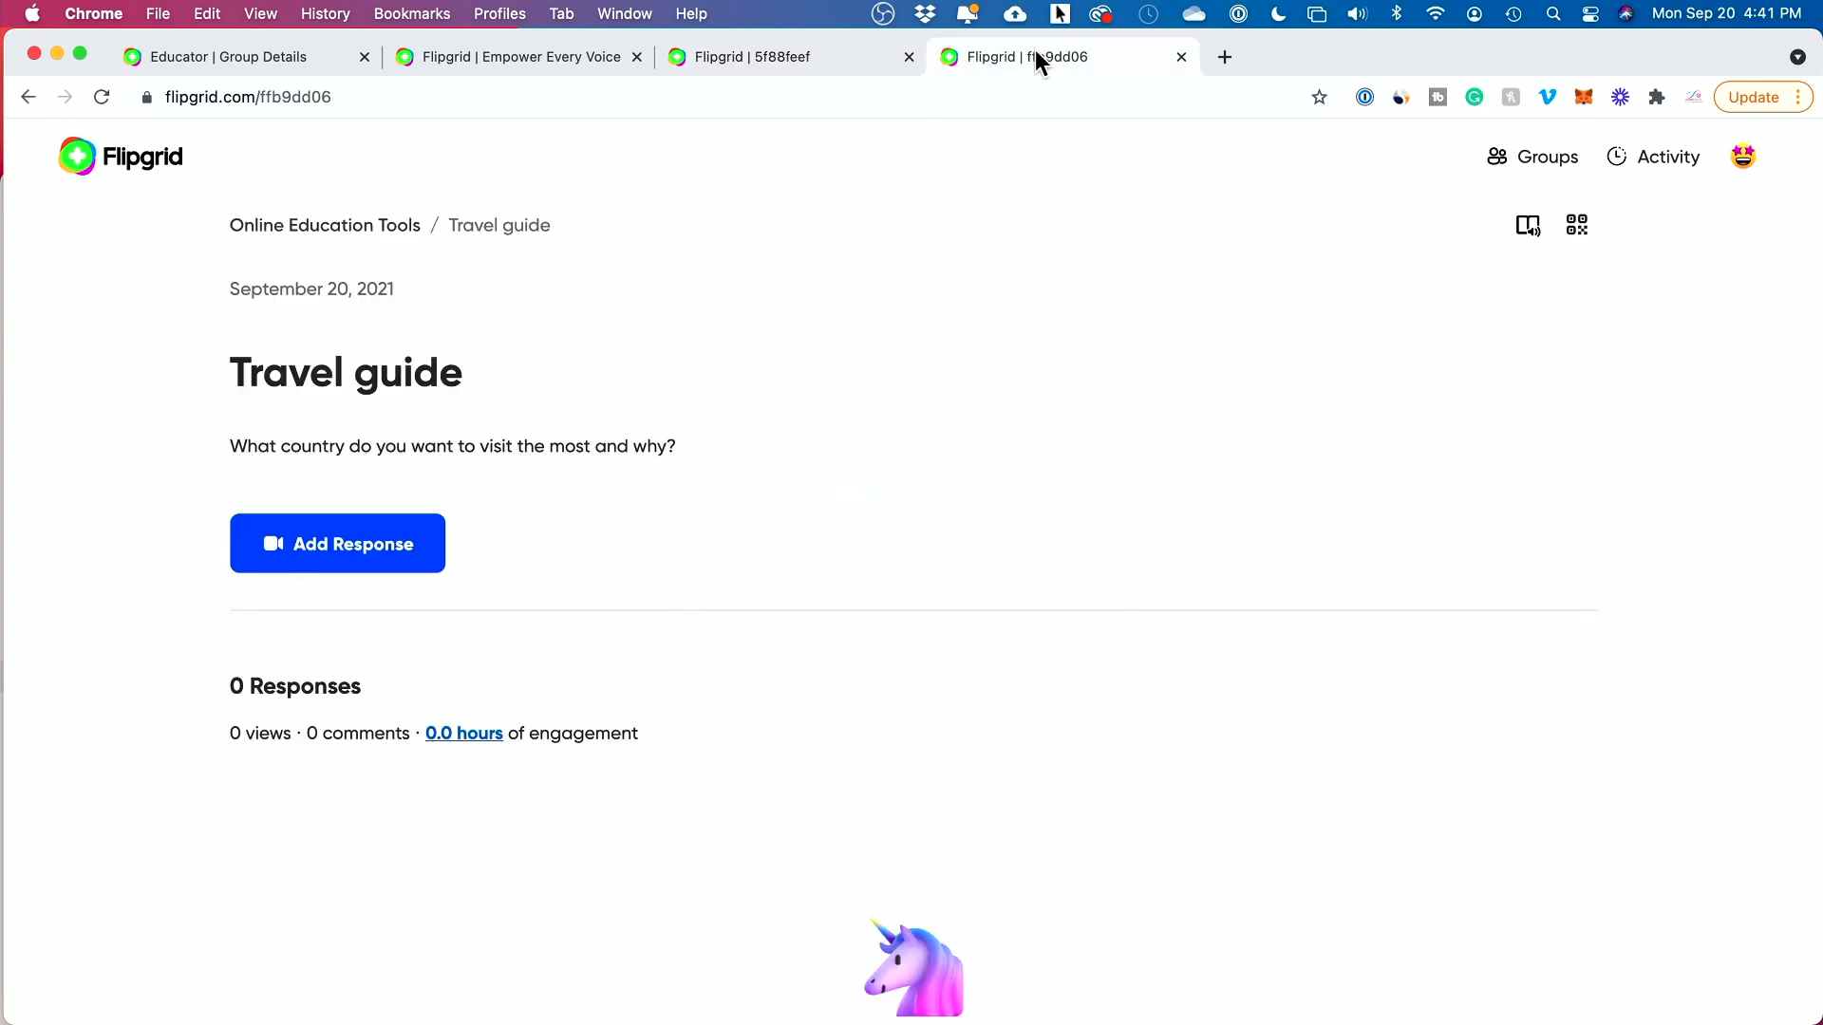
mouse_move(369, 523)
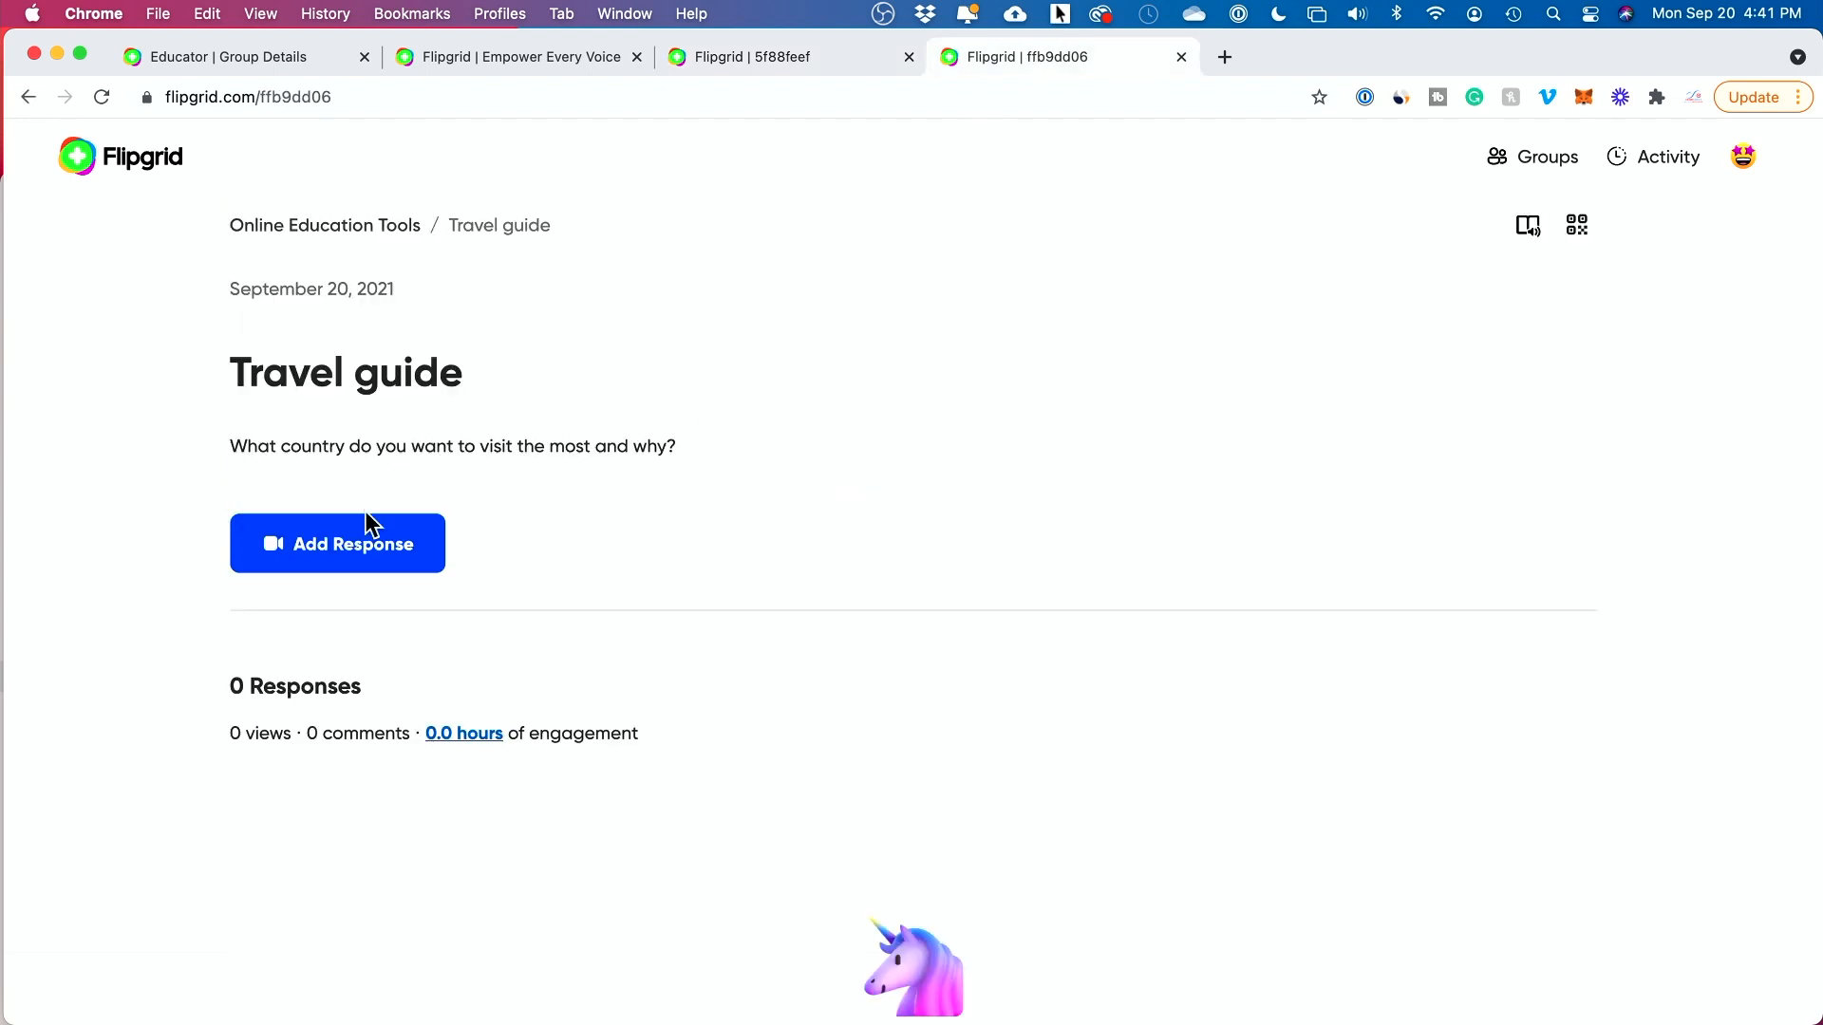
mouse_move(338, 546)
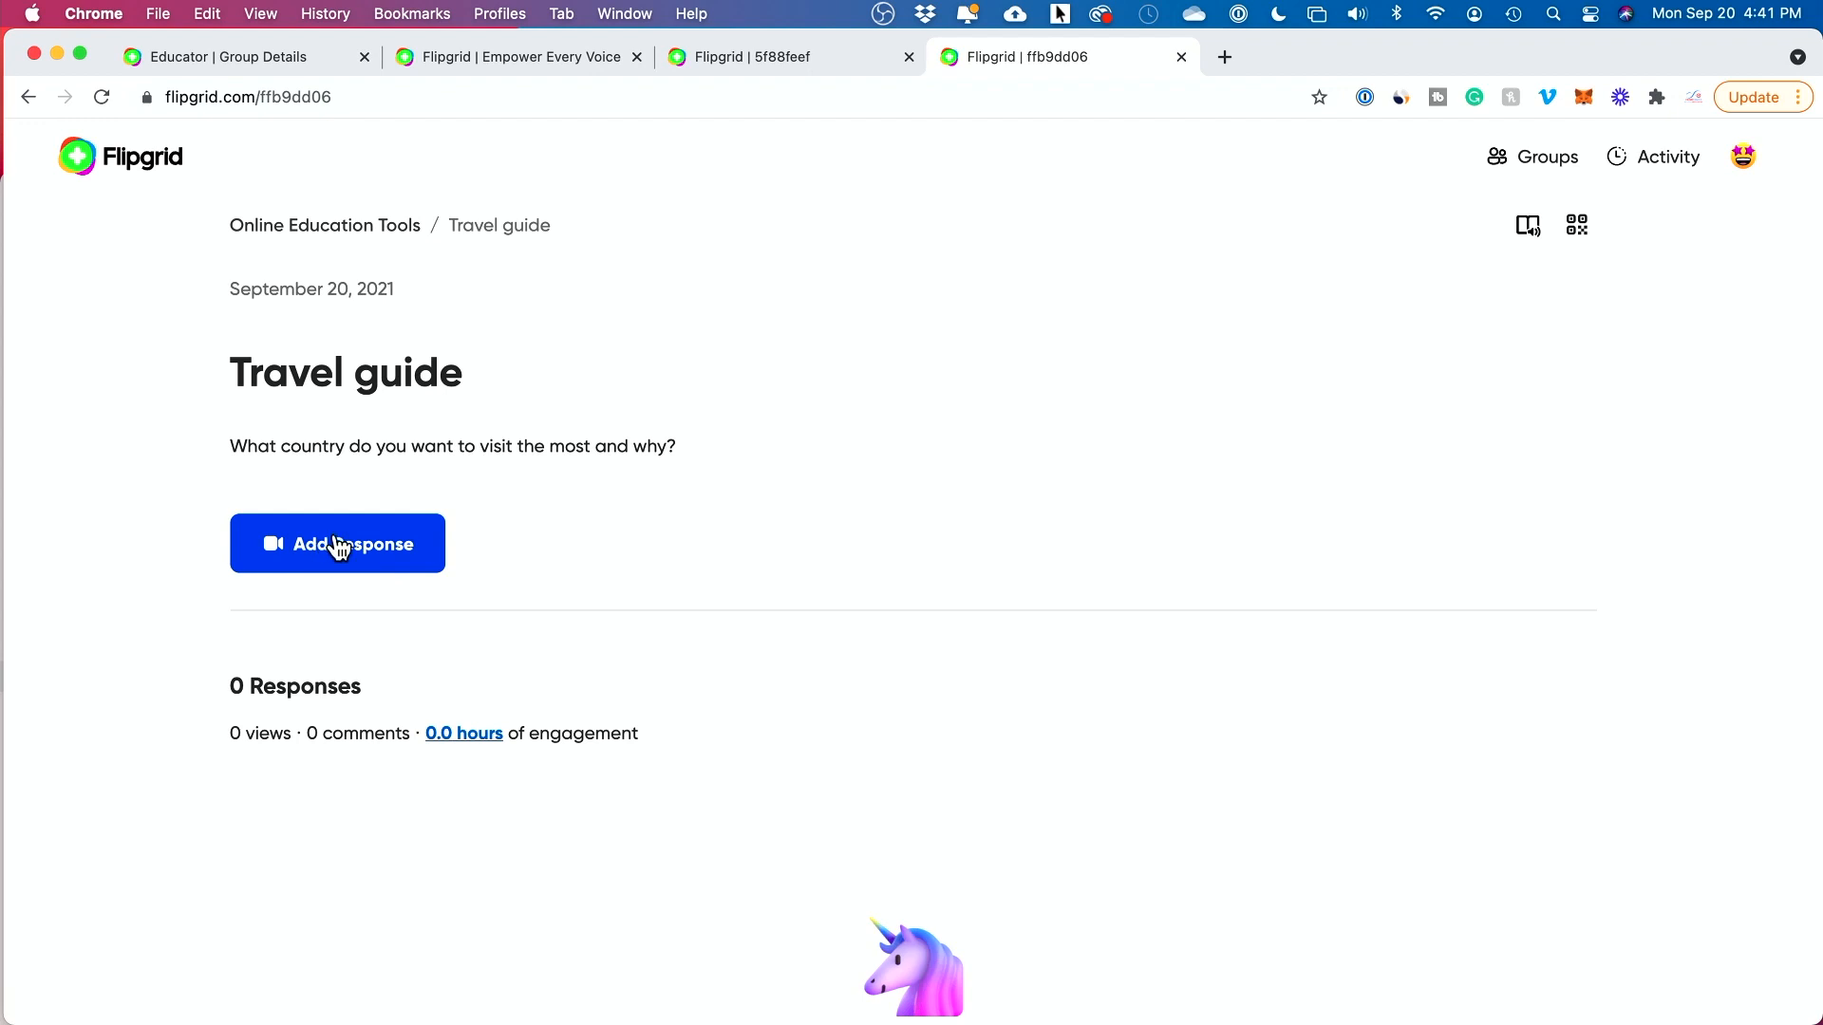
mouse_move(311, 557)
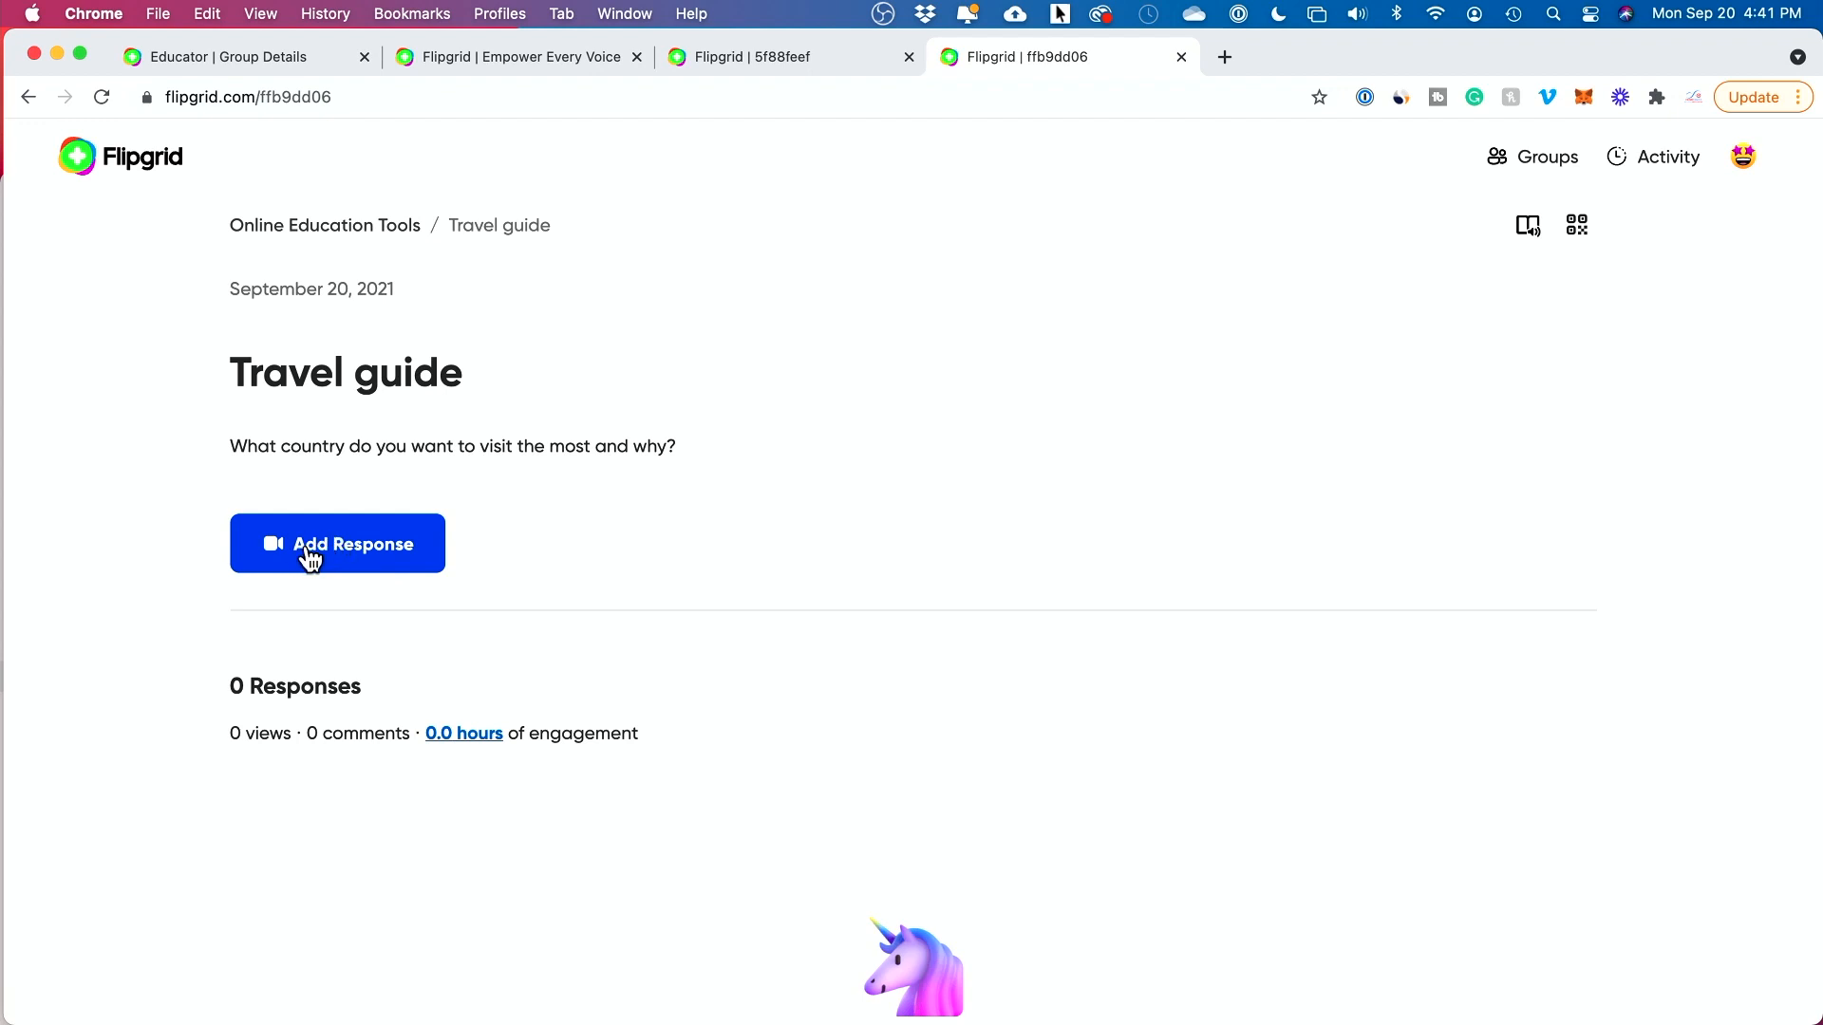
mouse_move(354, 563)
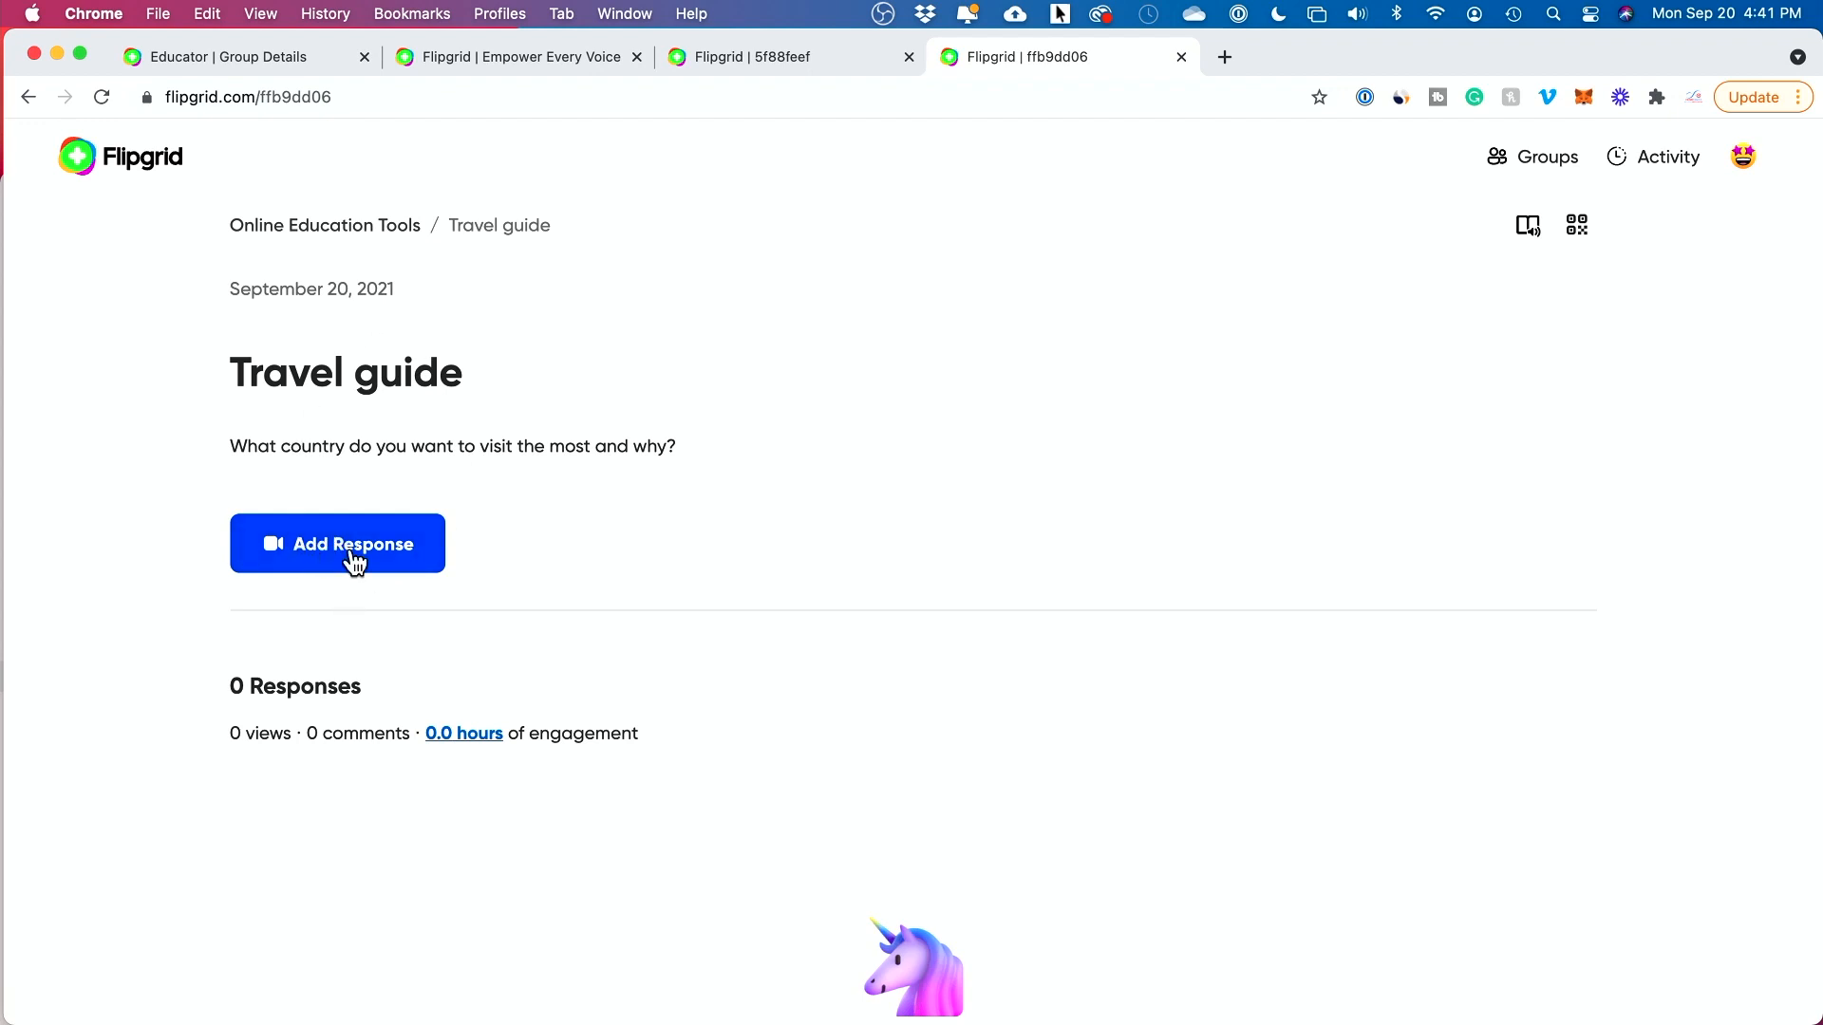
click(337, 543)
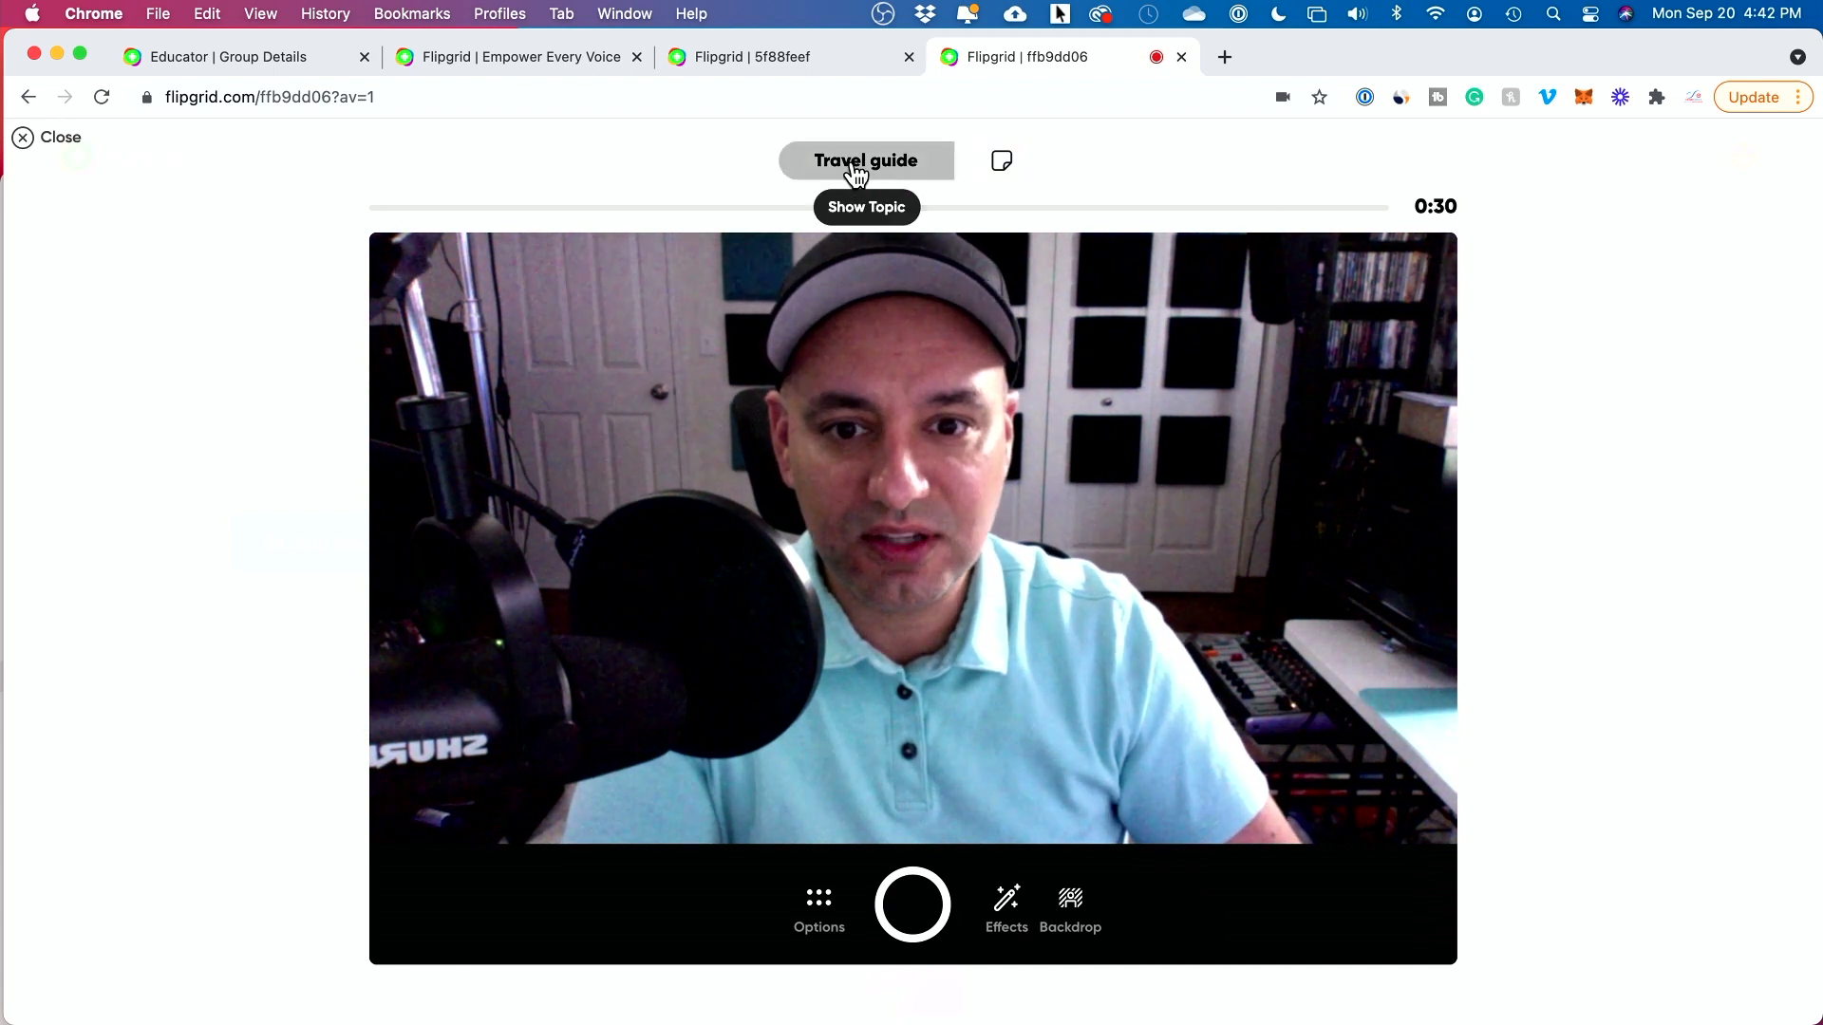
mouse_move(1000, 161)
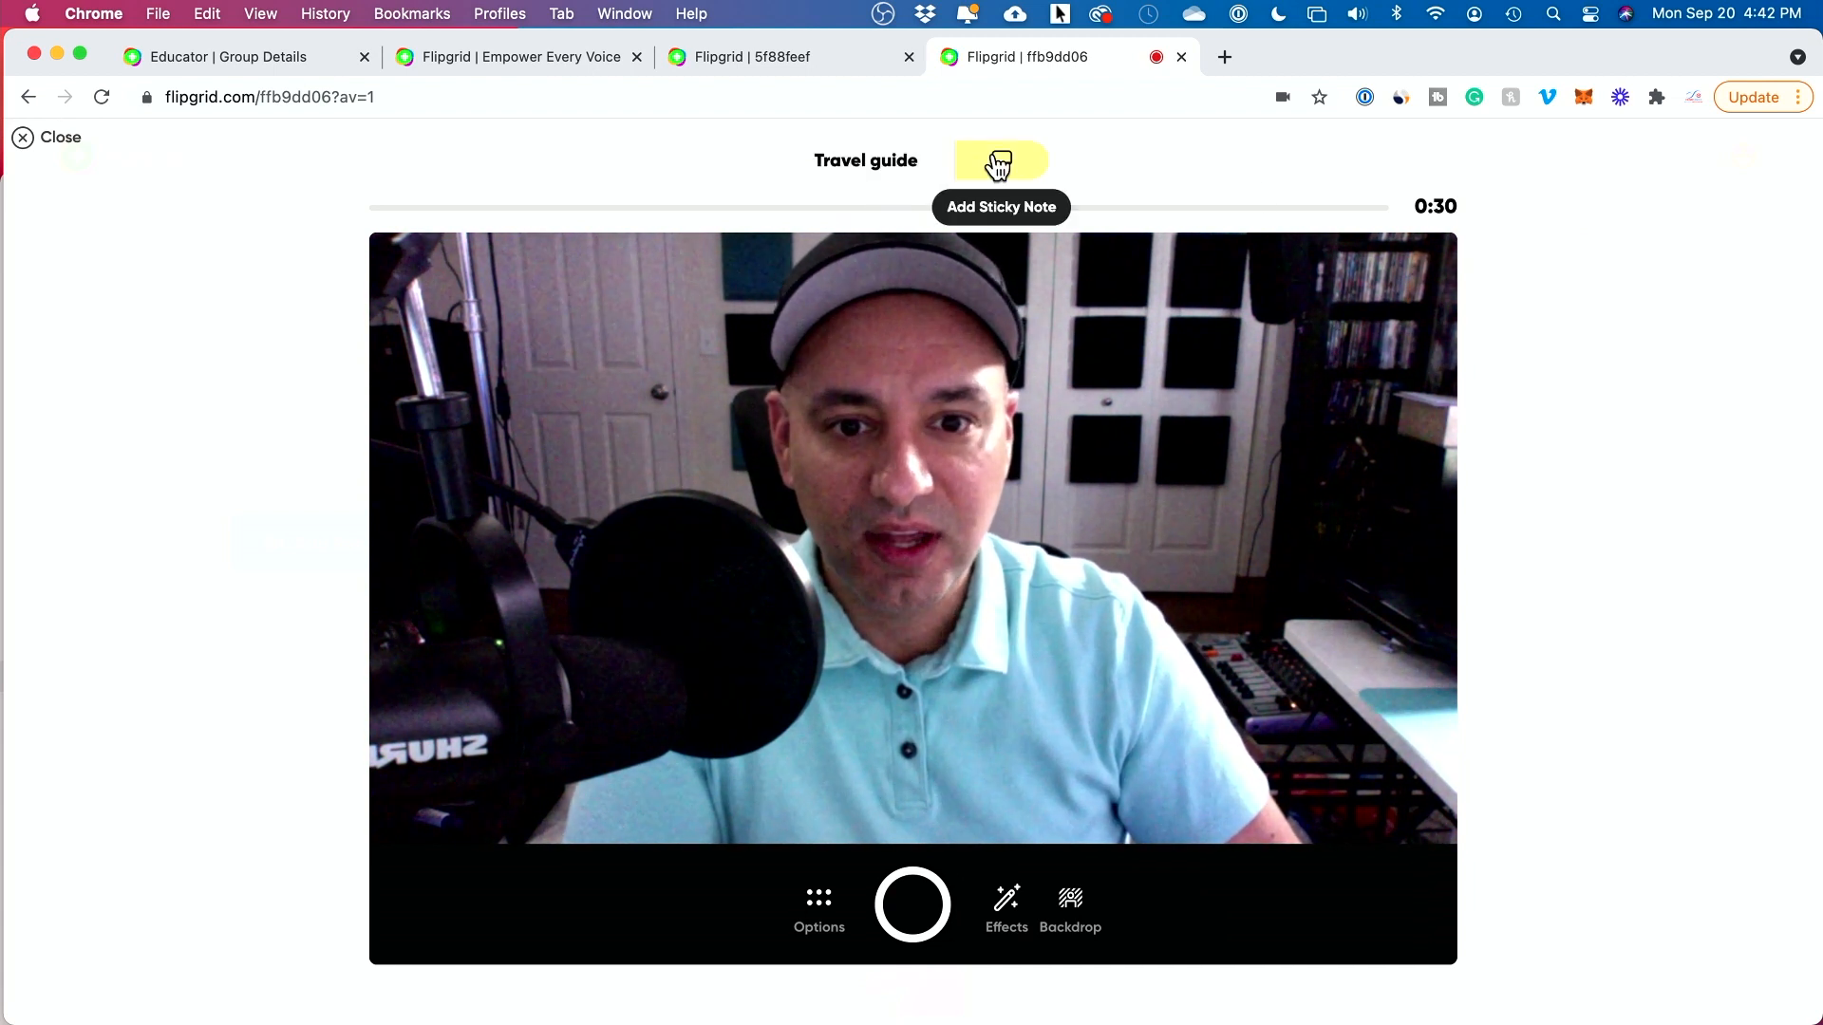
click(1000, 161)
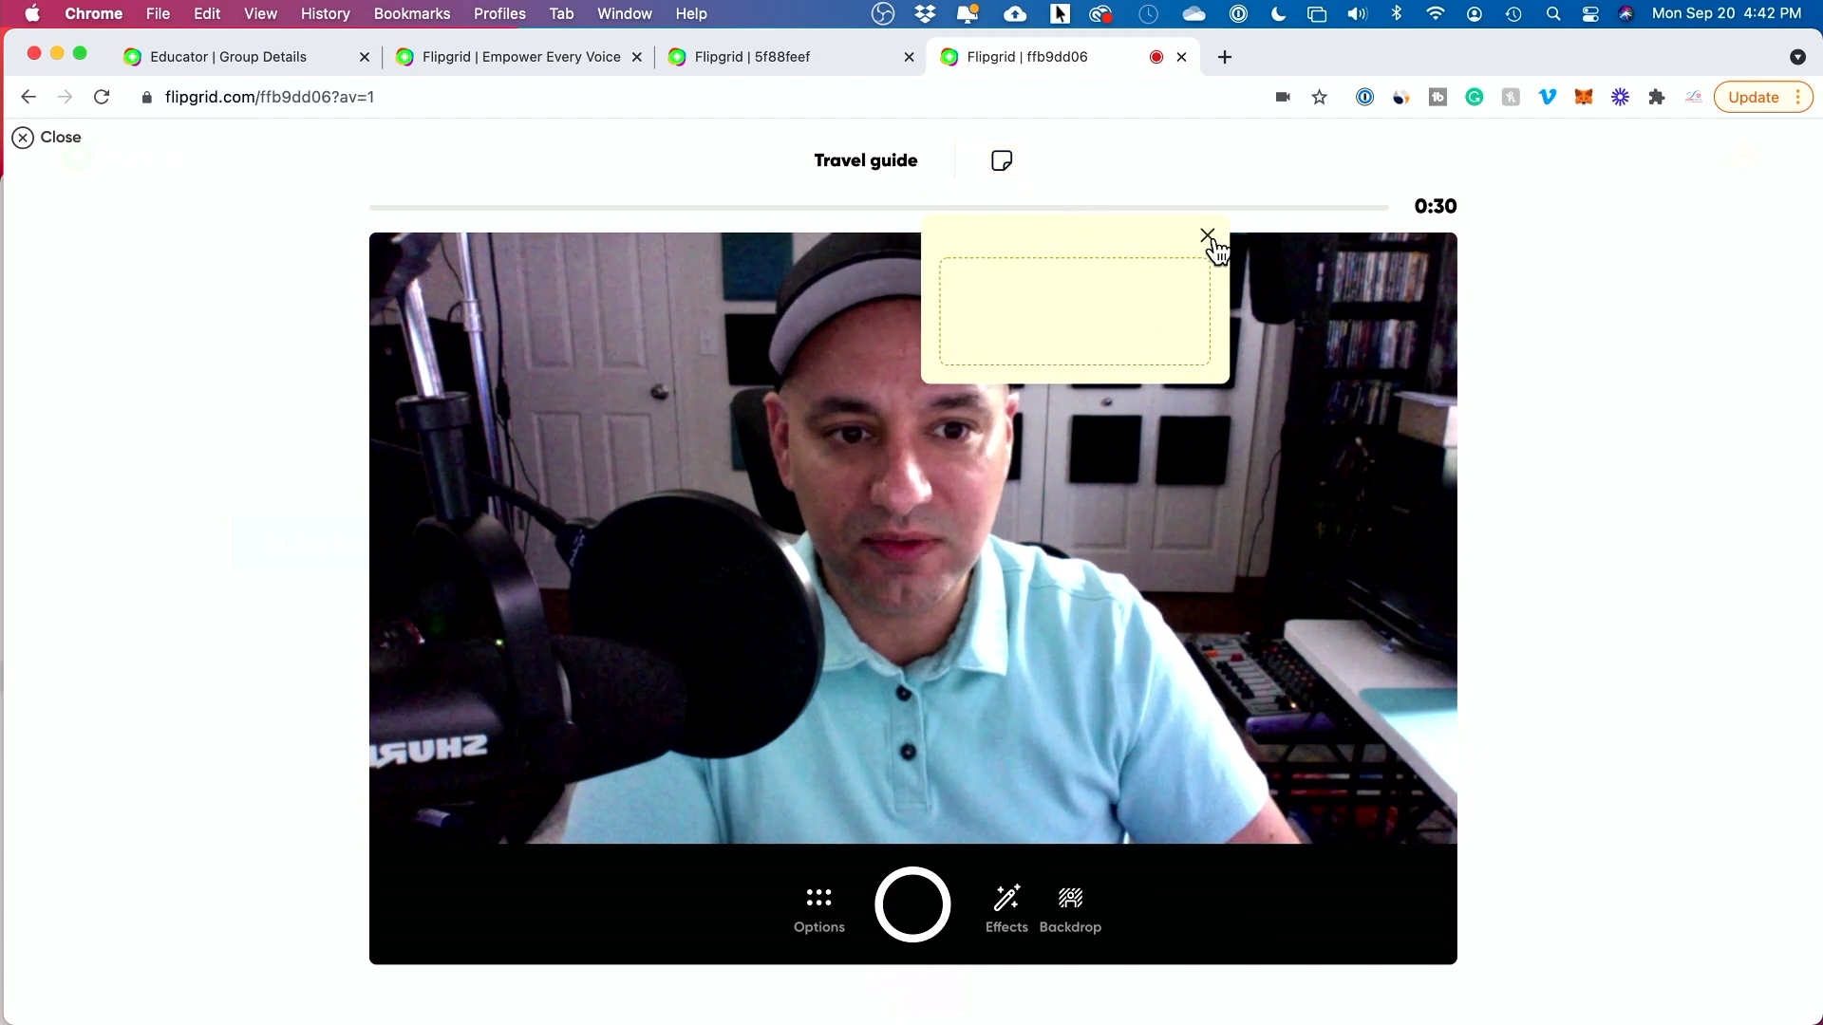
click(1208, 236)
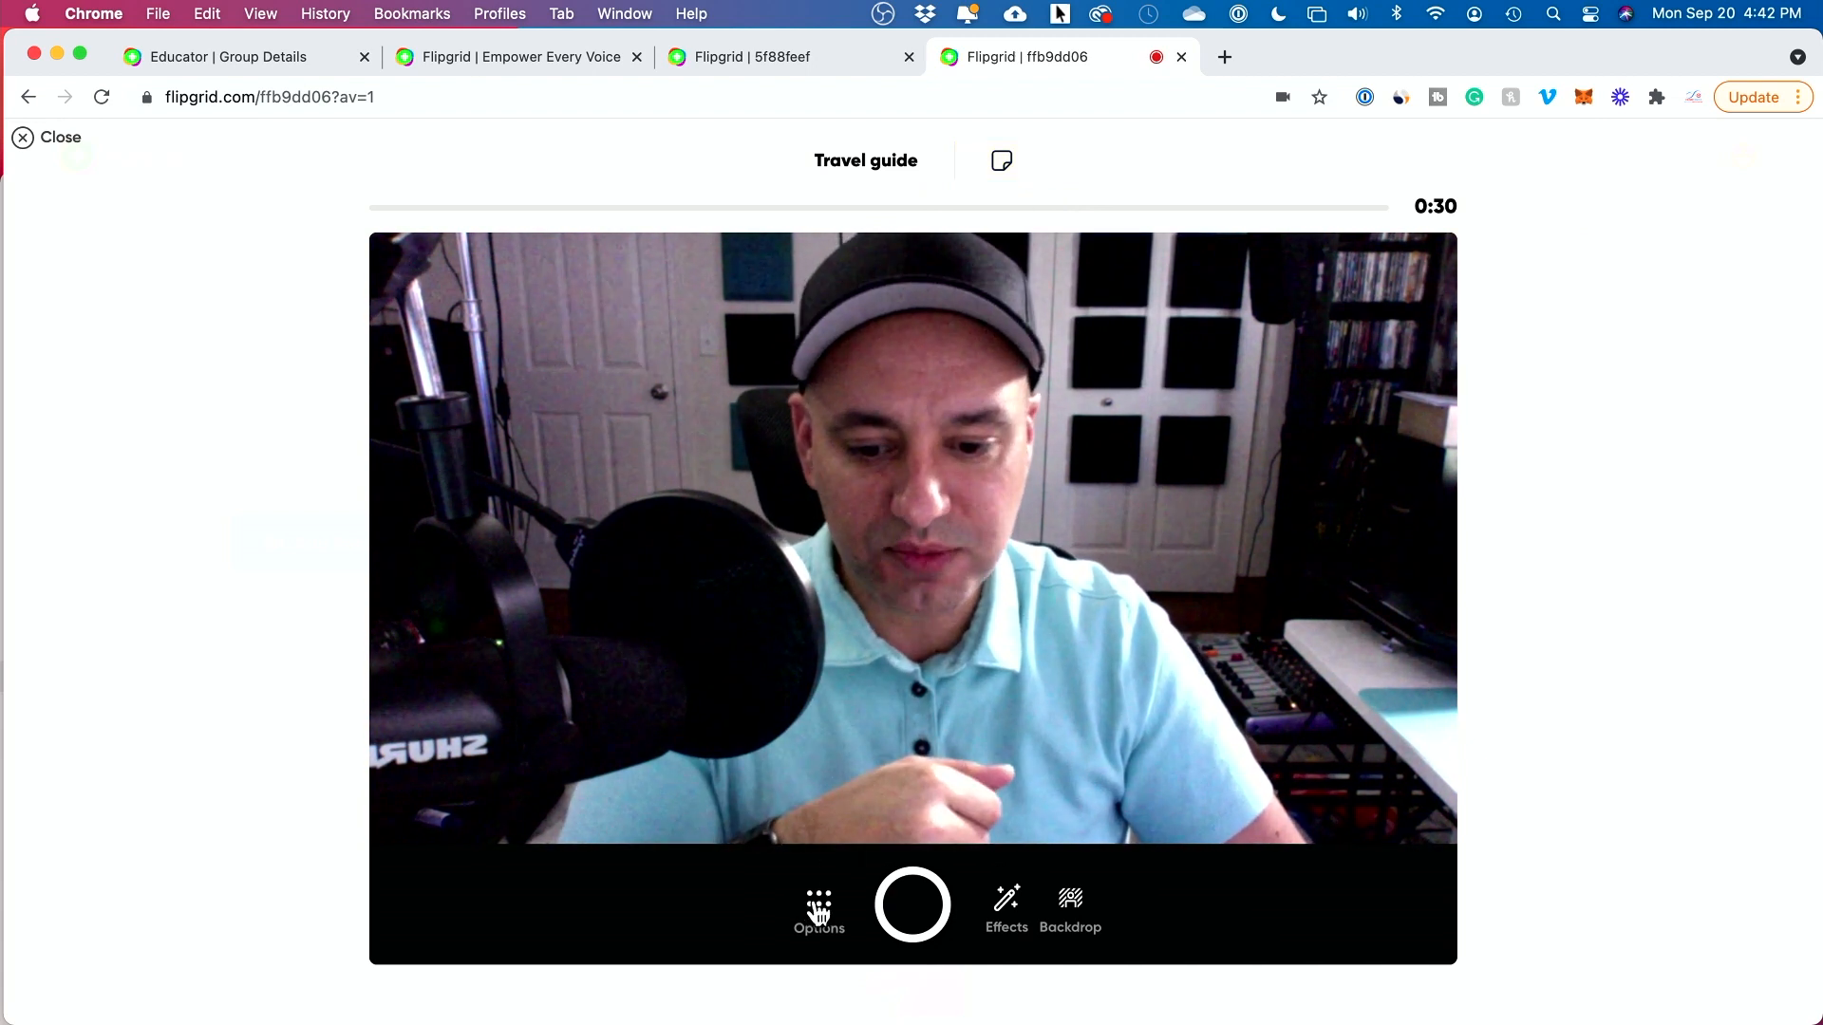
Try mirroring the camera preview and the screen-capture option, then return to the camera view.
click(819, 910)
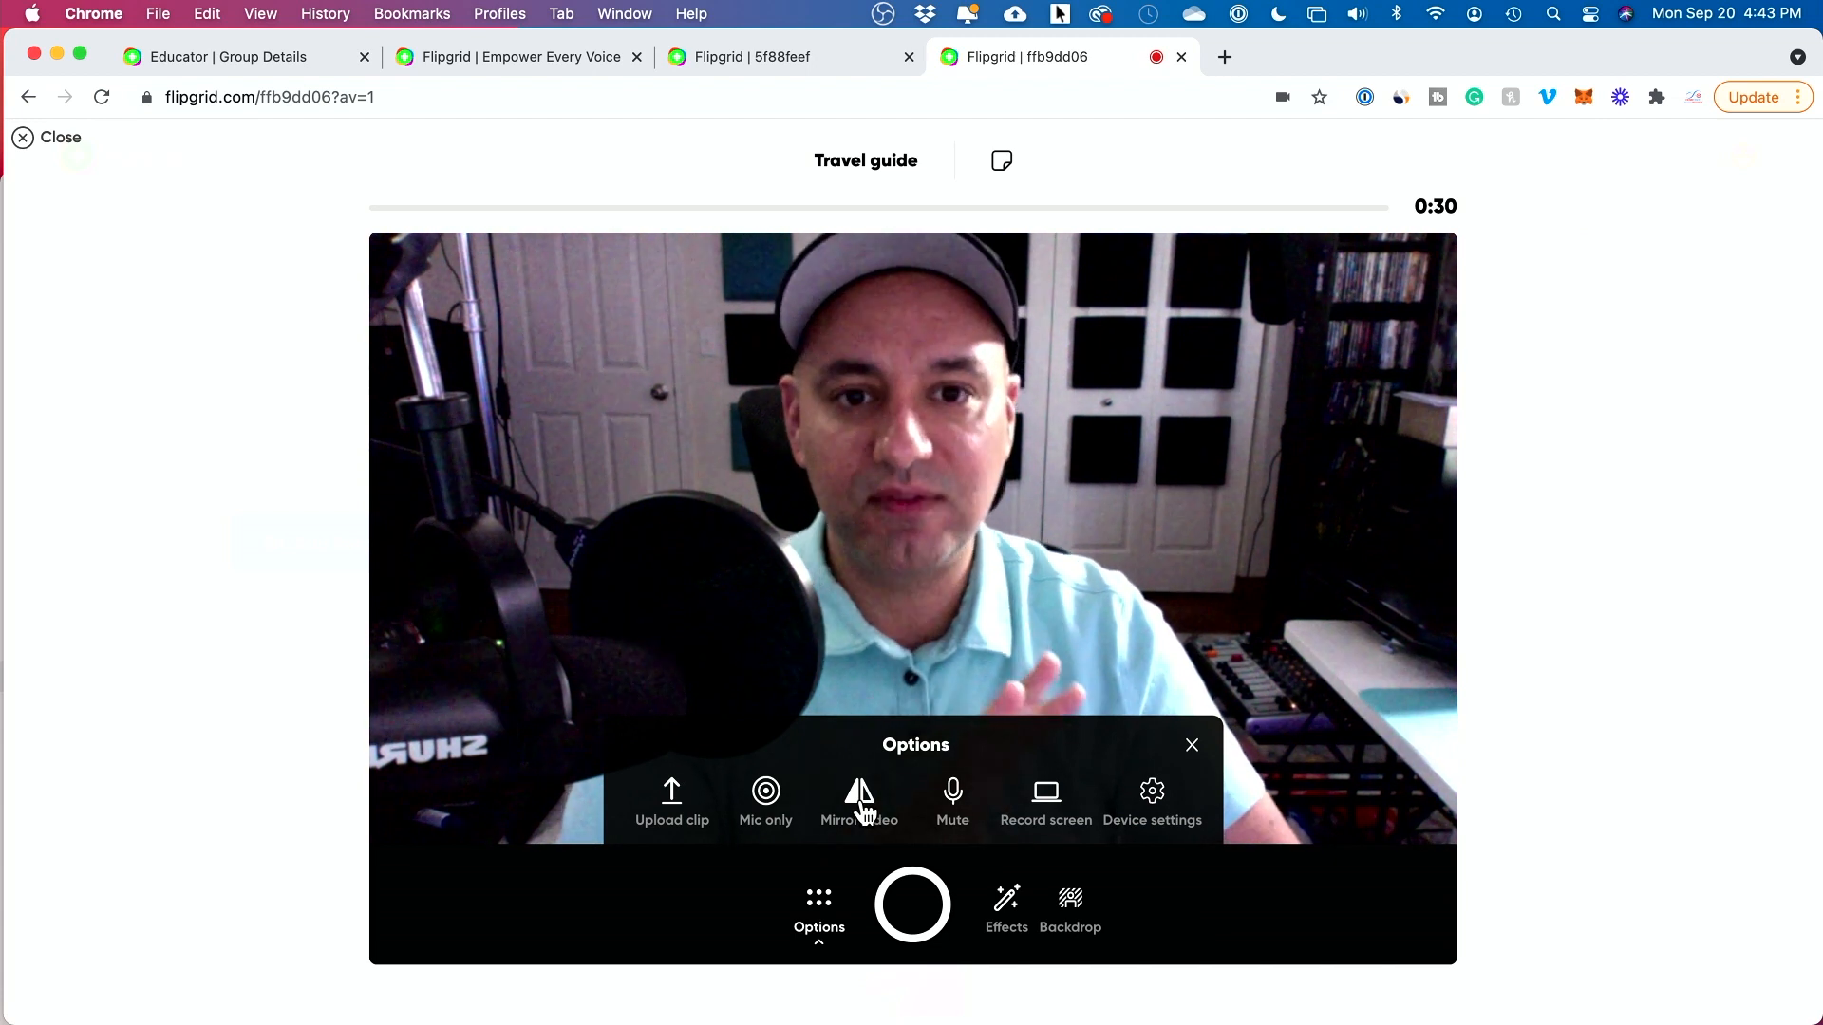
click(859, 803)
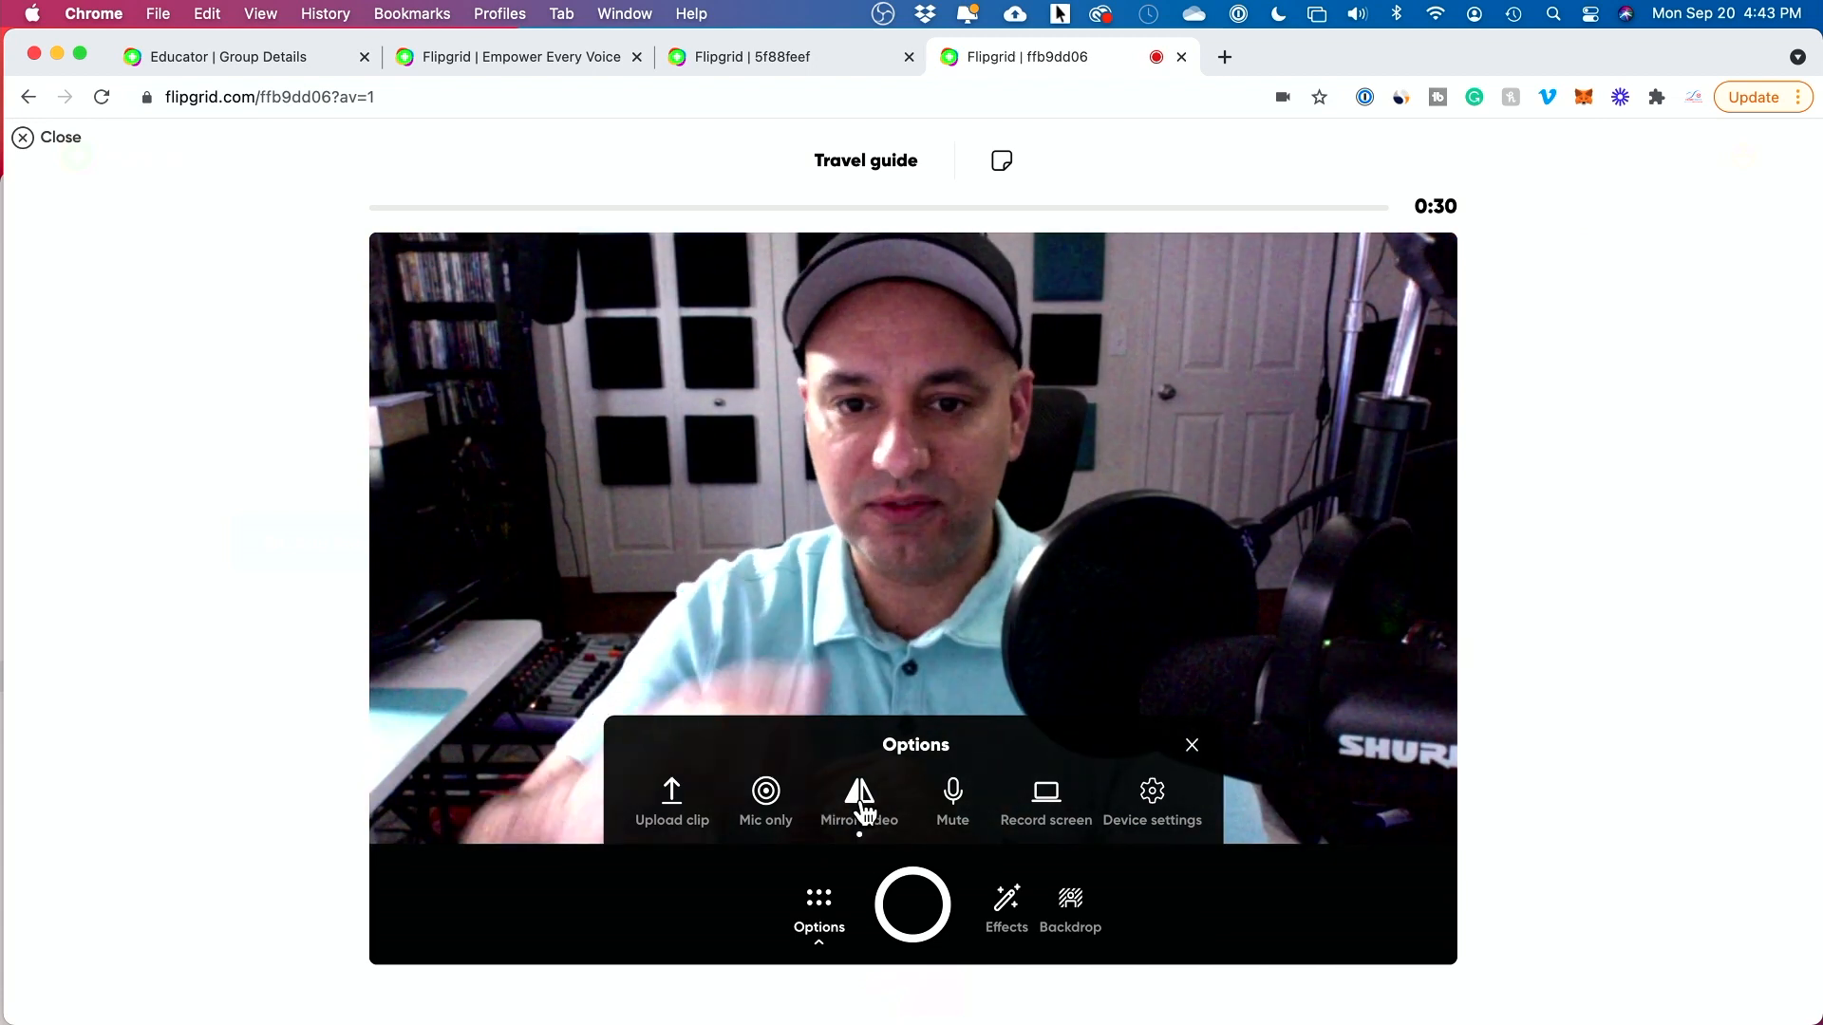
click(858, 802)
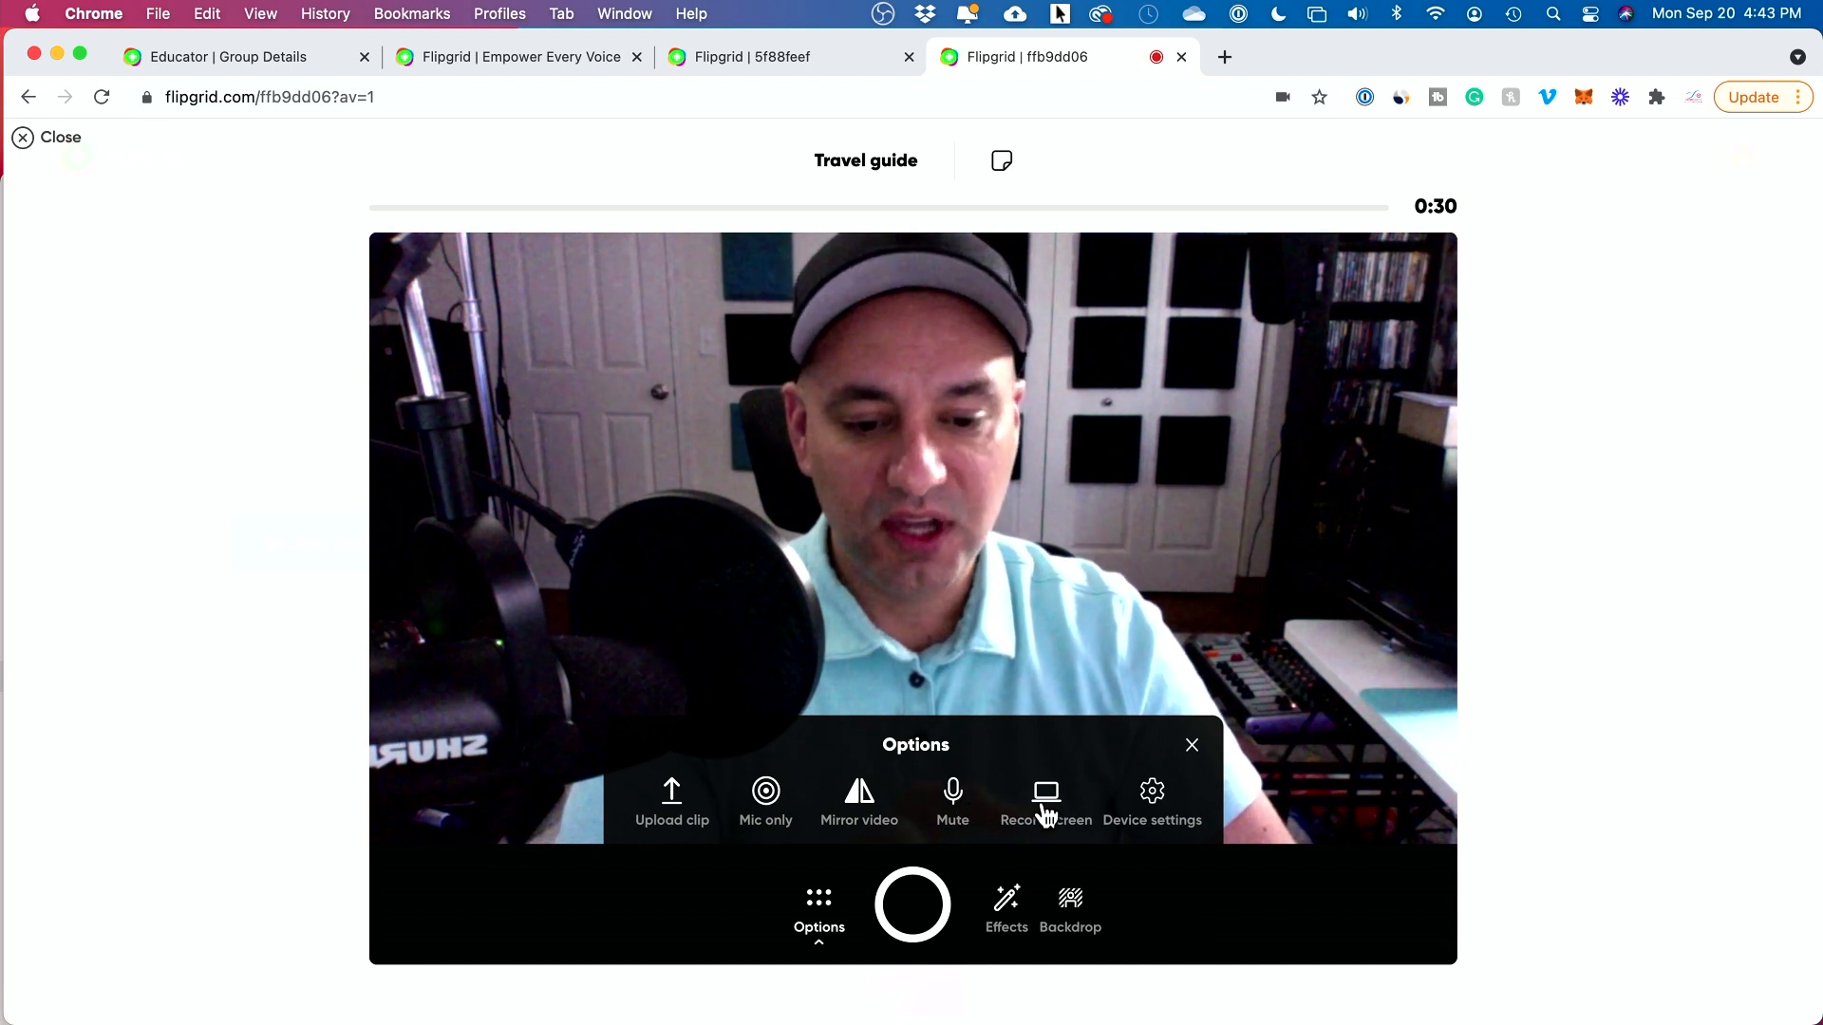
click(1045, 803)
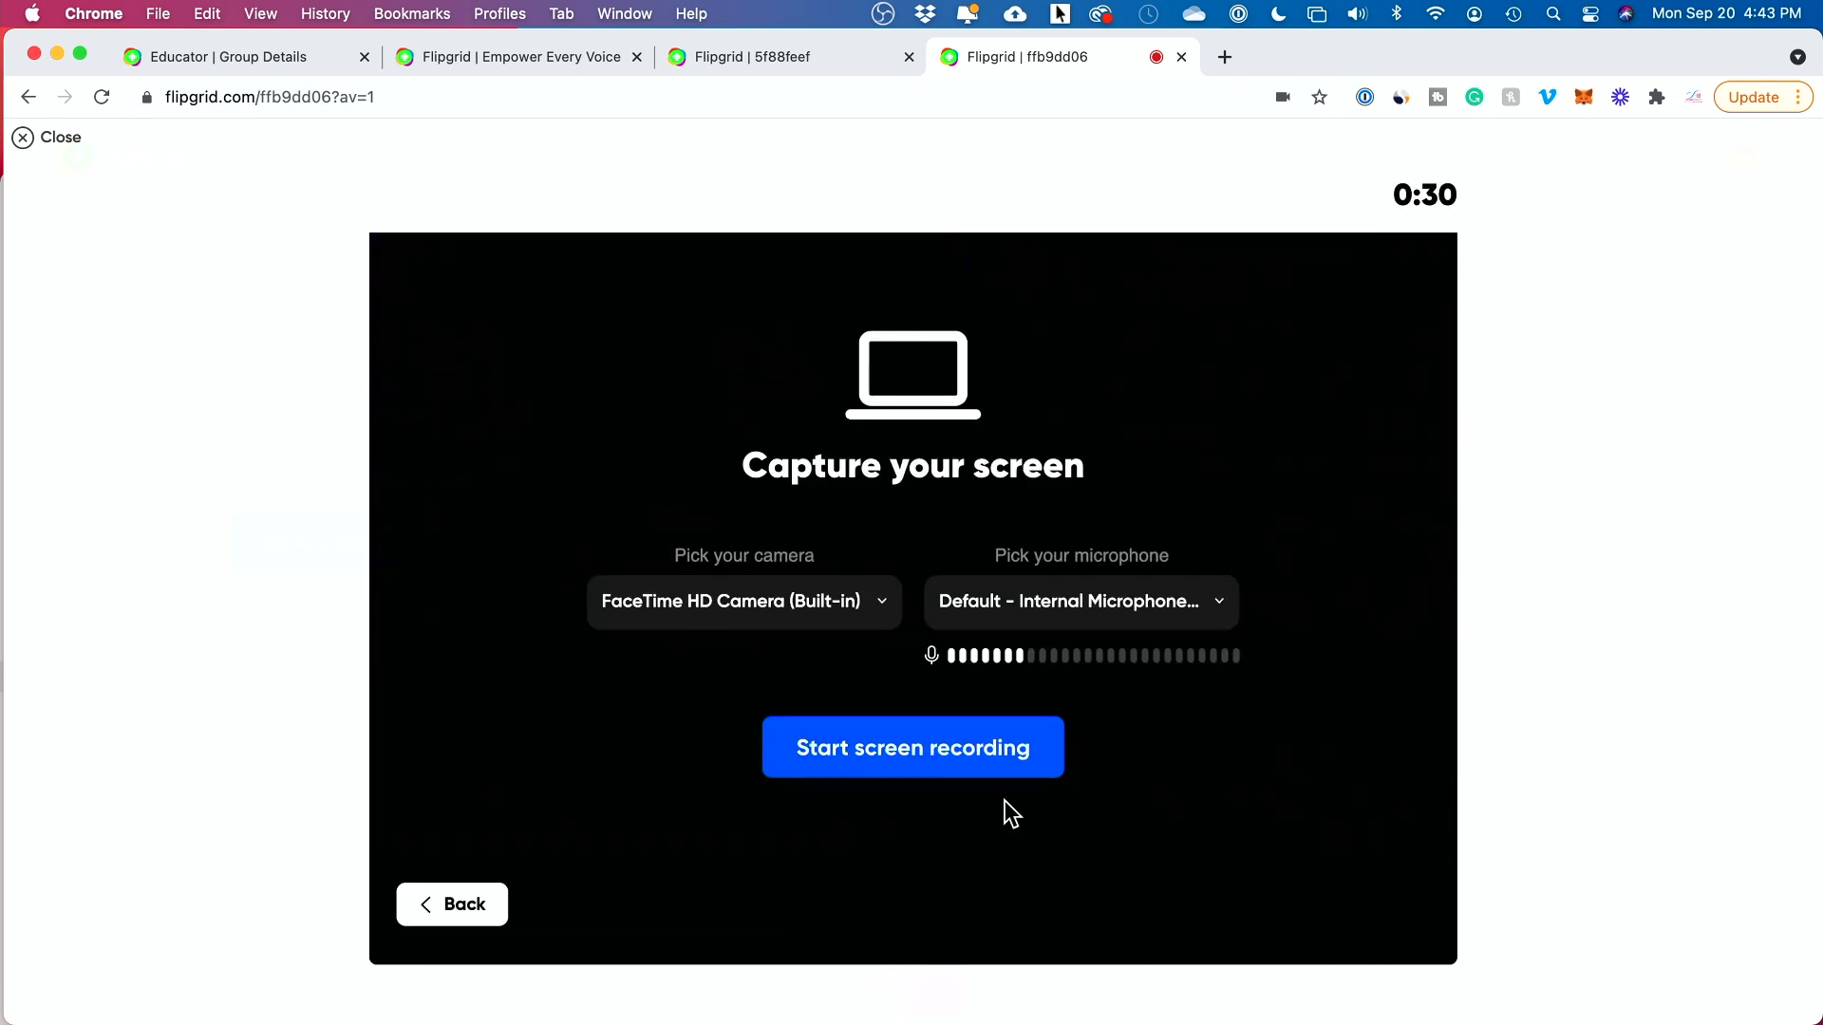
mouse_move(912, 747)
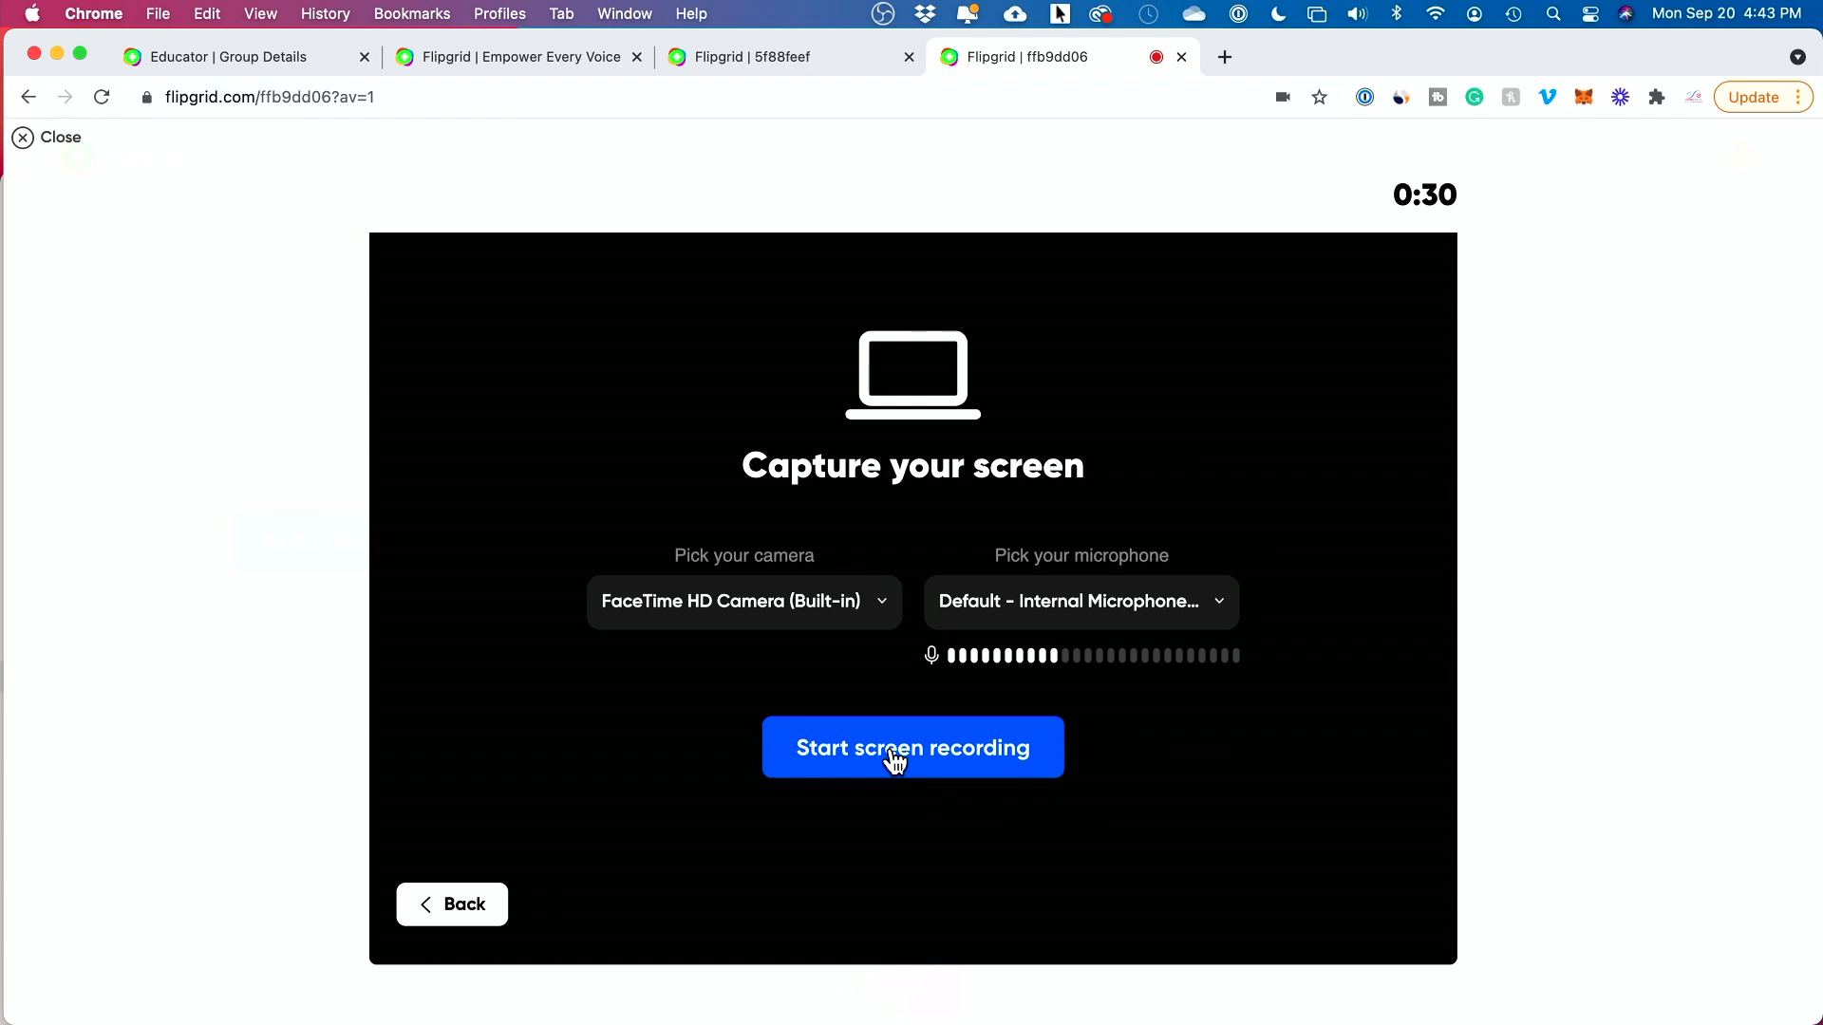
click(911, 747)
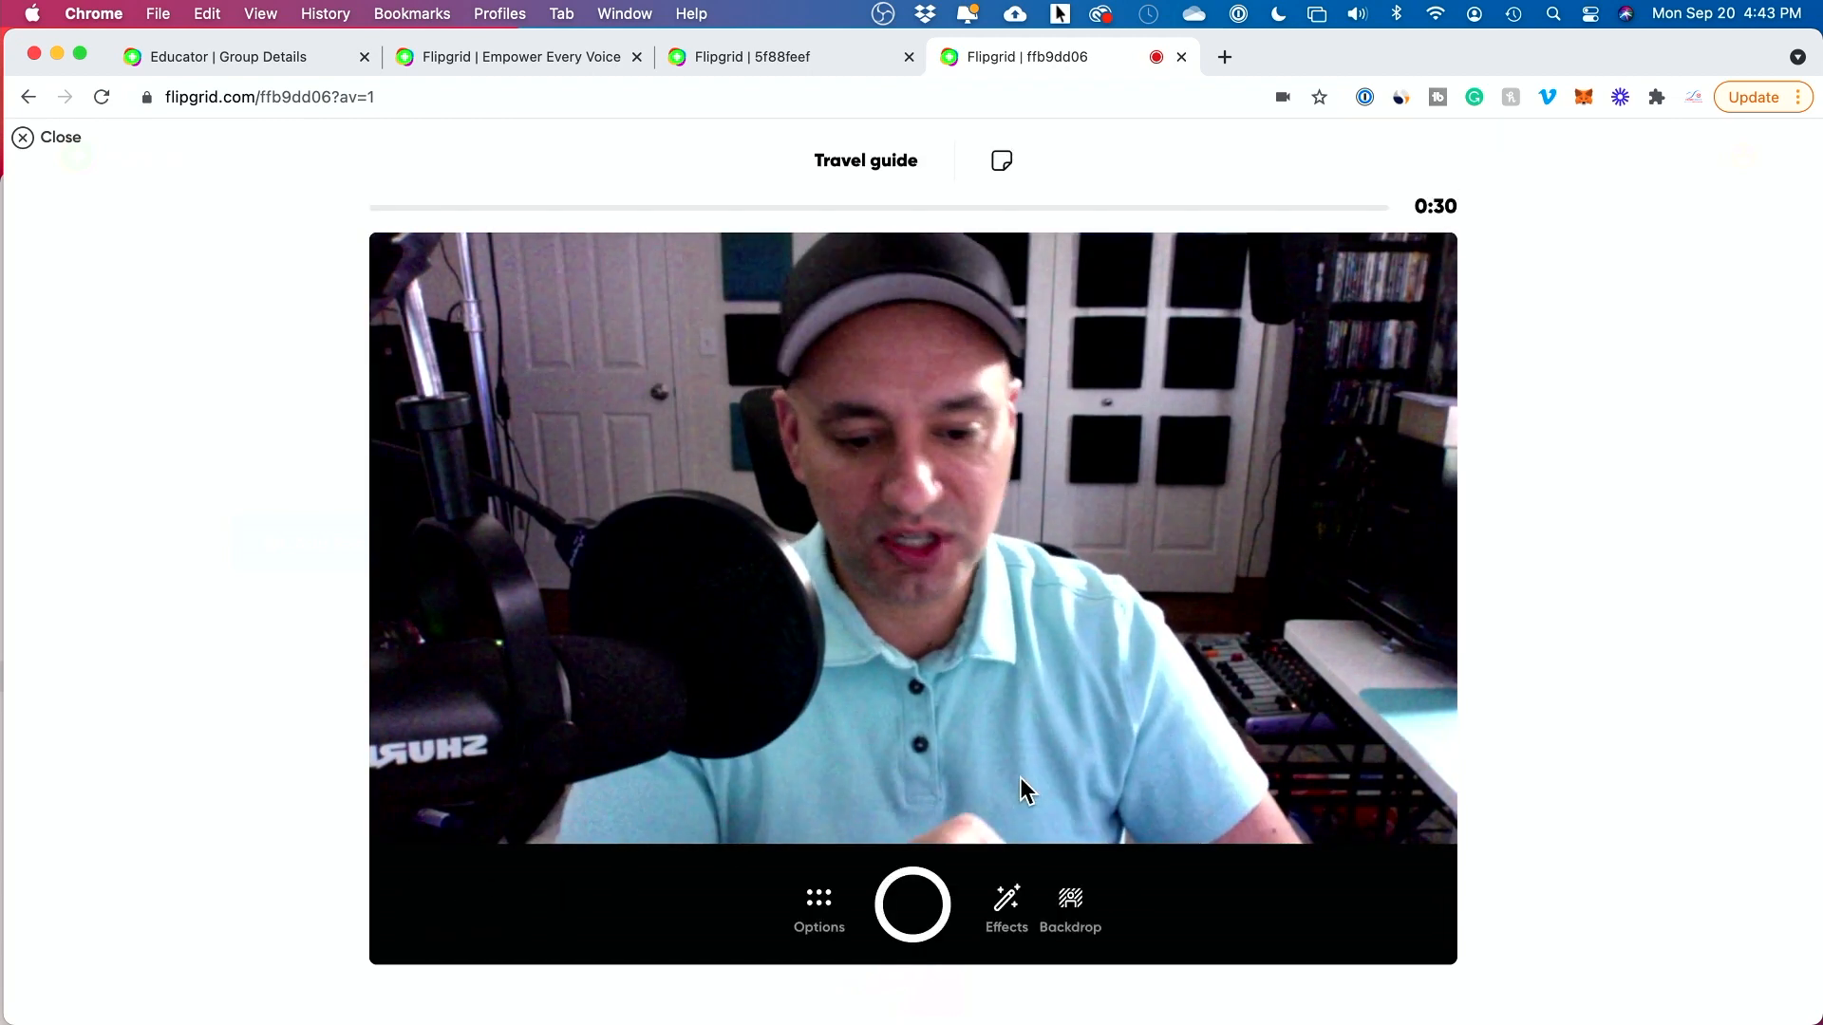
click(819, 906)
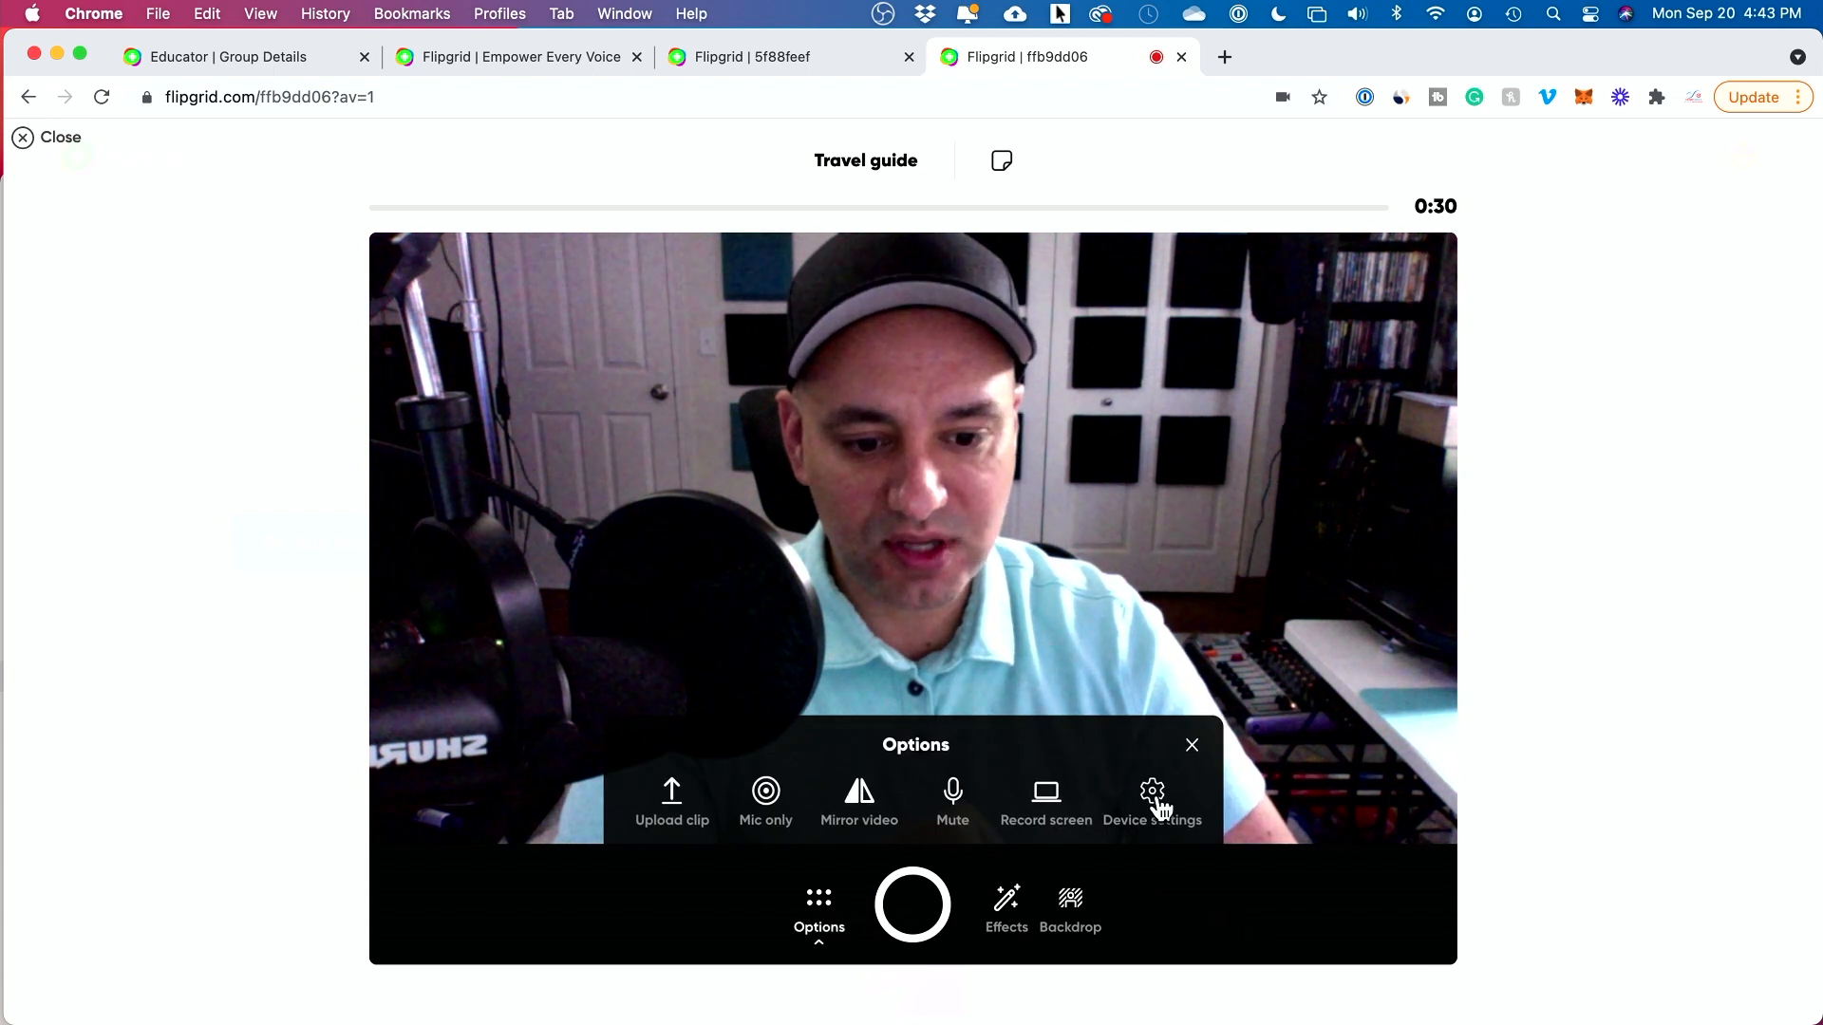
click(1152, 797)
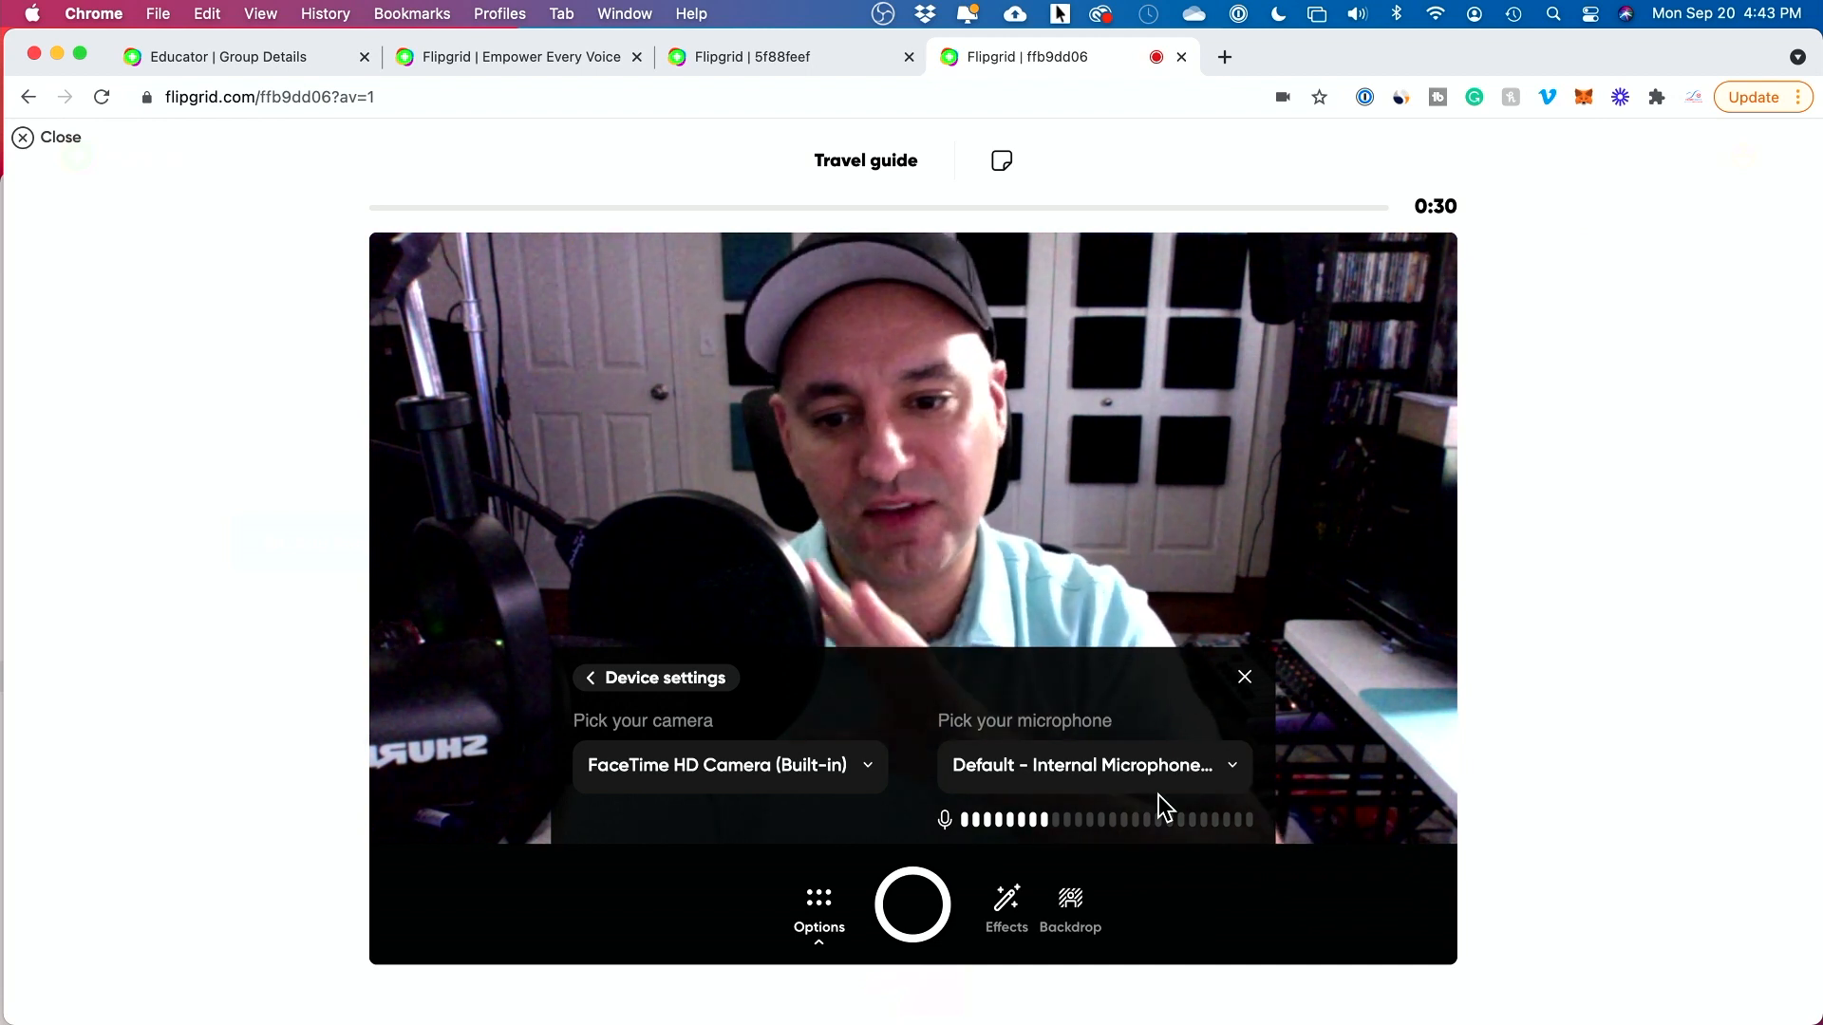
click(1089, 765)
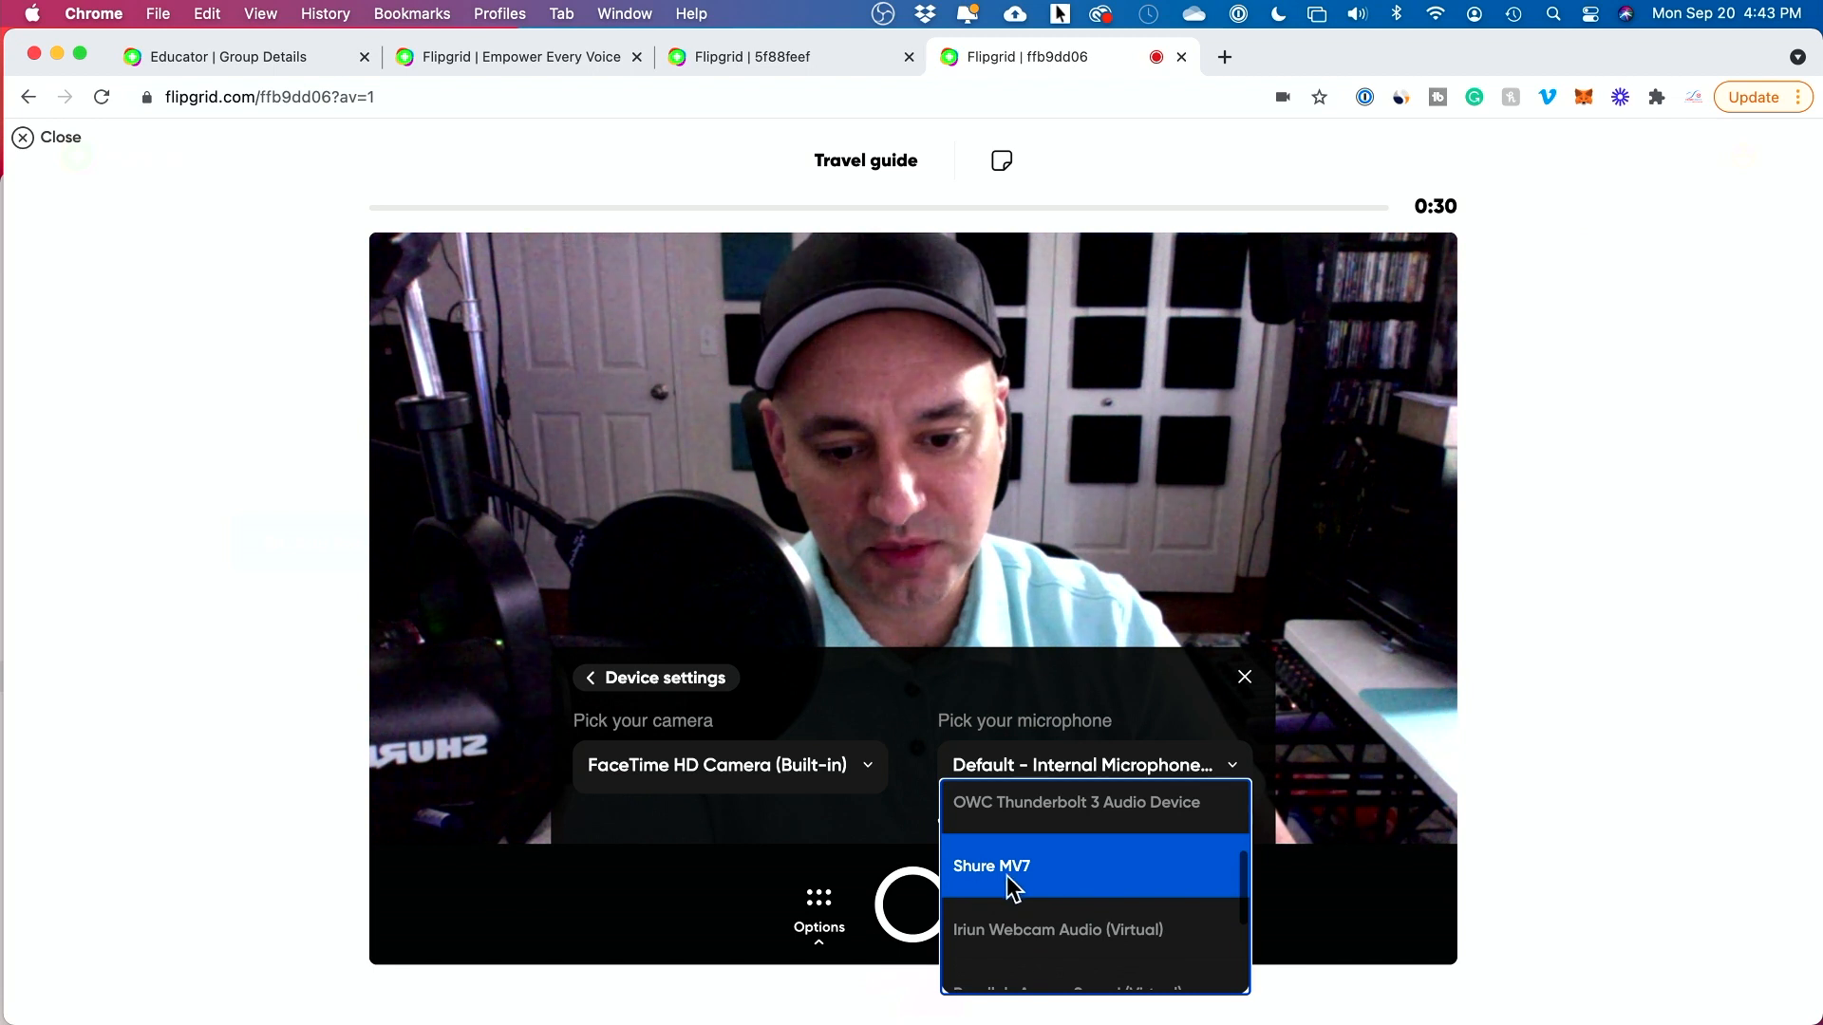
mouse_move(1162, 766)
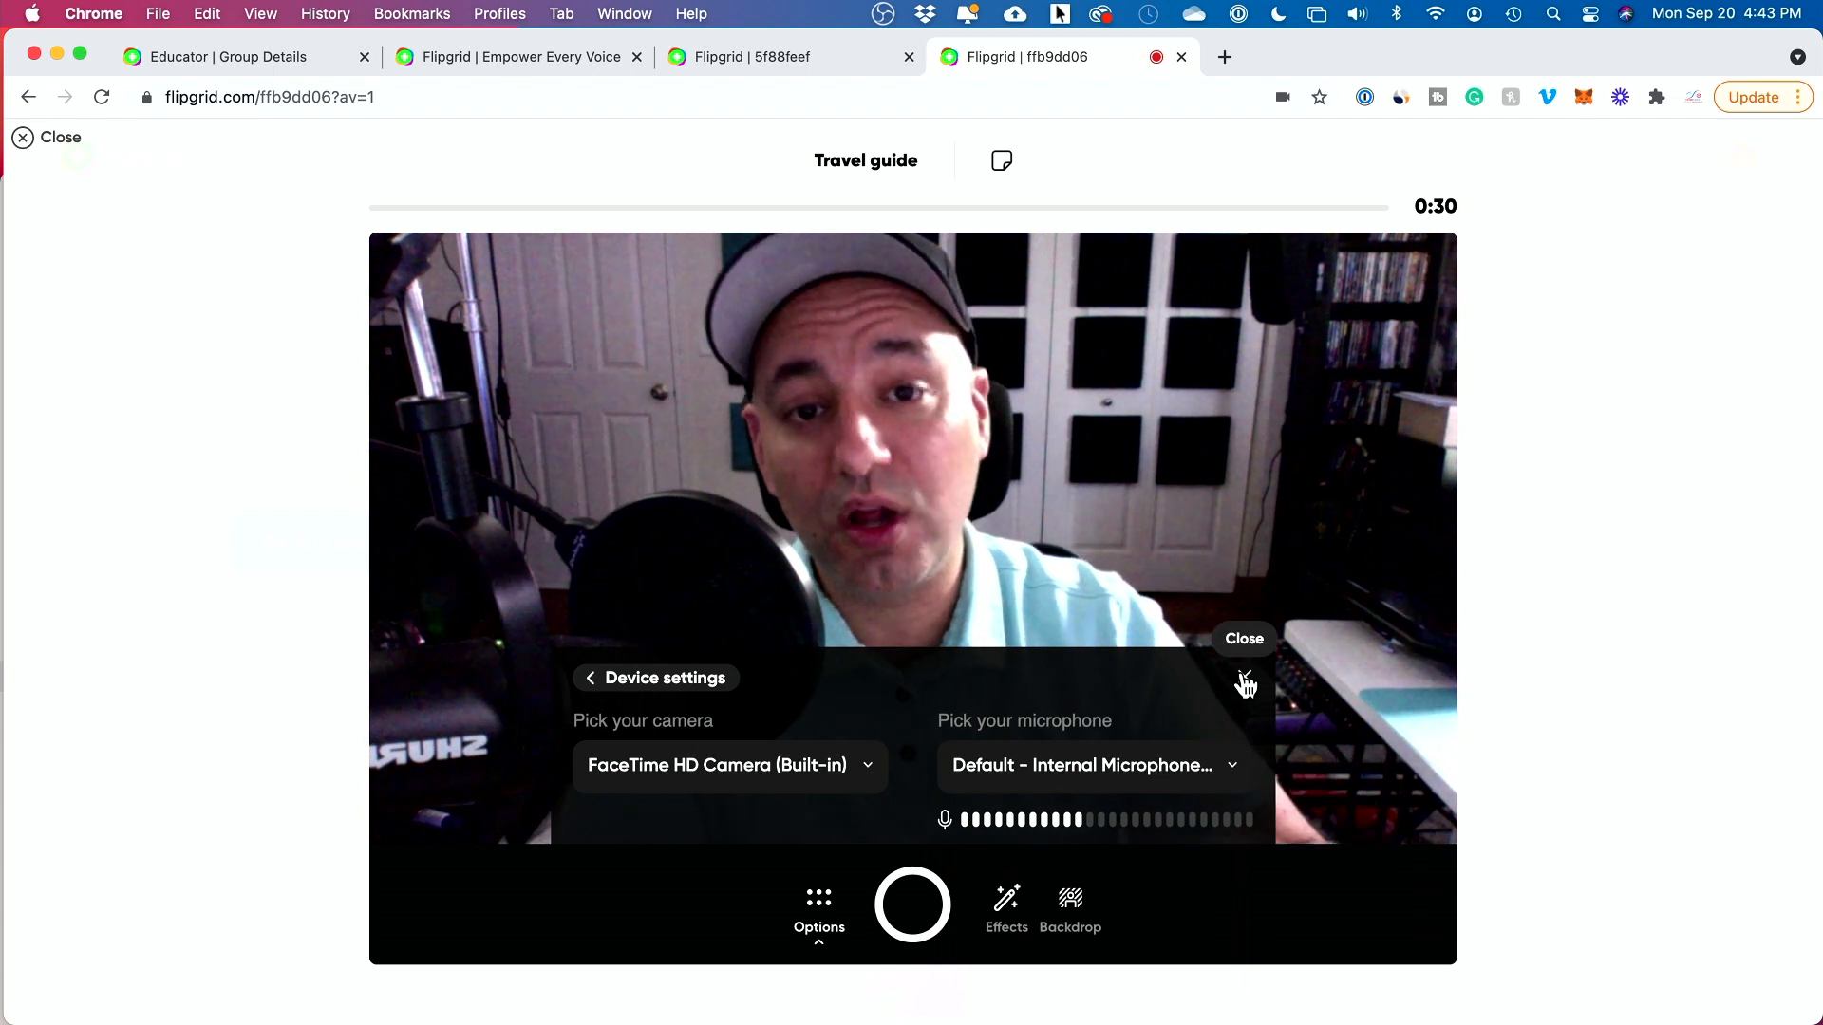
click(1242, 638)
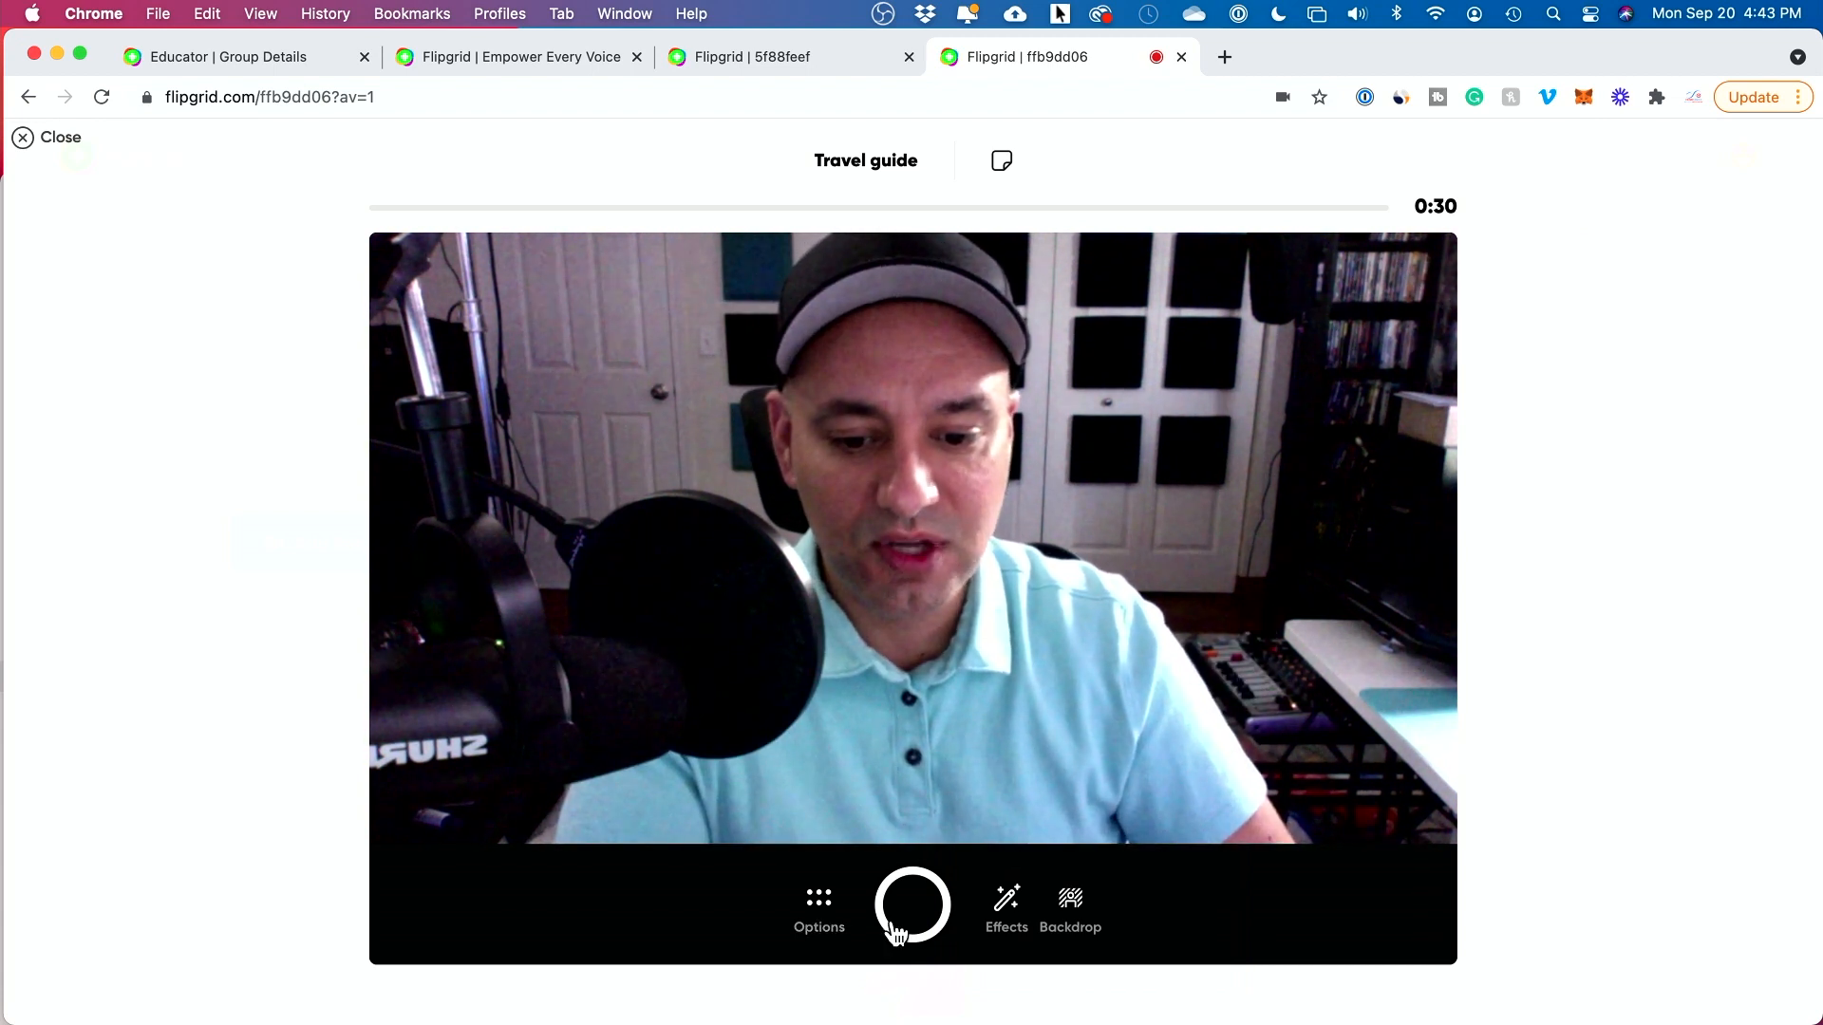
Try palm-tree and other colour filters and a grid-paper board, then add the gold glitter frame.
click(1006, 906)
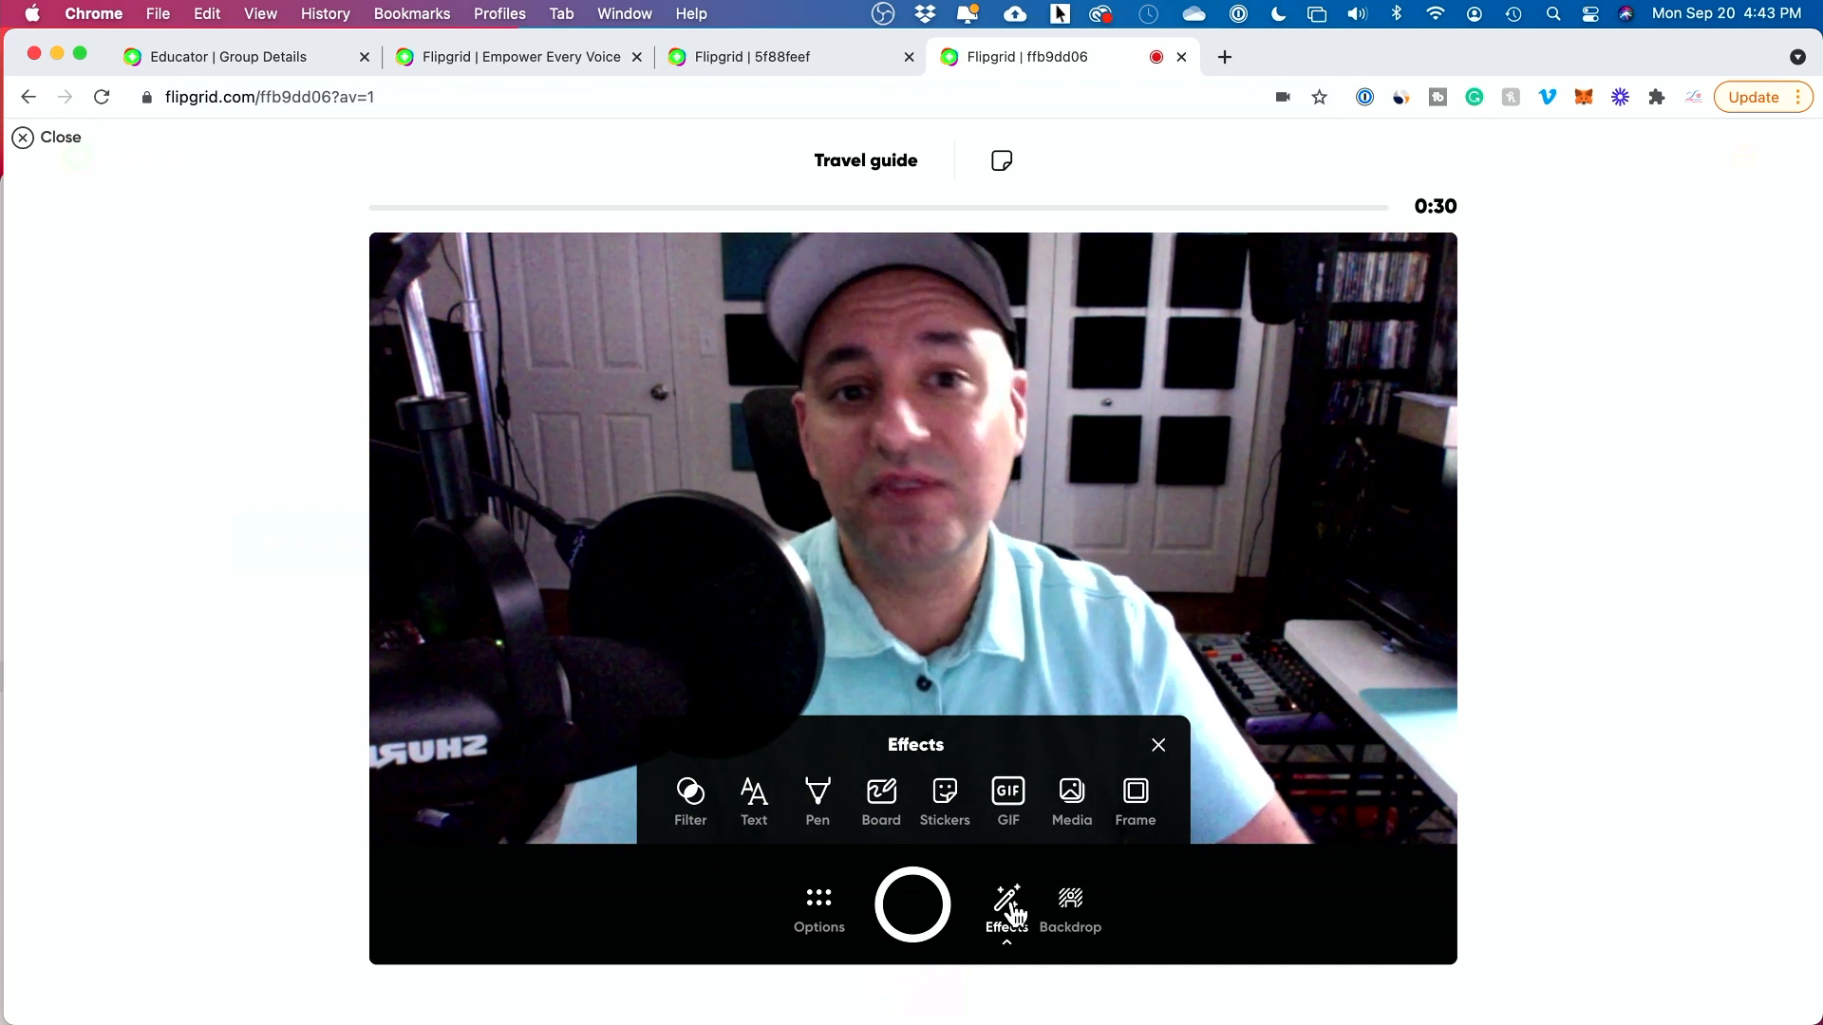
click(689, 802)
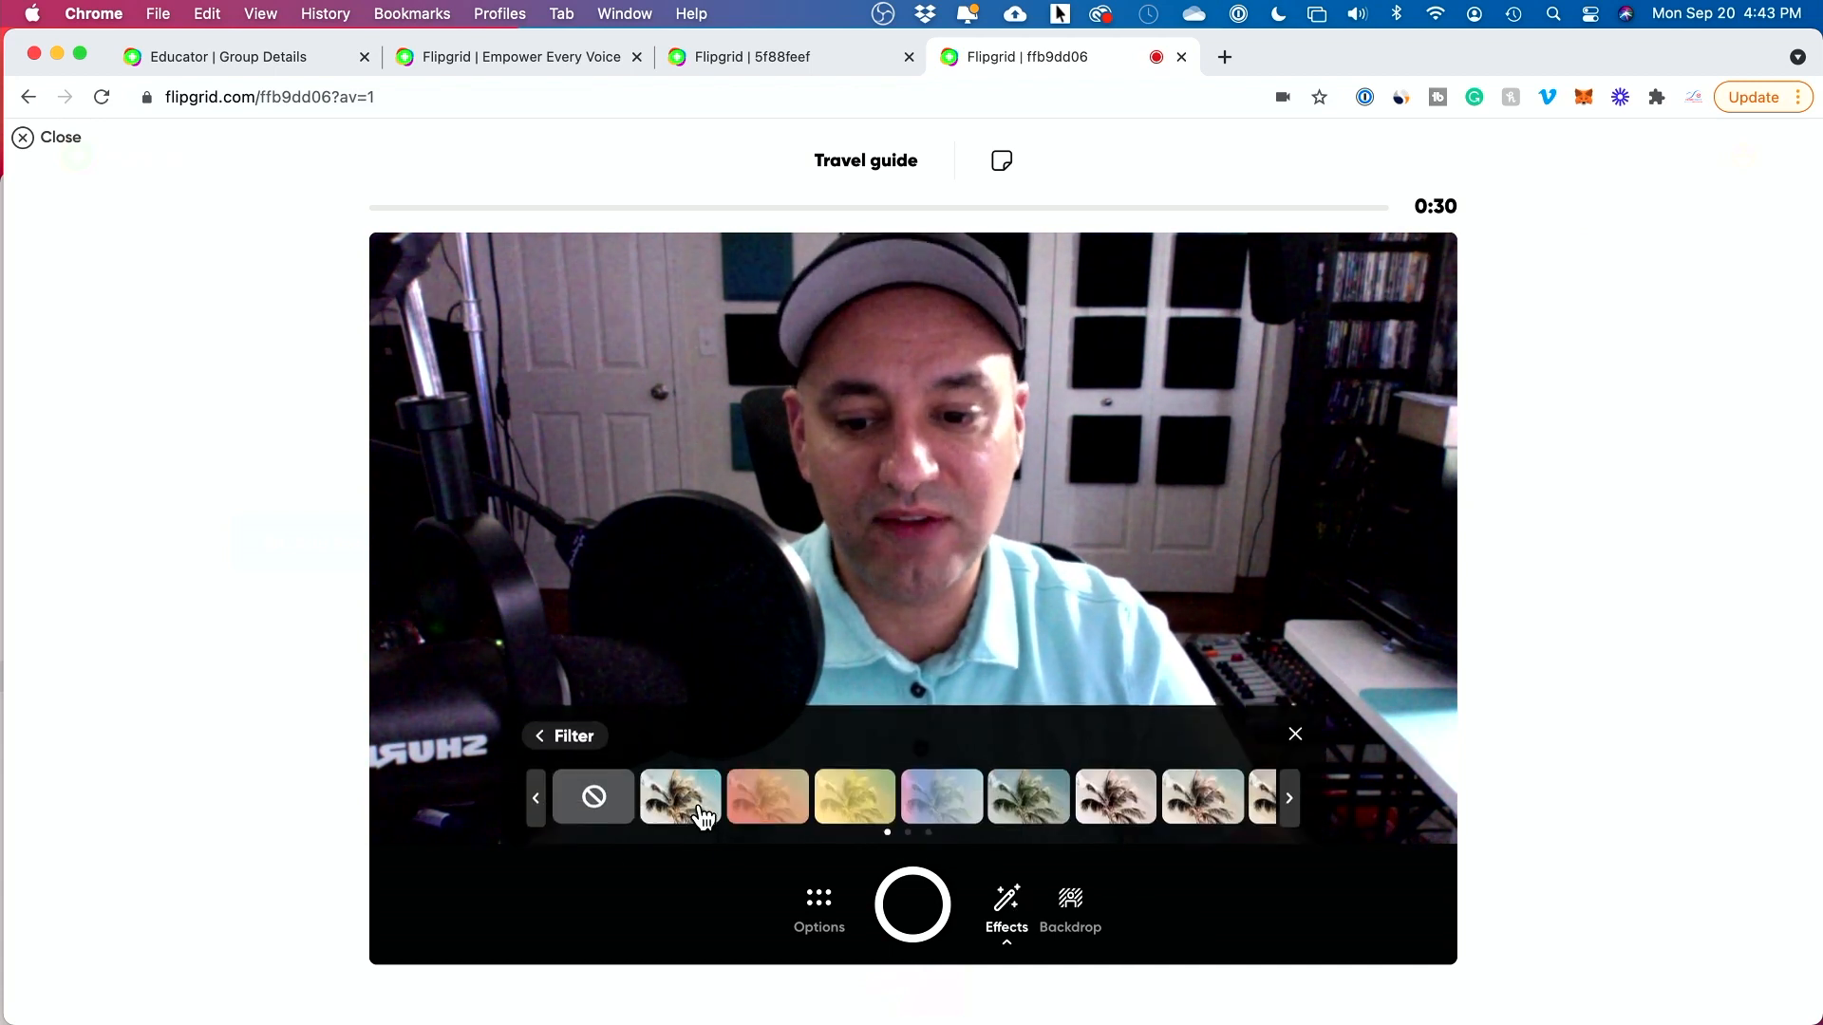
click(680, 797)
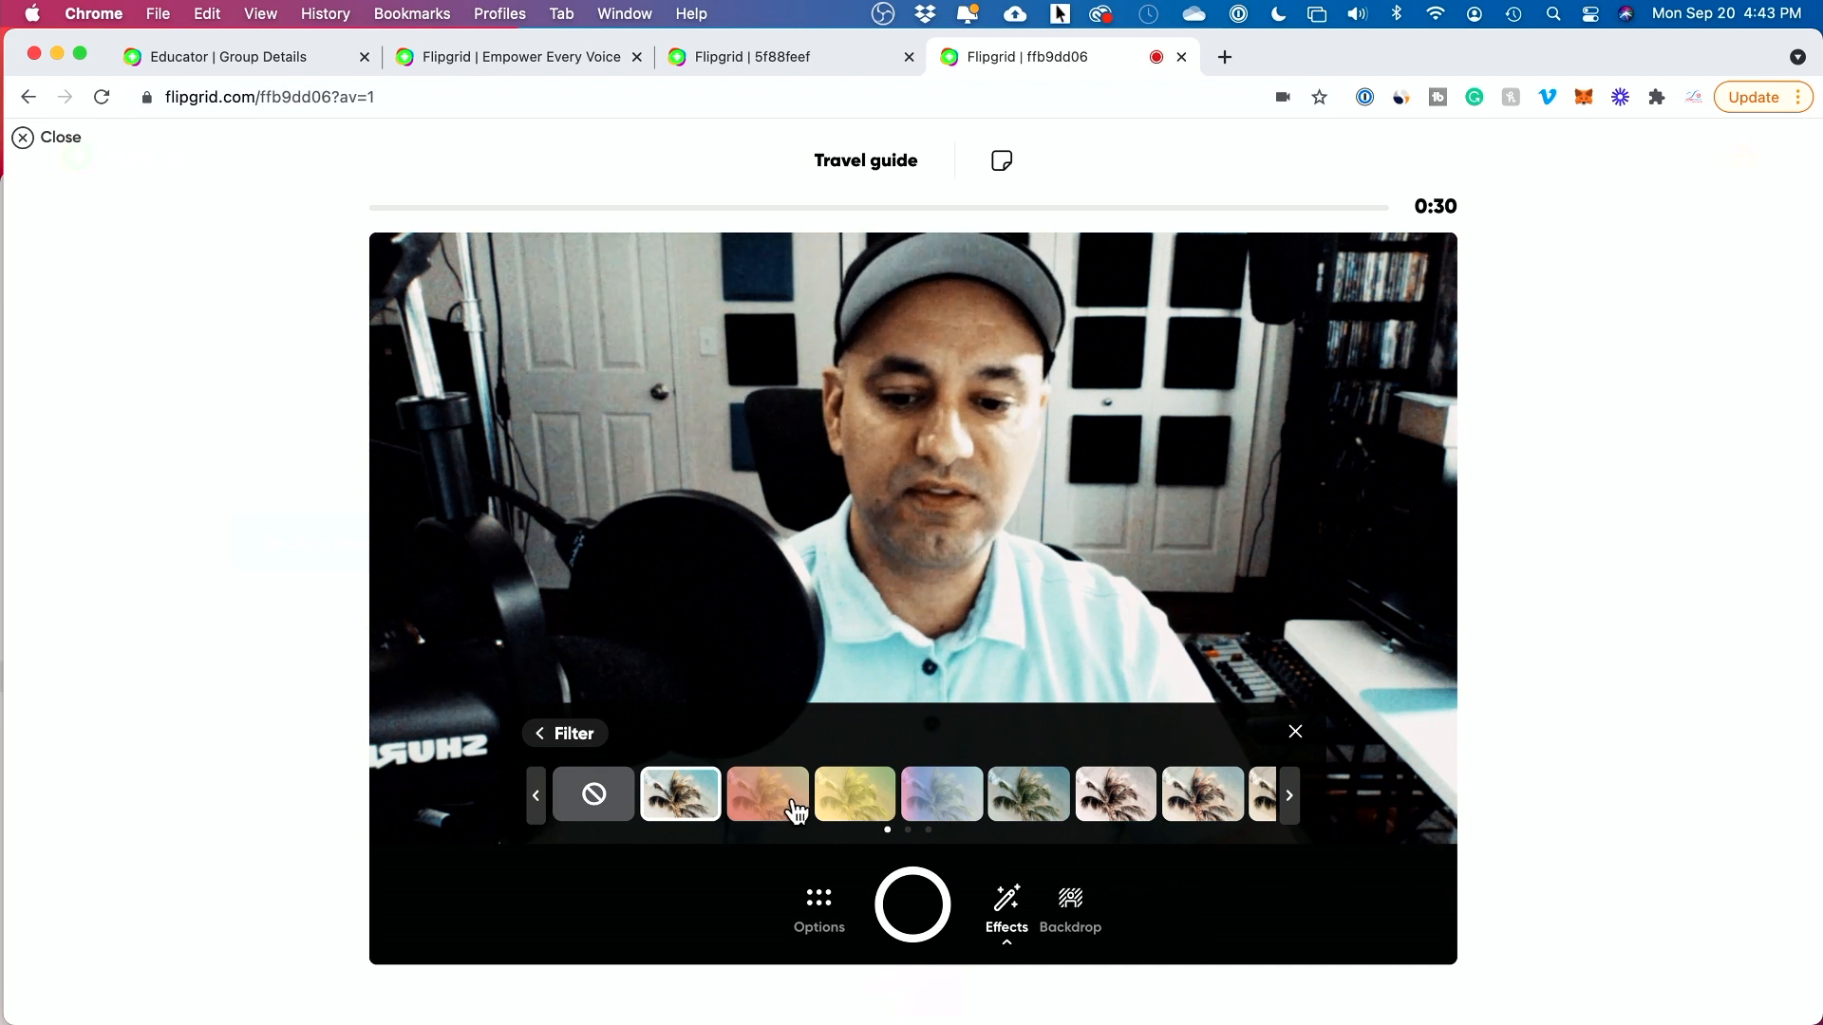
click(1114, 794)
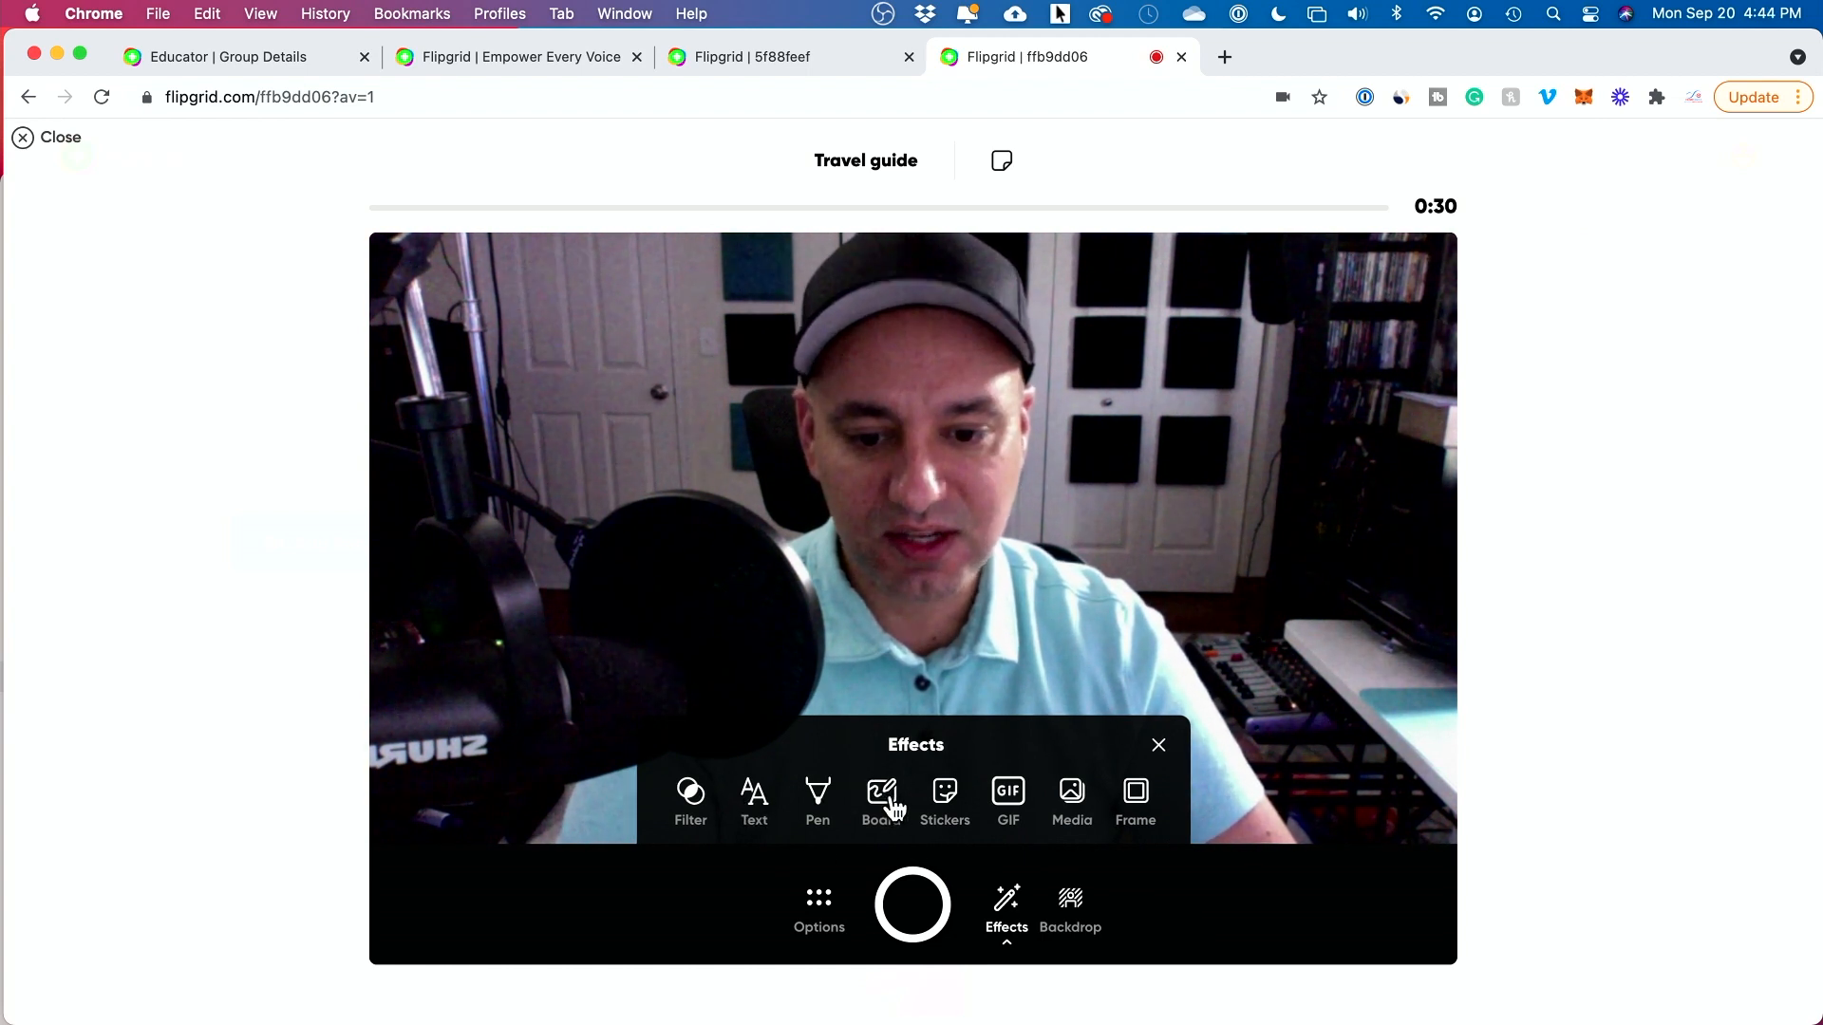
click(880, 802)
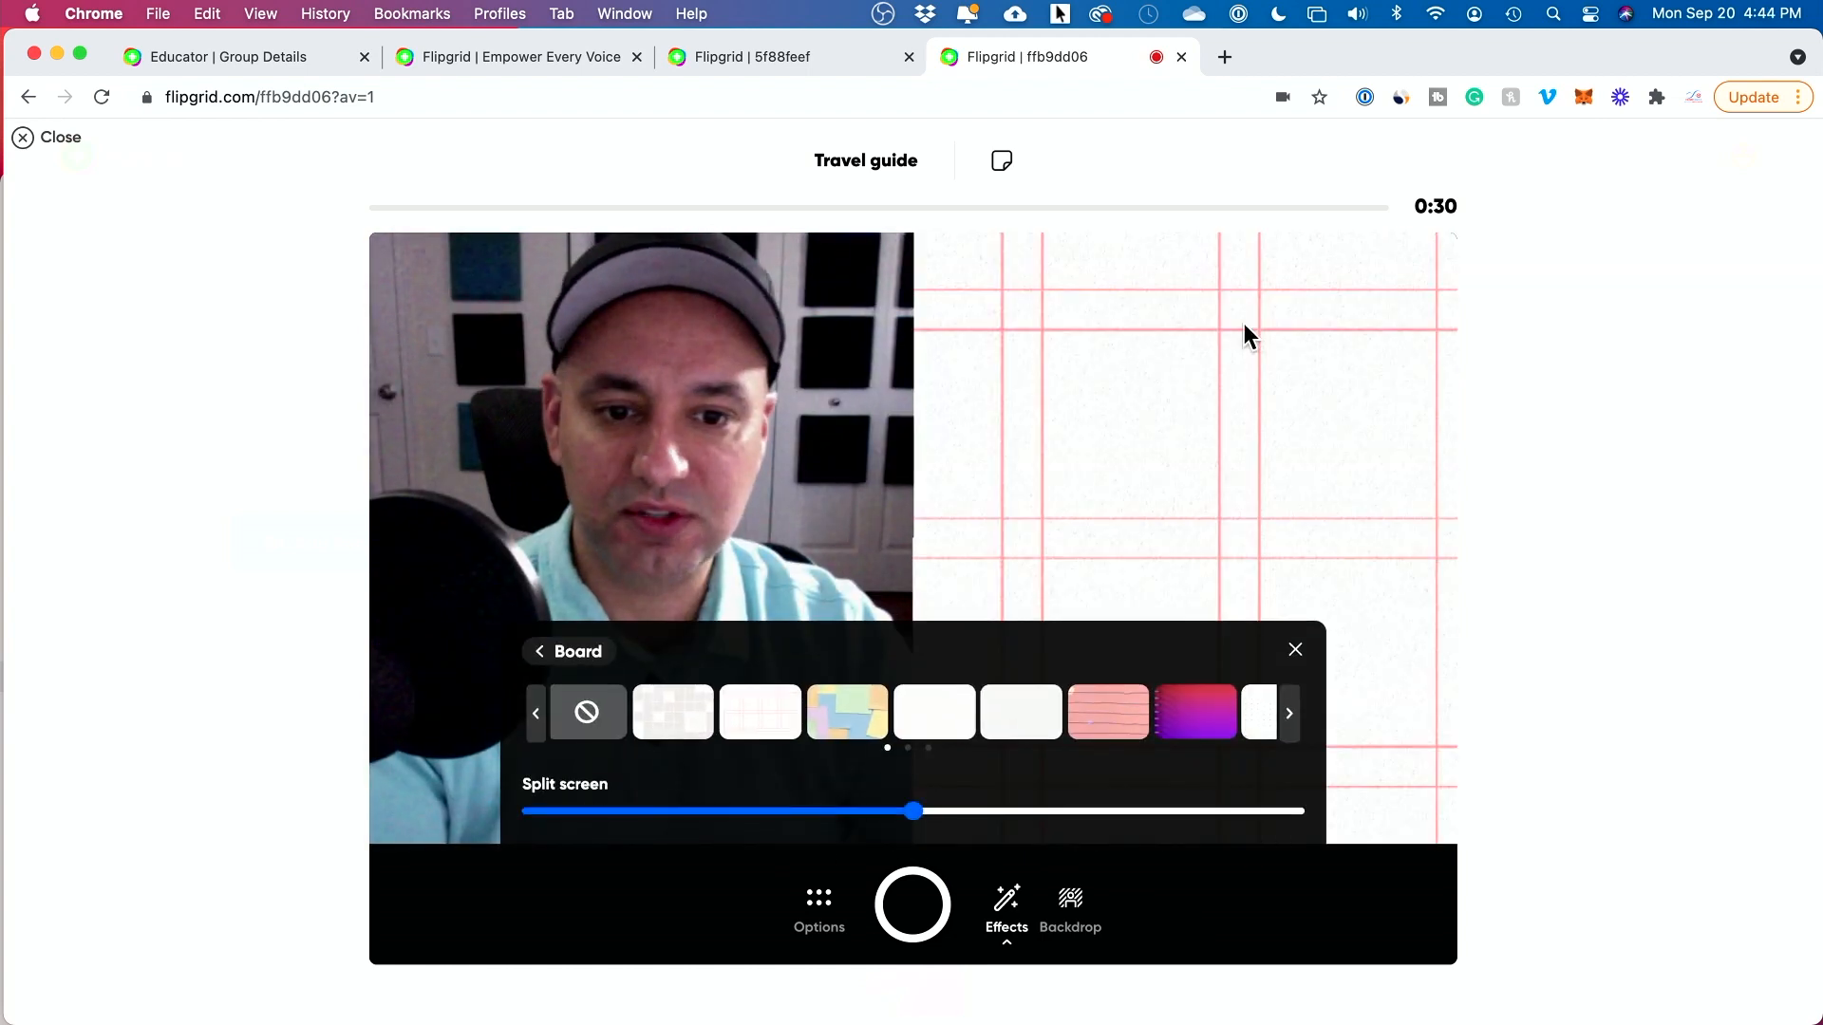
mouse_move(1059, 459)
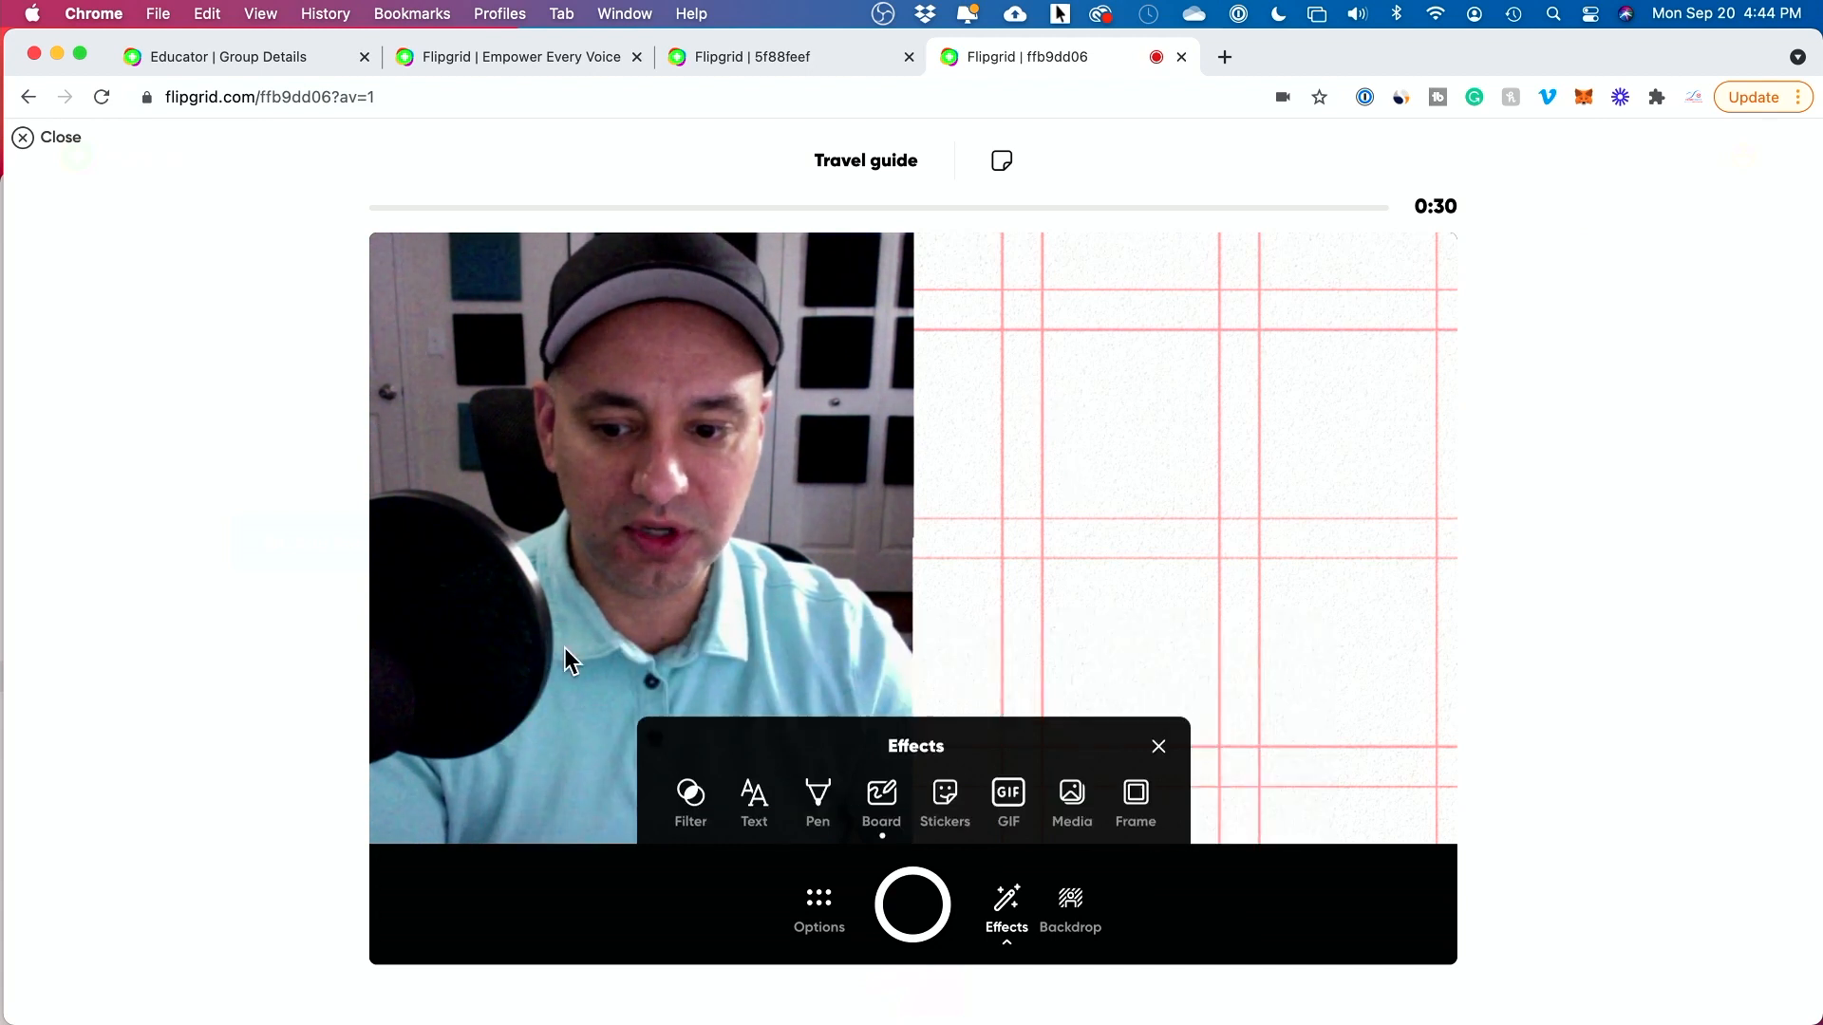
click(1134, 802)
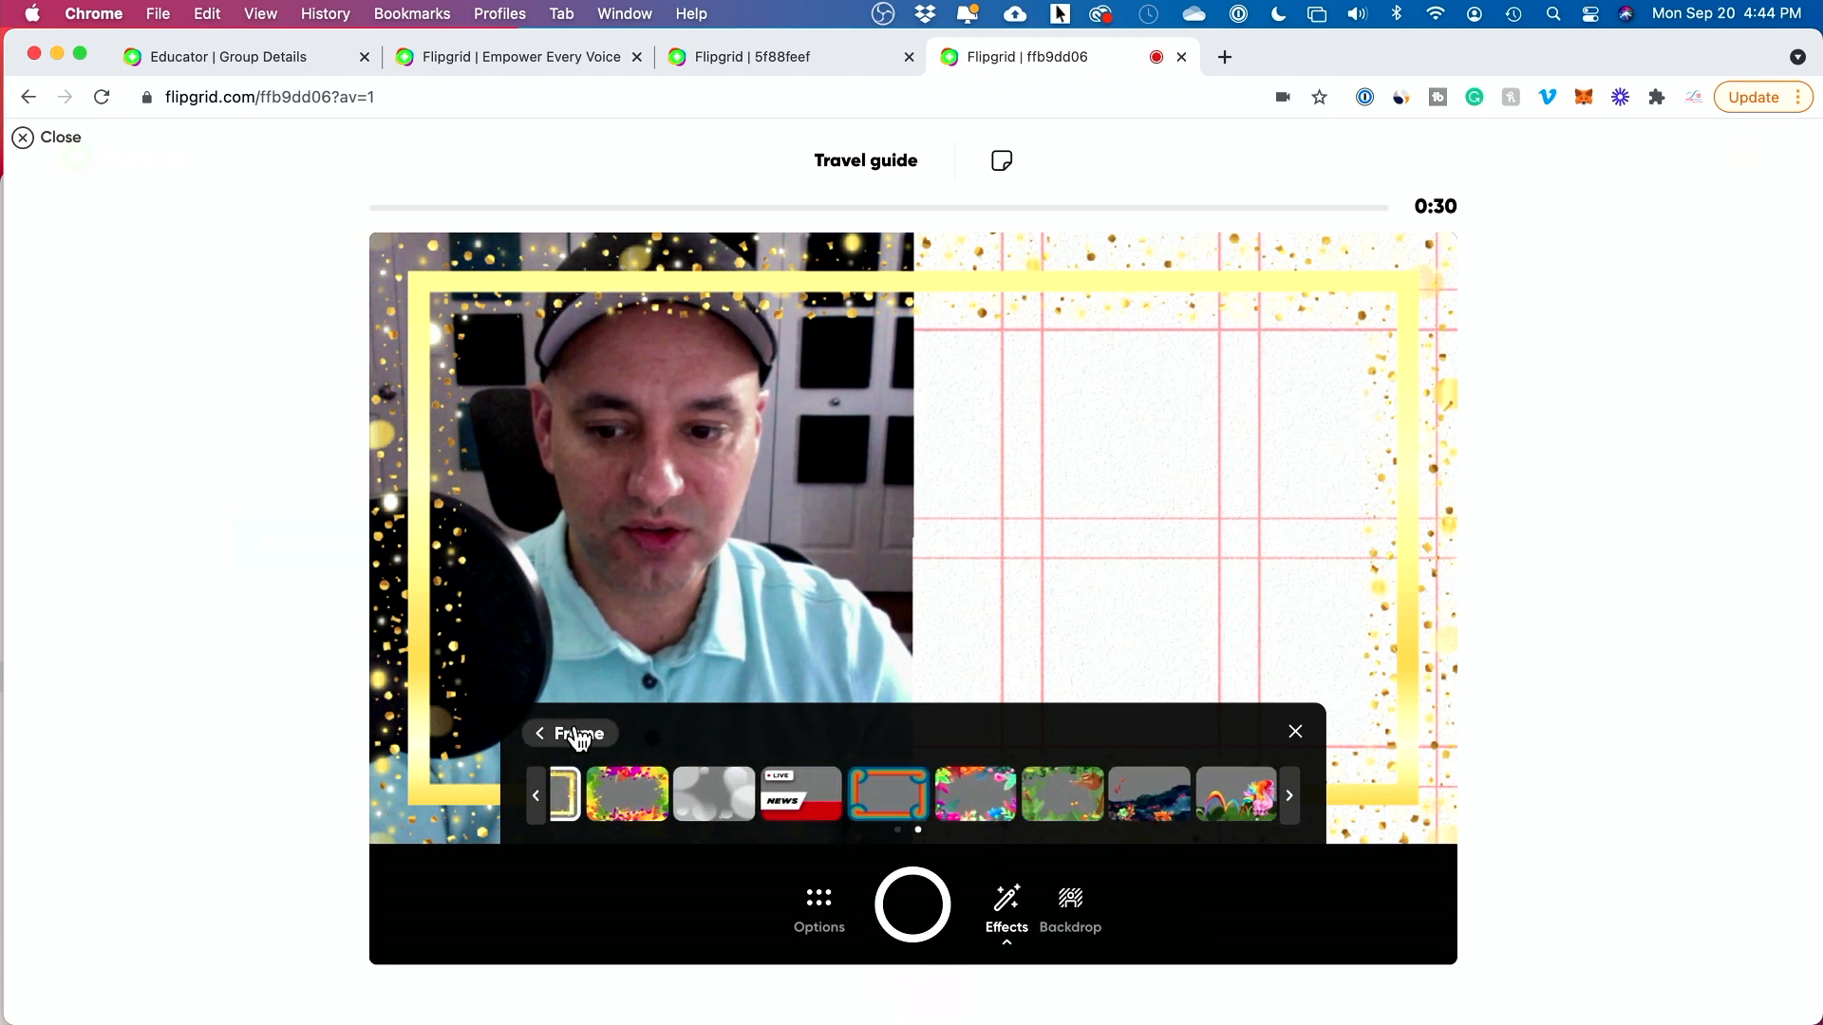
click(539, 732)
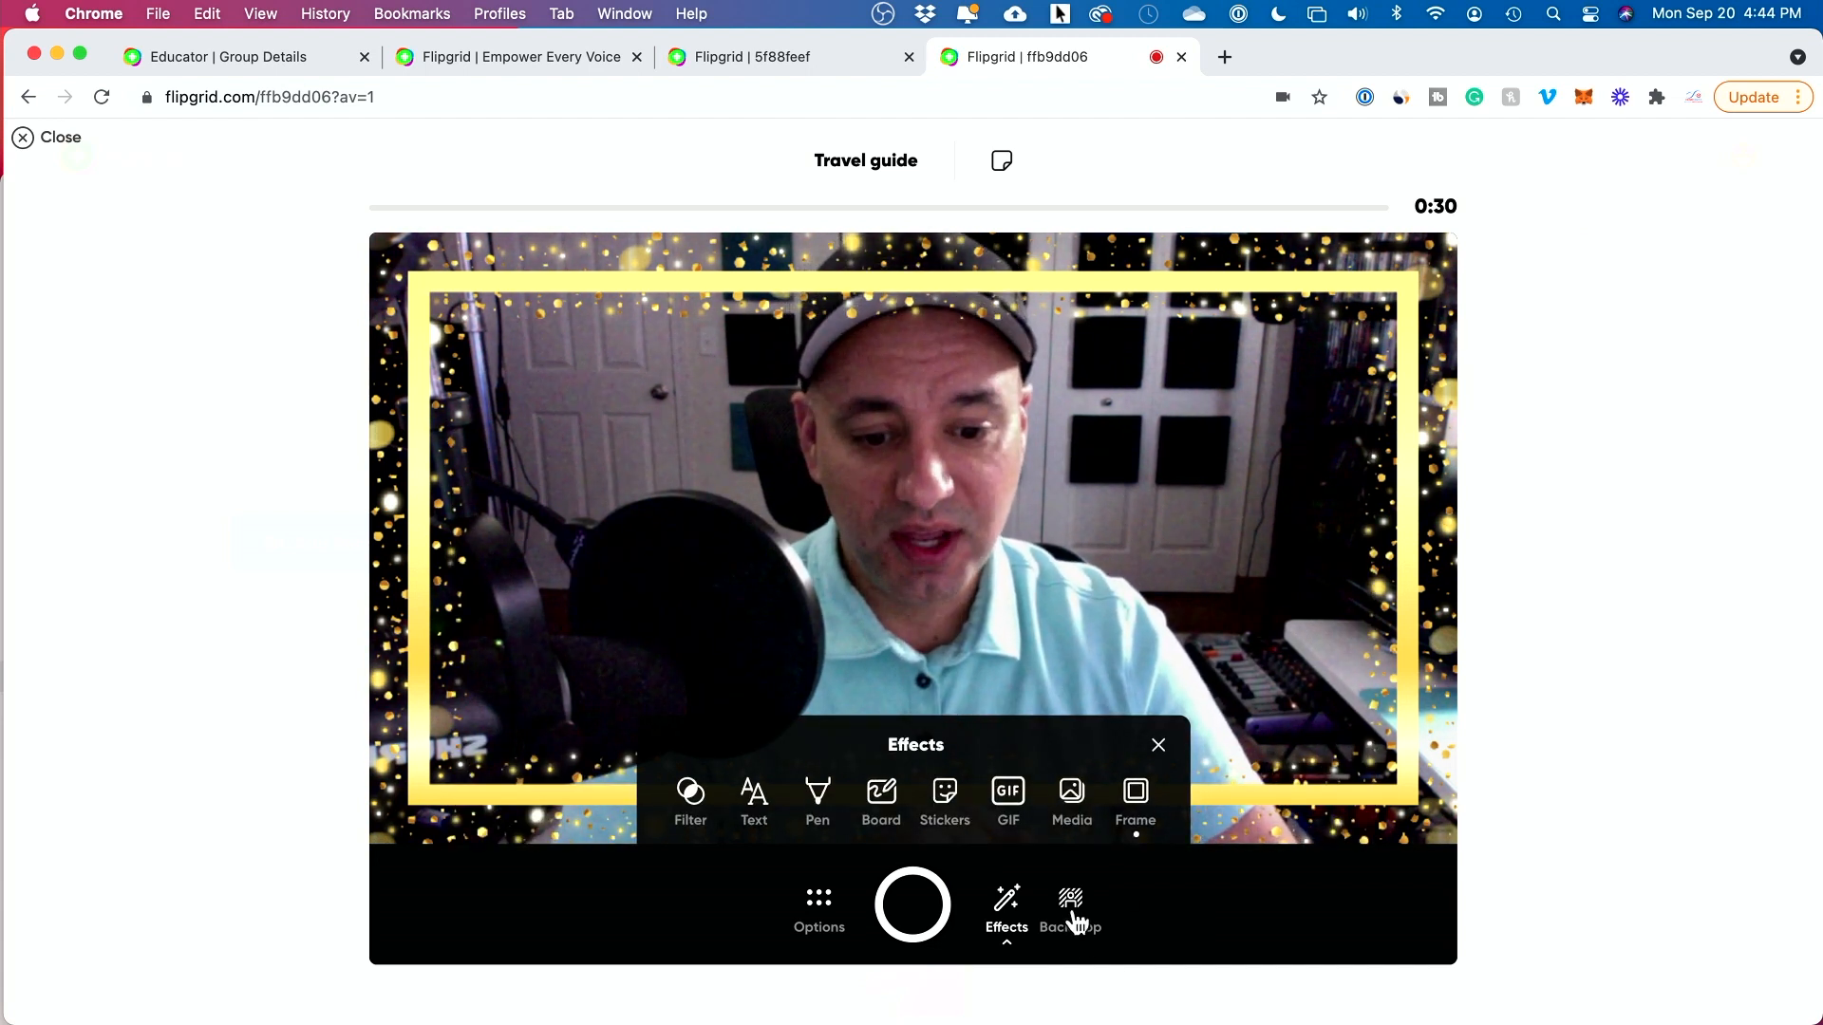
Preview Minecraft Hero, abstract, Blur and purple forest backdrops, then set the backdrop to none.
click(1068, 907)
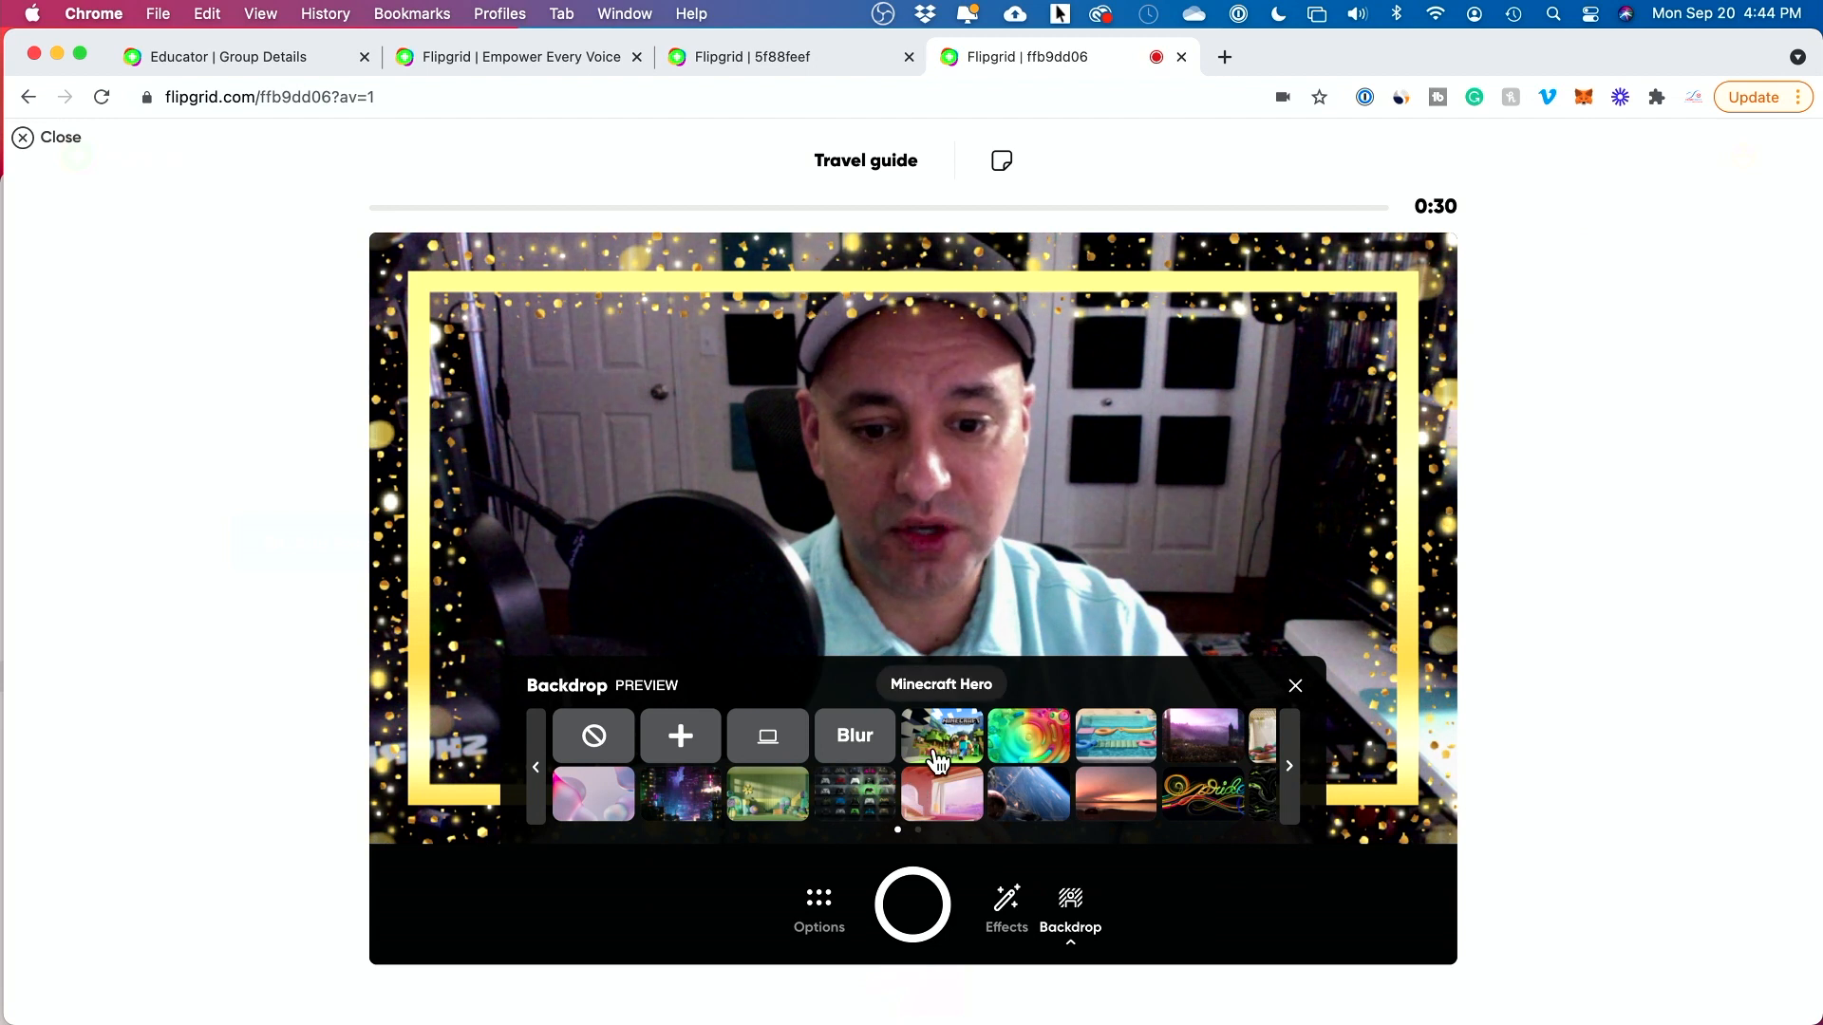
click(942, 734)
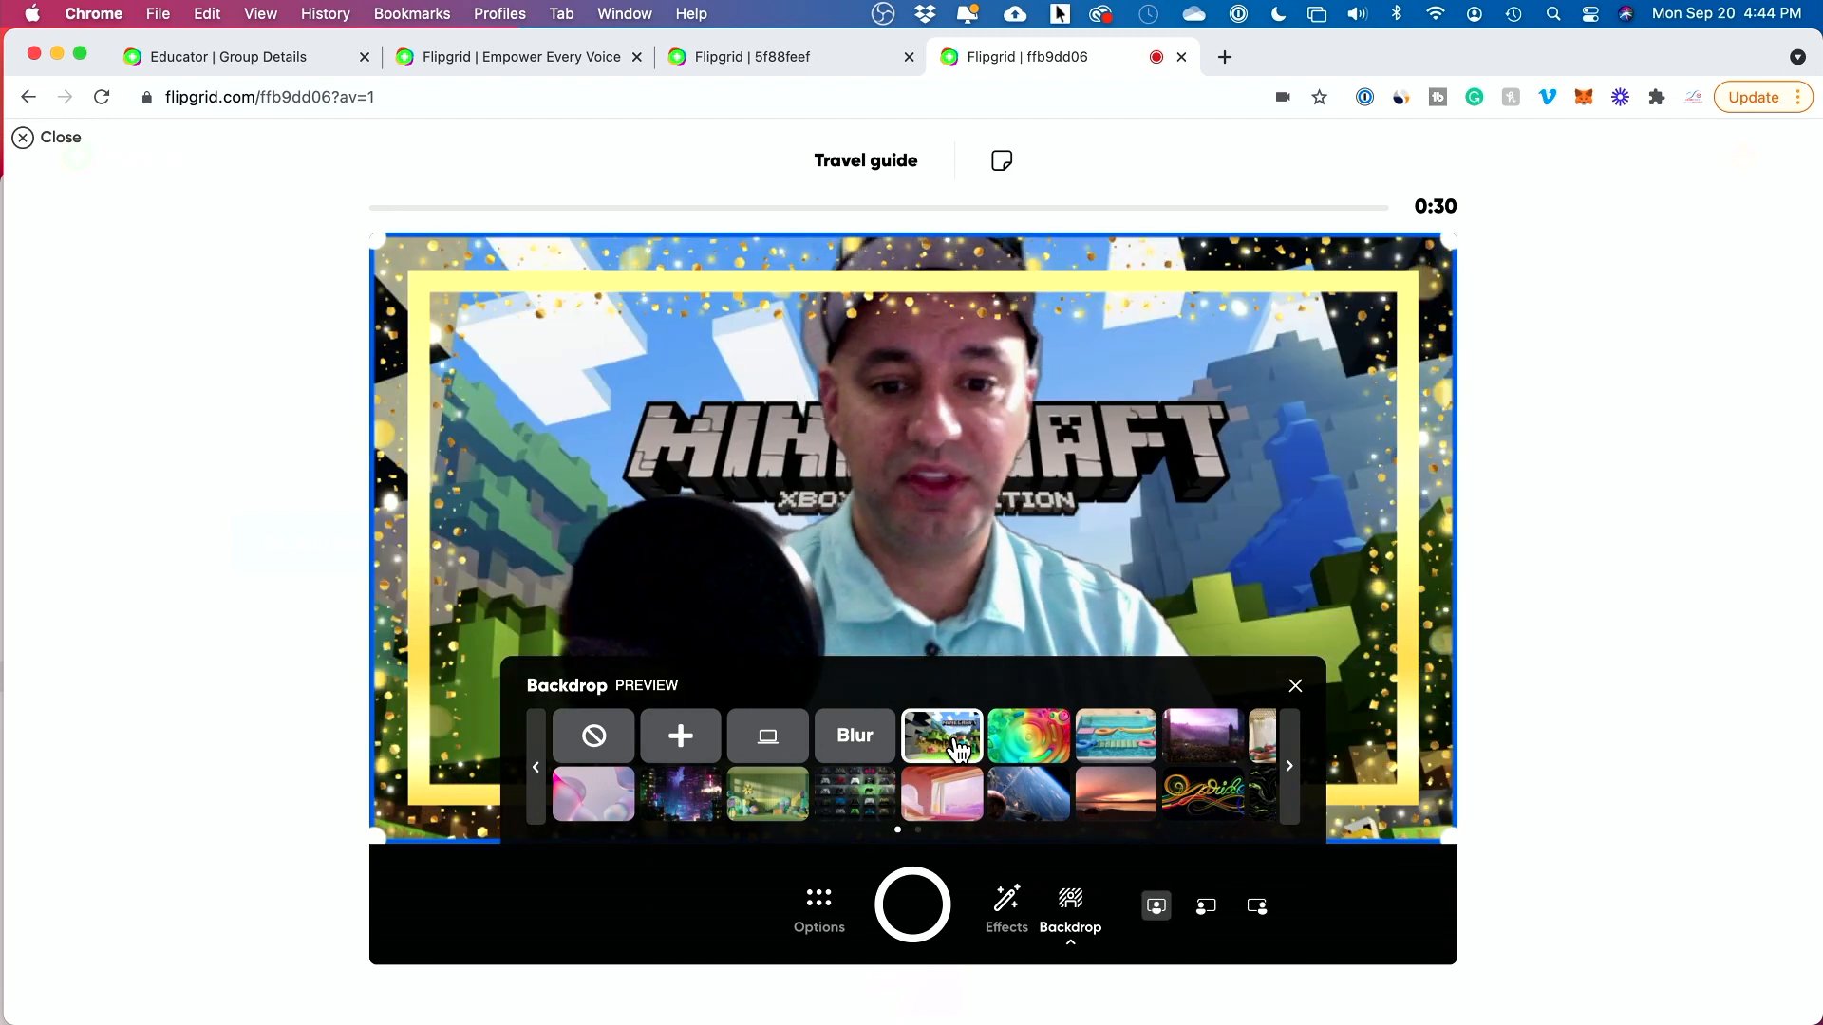
click(1027, 736)
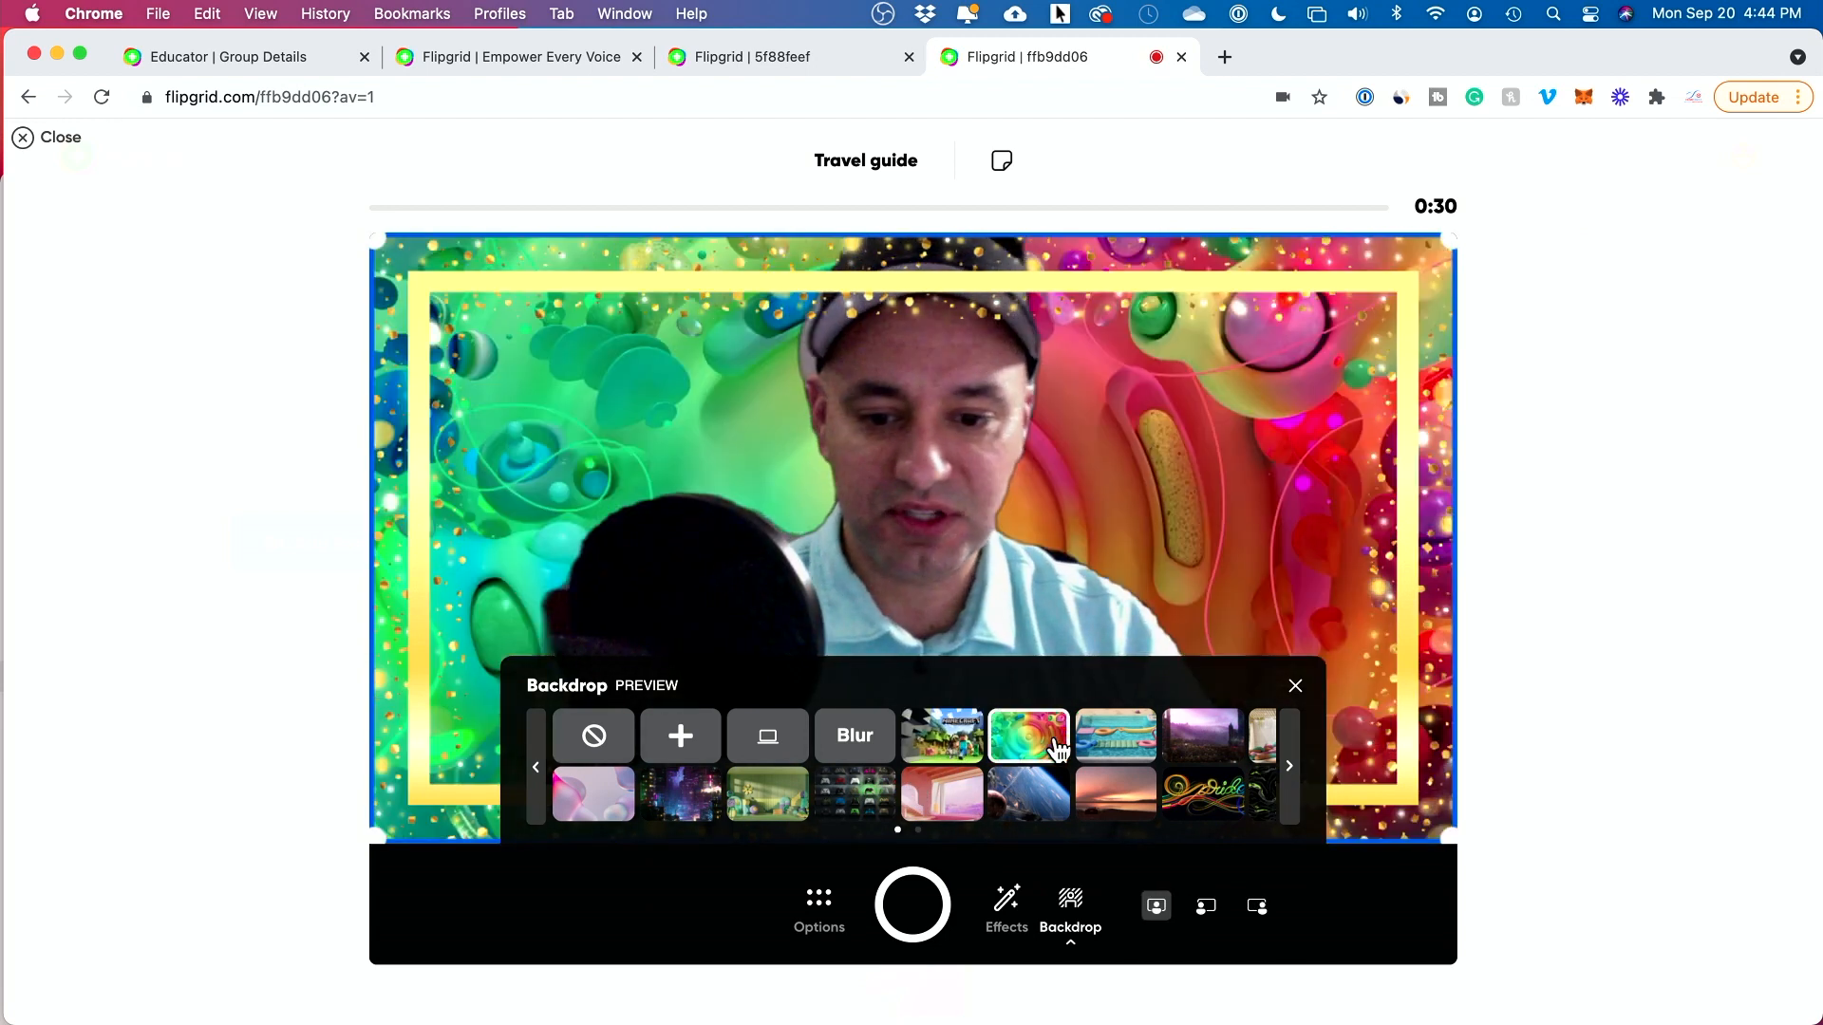
click(852, 736)
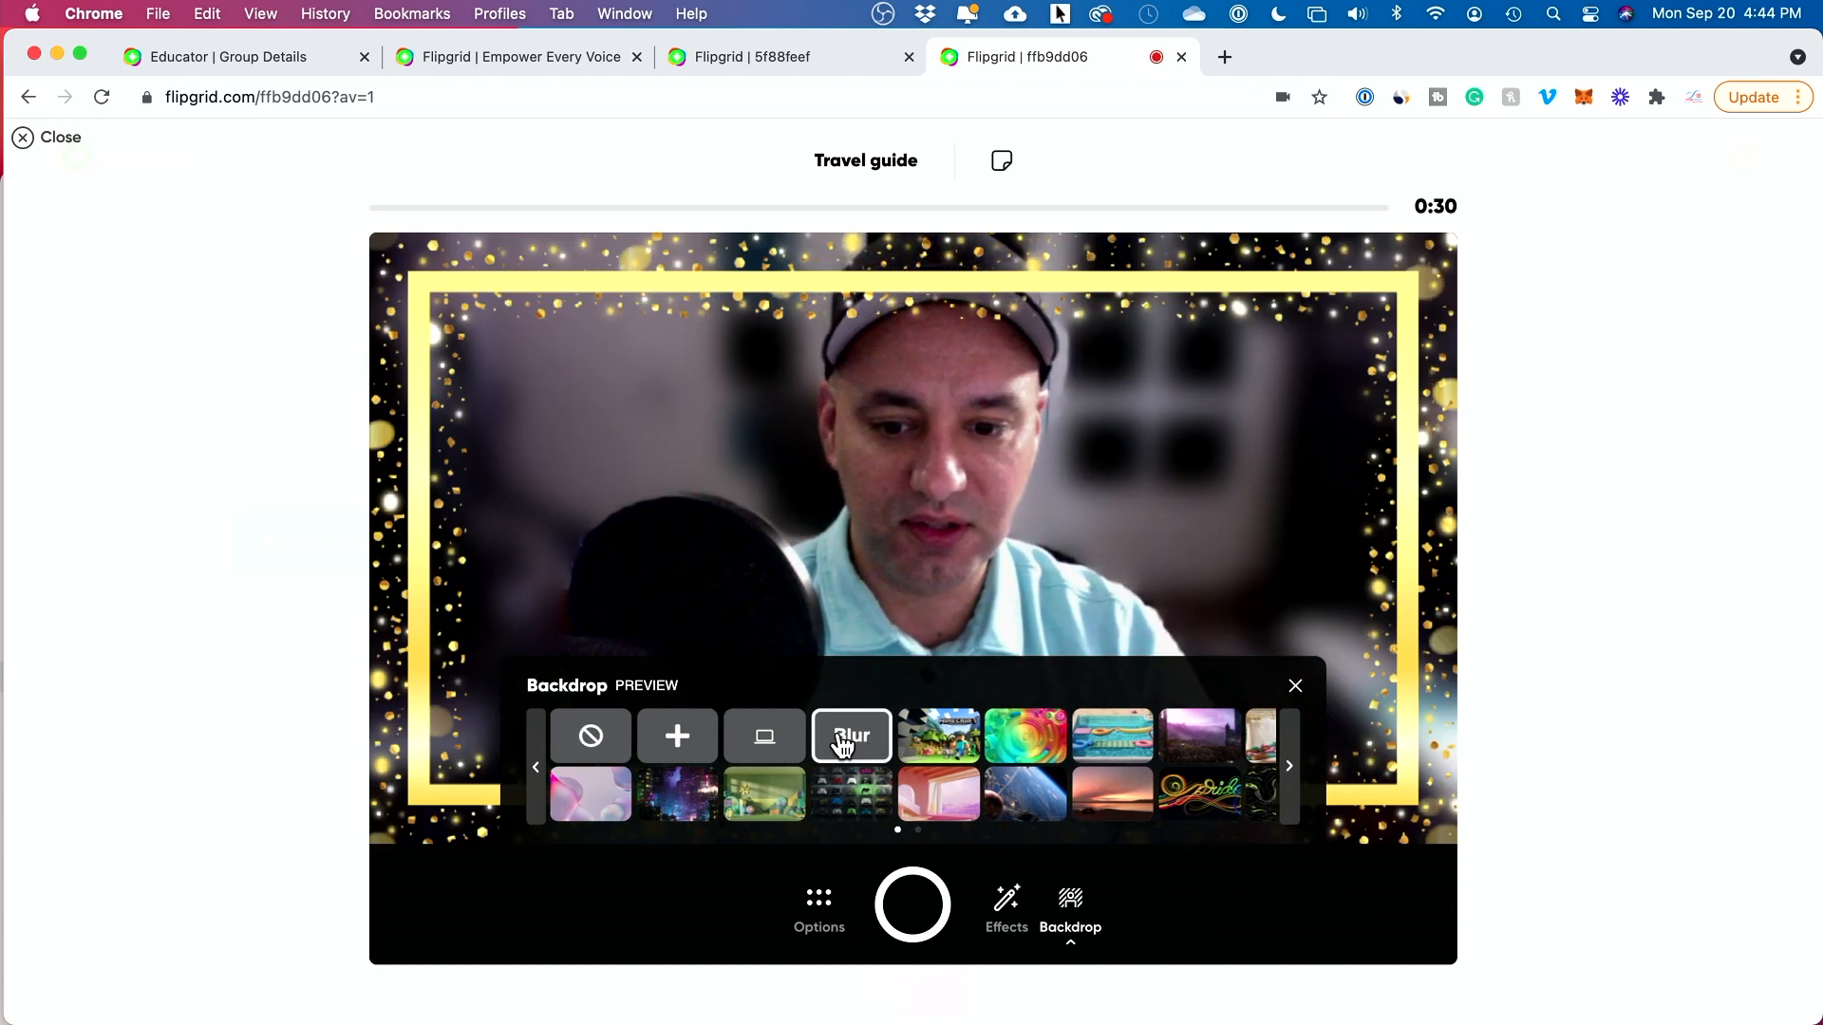
click(1198, 734)
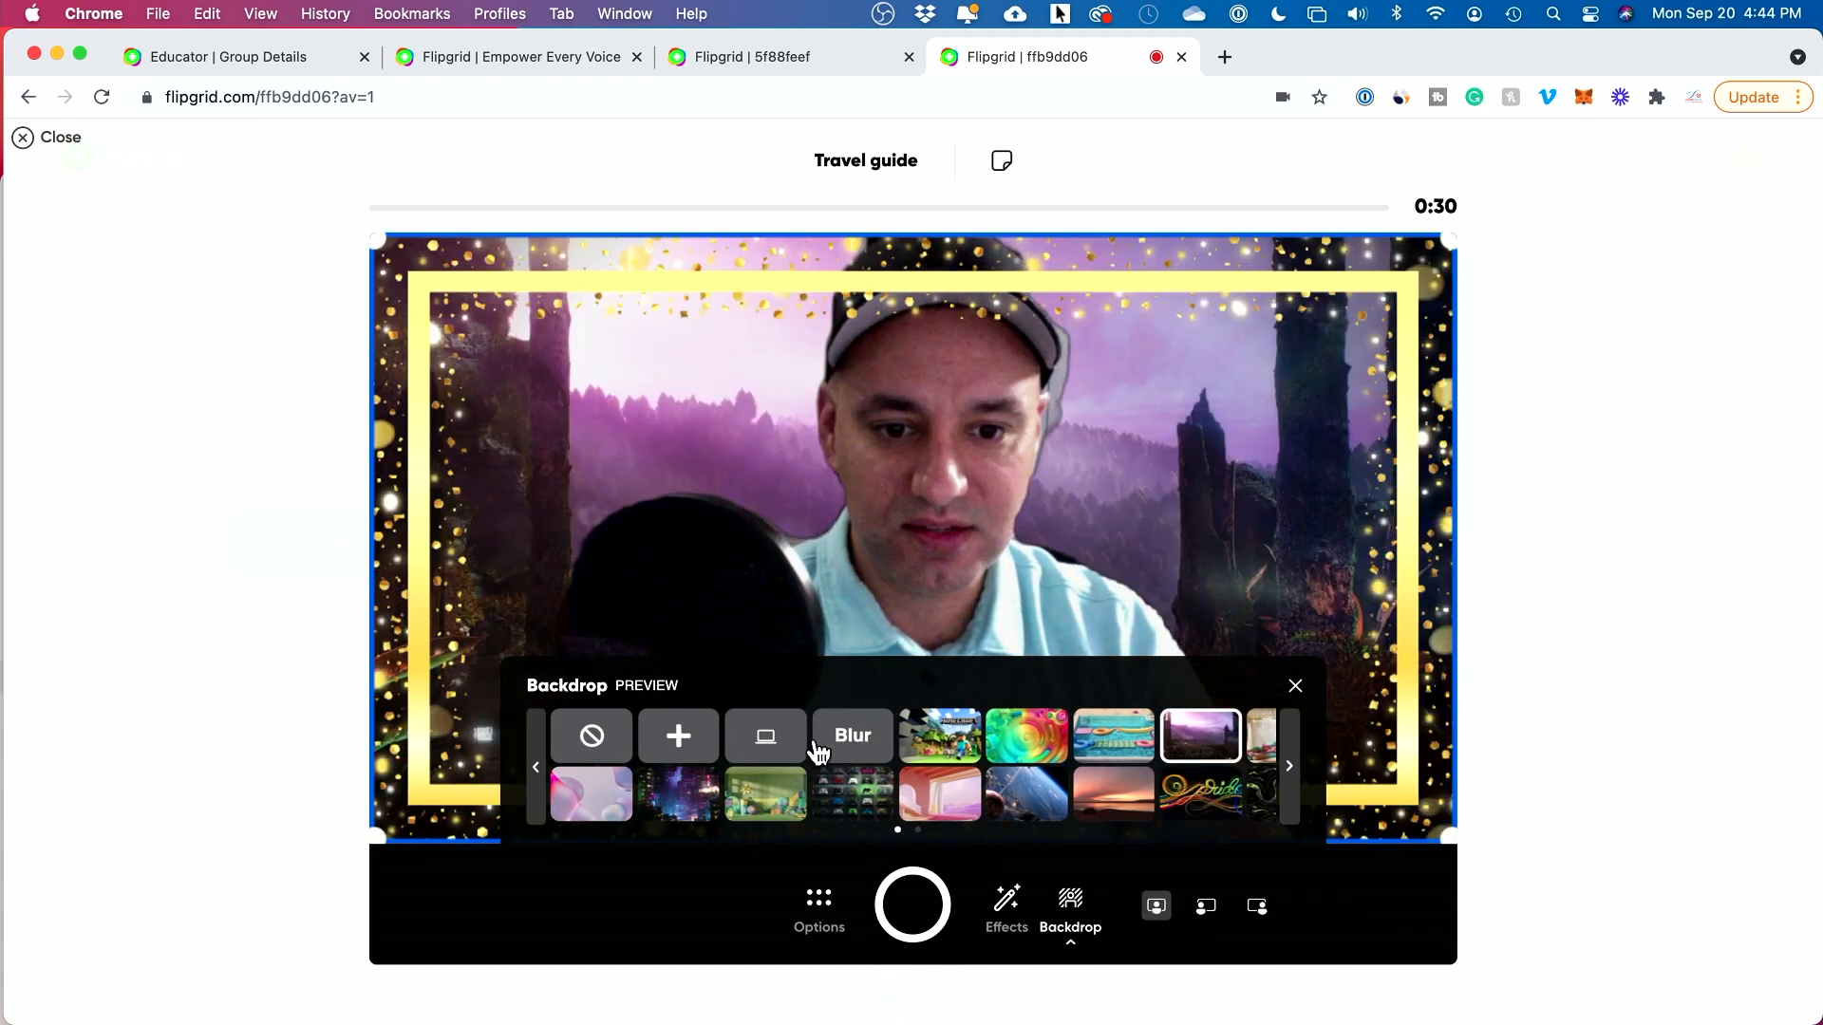
click(590, 736)
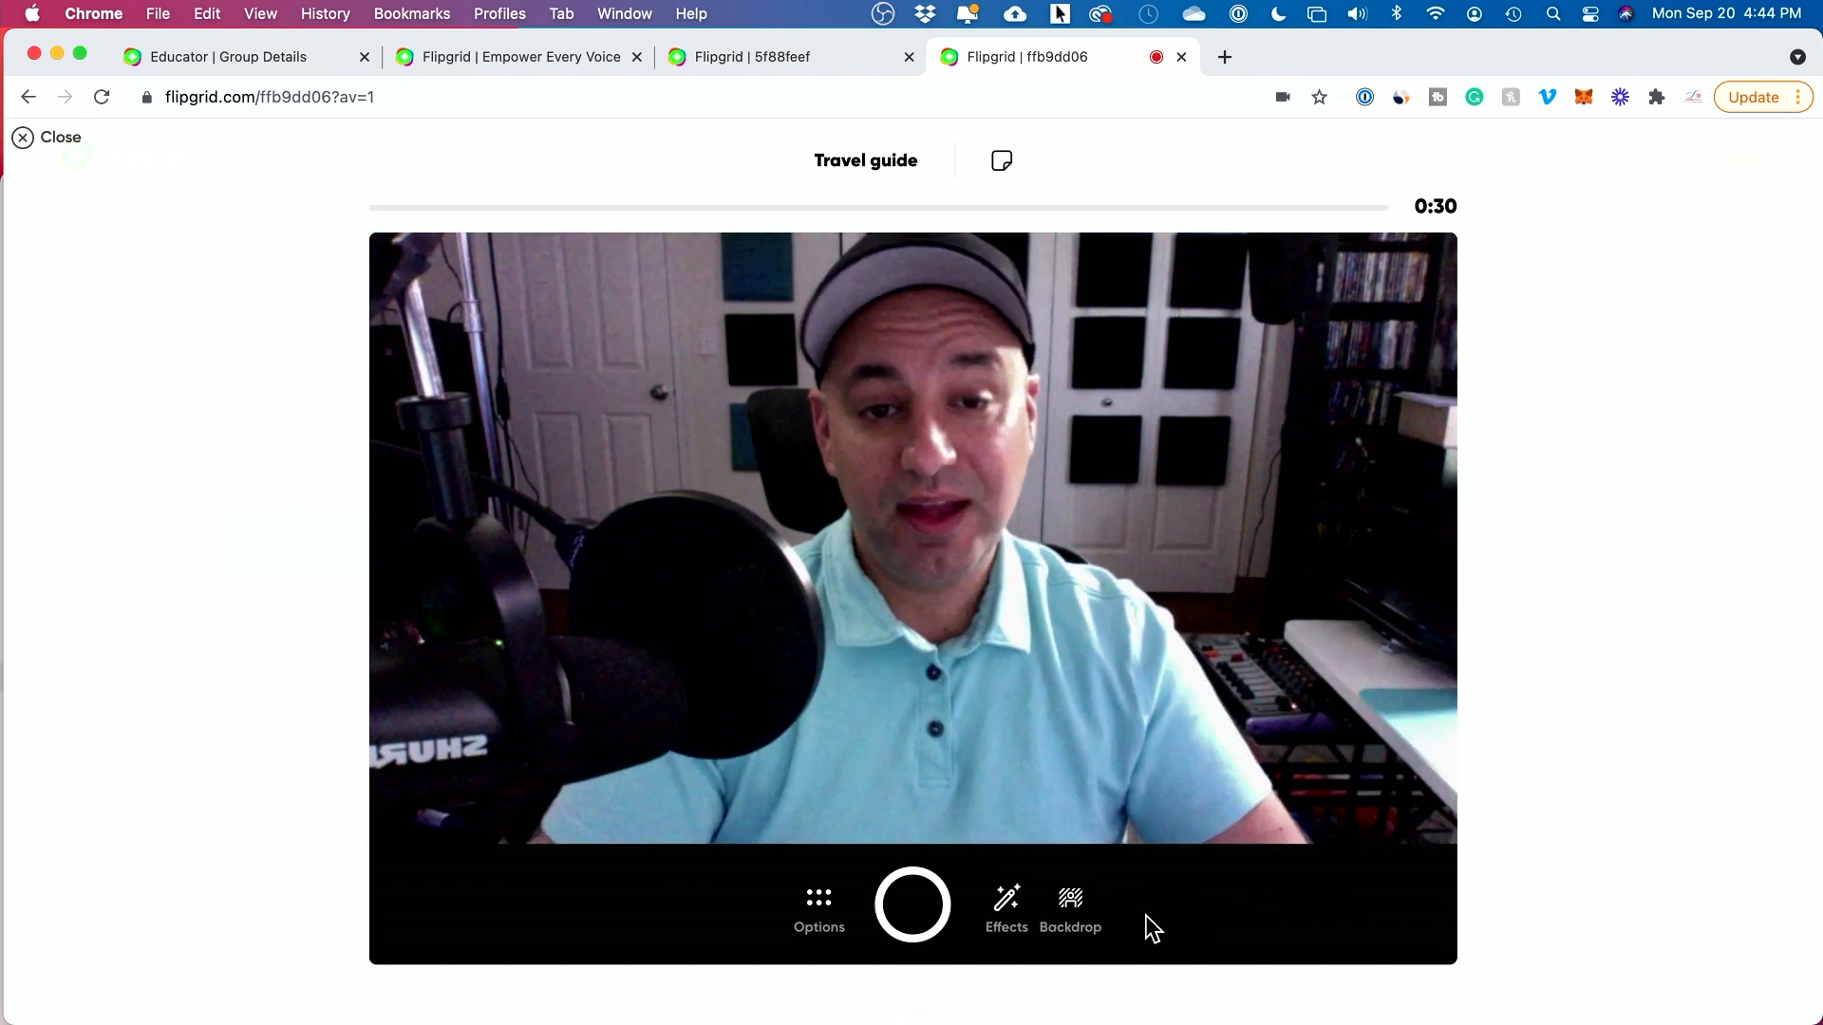
mouse_move(948, 936)
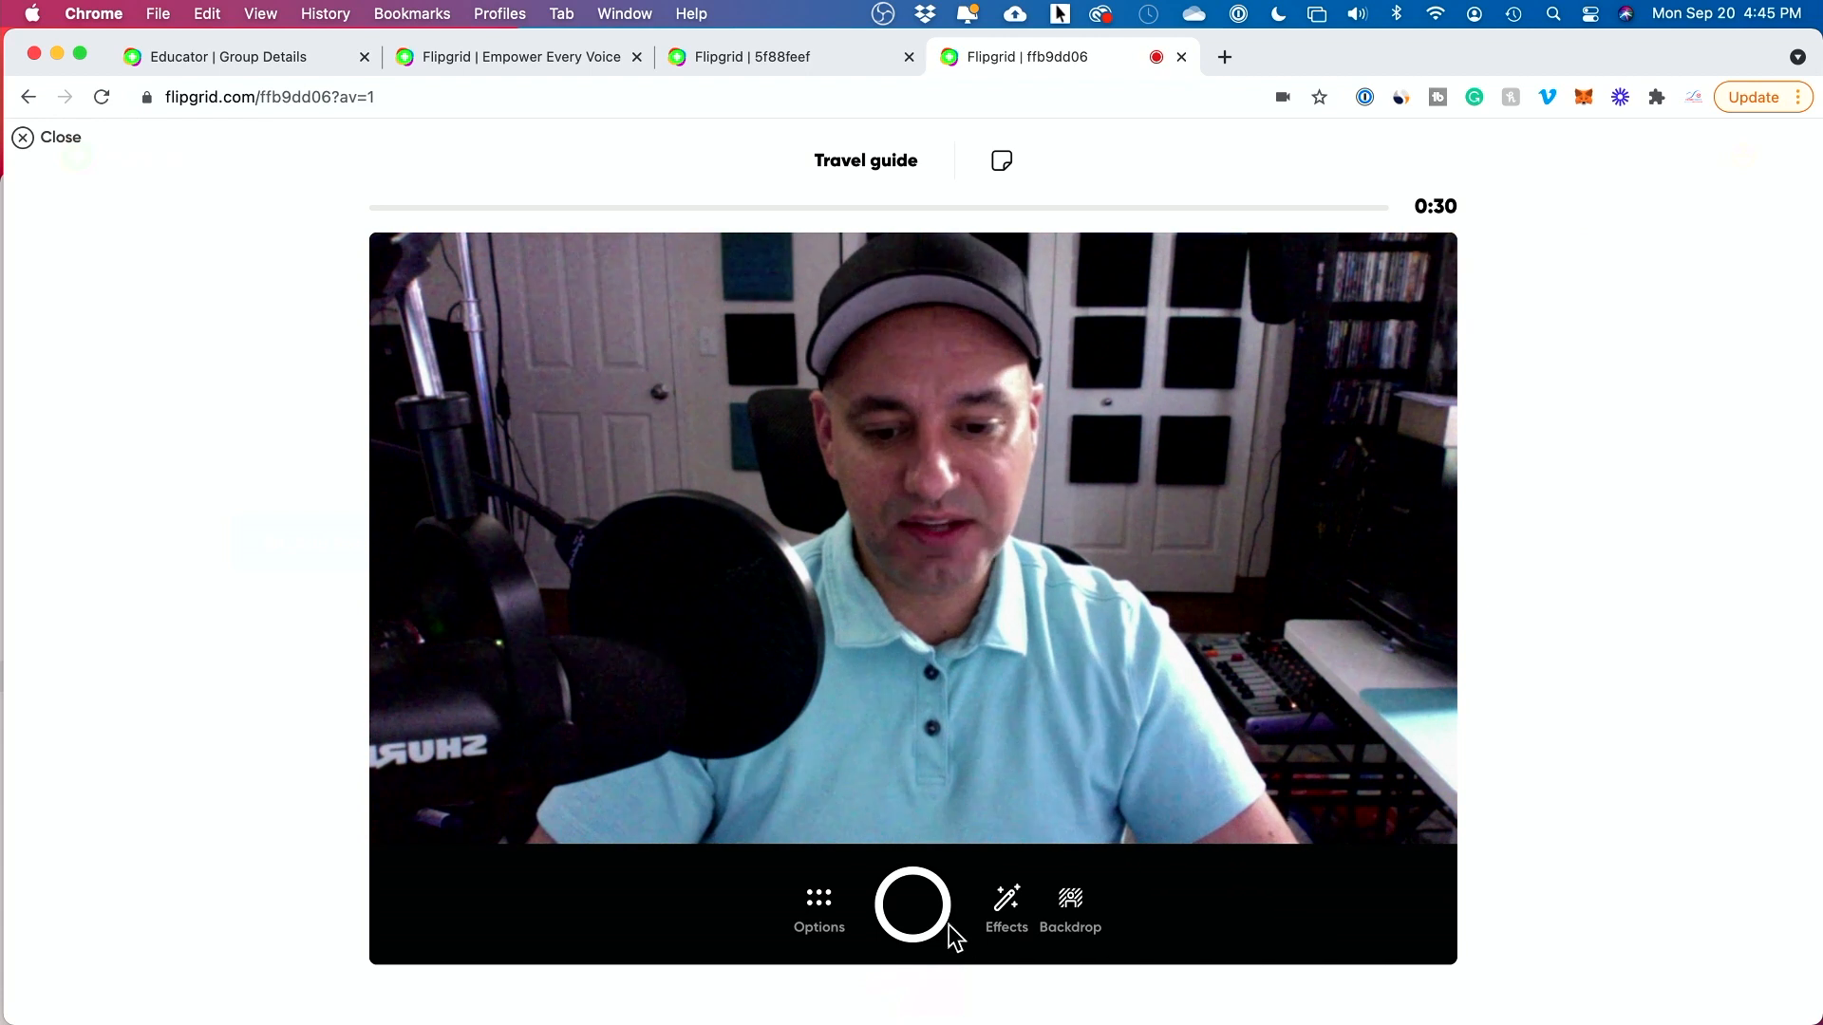
Record a roughly ten-second test clip, then delete it to restore the full 30 seconds.
click(912, 905)
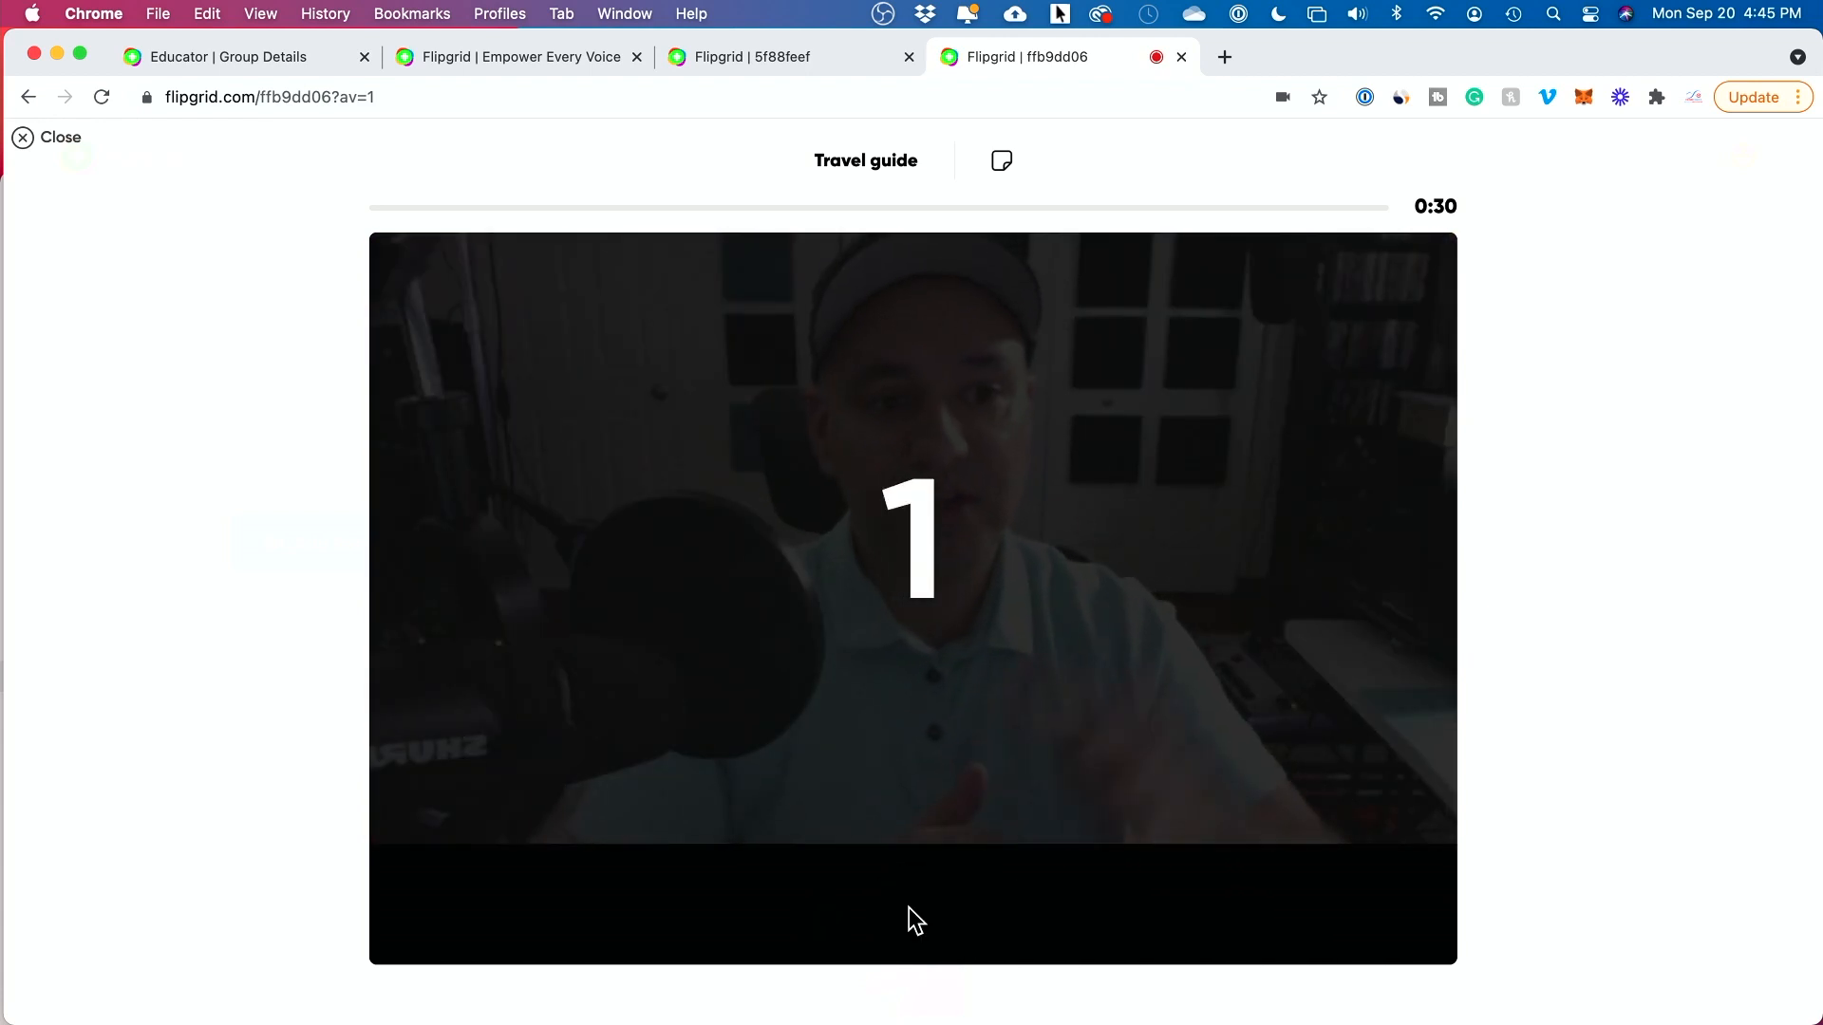
click(912, 902)
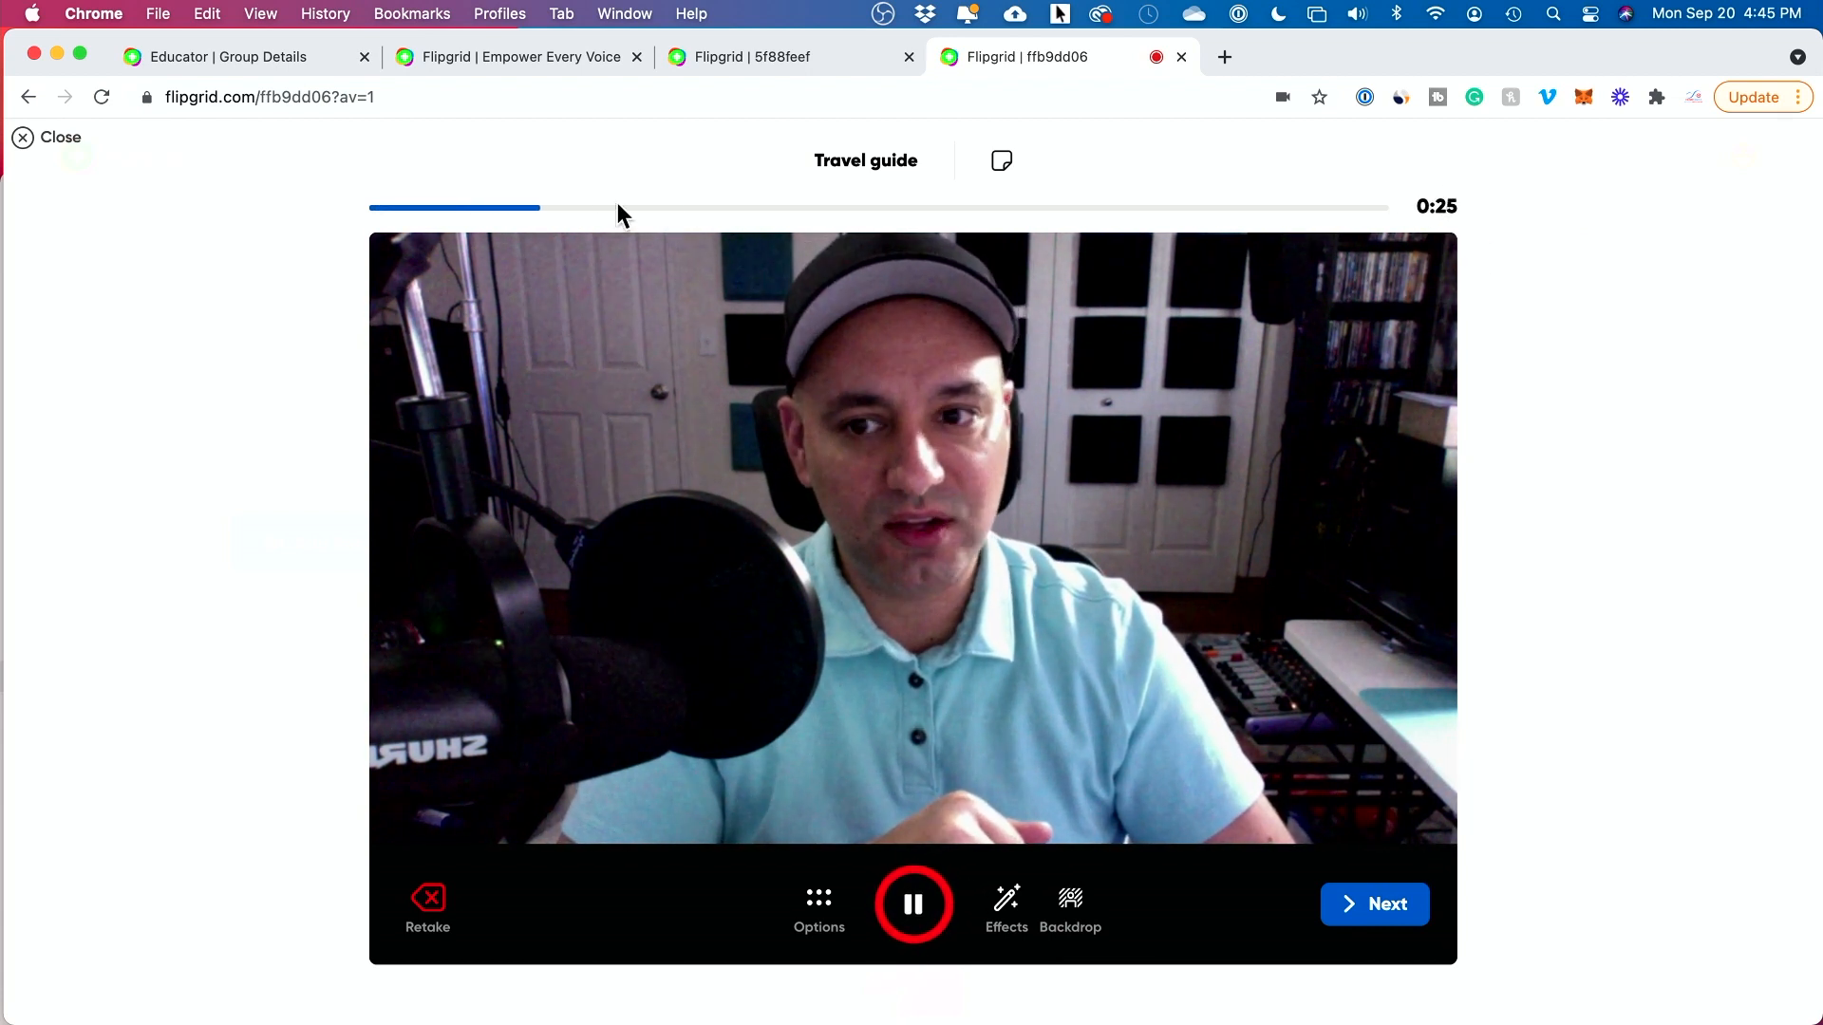
mouse_move(1357, 229)
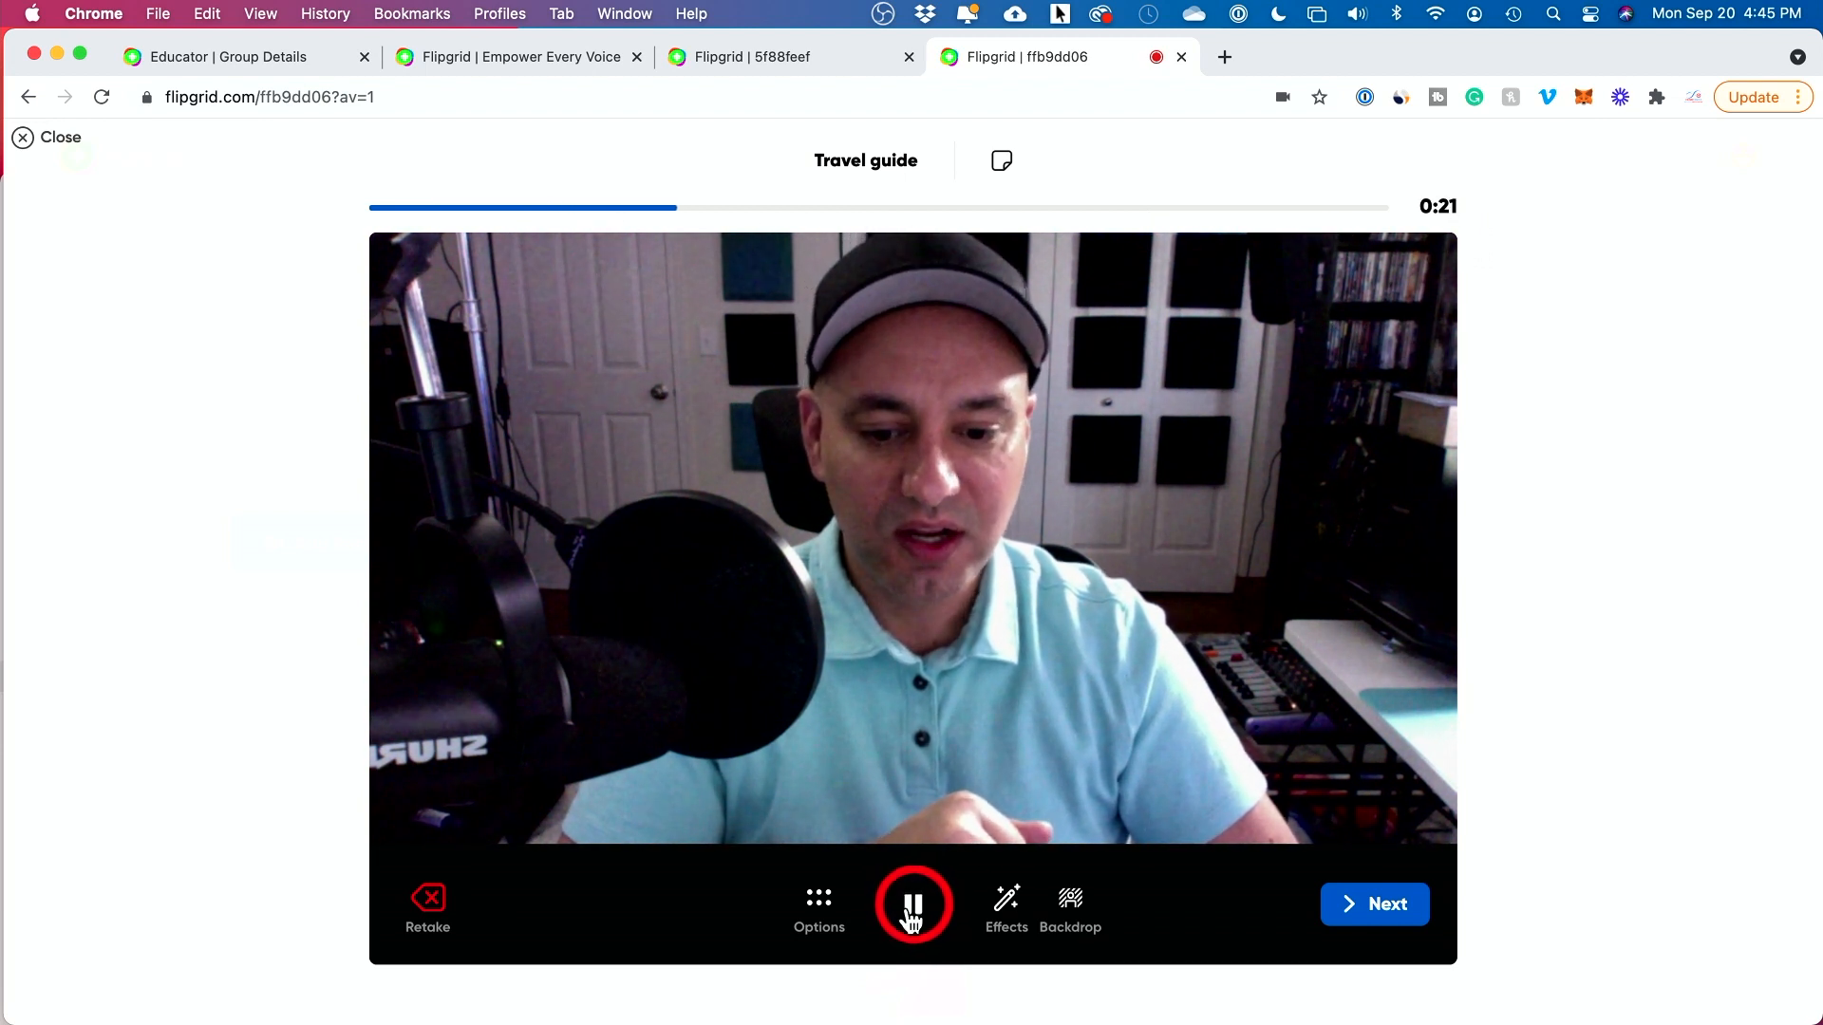
click(912, 905)
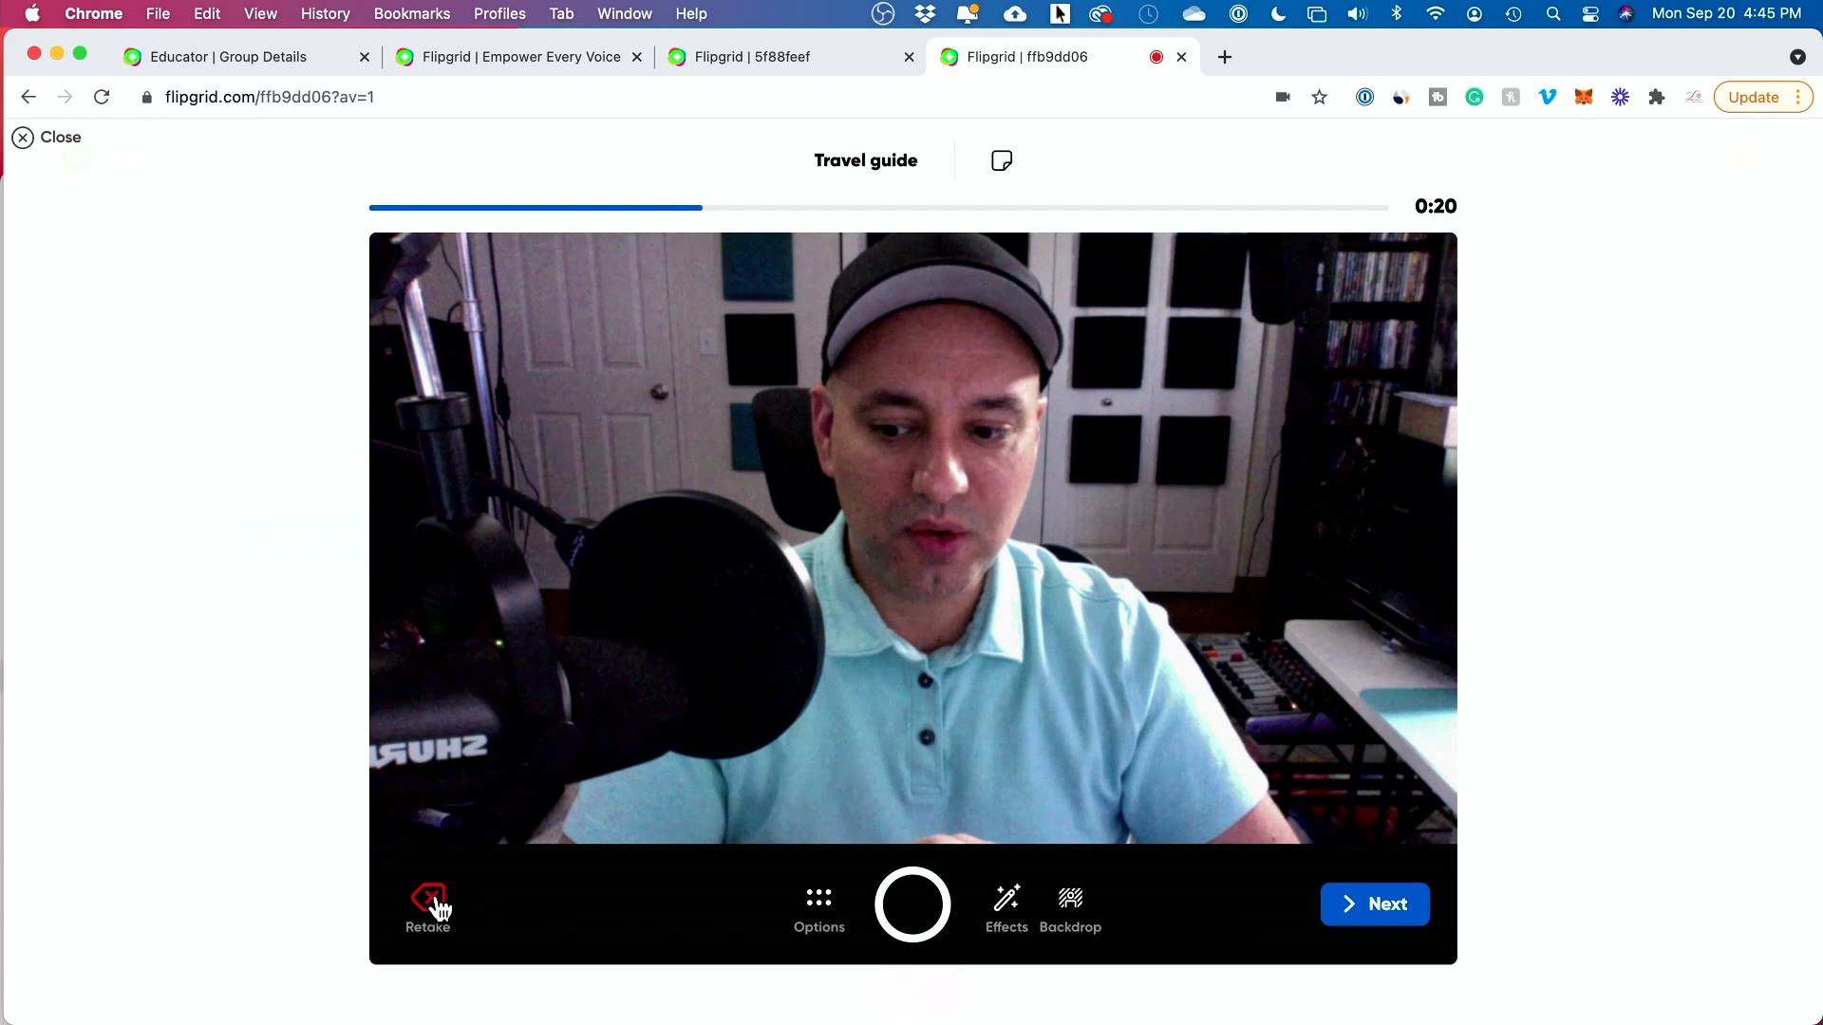
click(426, 904)
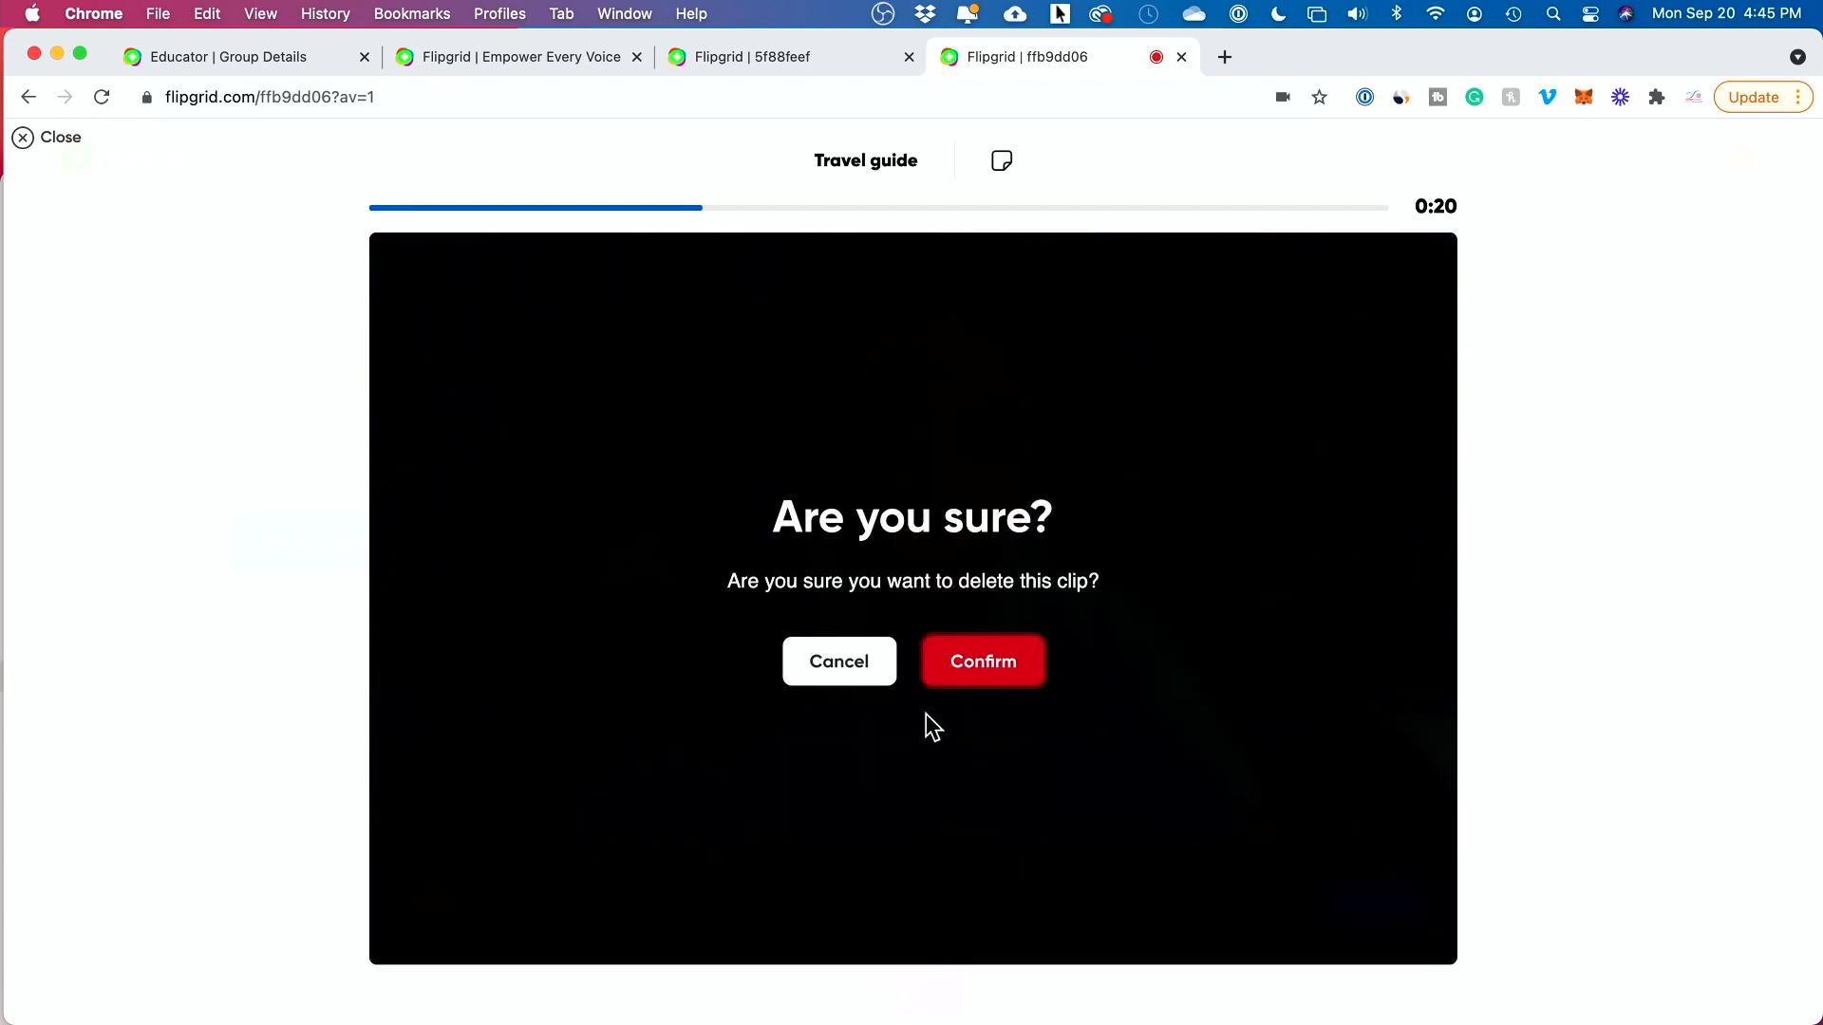
click(982, 662)
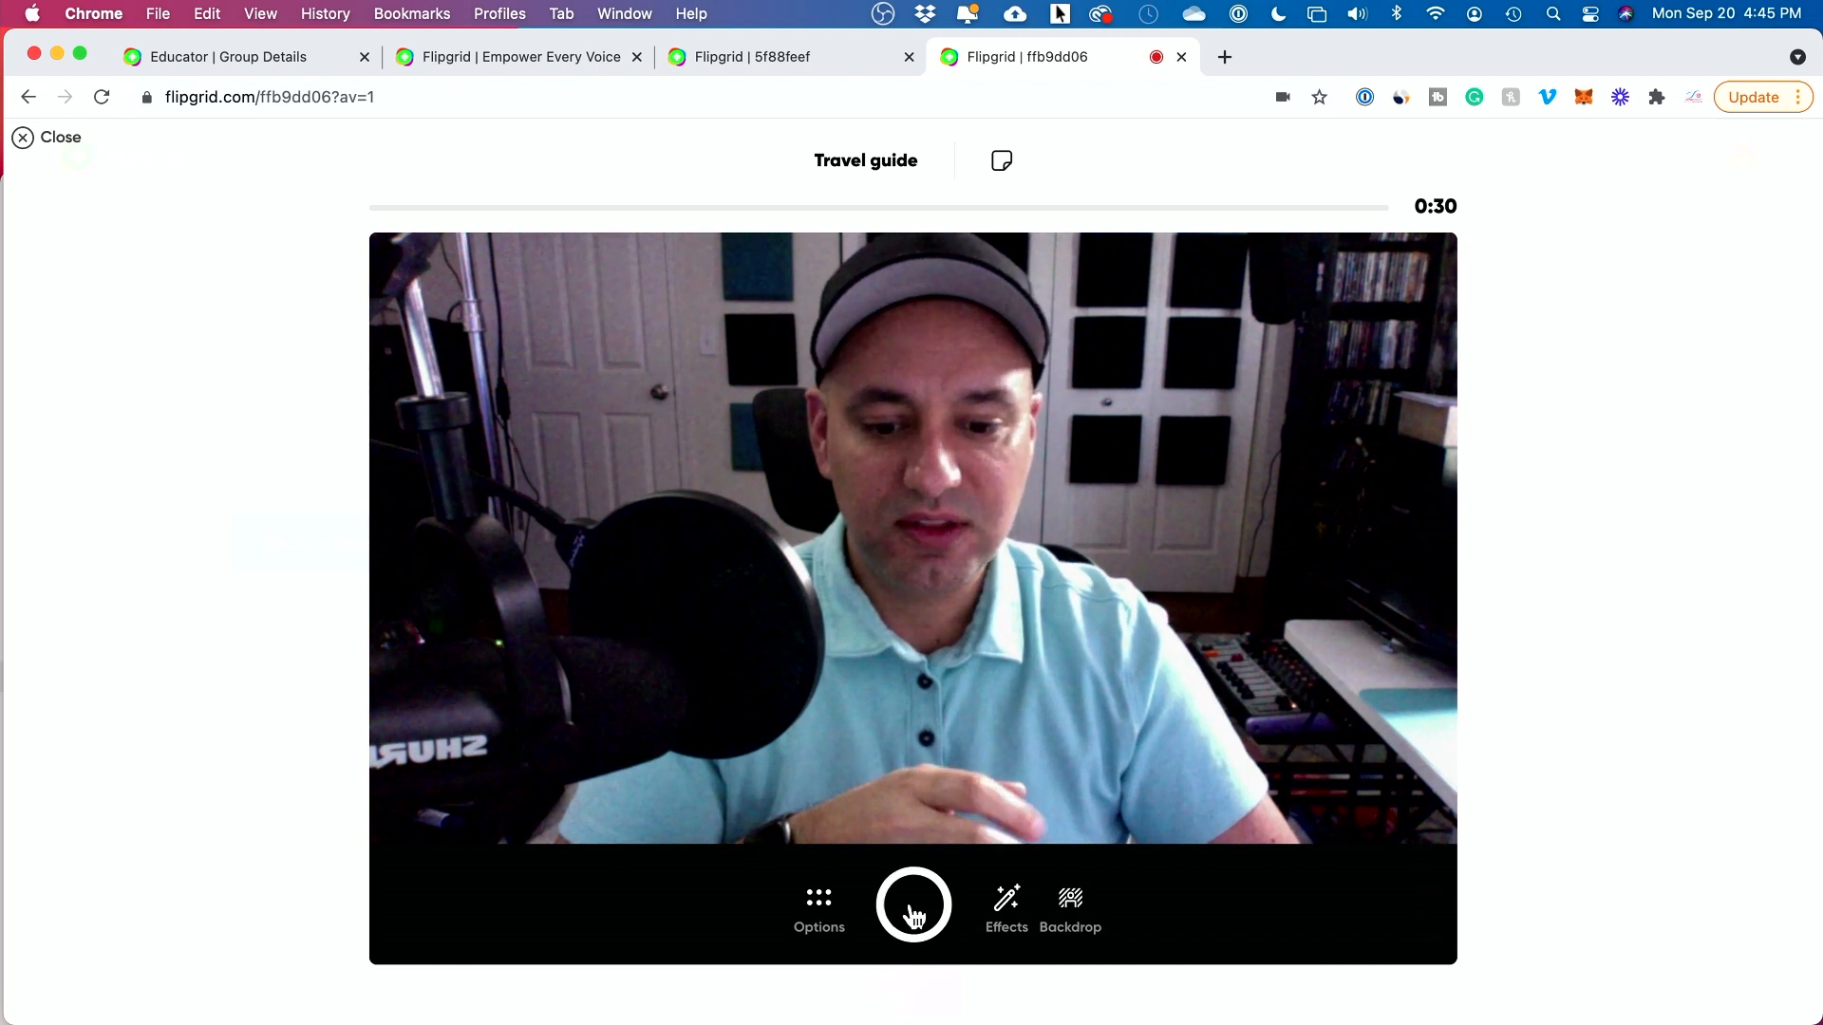
Record a five-second clip, confirm it in the trim editor, and close the music list without music.
click(912, 905)
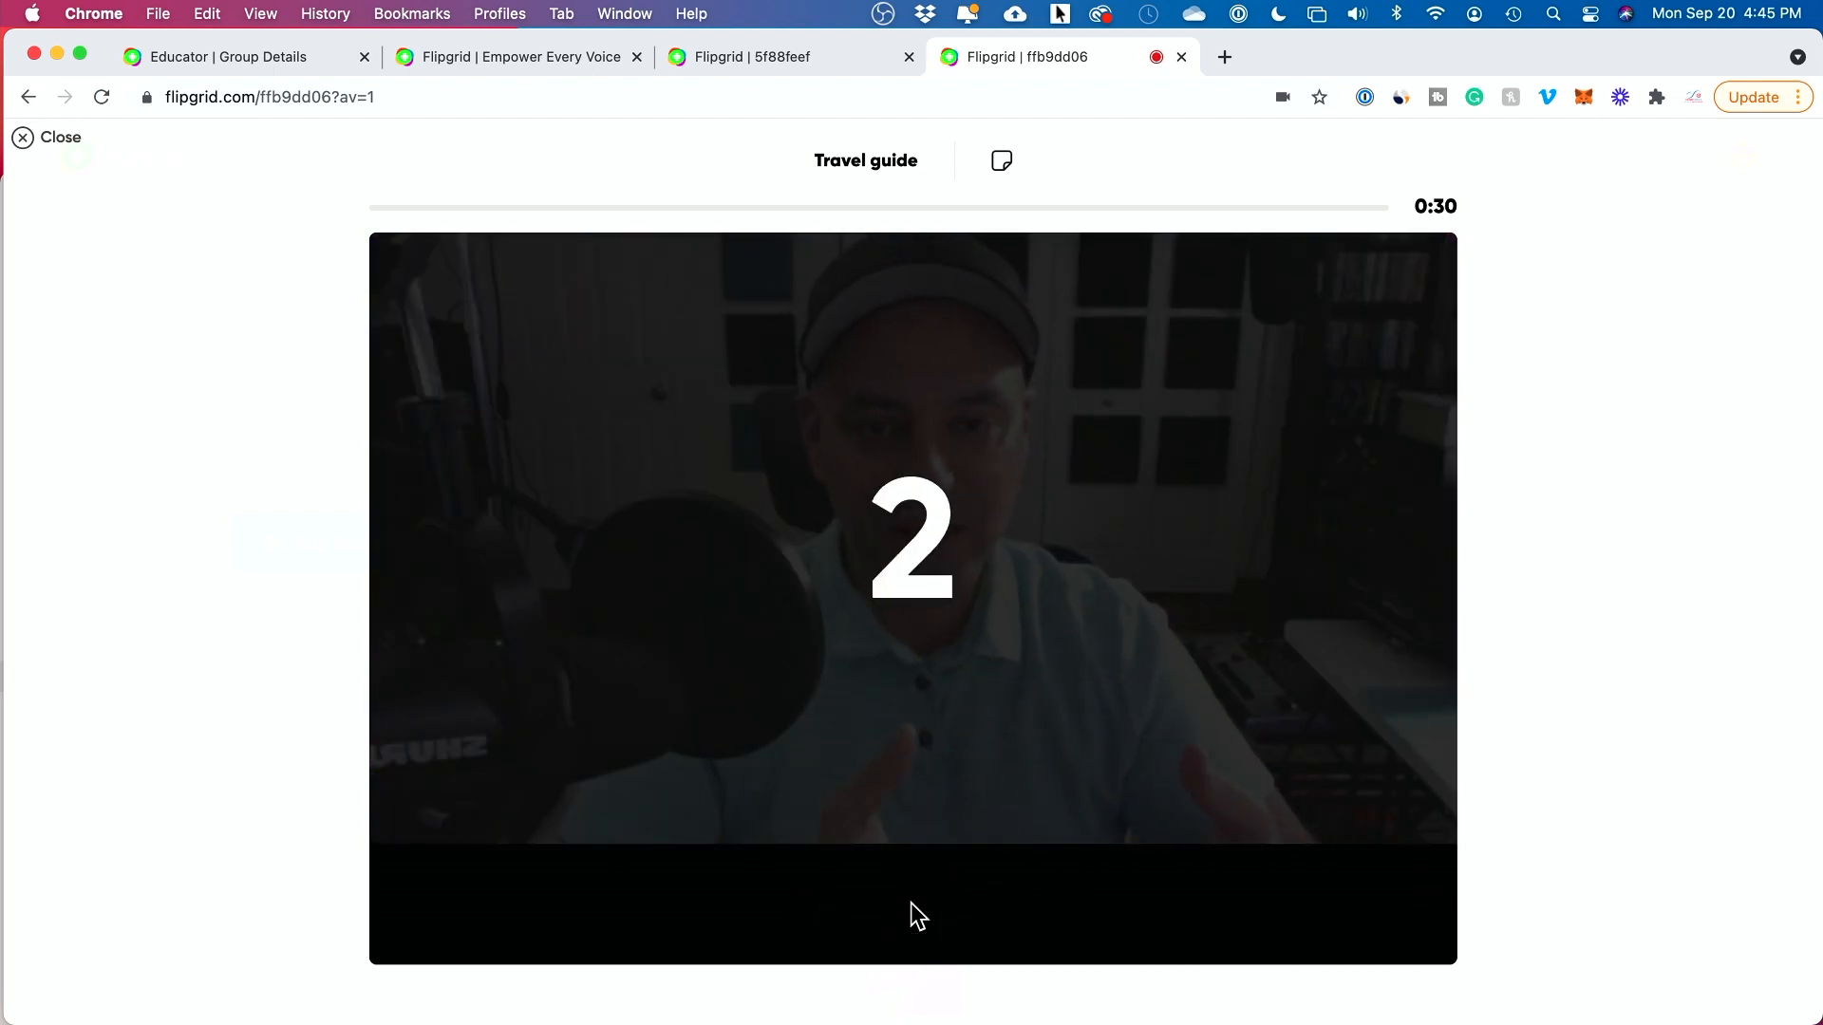
click(913, 905)
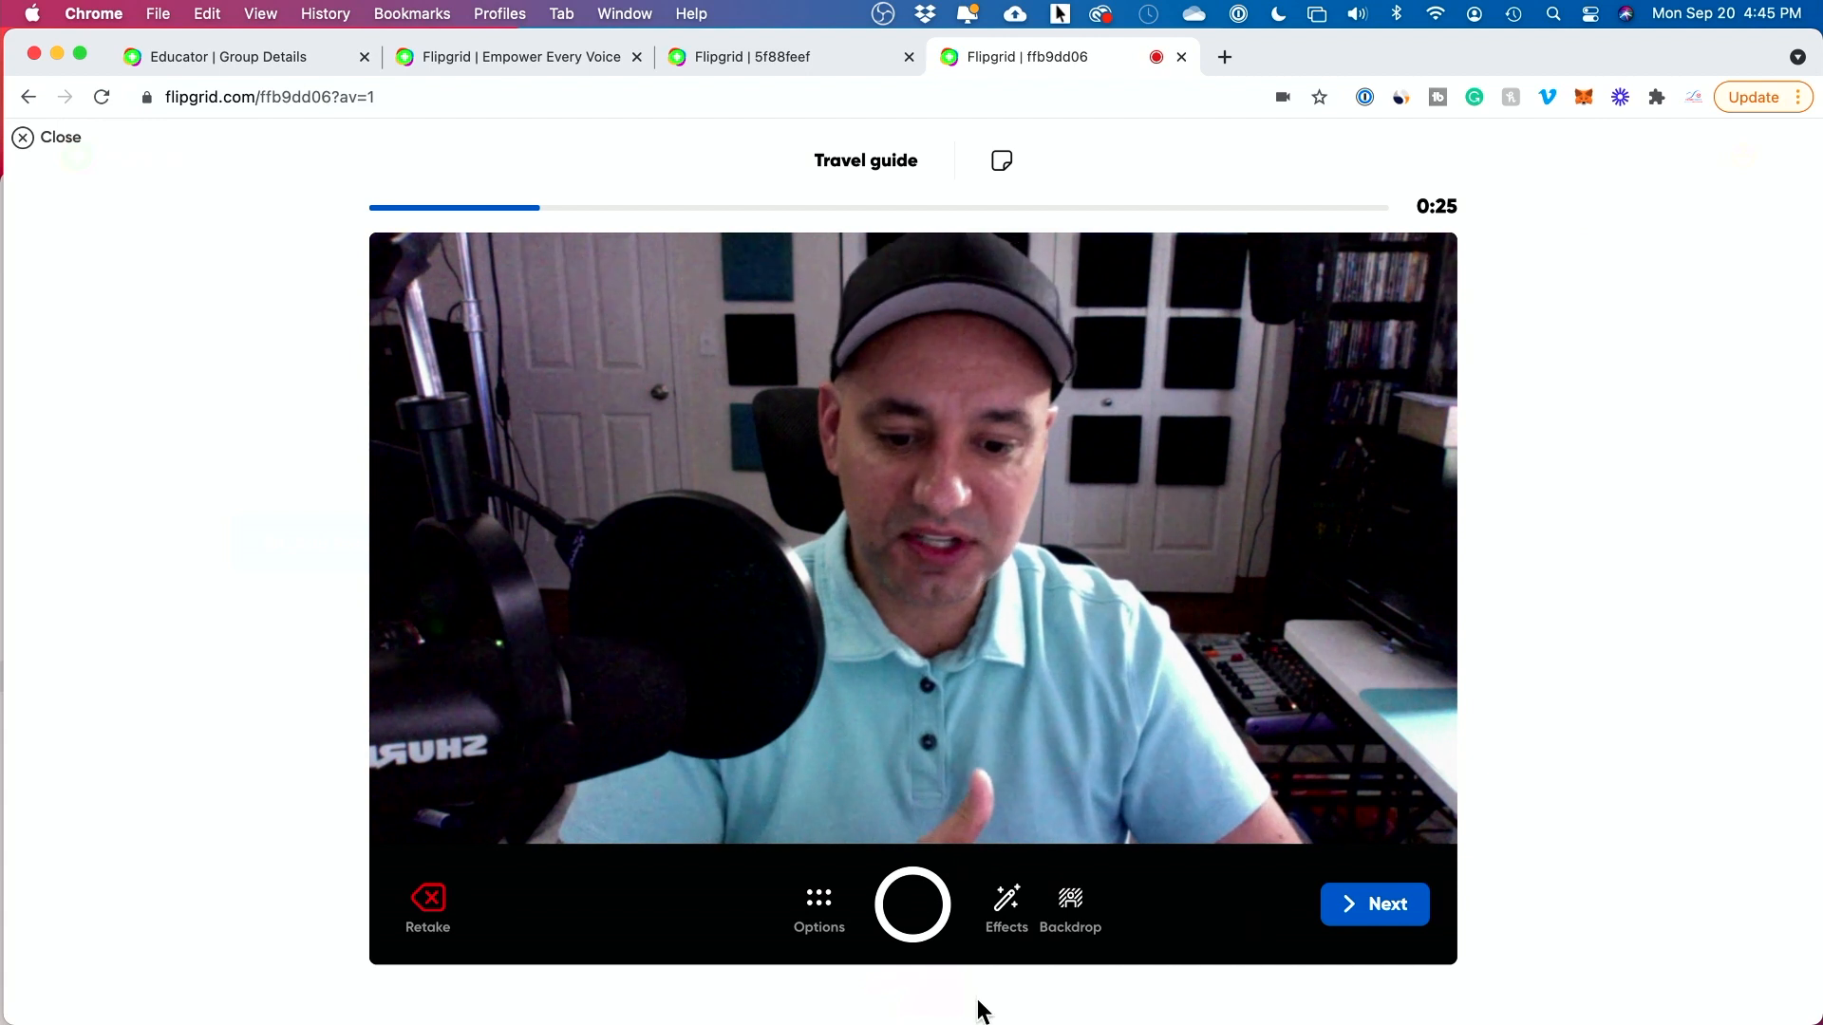
click(1374, 905)
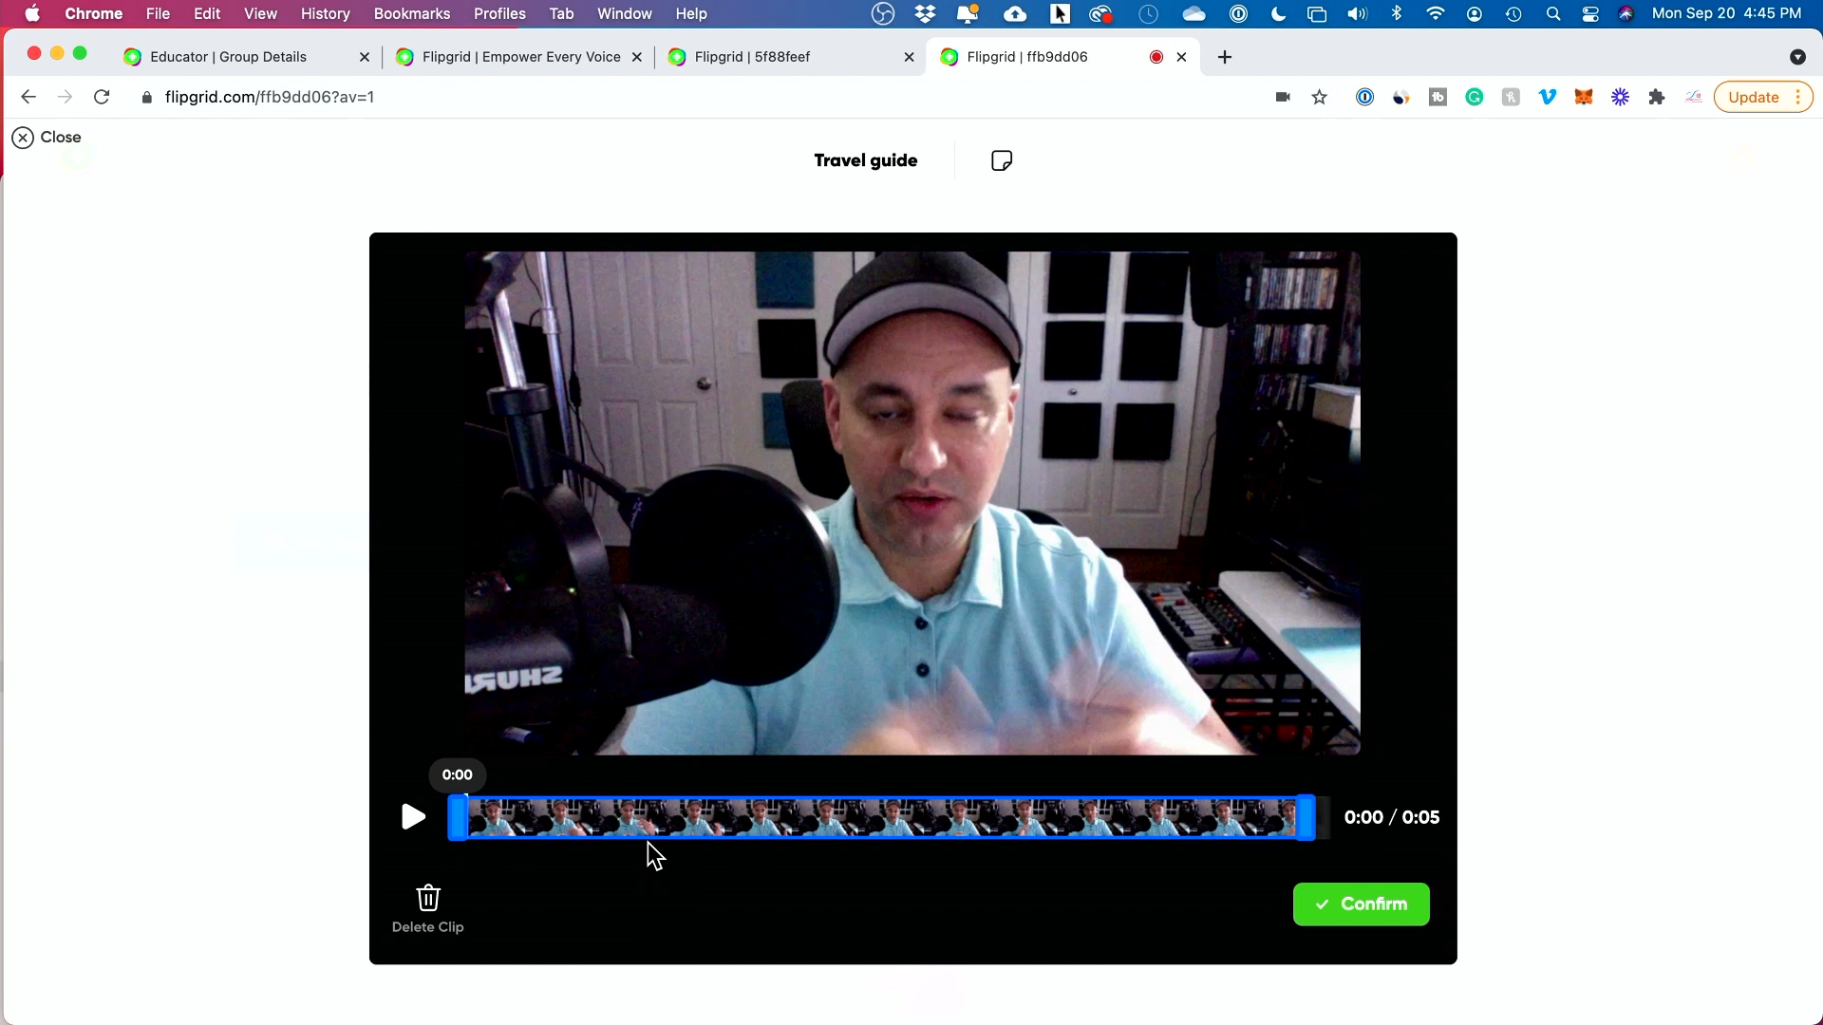
mouse_move(514, 892)
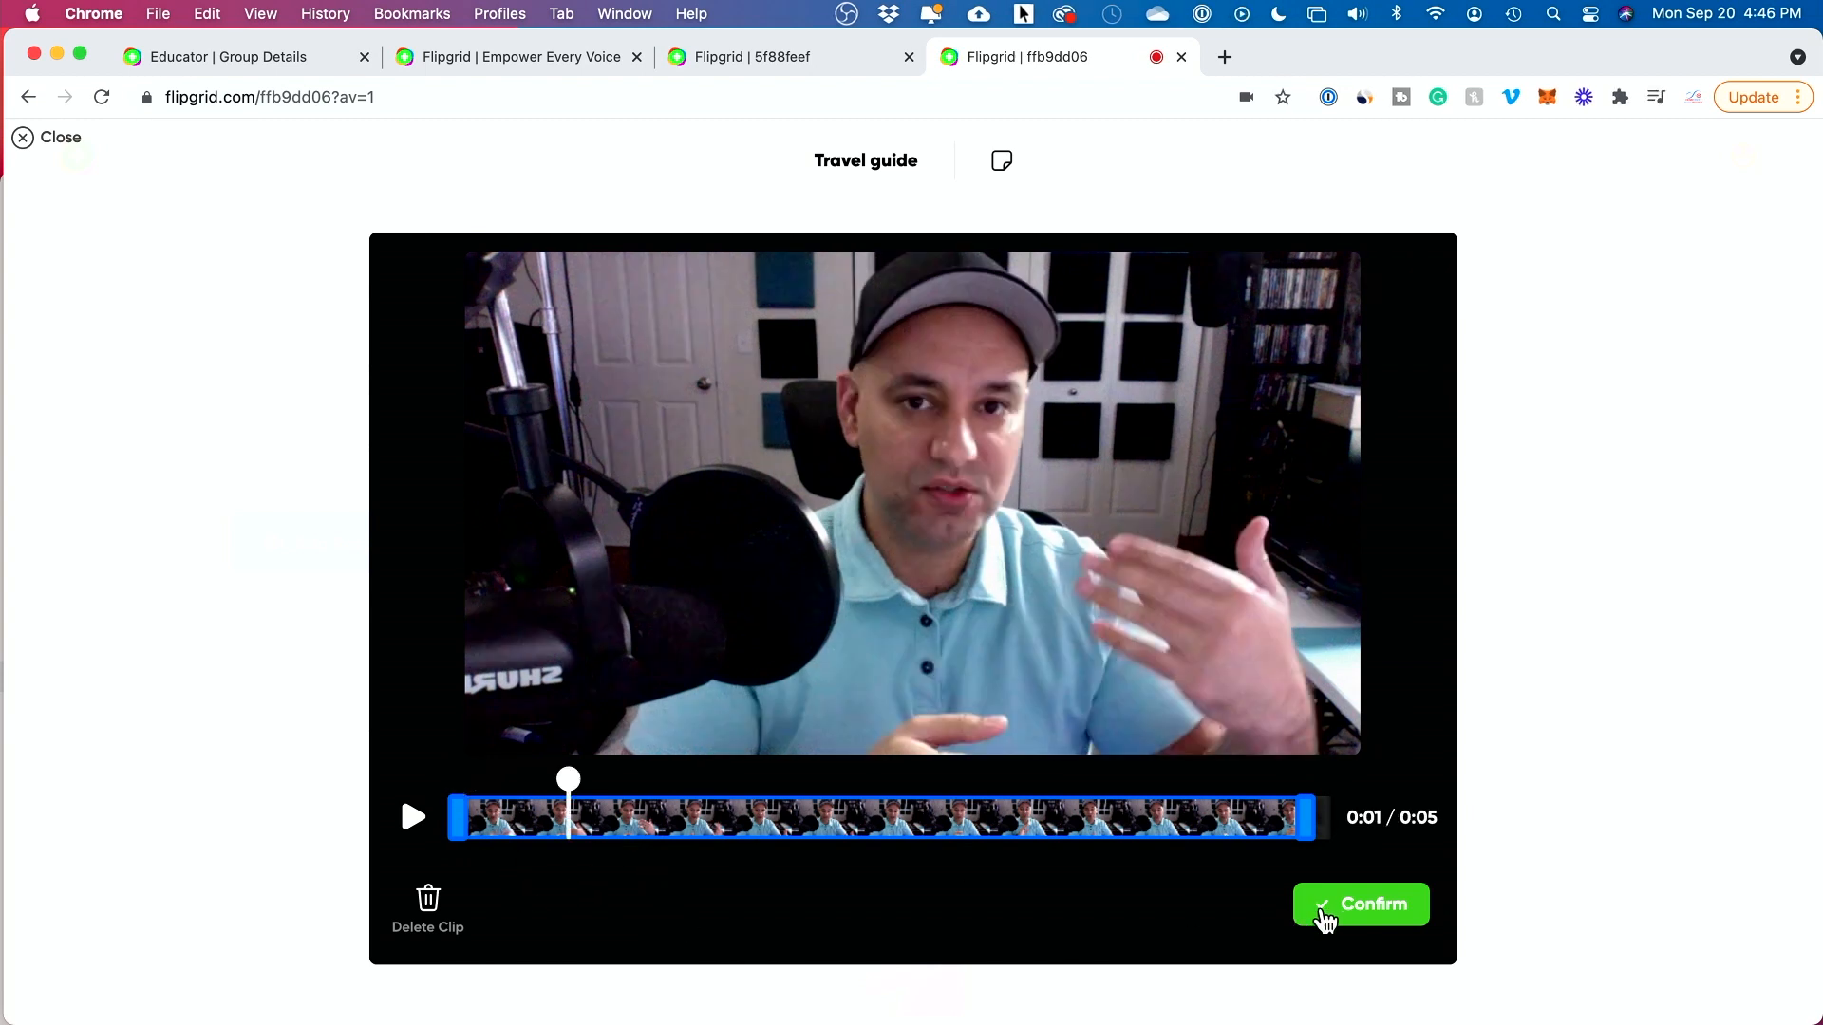
click(1360, 905)
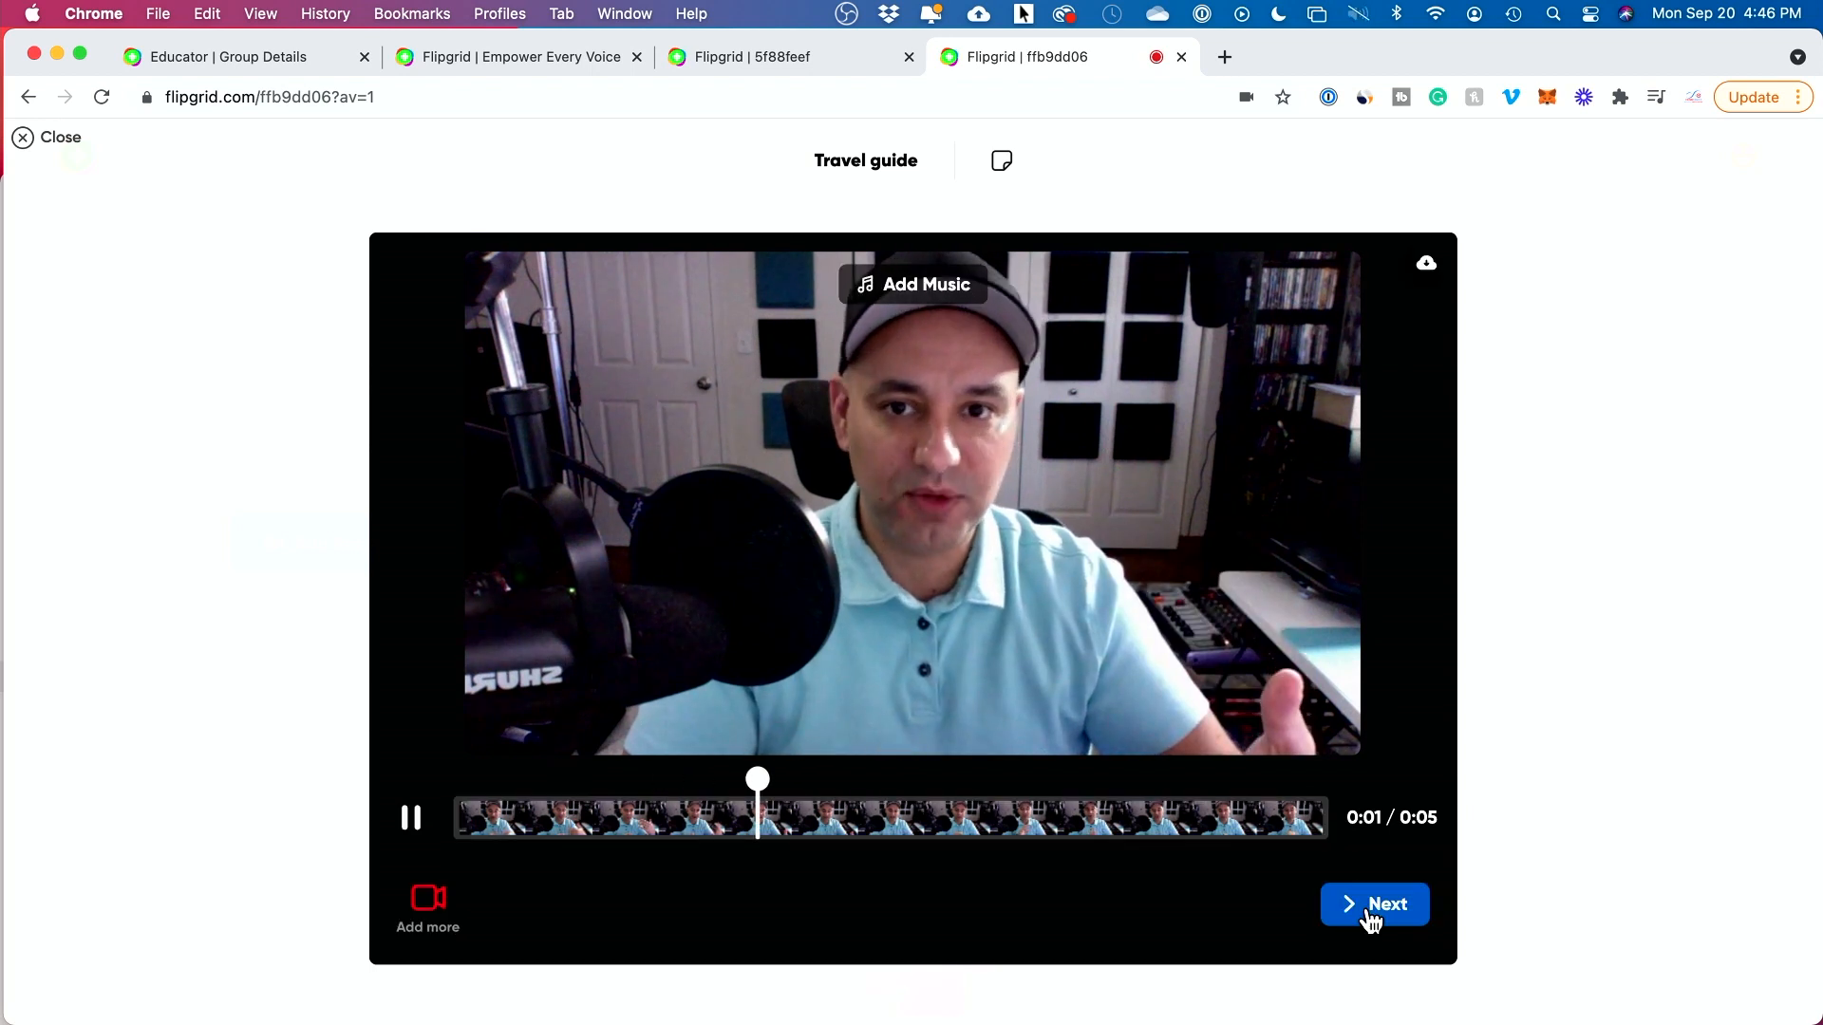
click(913, 285)
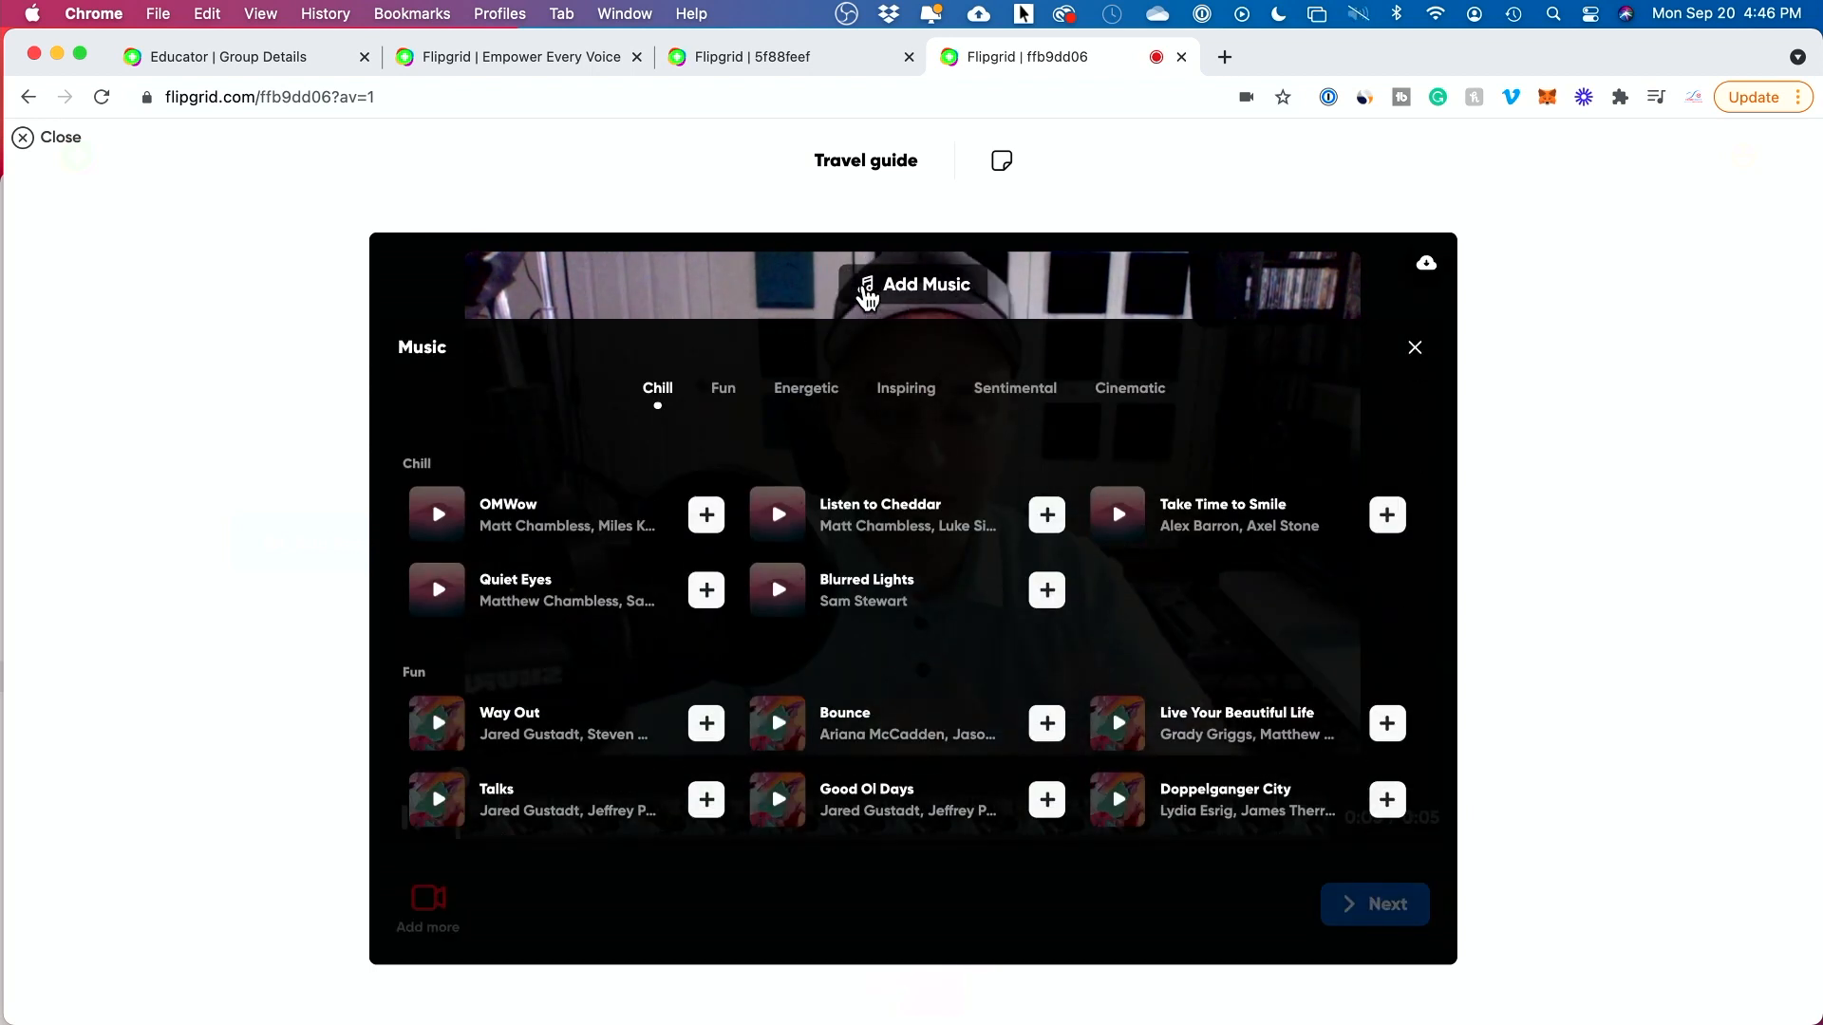
click(1414, 347)
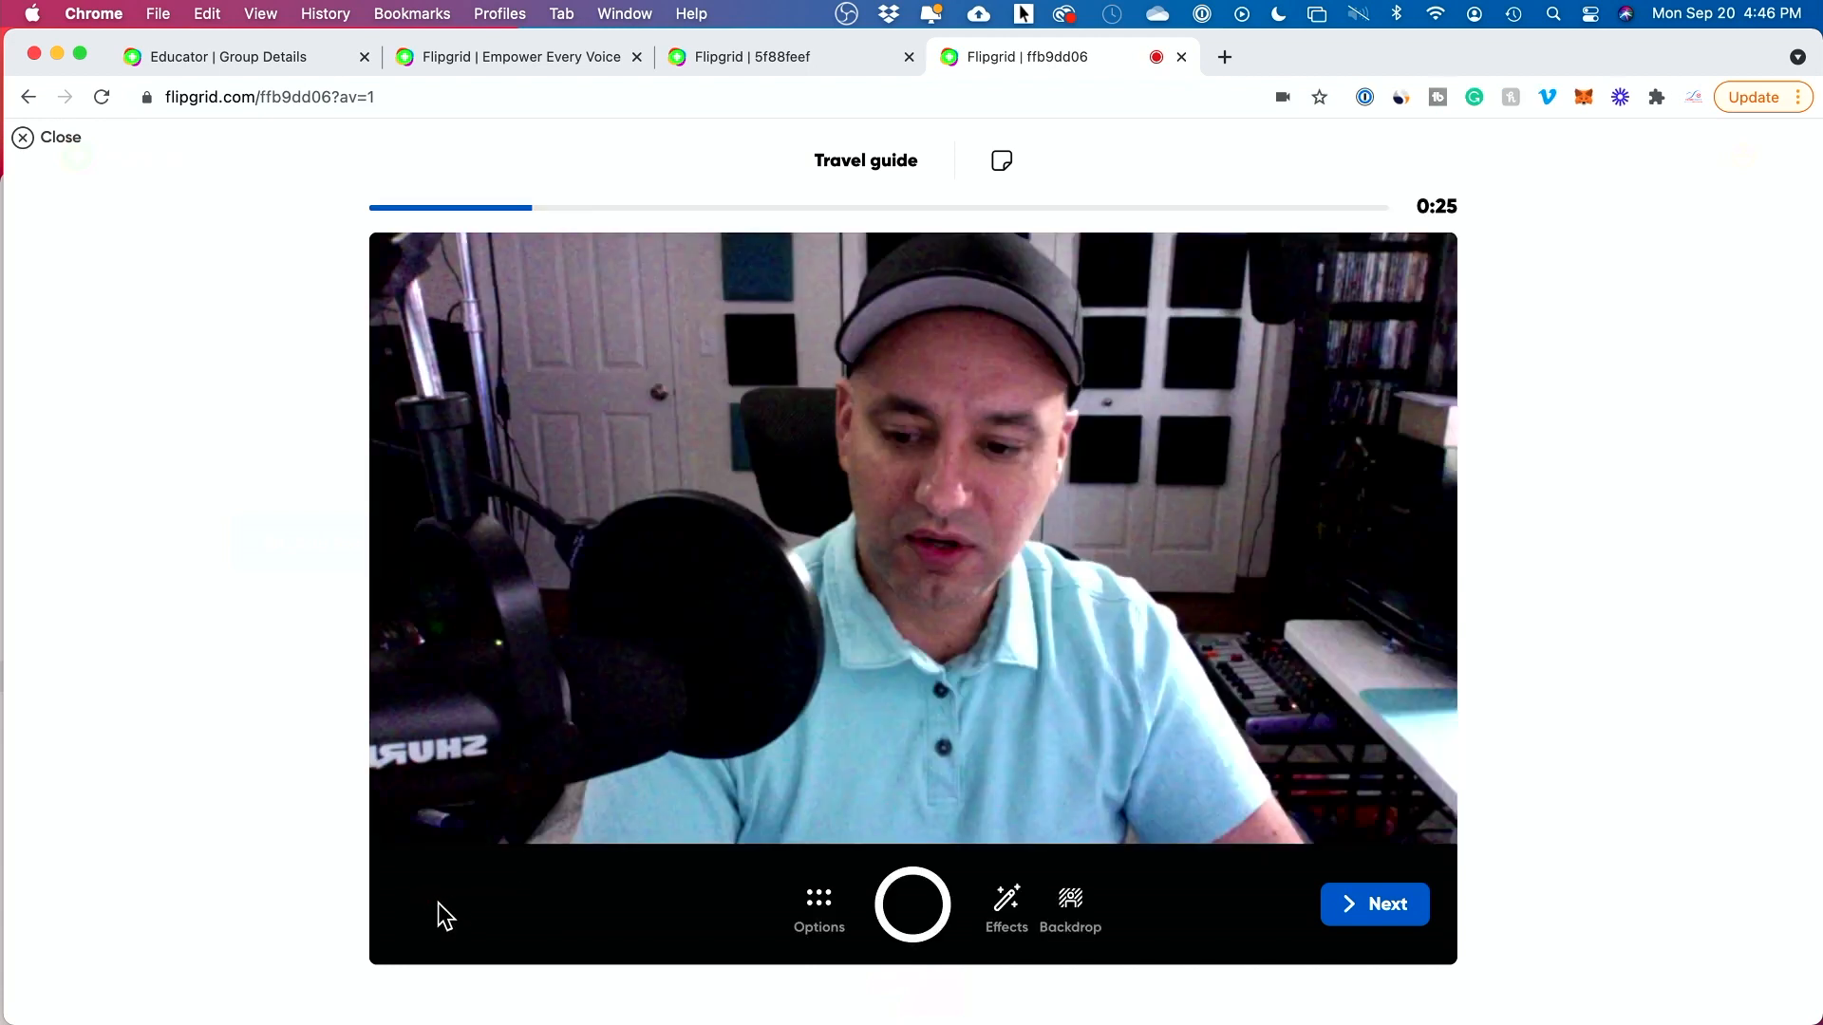
mouse_move(1308, 936)
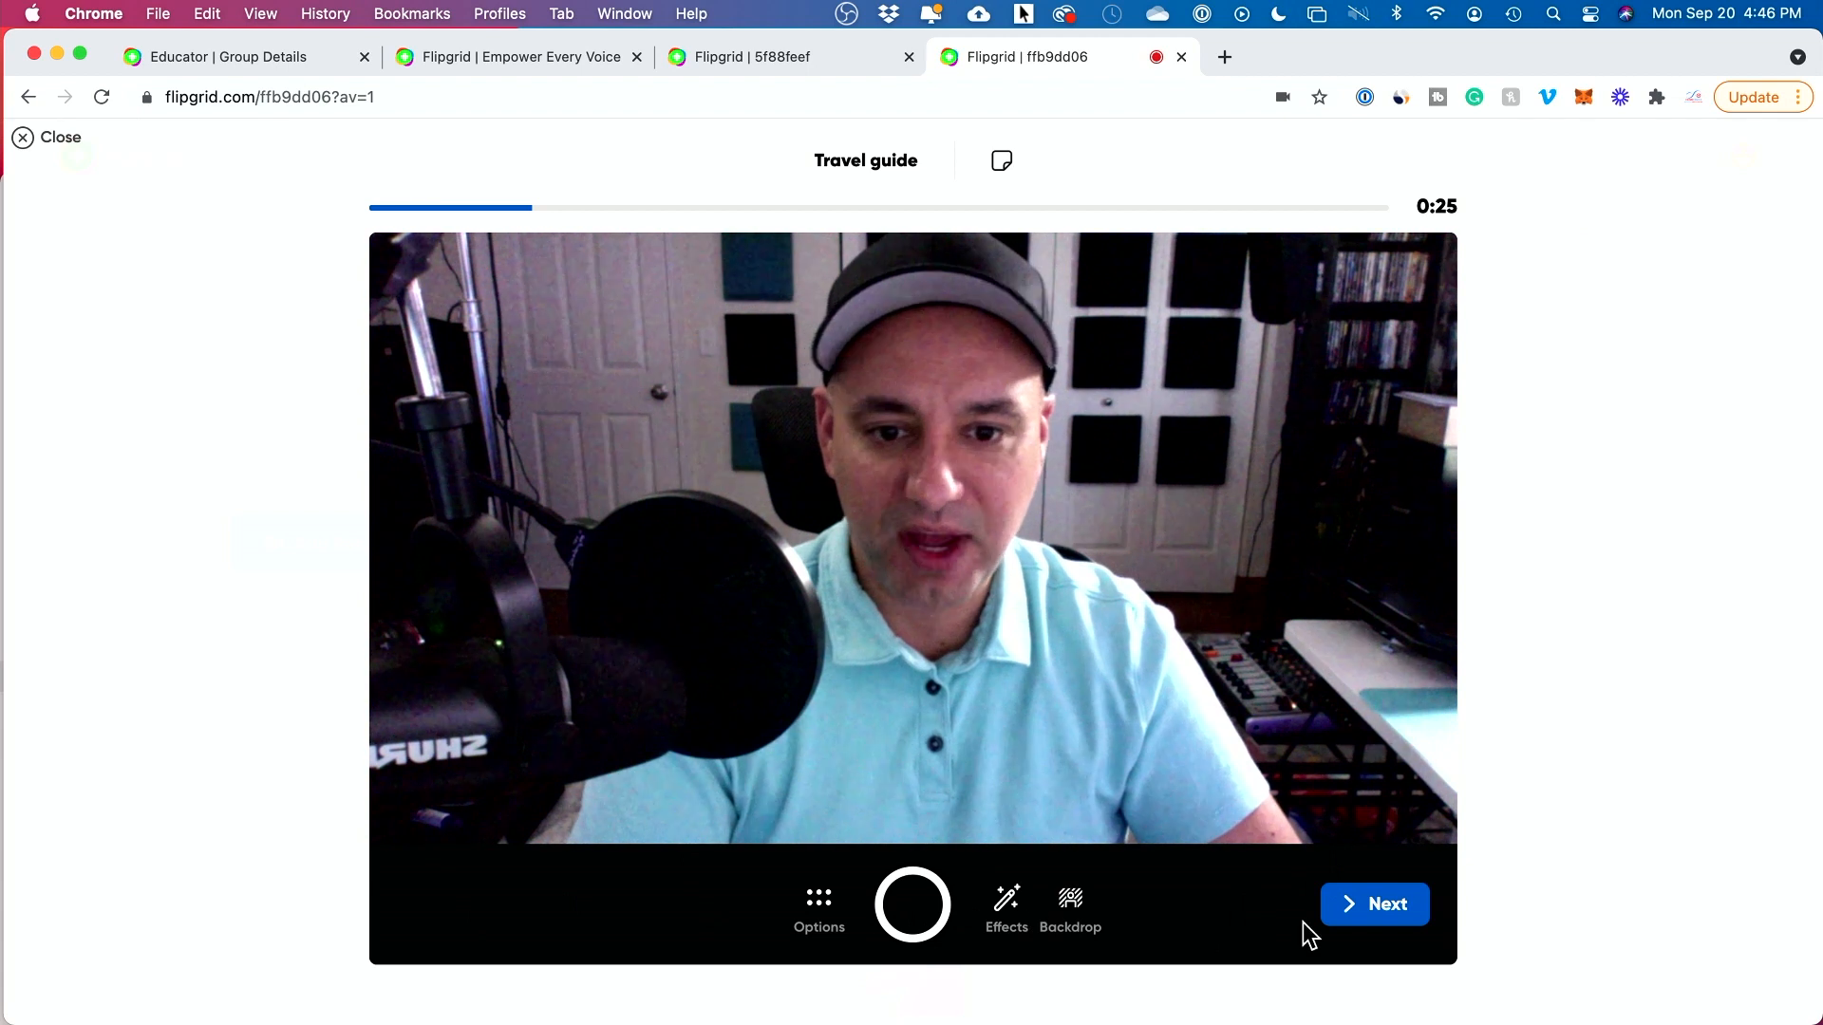
Continue to the Submit your video screen and submit the Travel guide response.
click(1374, 905)
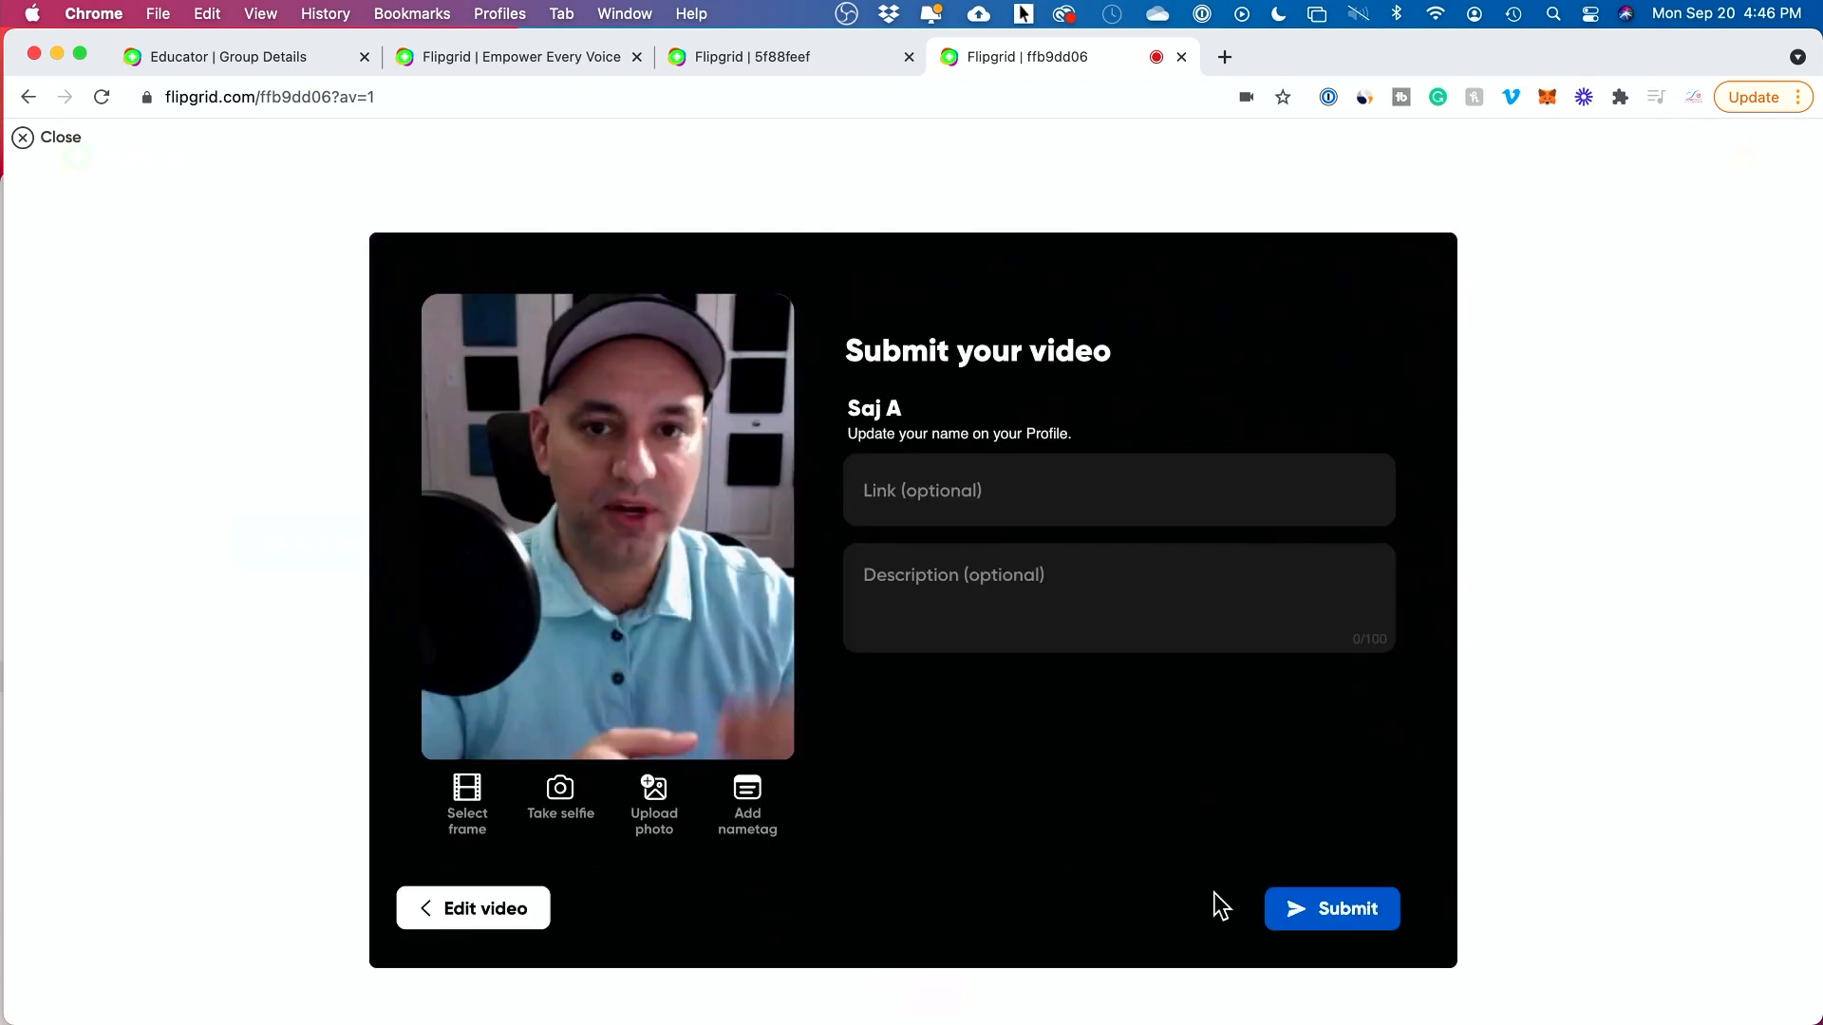
mouse_move(866, 421)
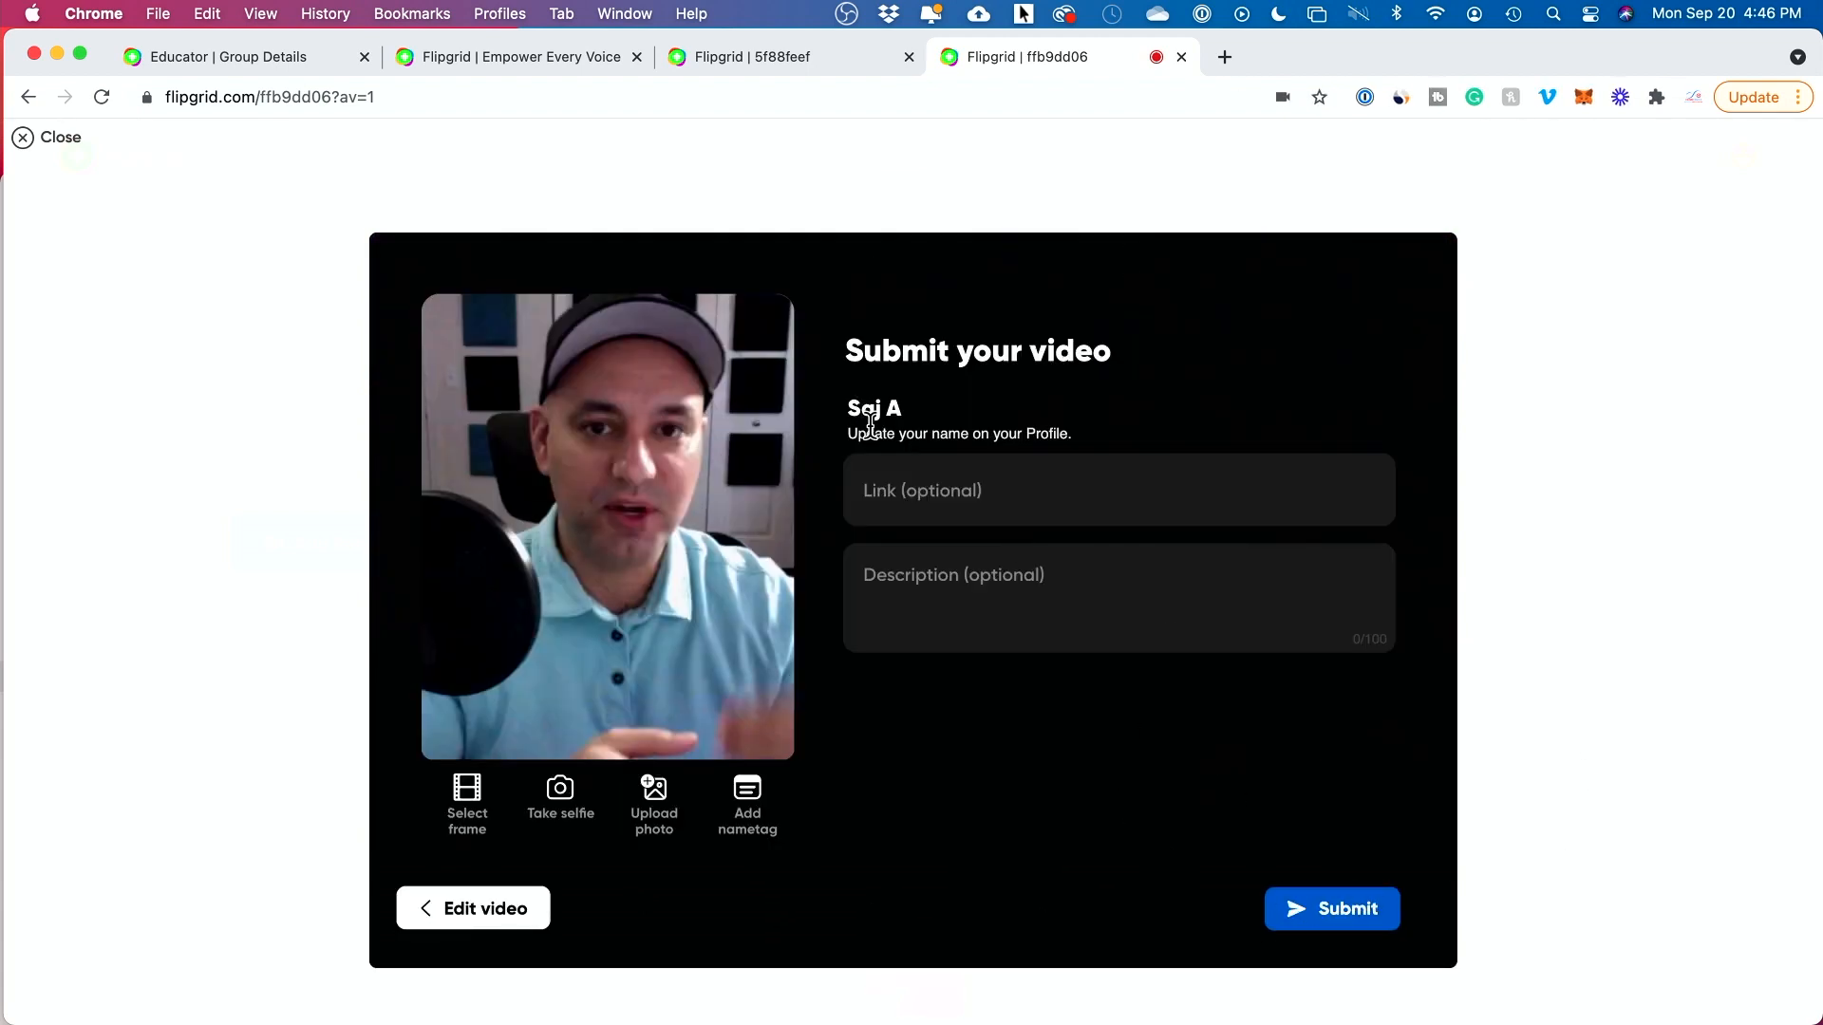
mouse_move(1052, 430)
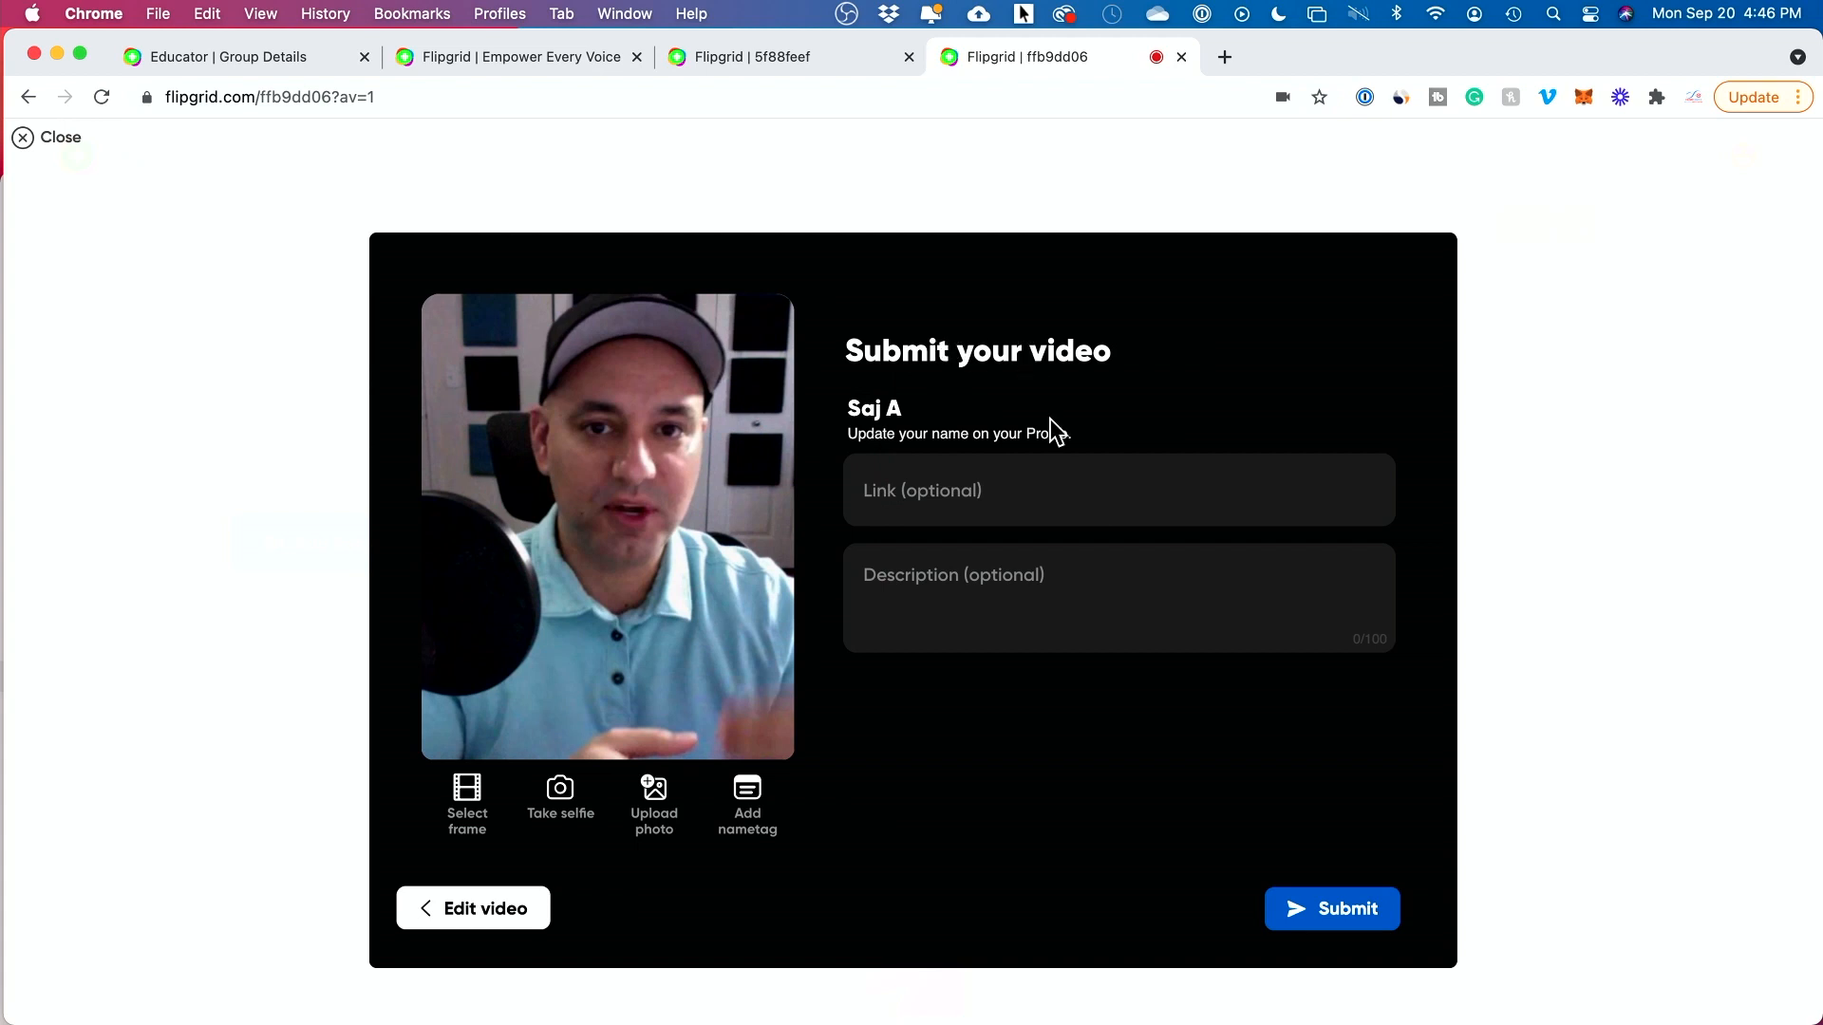
mouse_move(466, 802)
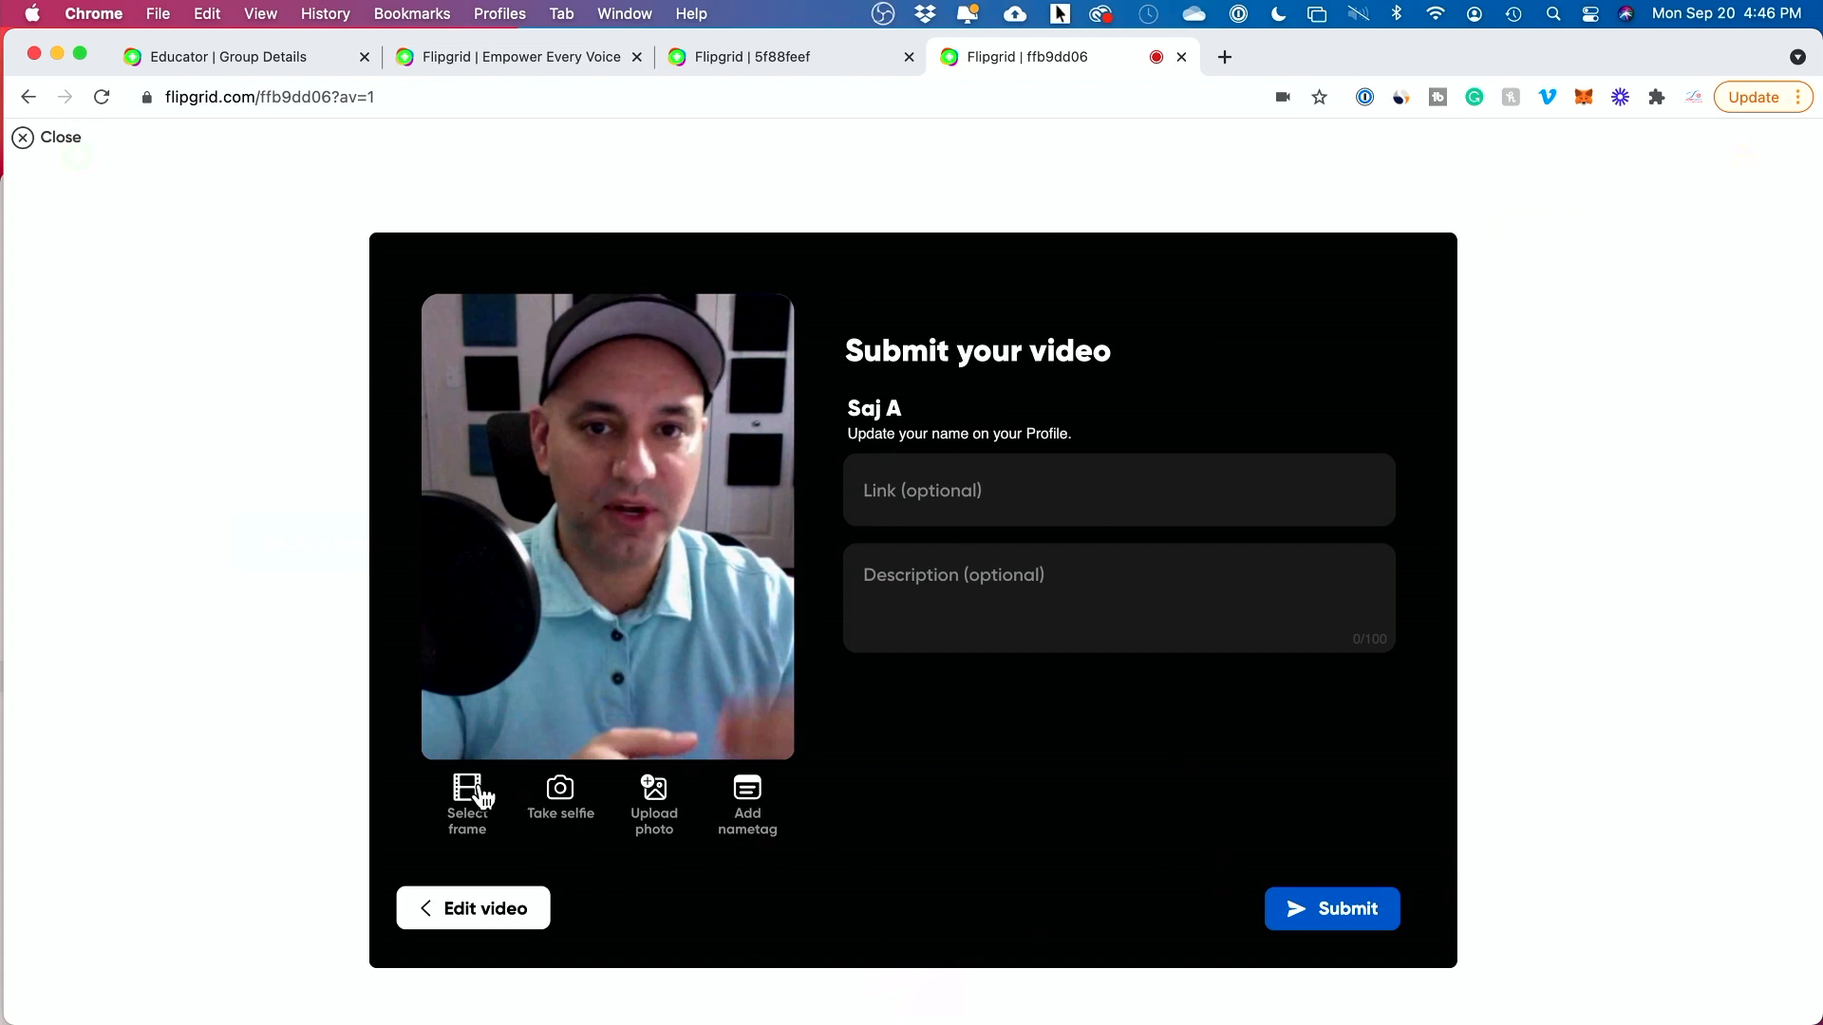
mouse_move(747, 802)
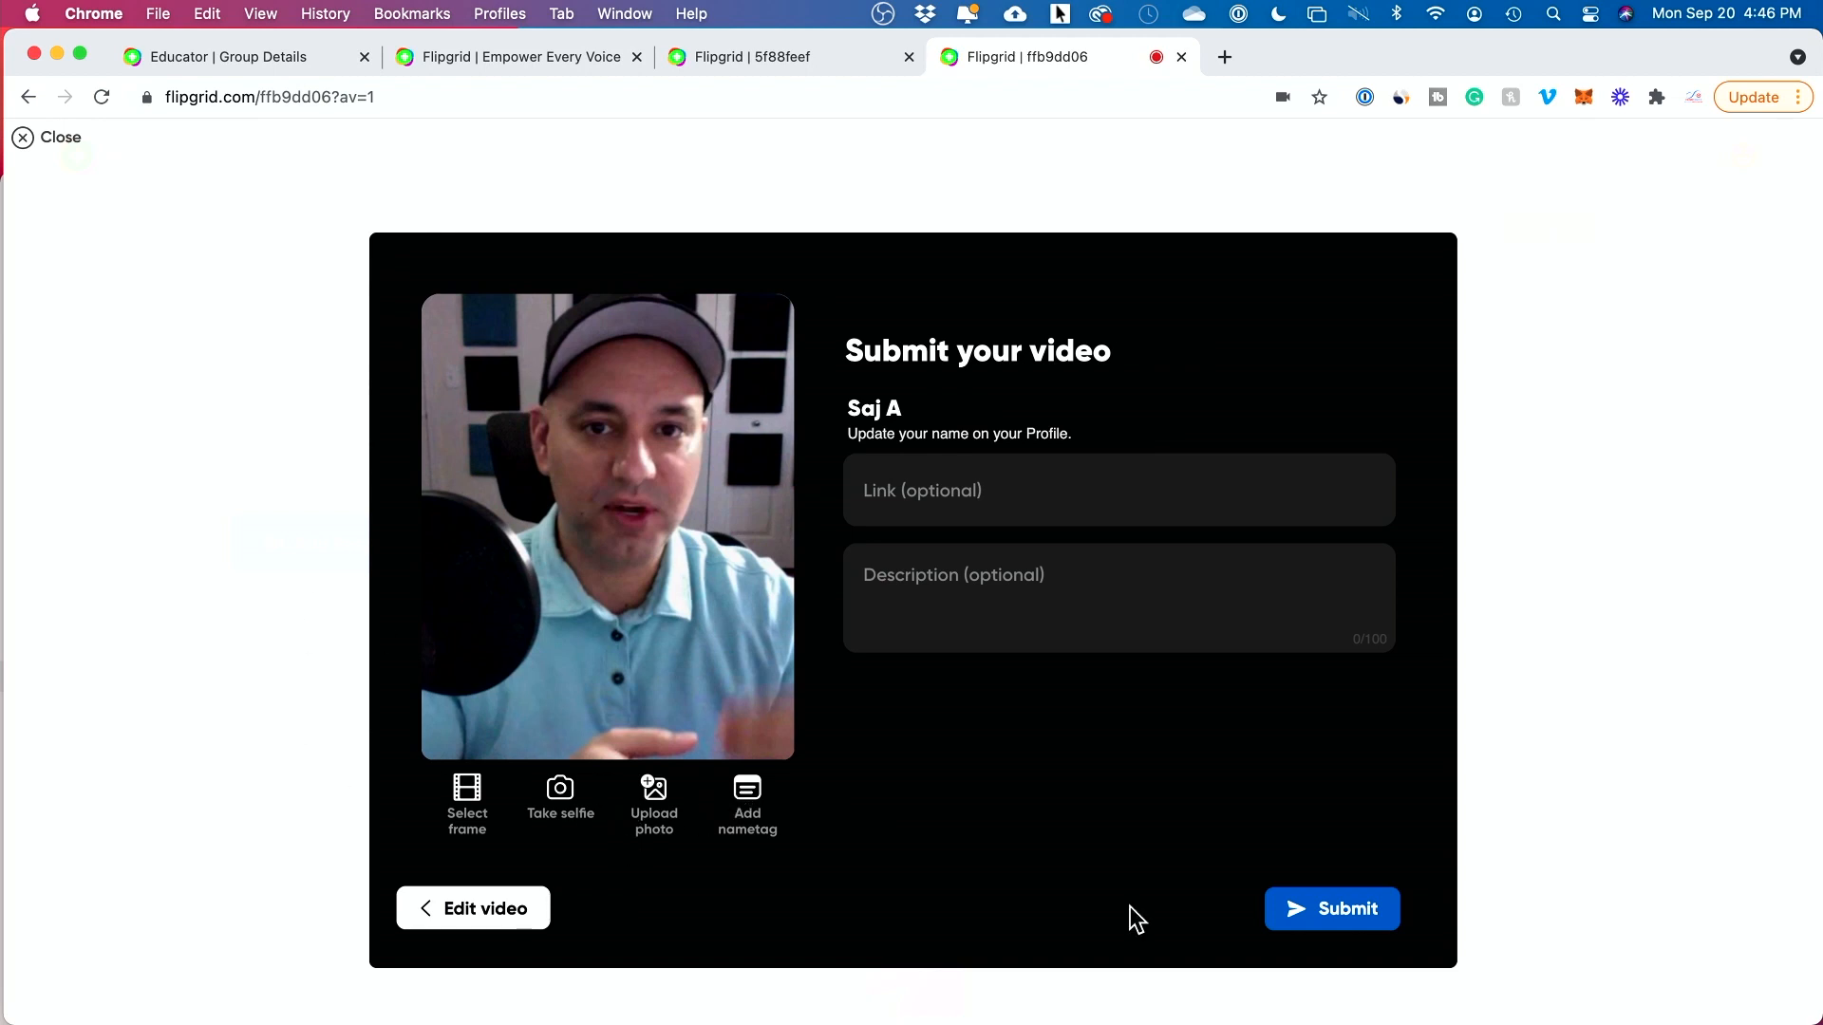
click(1331, 908)
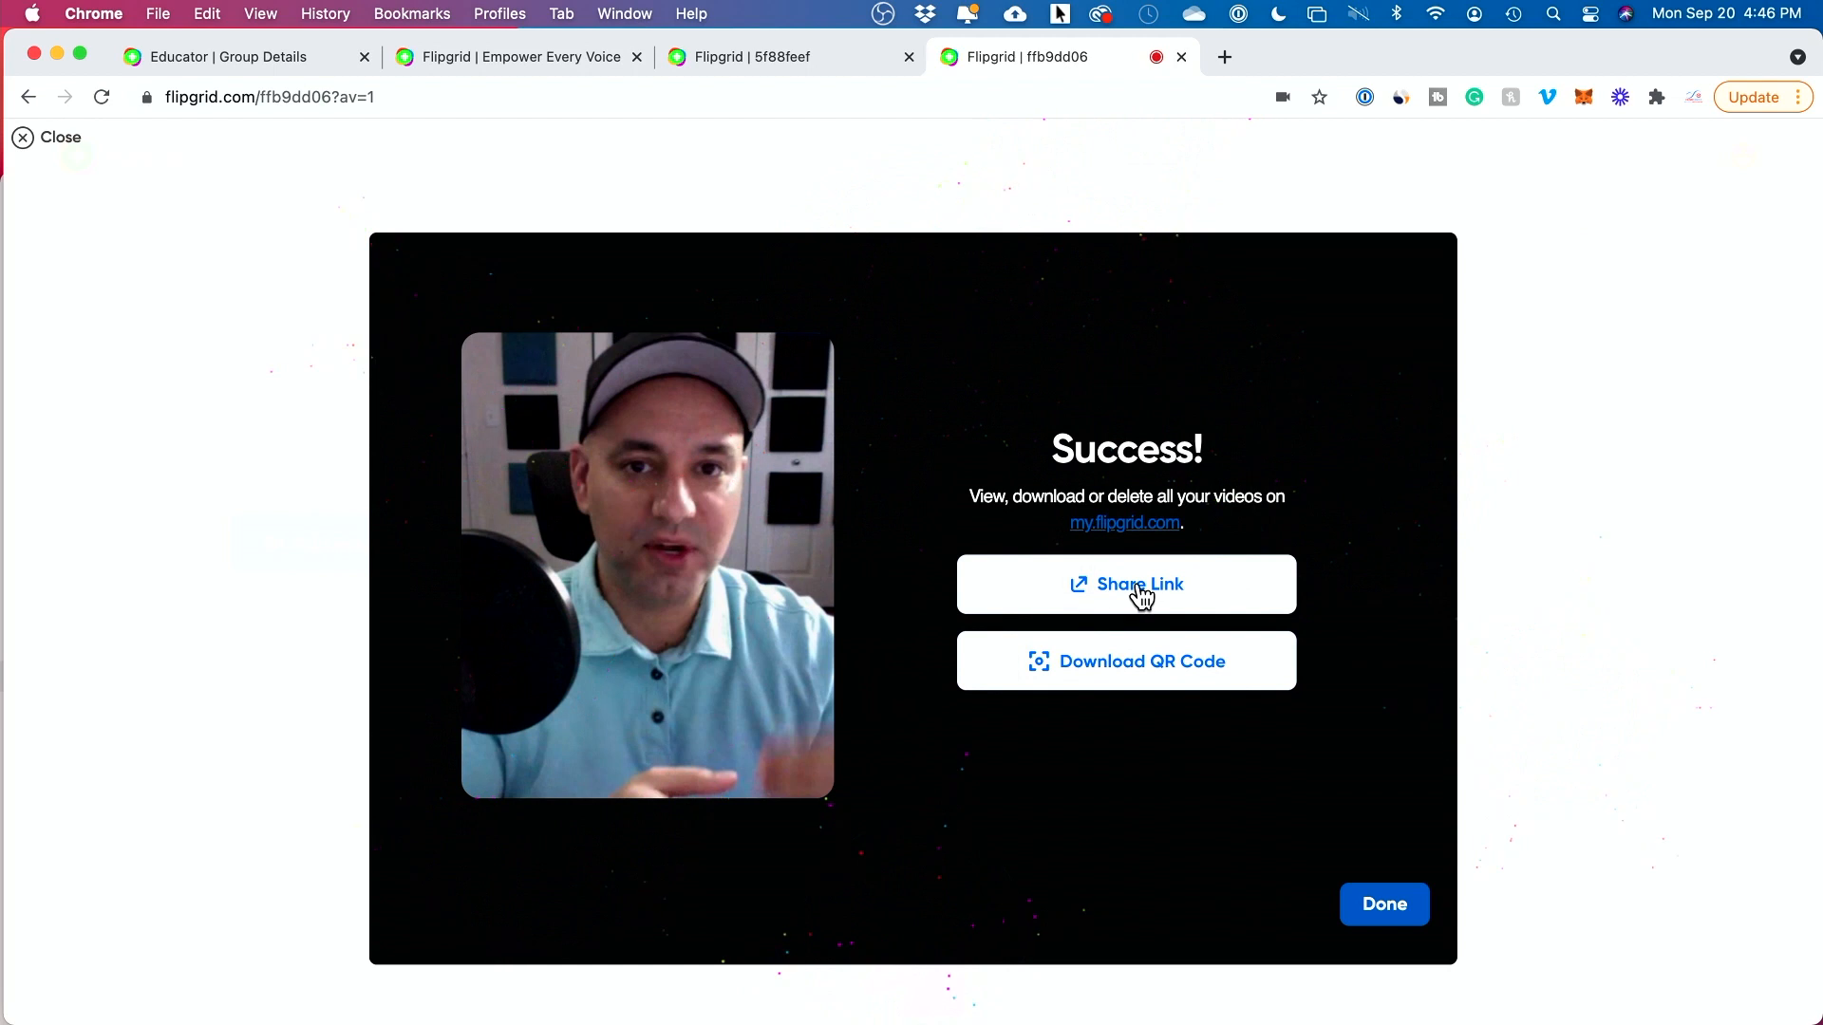
mouse_move(1236, 673)
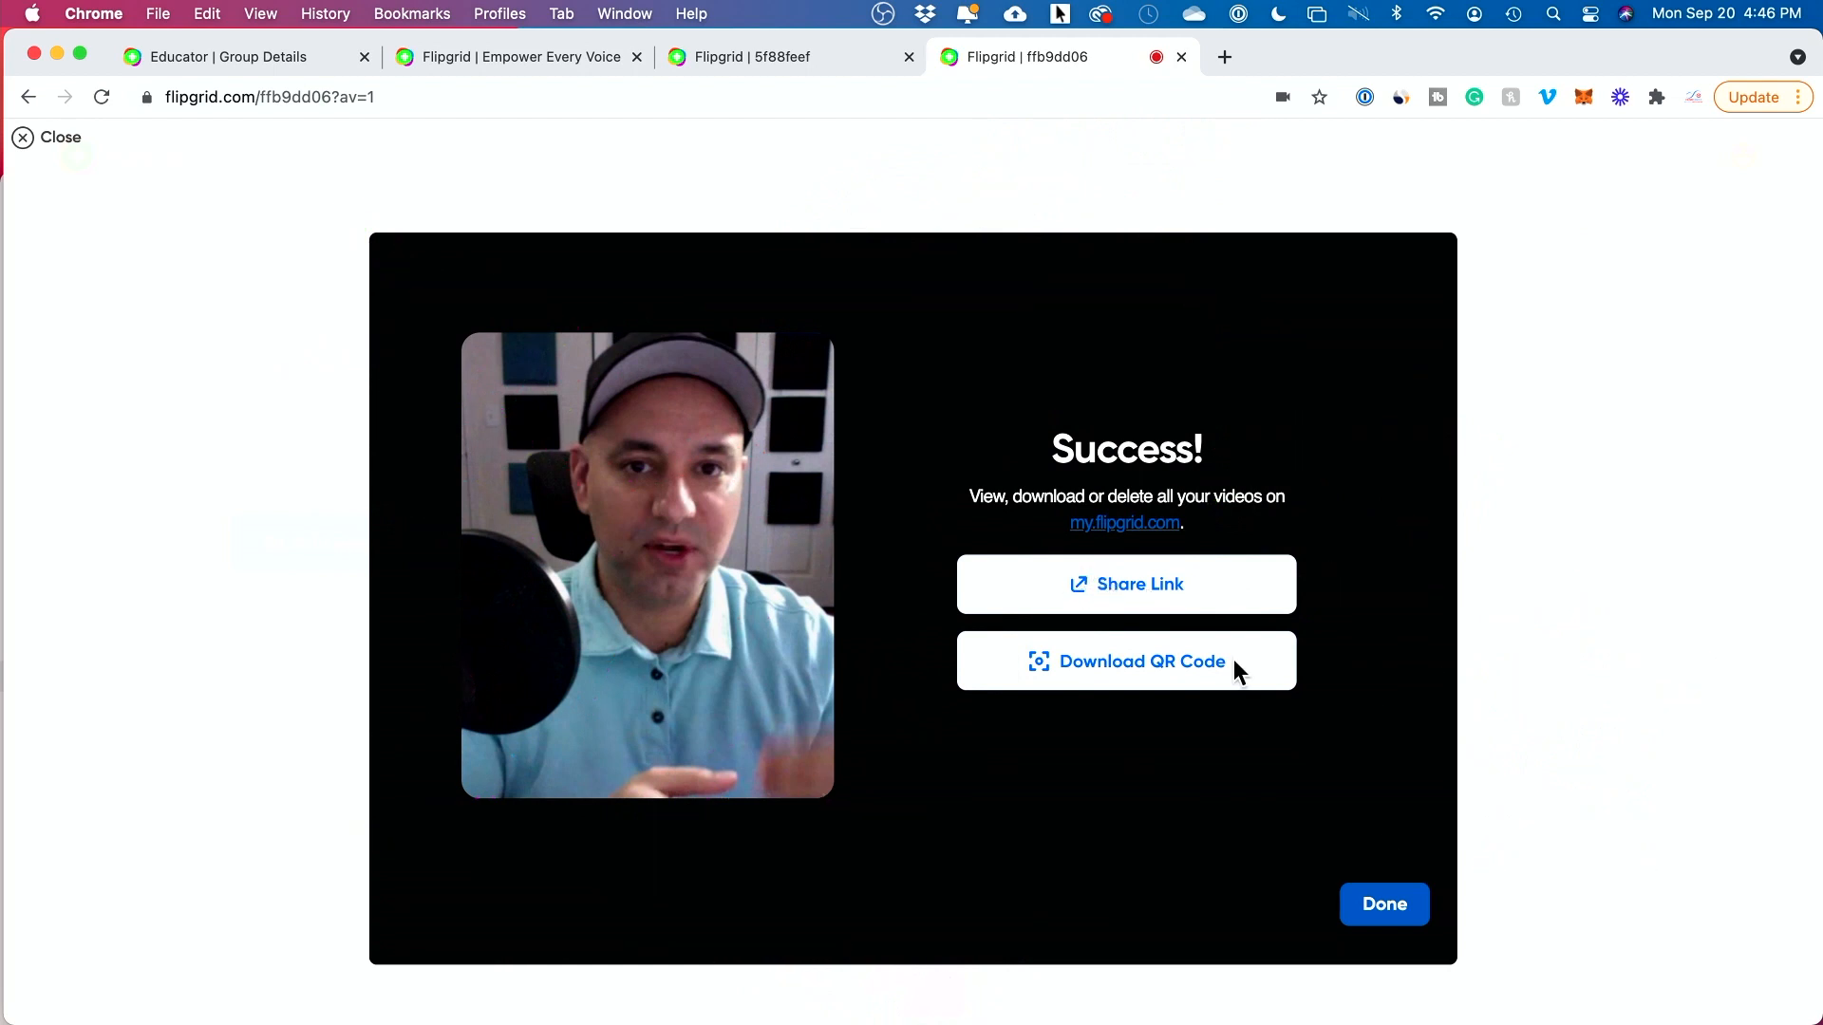
Finish, check that Travel guide shows 1 Response, and open the new response's page.
click(1383, 905)
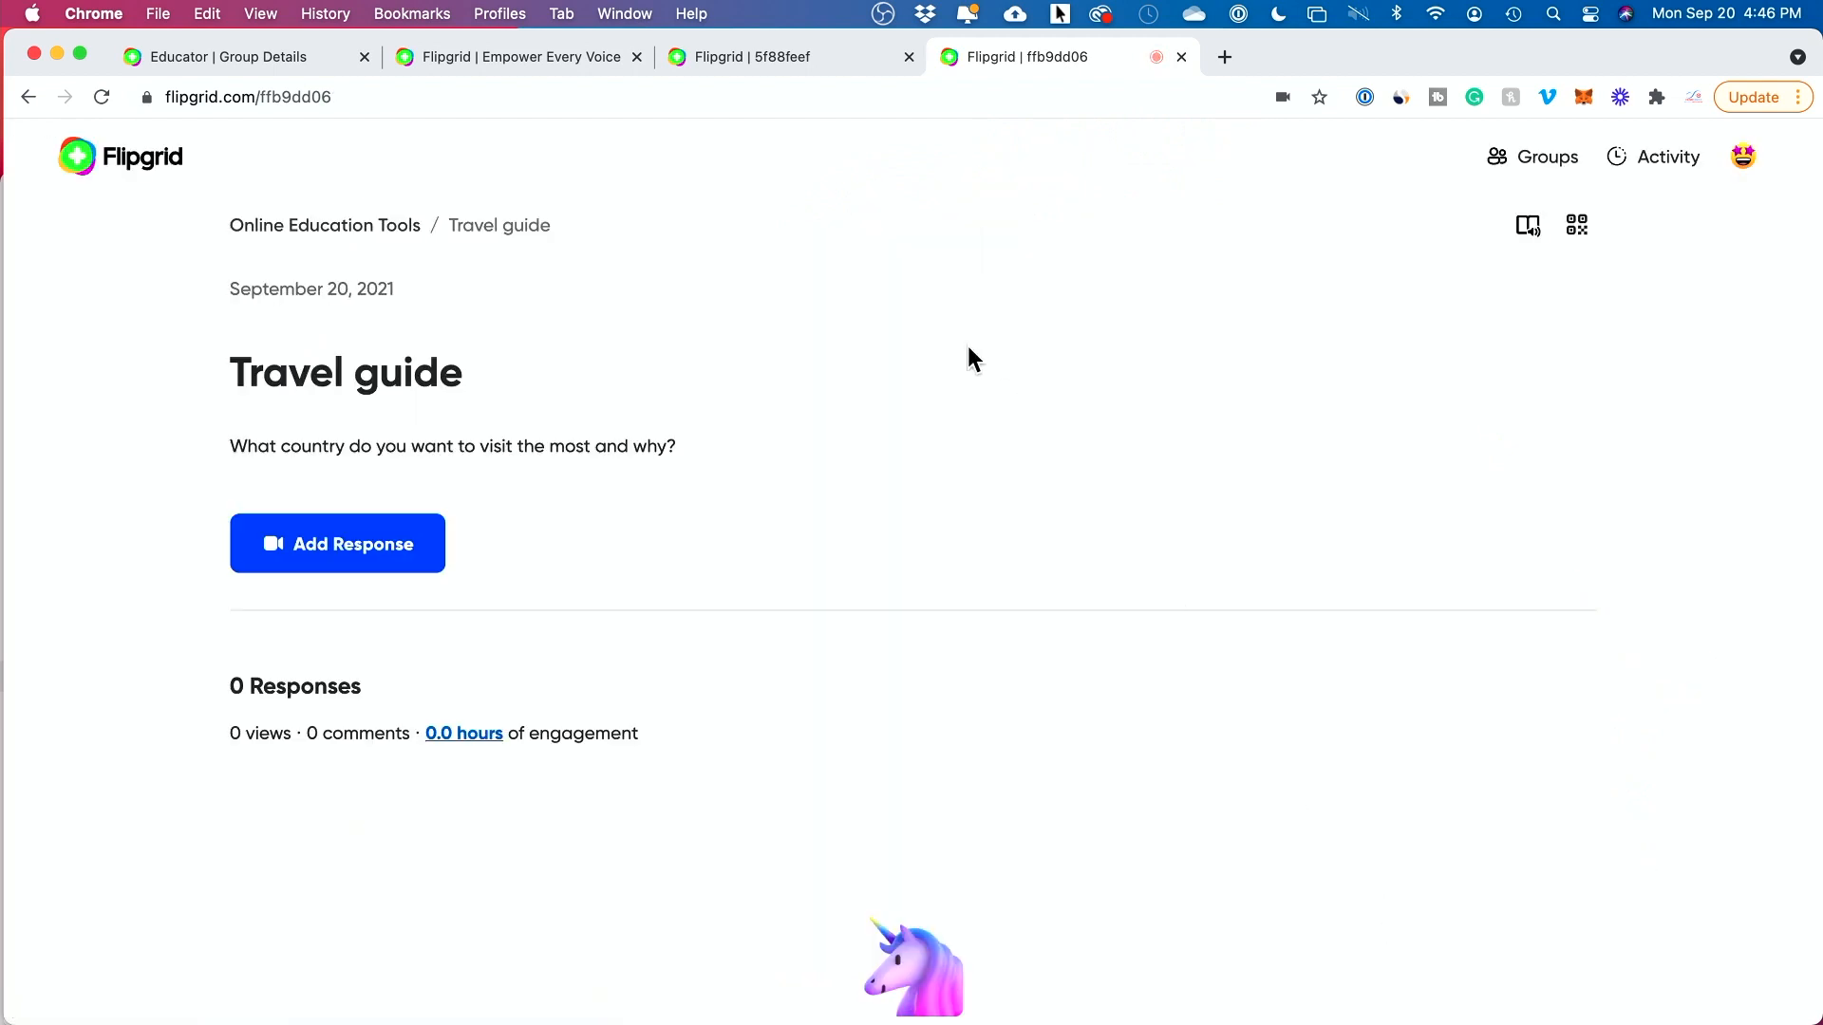
mouse_move(308, 124)
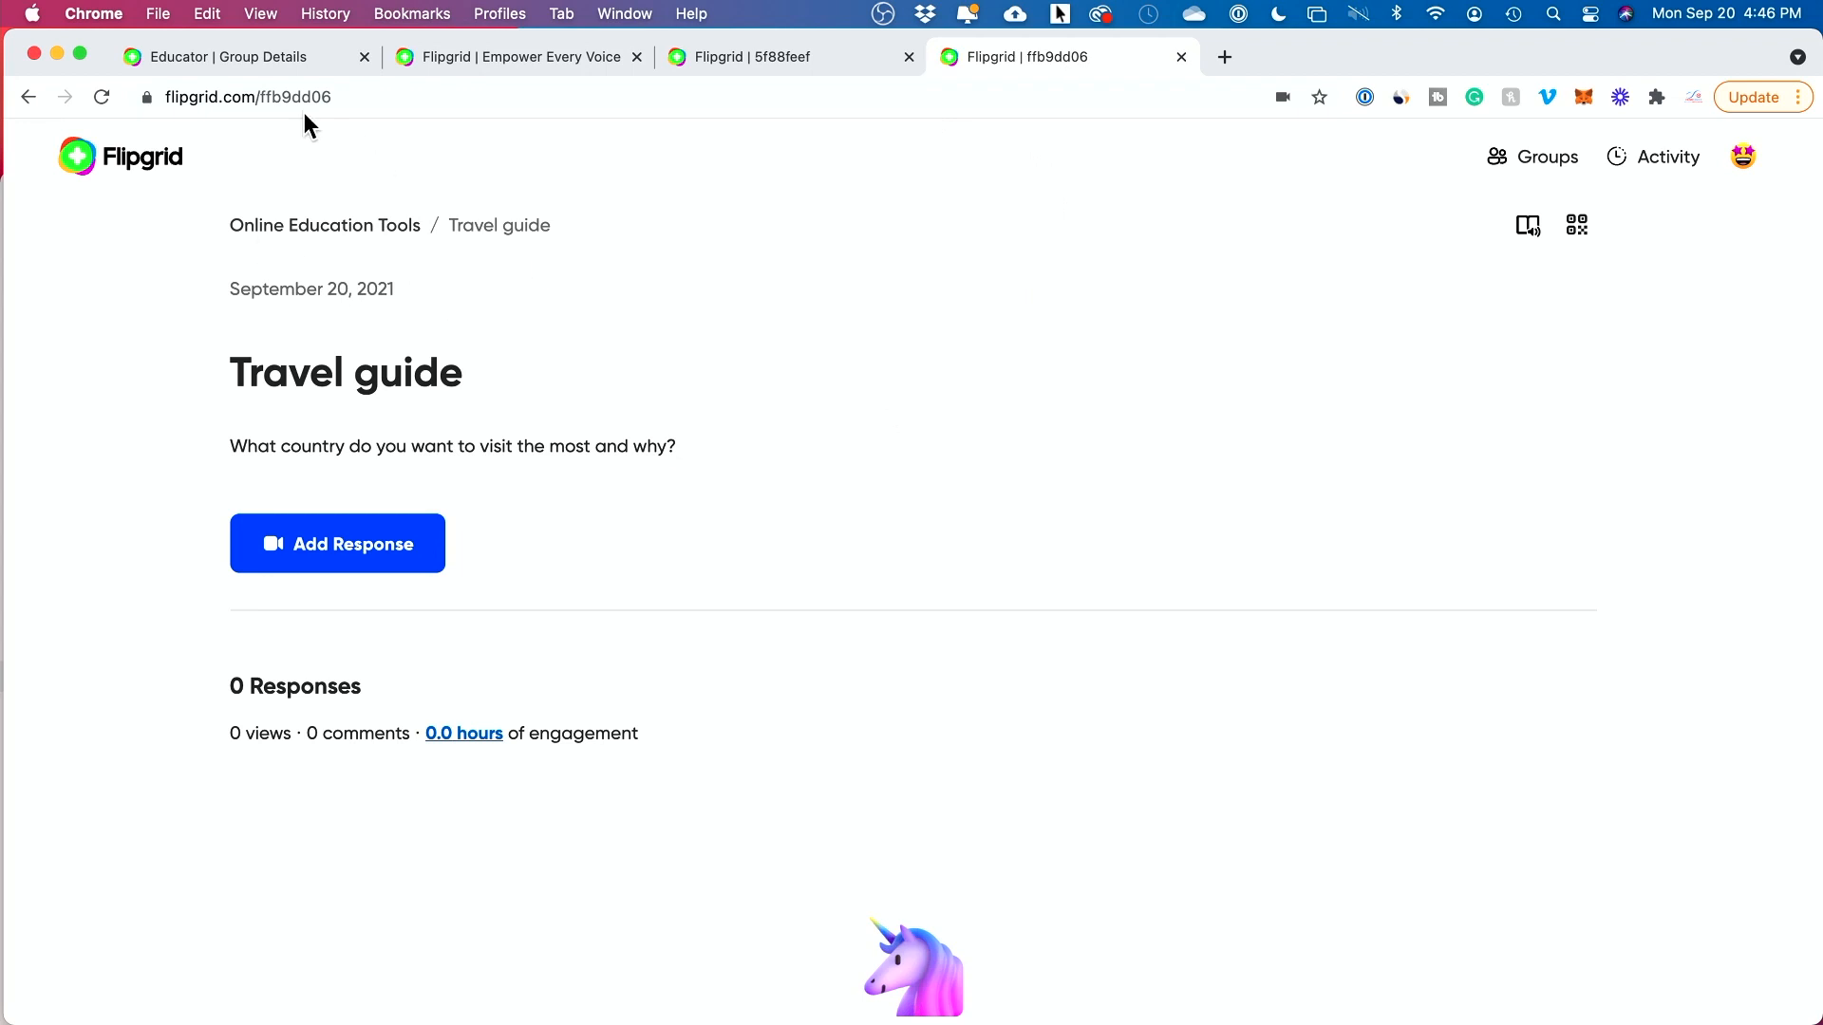
mouse_move(938, 509)
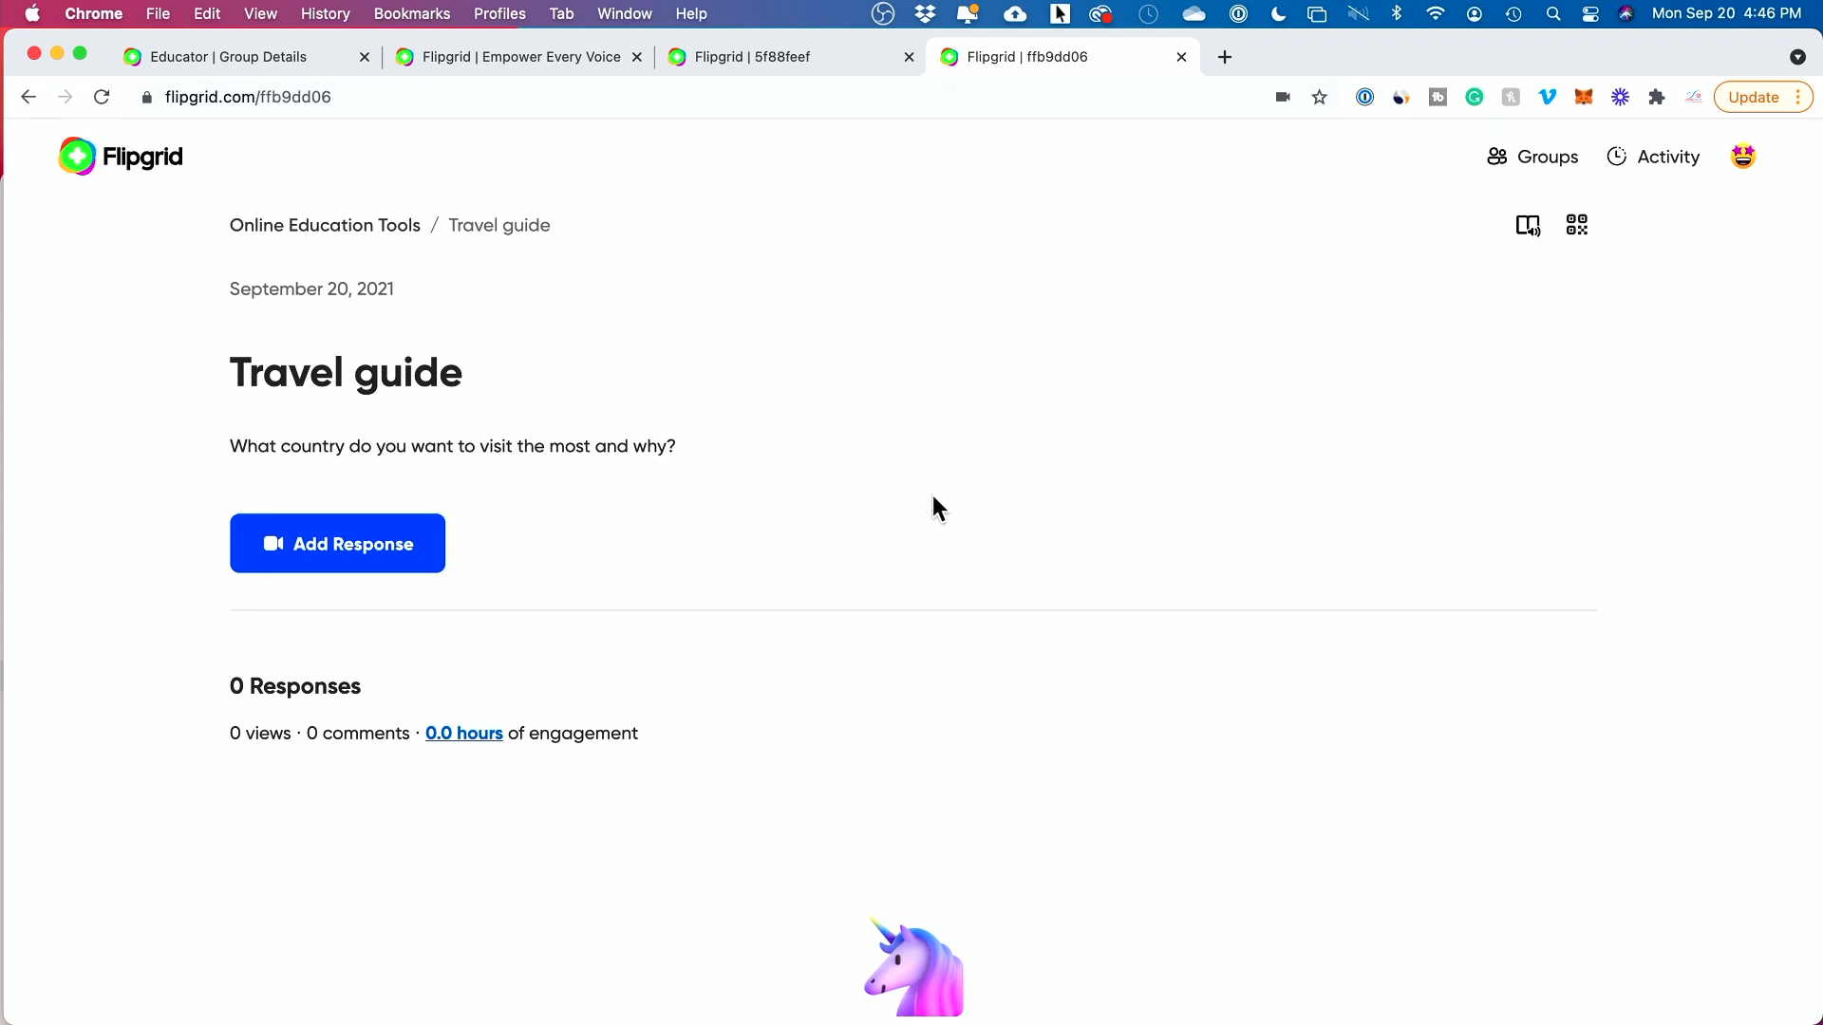
scroll(down, 3)
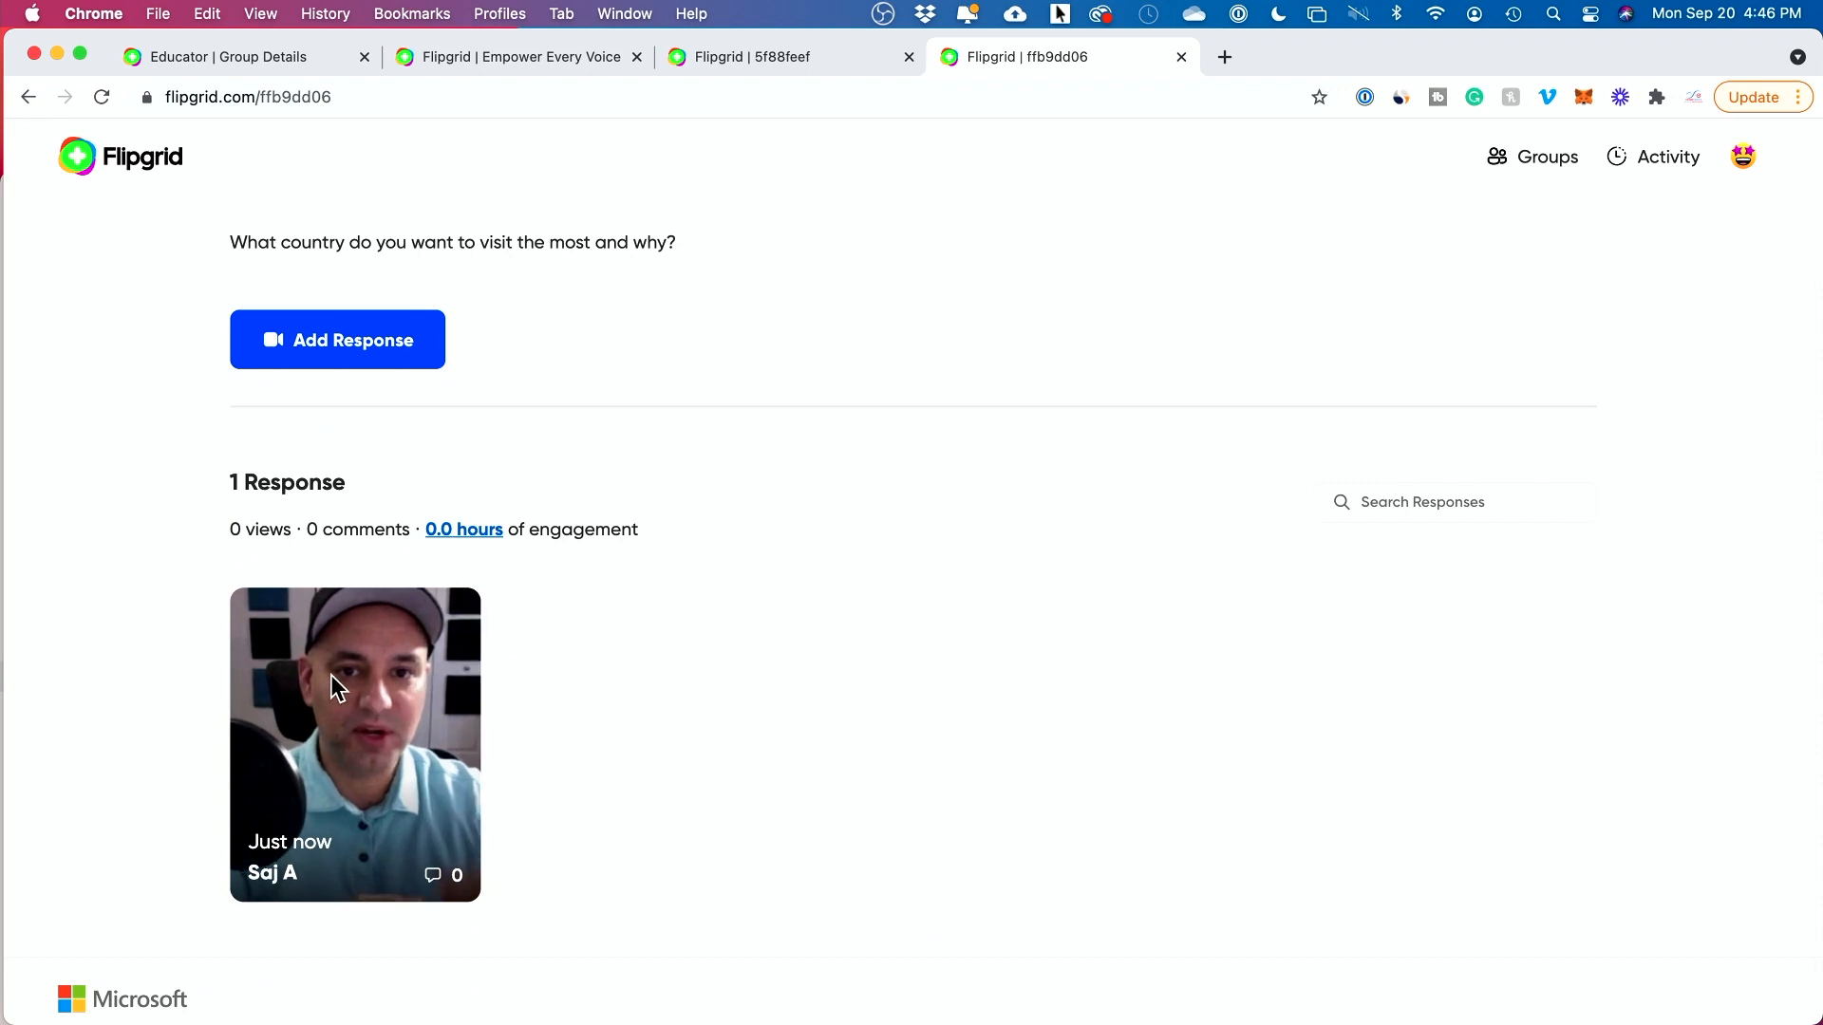
click(354, 744)
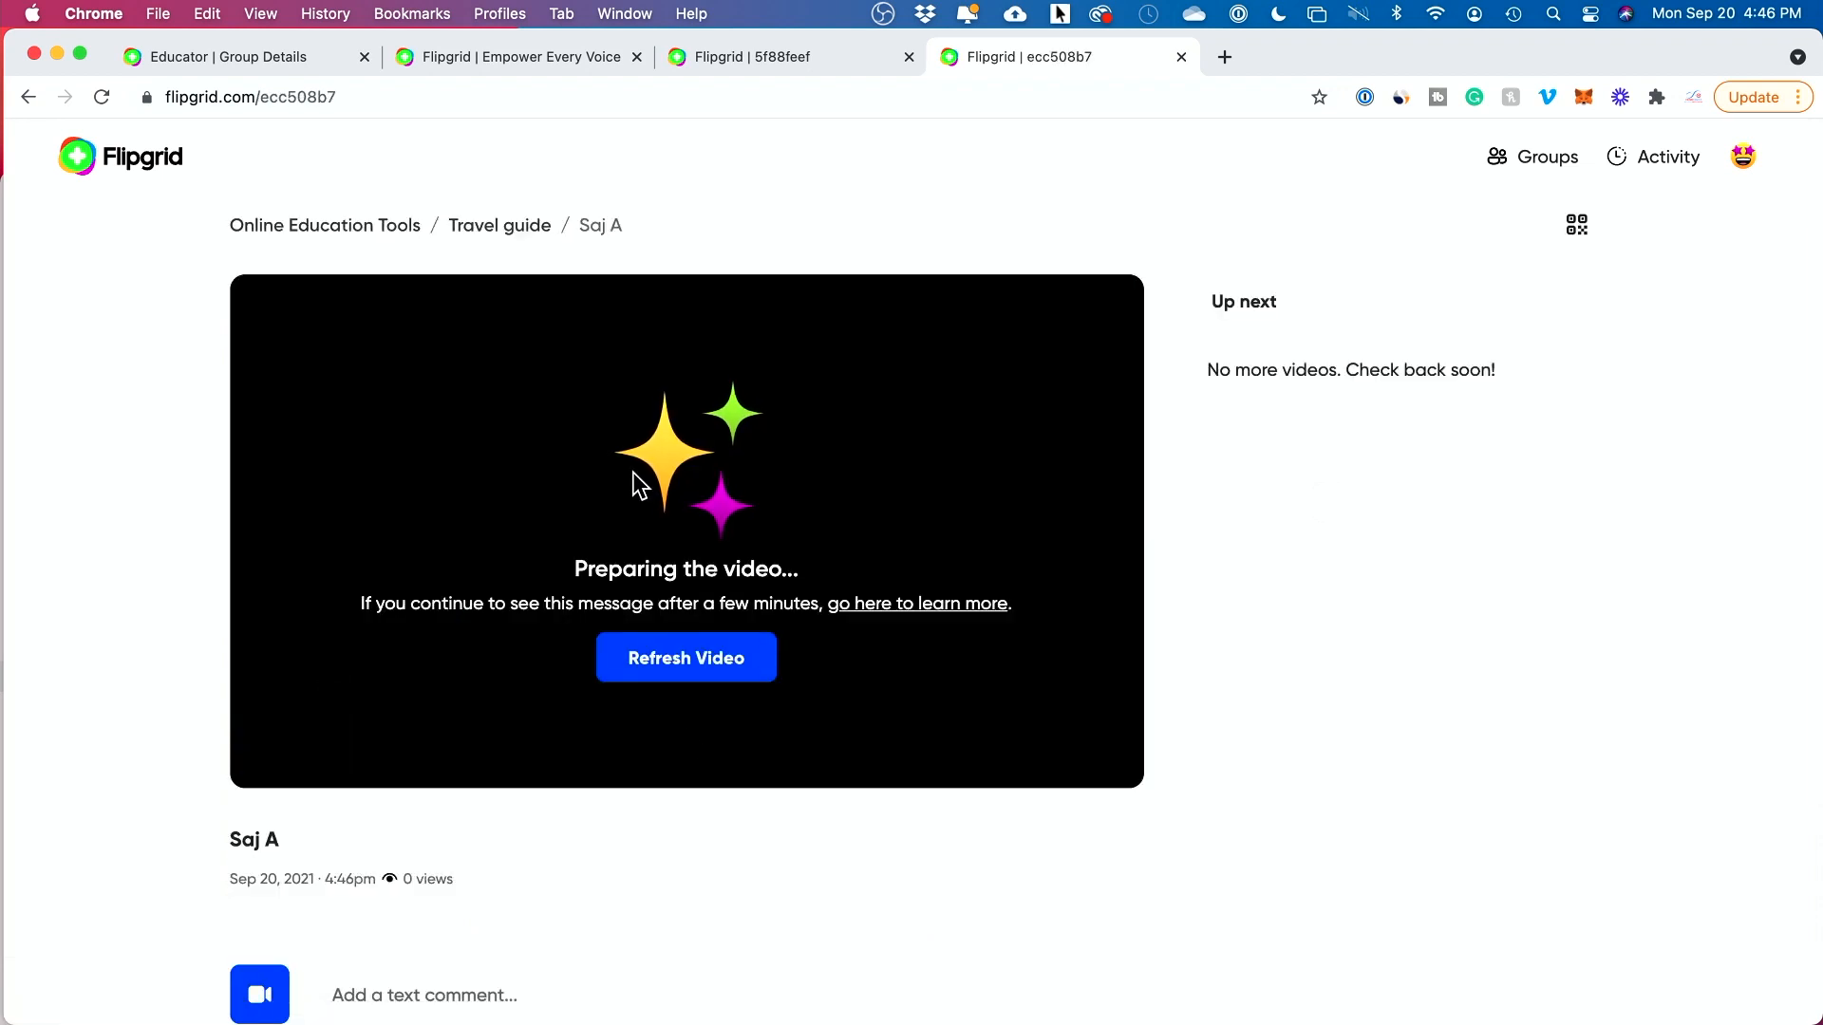
scroll(down, 3)
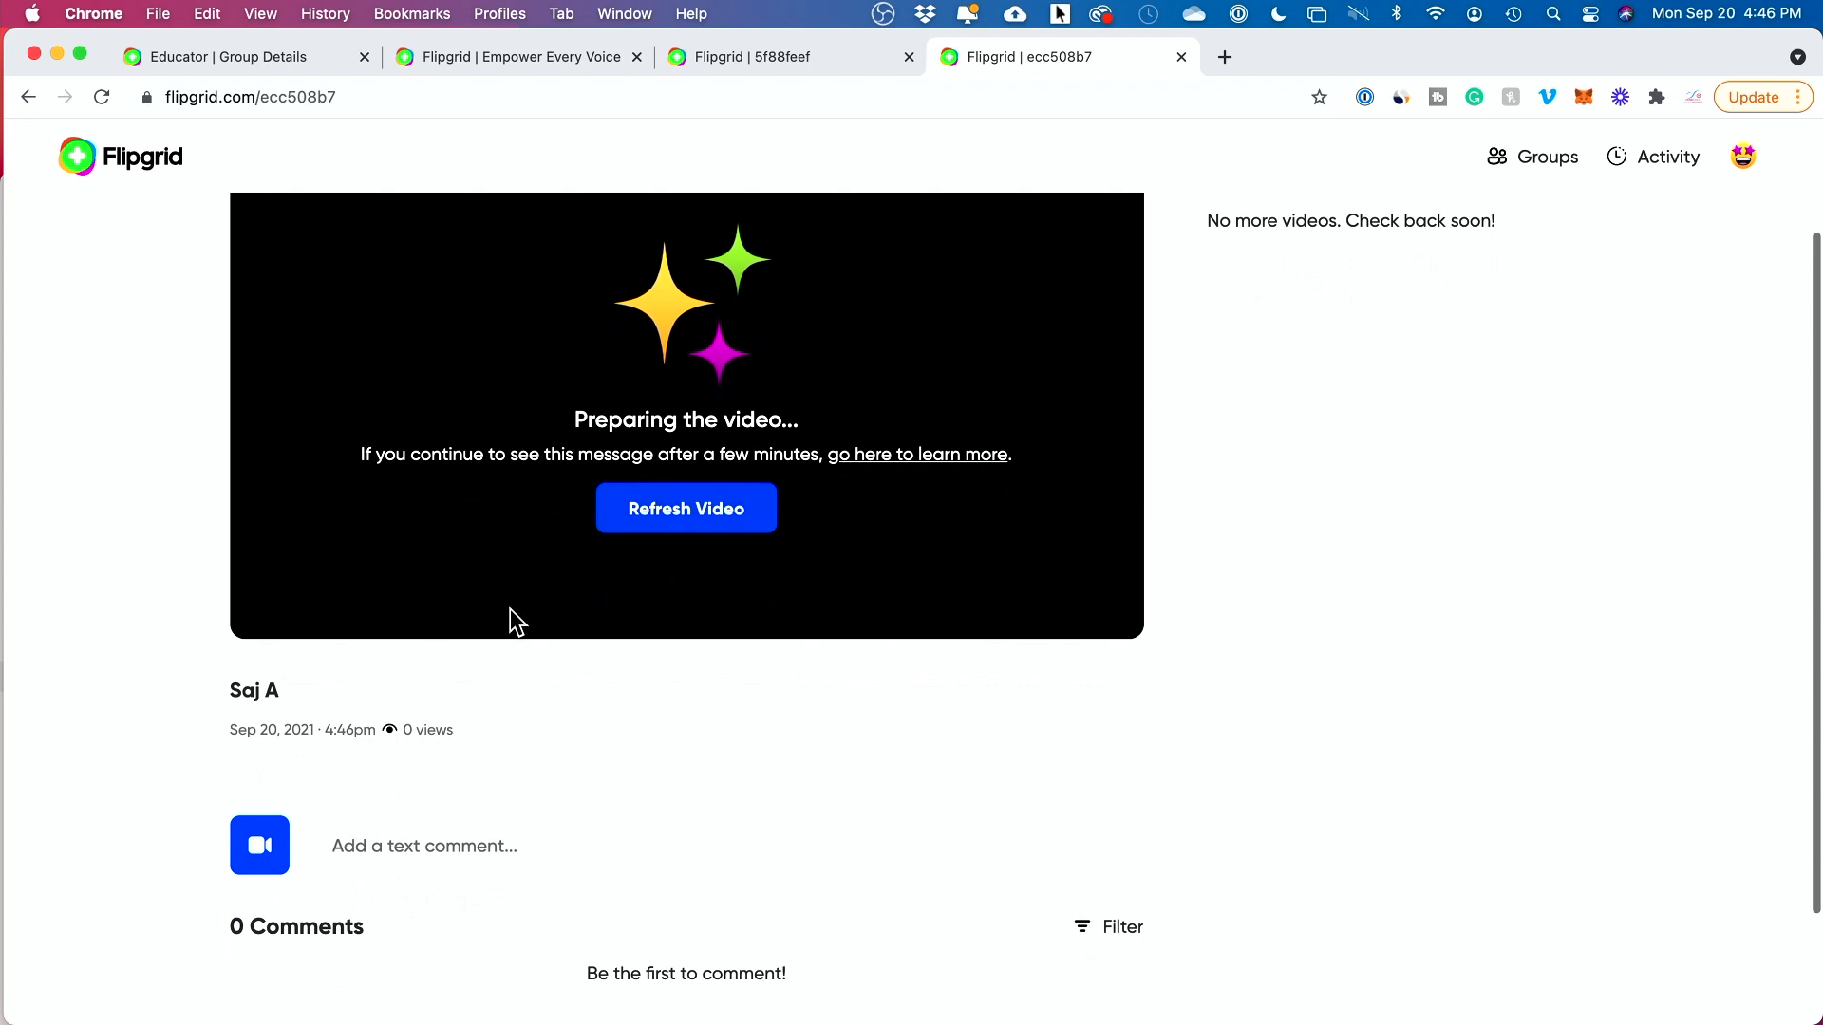
scroll(down, 3)
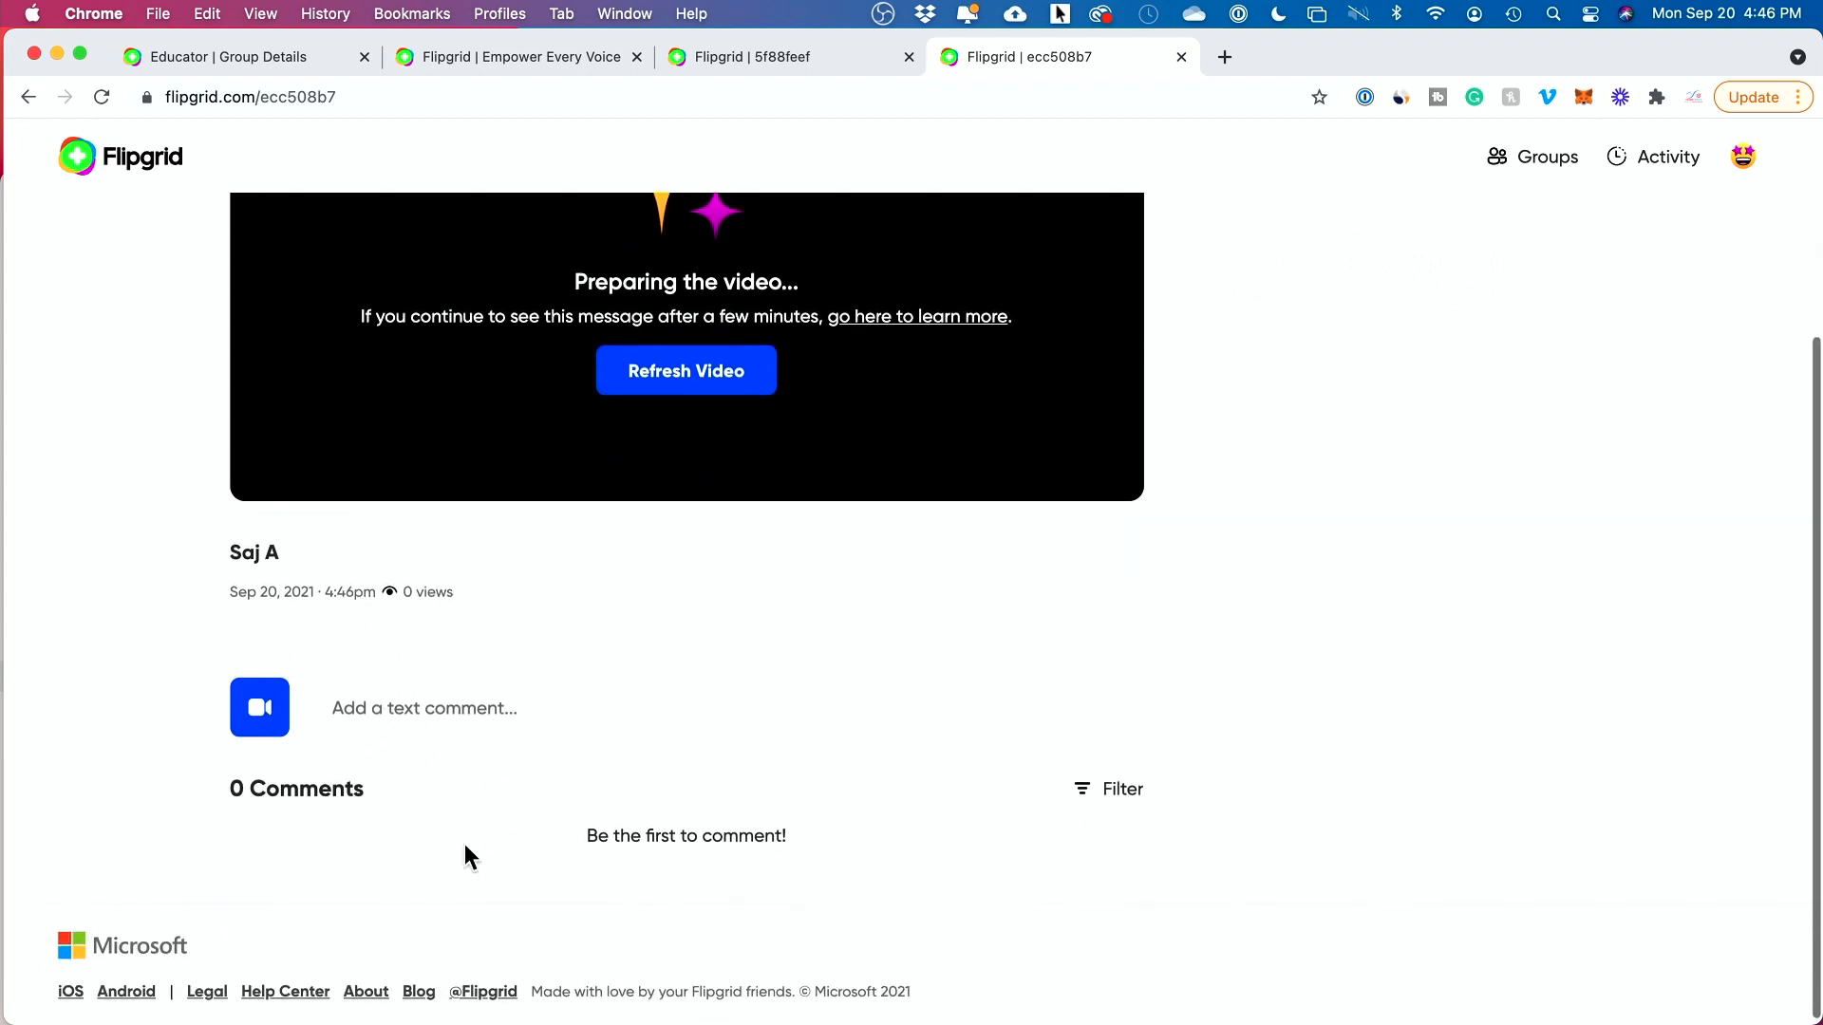
scroll(up, 3)
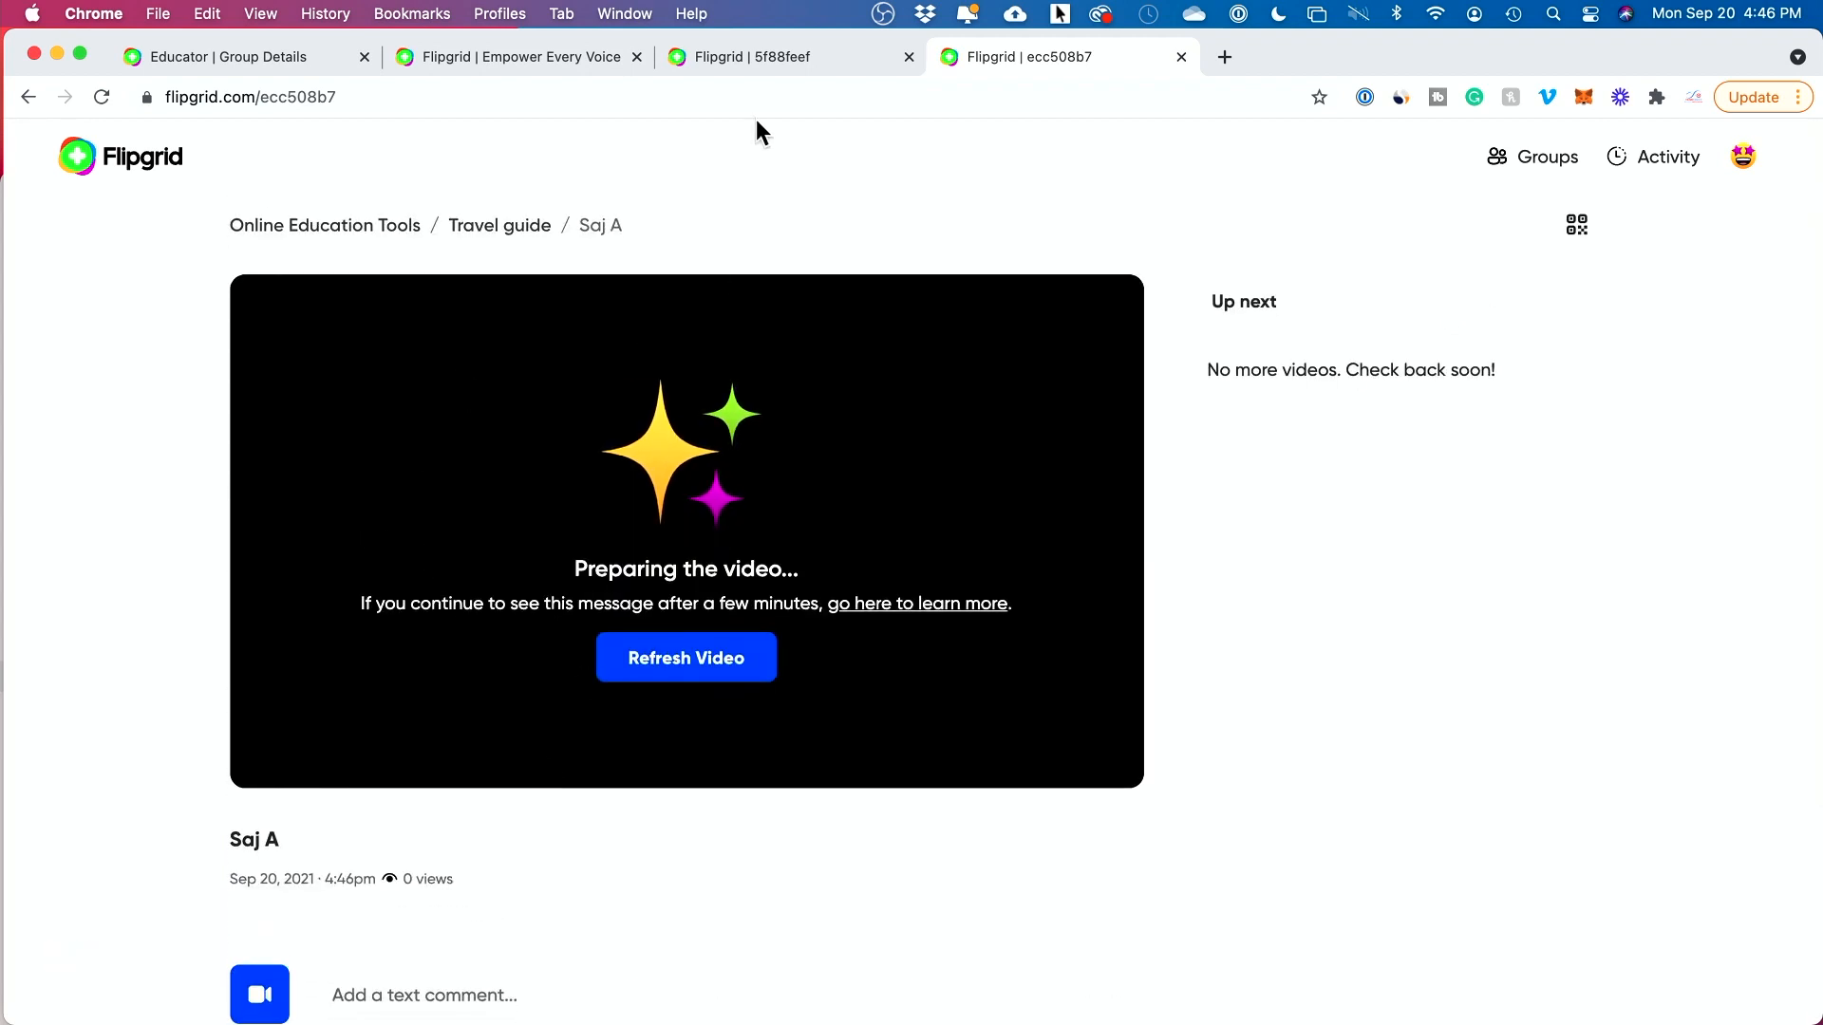
Switch to the Online Education Tools group tab and open the Travel guide topic card.
click(763, 56)
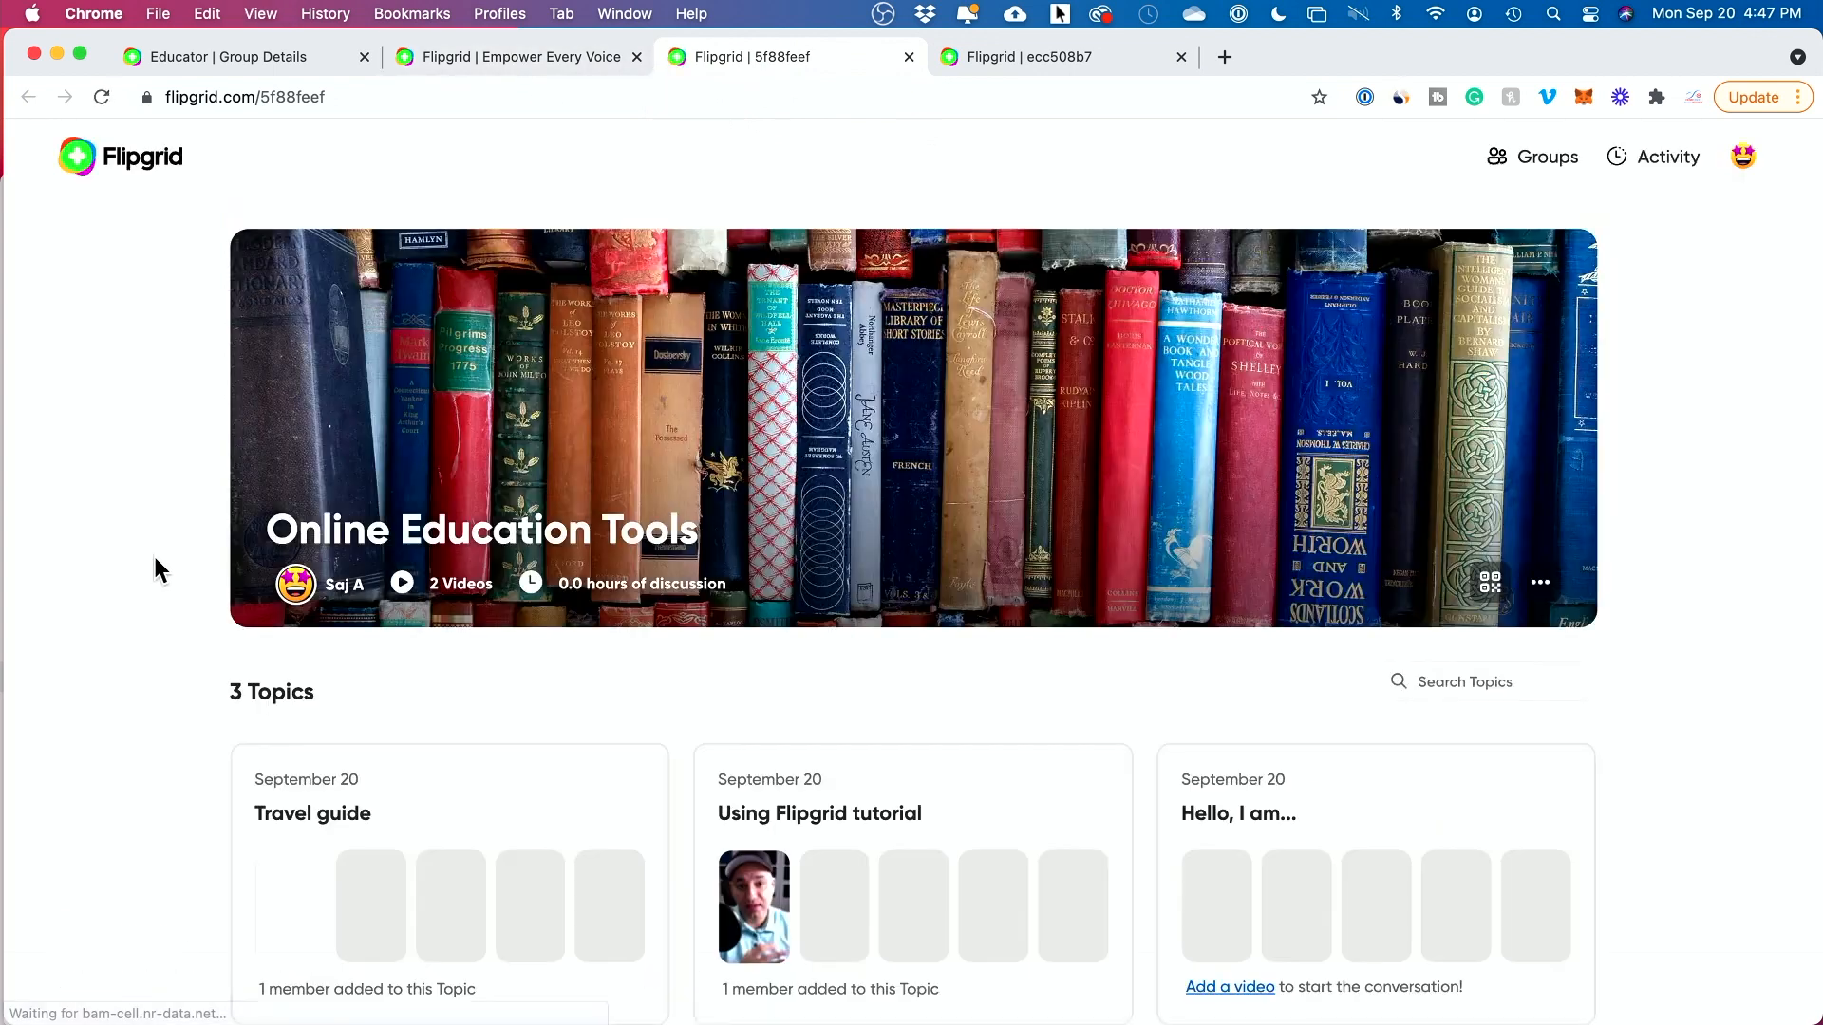
scroll(down, 3)
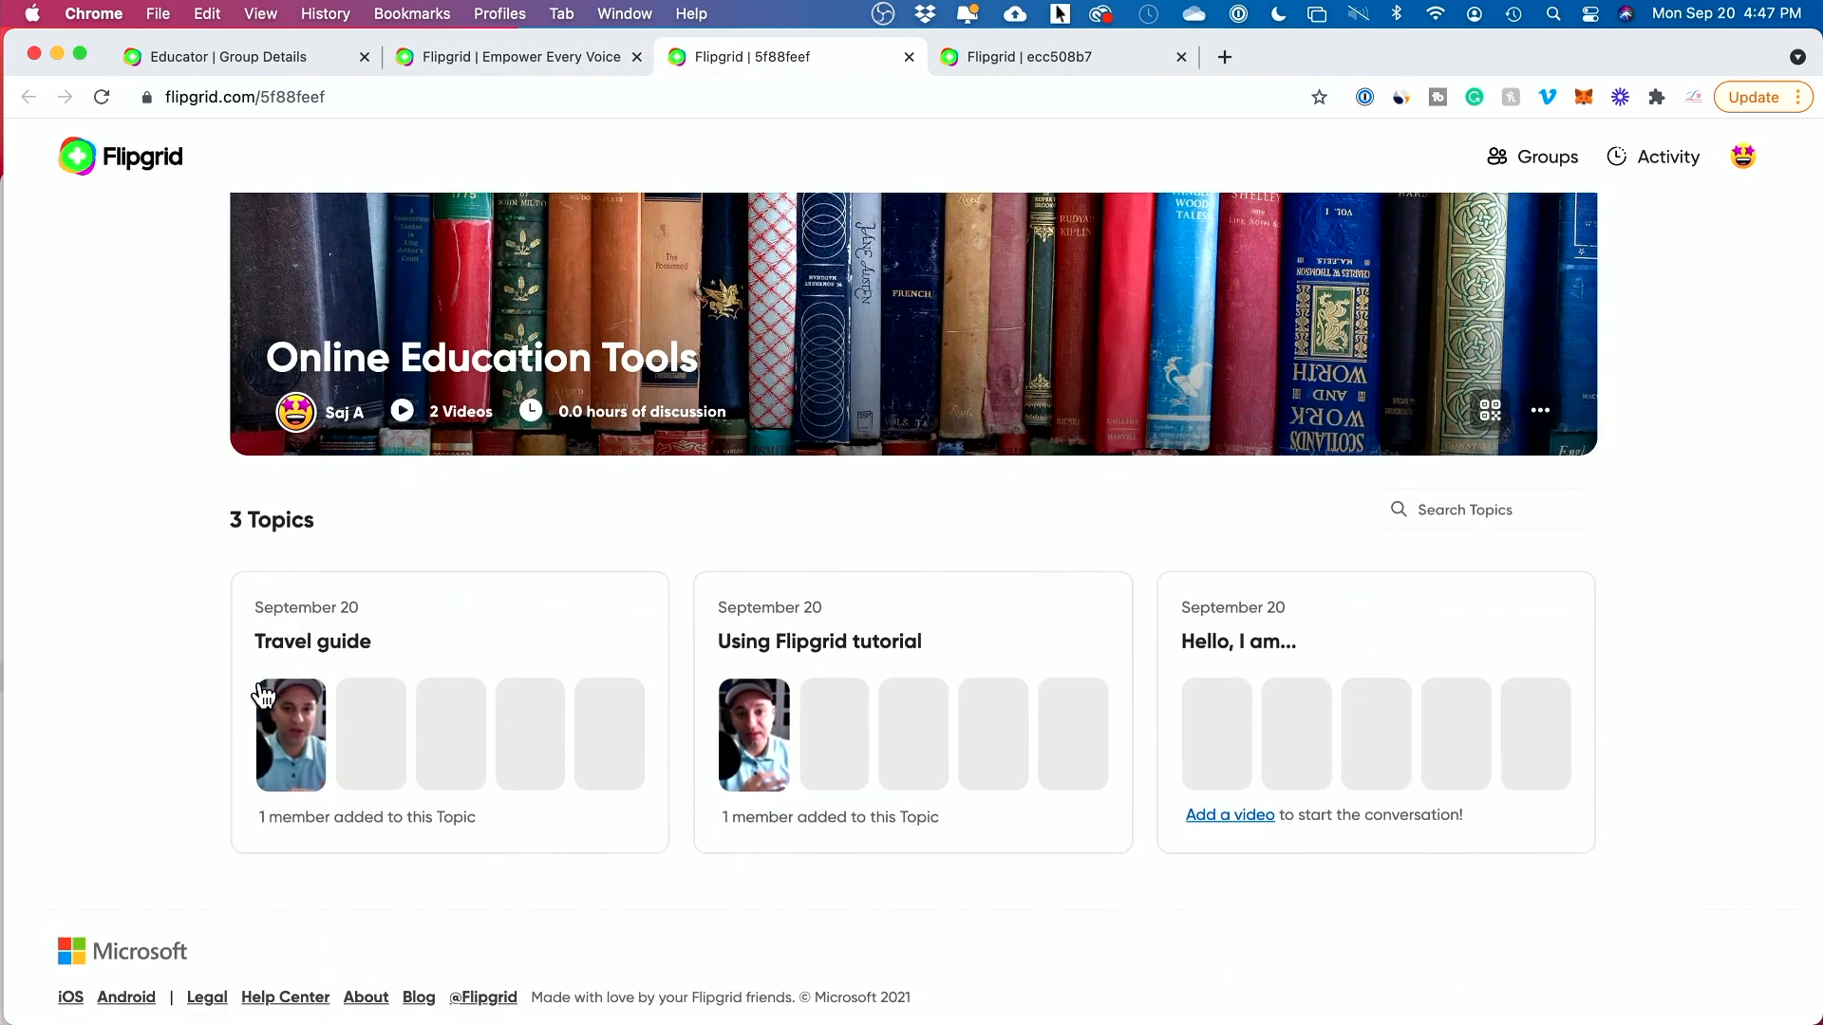
mouse_move(276, 636)
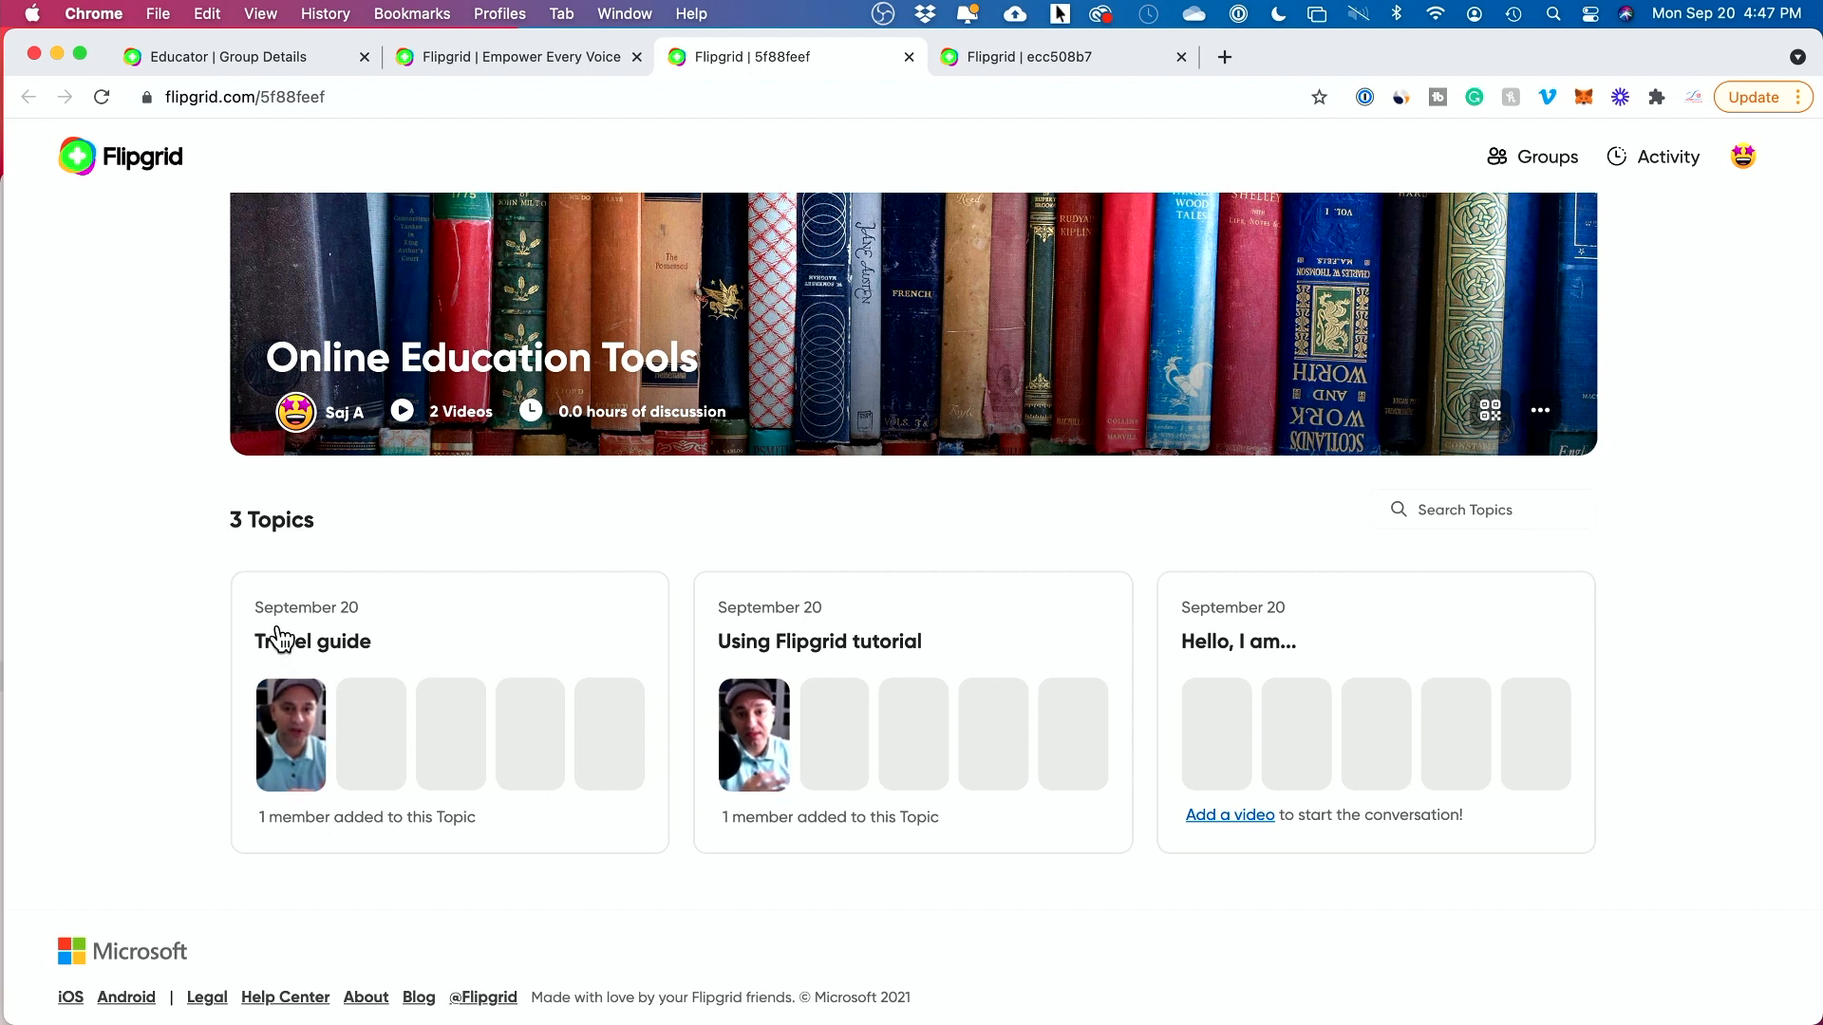
click(310, 641)
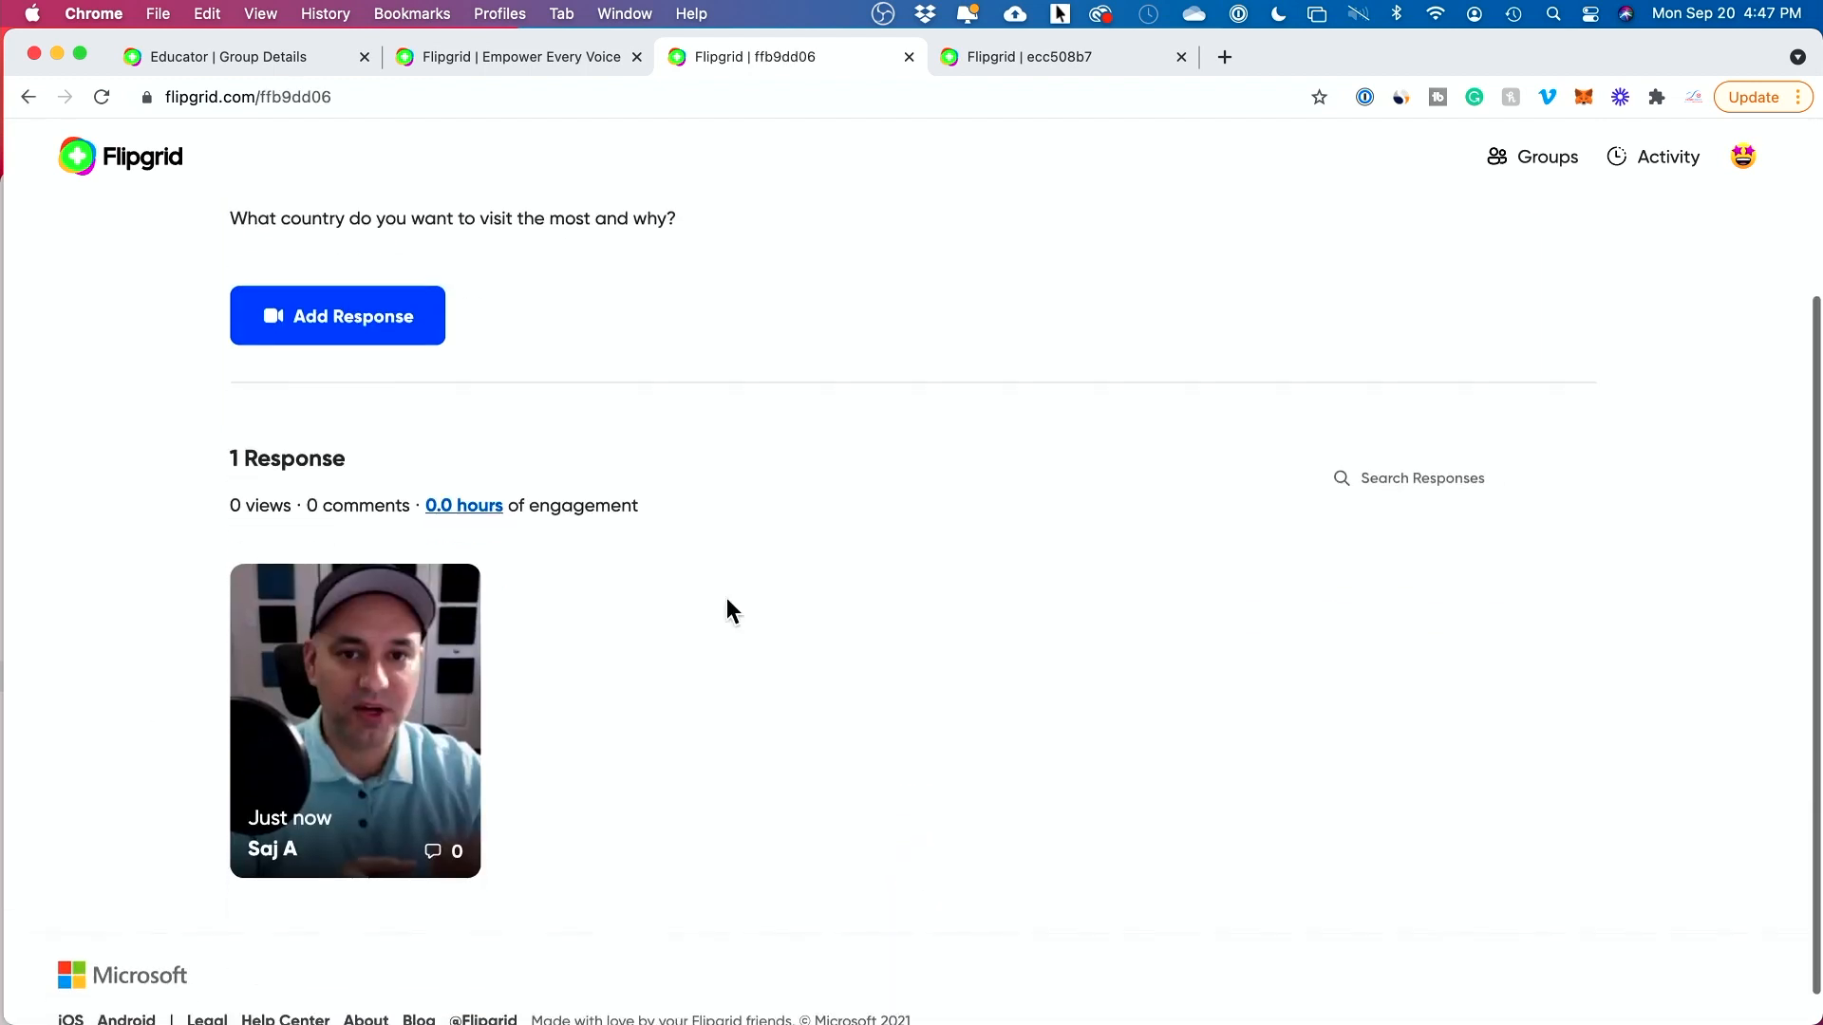